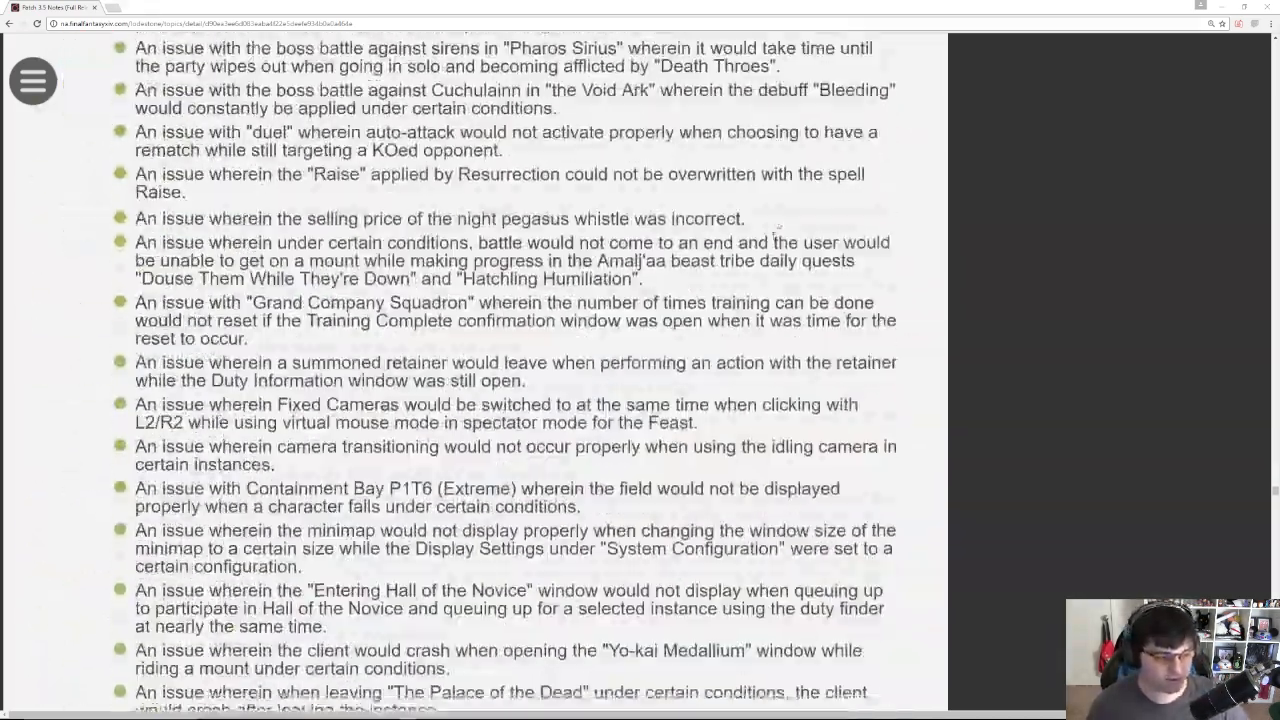
# Step: Scroll the Patch 3.5 notes down to the New Items table, reaching the Dark Knight replica weapons
pyautogui.scroll(-3)
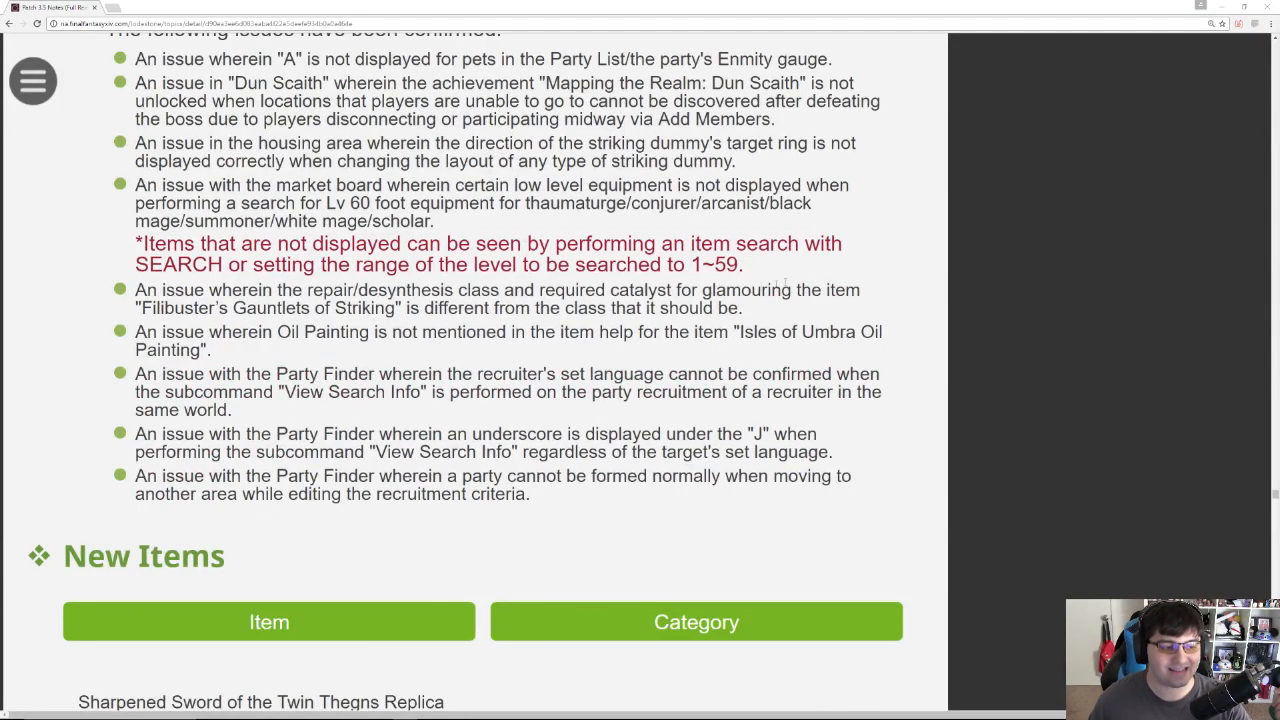
pyautogui.moveTo(135, 203); pyautogui.dragTo(742, 264)
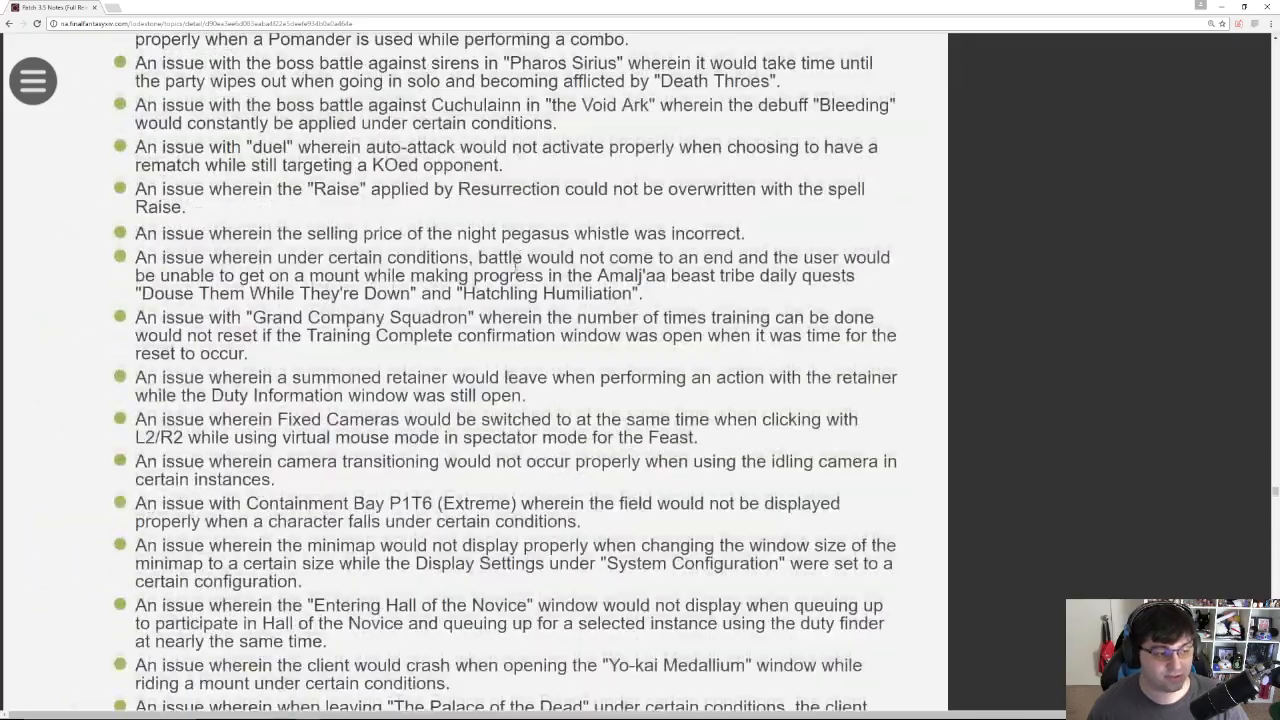
pyautogui.scroll(-3)
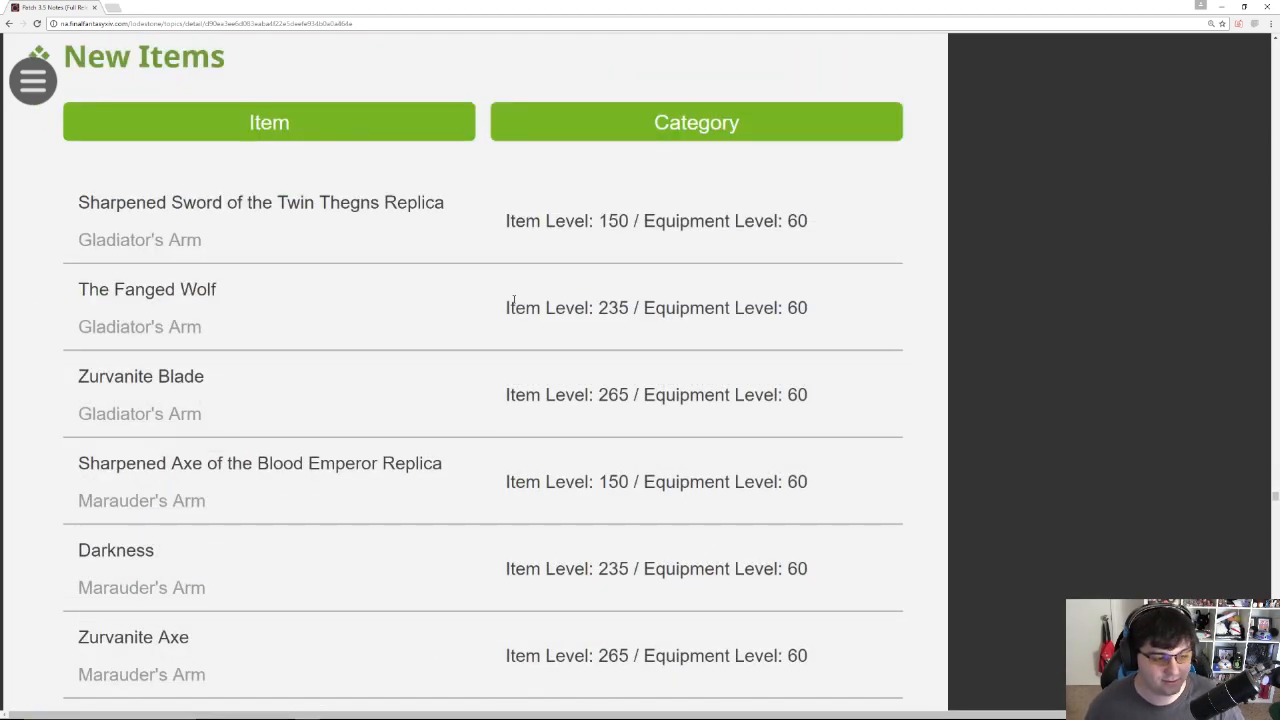
pyautogui.moveTo(608, 270)
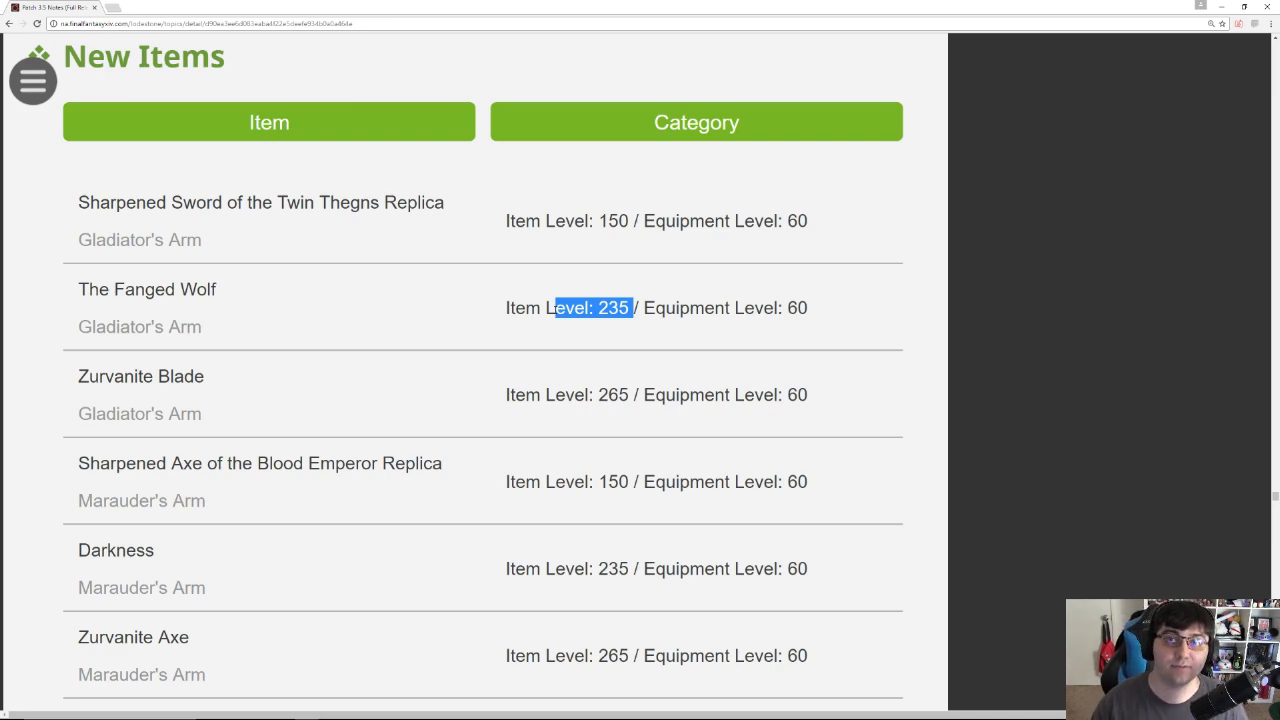
pyautogui.scroll(-3)
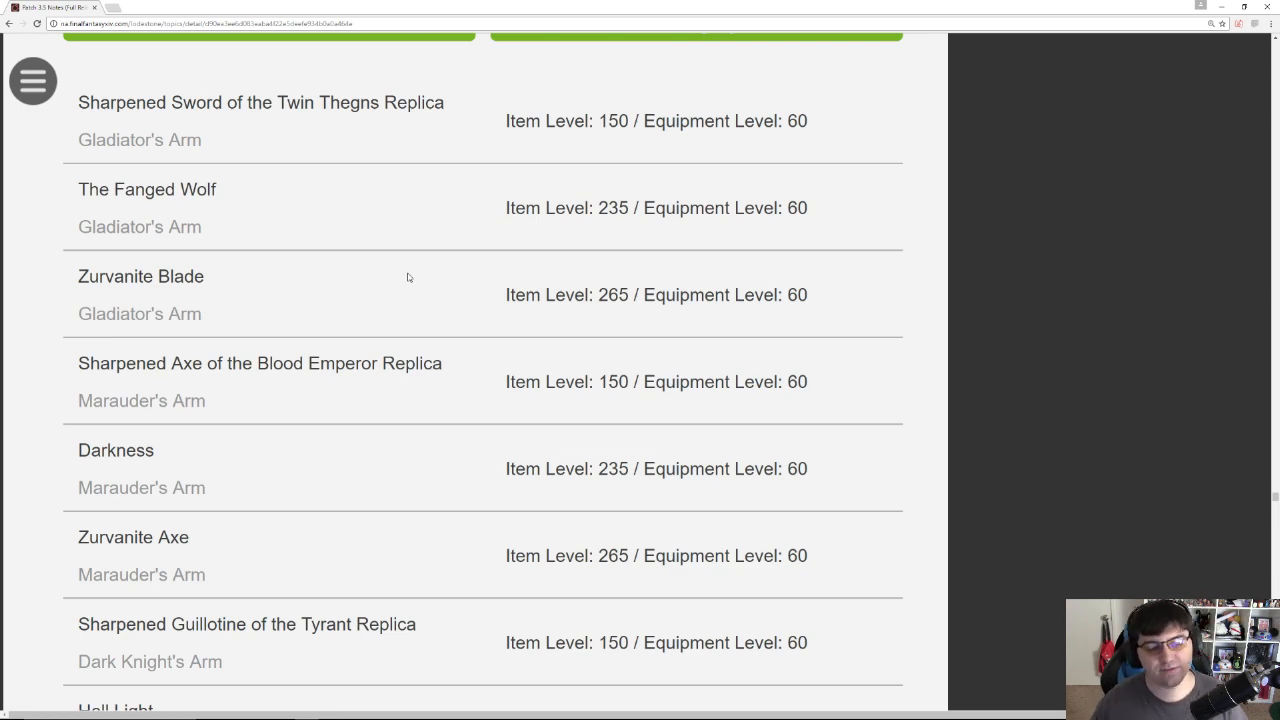
# Step: Scroll through the weapon rows down to the Arcanist's Grimoire and Astrologian's Arm entries
pyautogui.scroll(-3)
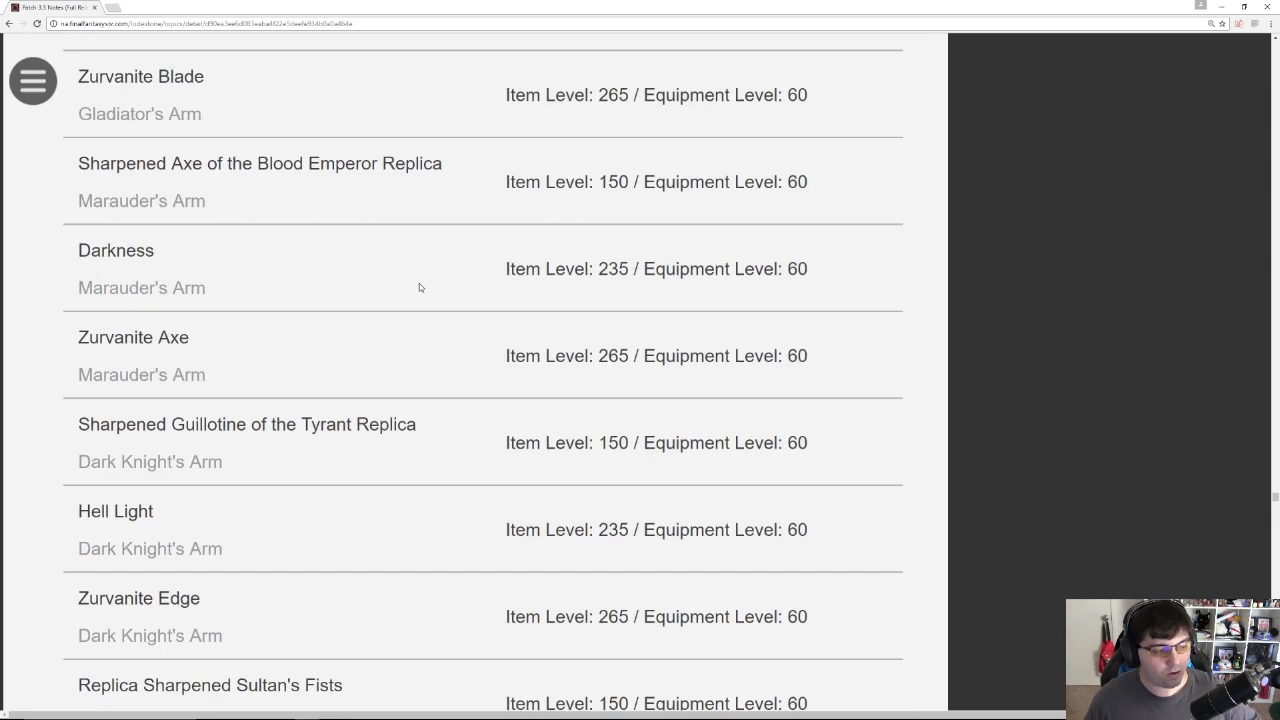
pyautogui.scroll(-3)
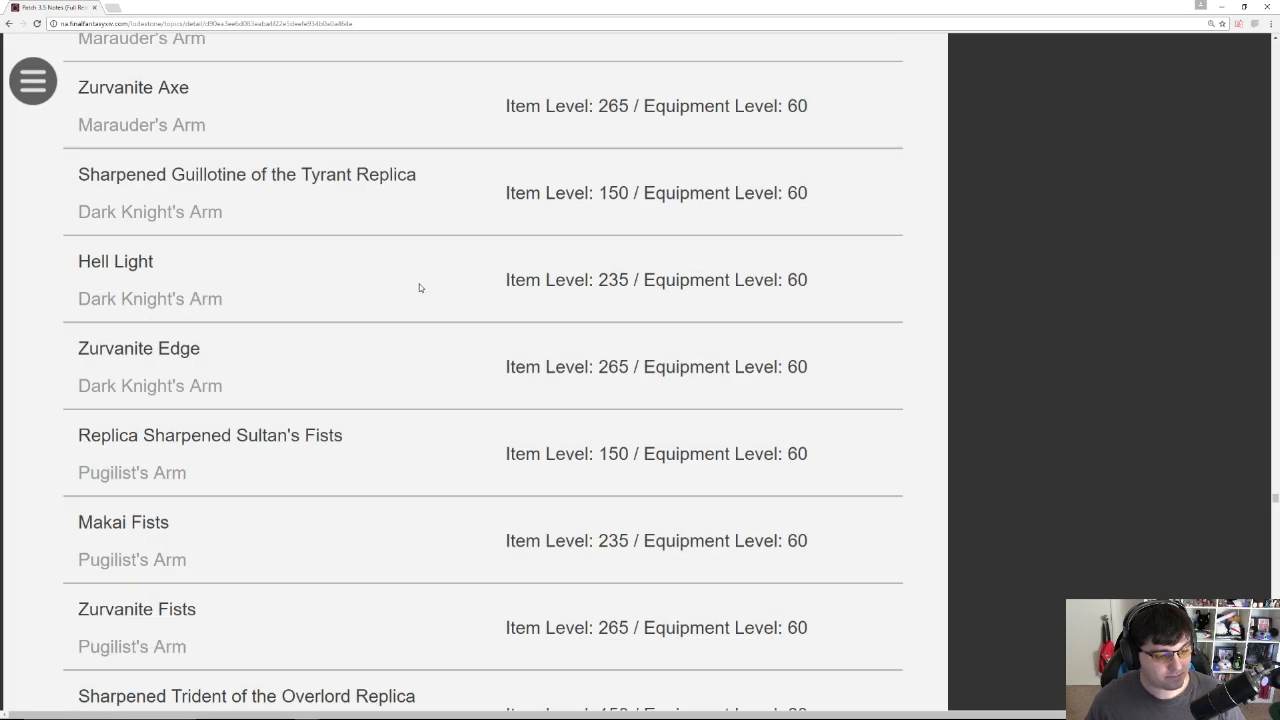
pyautogui.scroll(-3)
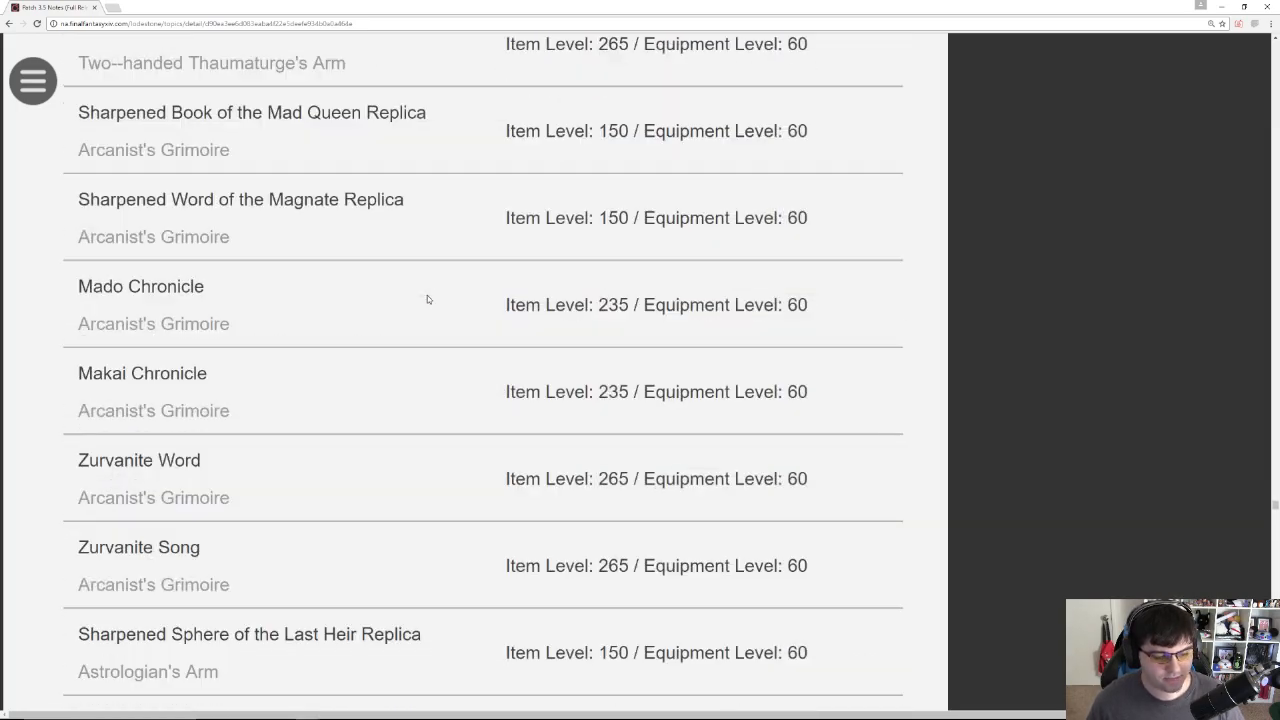
pyautogui.scroll(-3)
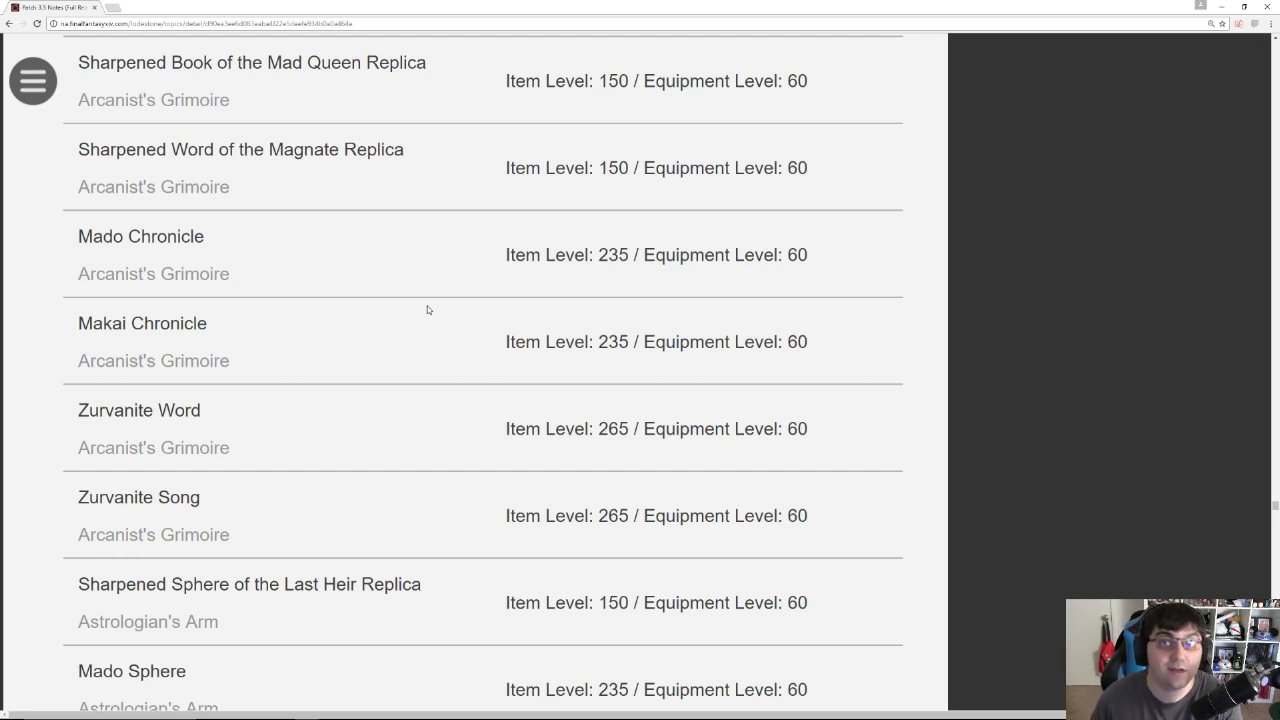
pyautogui.scroll(-3)
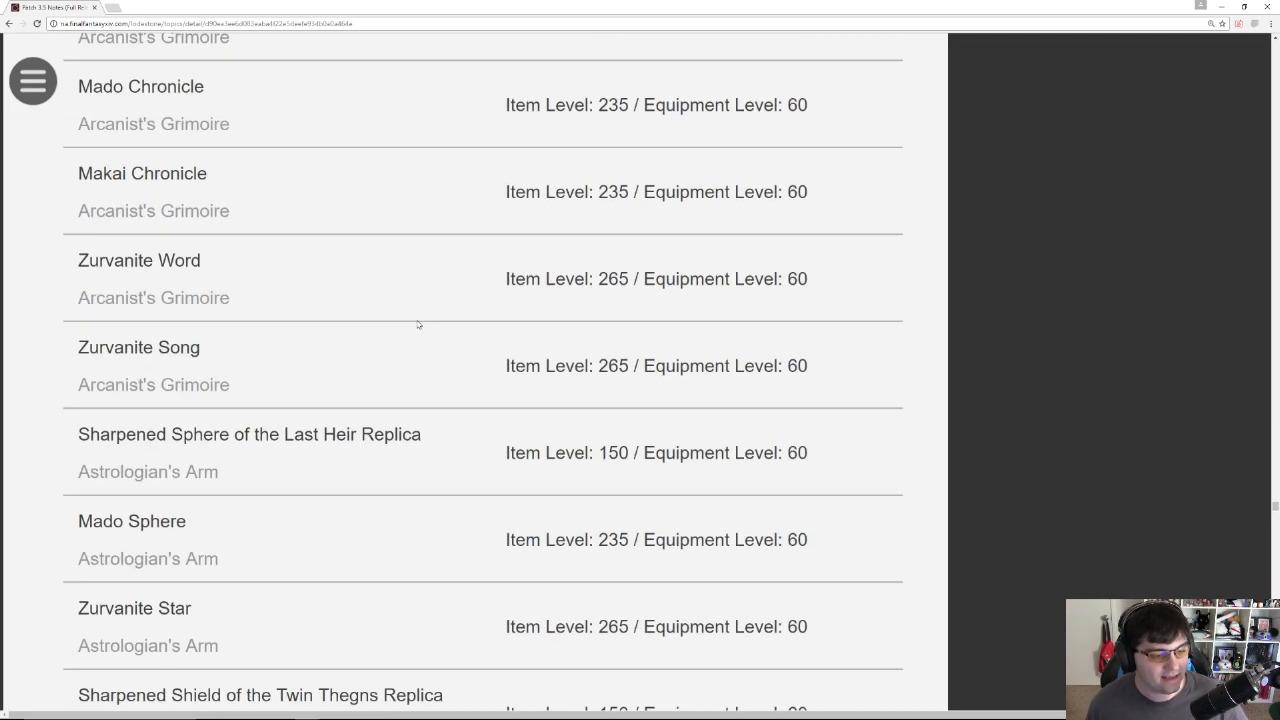
# Step: Scroll to the Blessed crafting and gathering tools and the first Head items like Wool Knit Cap
pyautogui.scroll(-3)
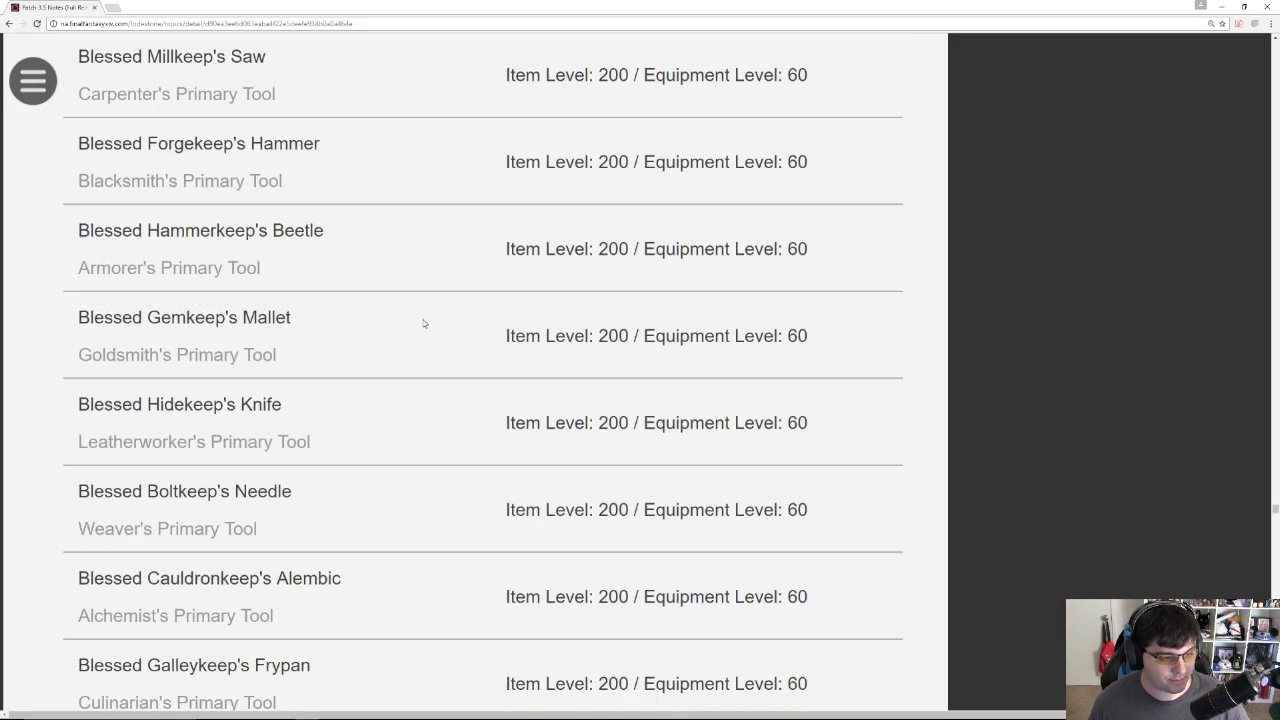
pyautogui.moveTo(582, 257)
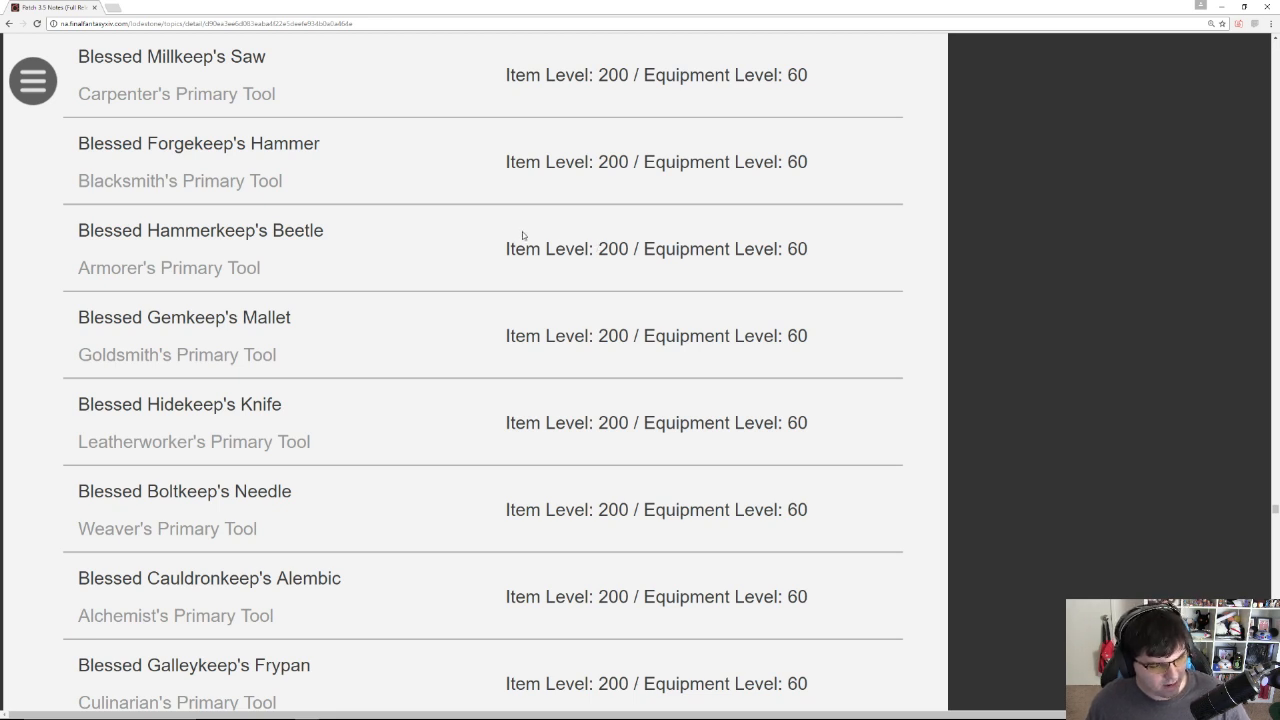
pyautogui.moveTo(315, 348)
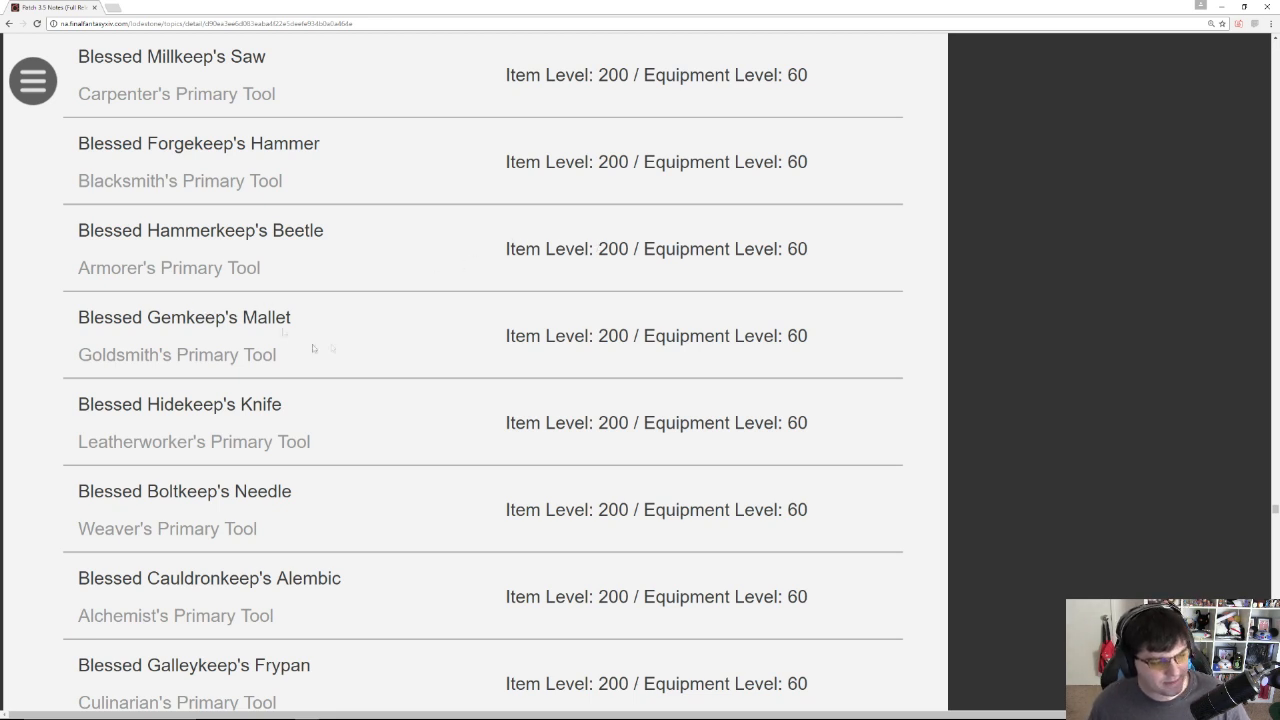
pyautogui.moveTo(80, 230); pyautogui.dragTo(632, 249)
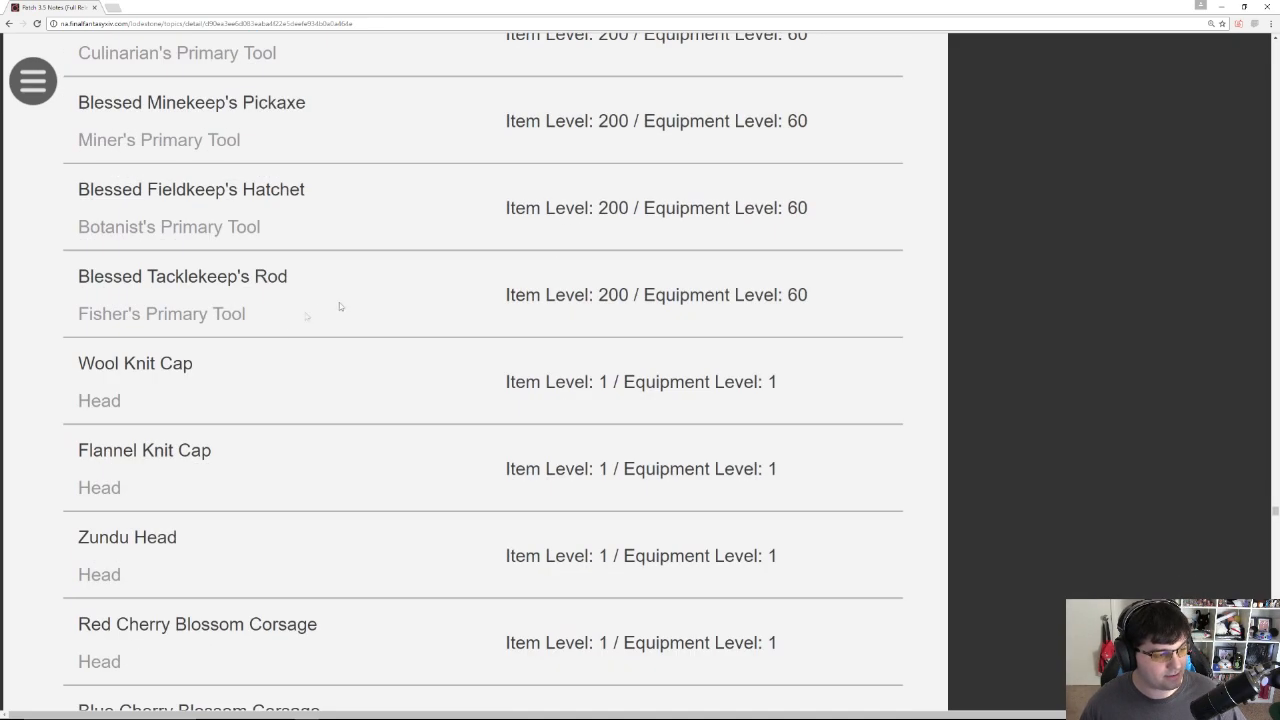
pyautogui.scroll(-3)
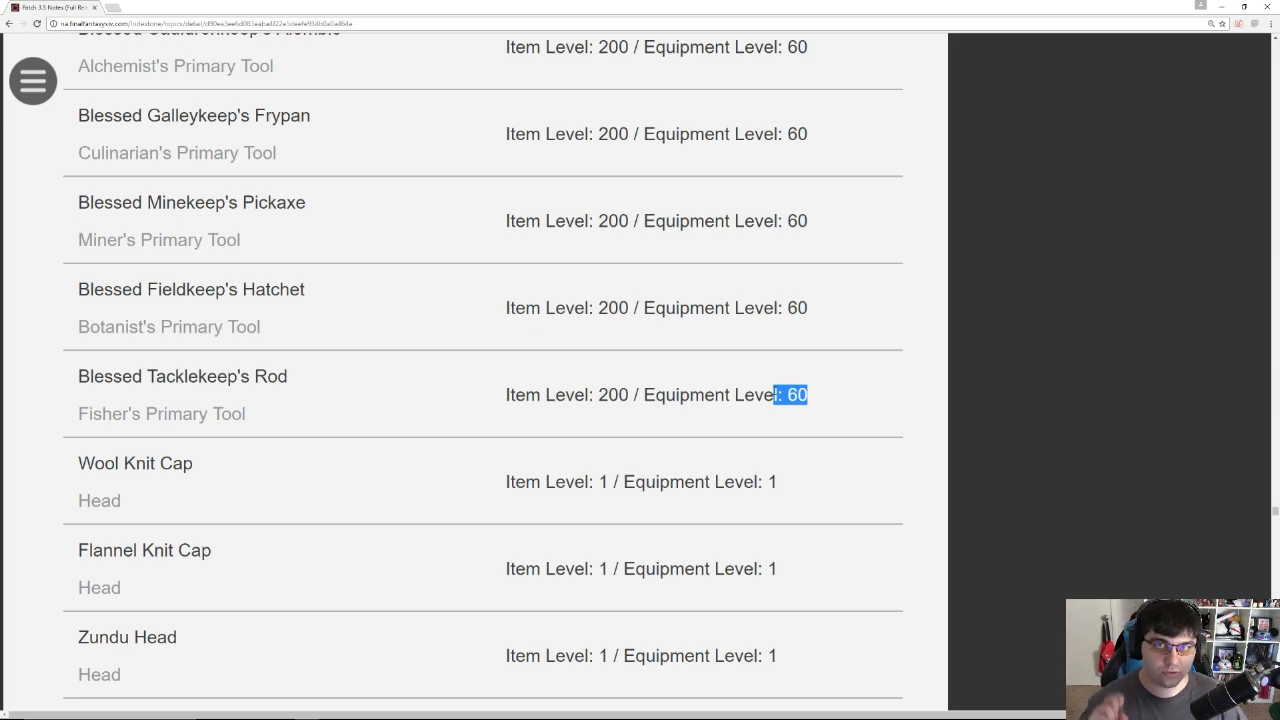
# Step: Scroll down the Head gear rows to the item level 260 Filibuster's and Diabolic helms
pyautogui.scroll(-3)
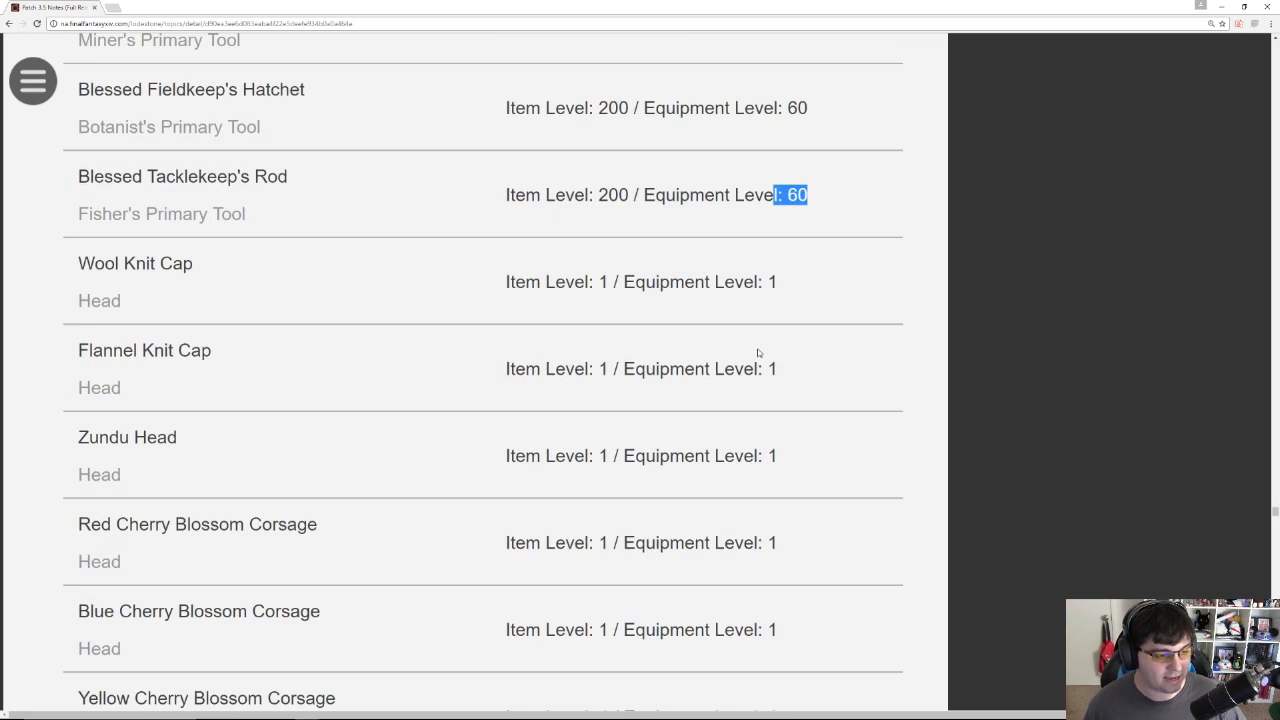
pyautogui.moveTo(149, 460)
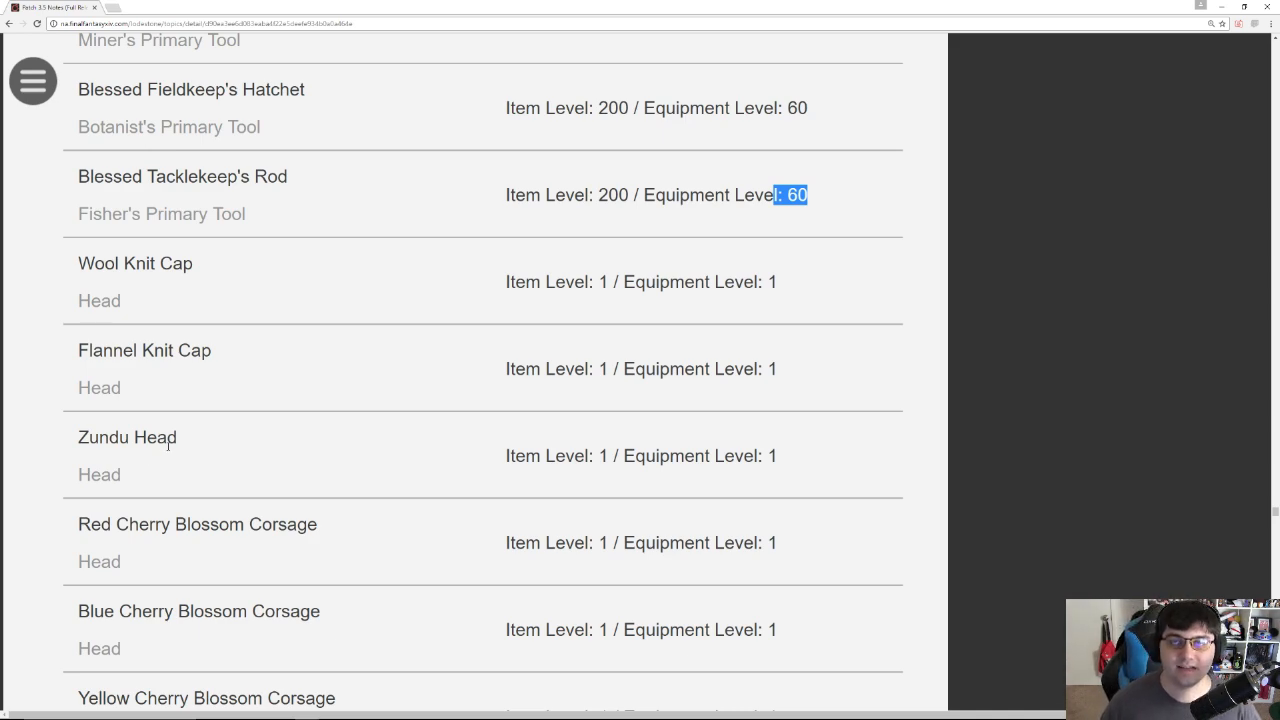
pyautogui.scroll(-3)
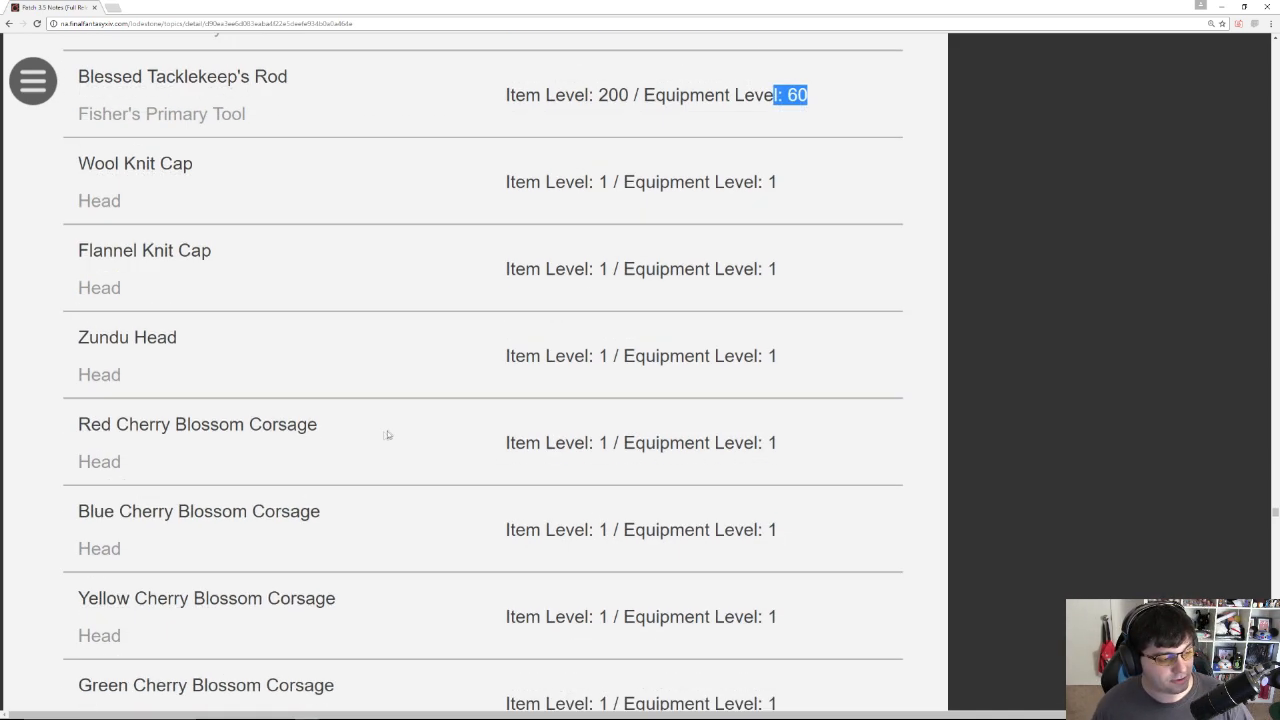
pyautogui.scroll(-3)
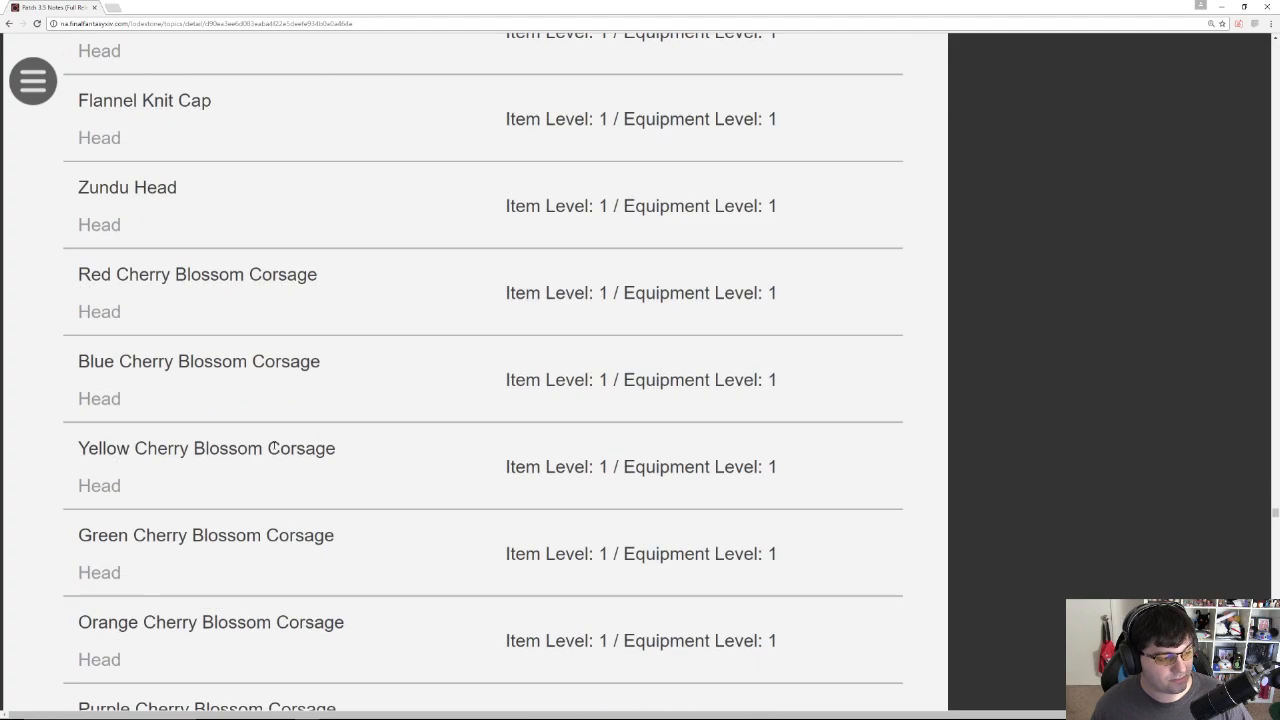
pyautogui.scroll(-3)
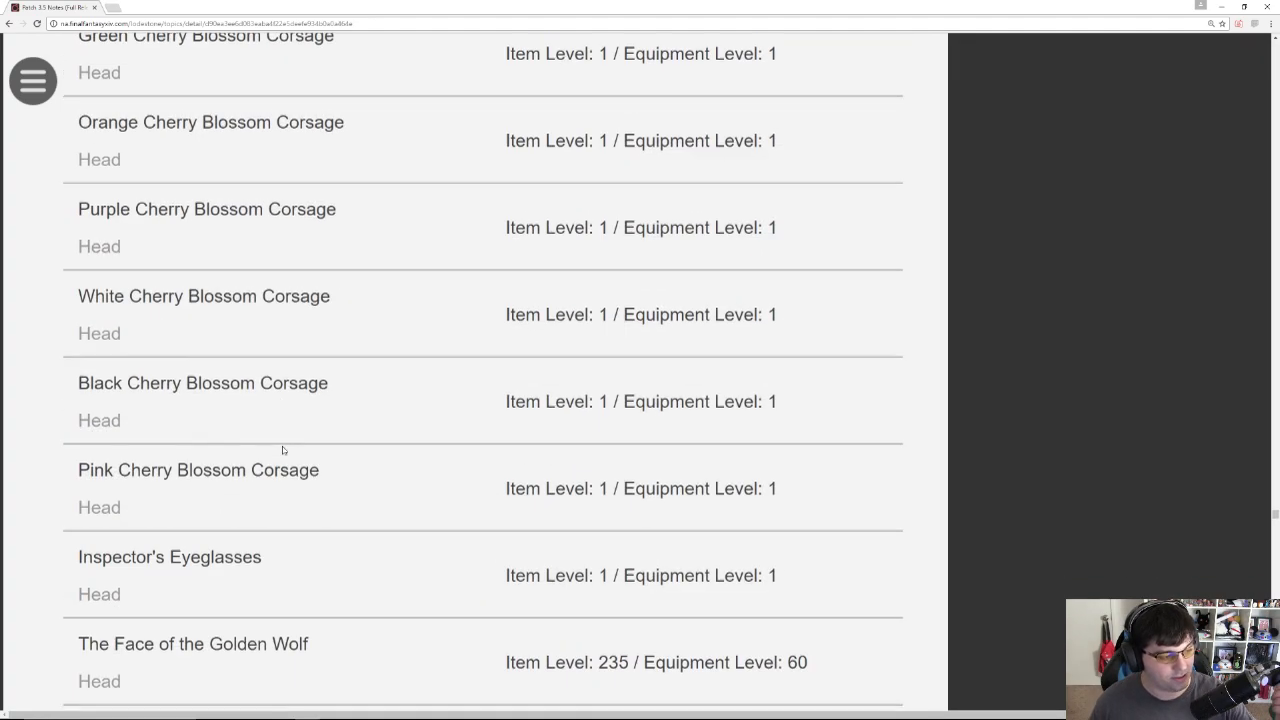
pyautogui.scroll(-3)
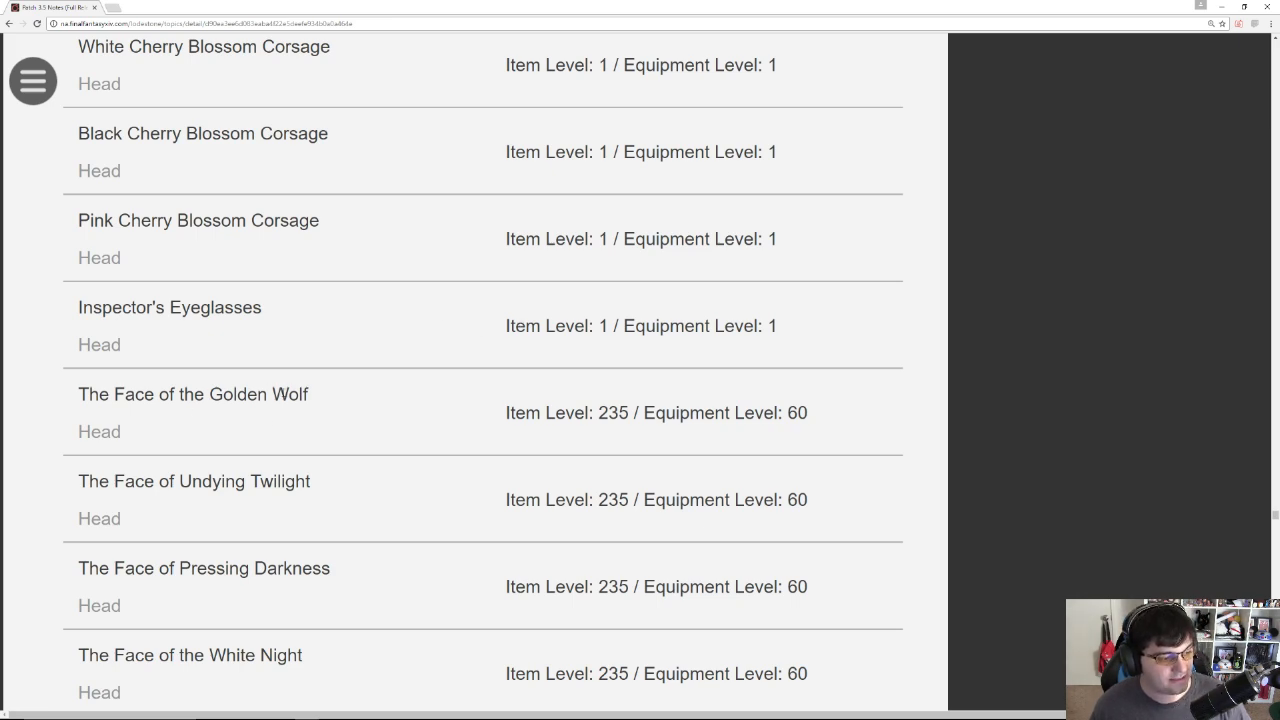
pyautogui.scroll(-3)
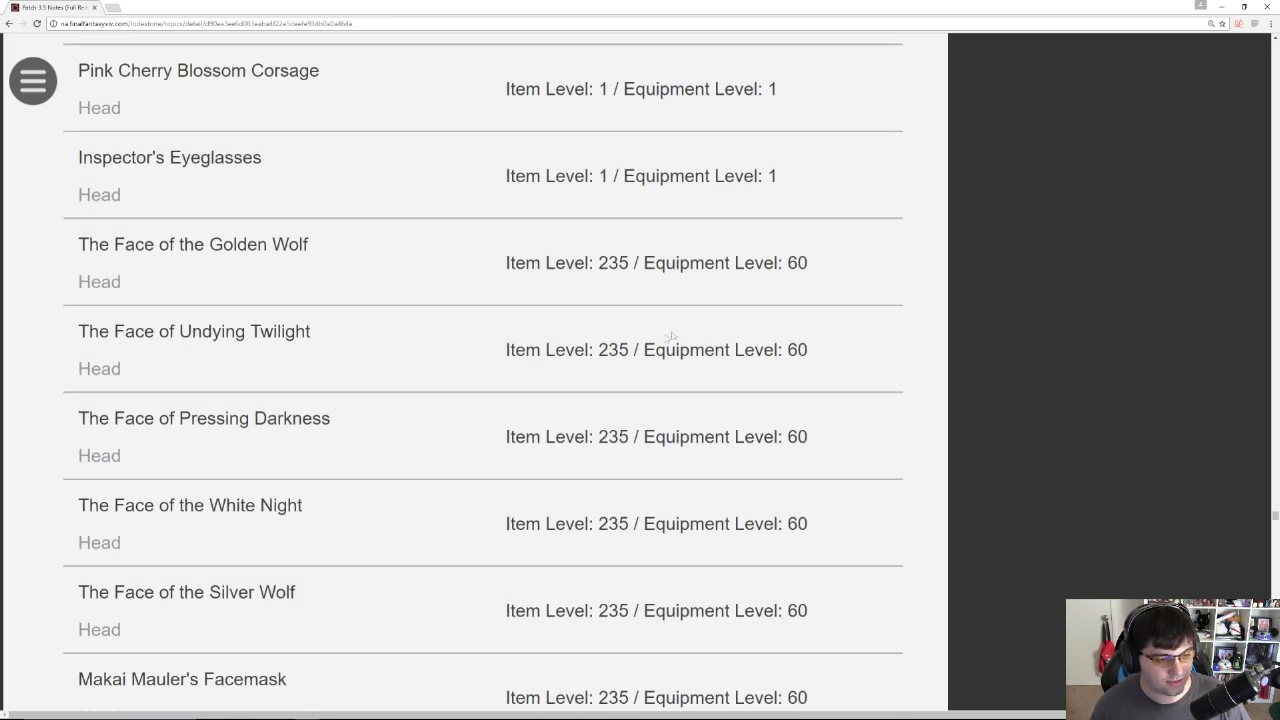
pyautogui.scroll(-3)
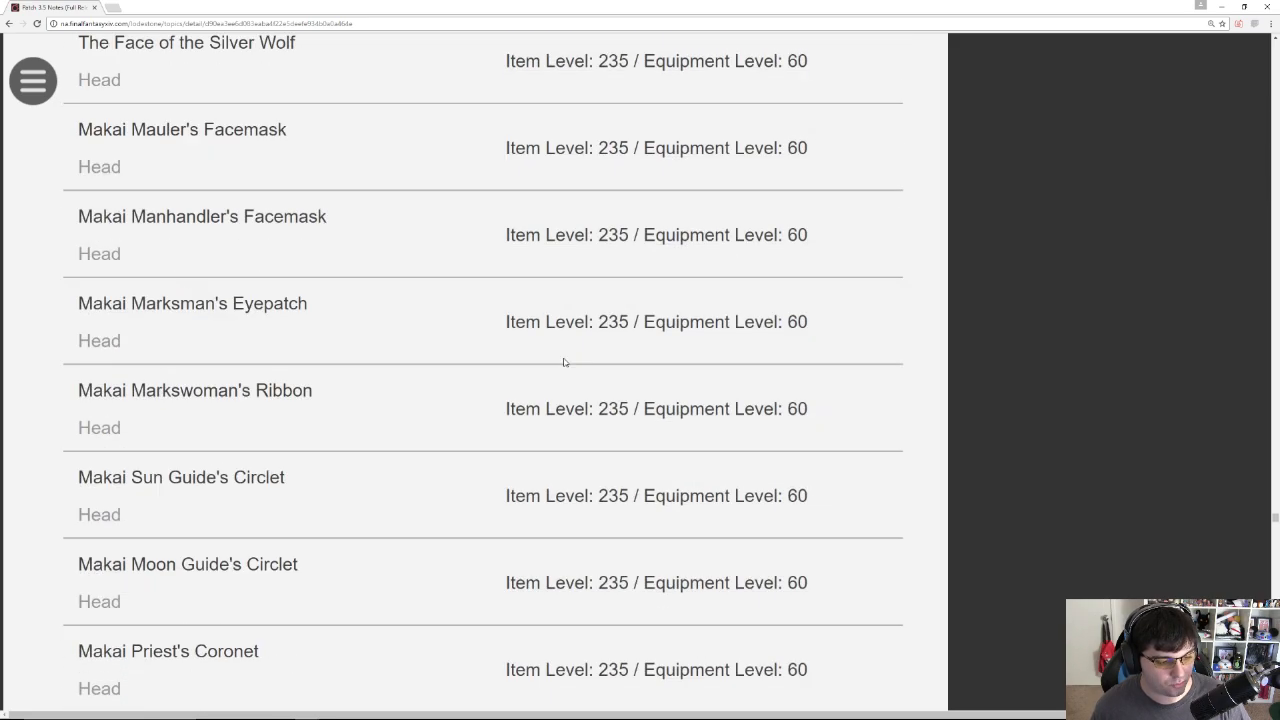
pyautogui.scroll(-3)
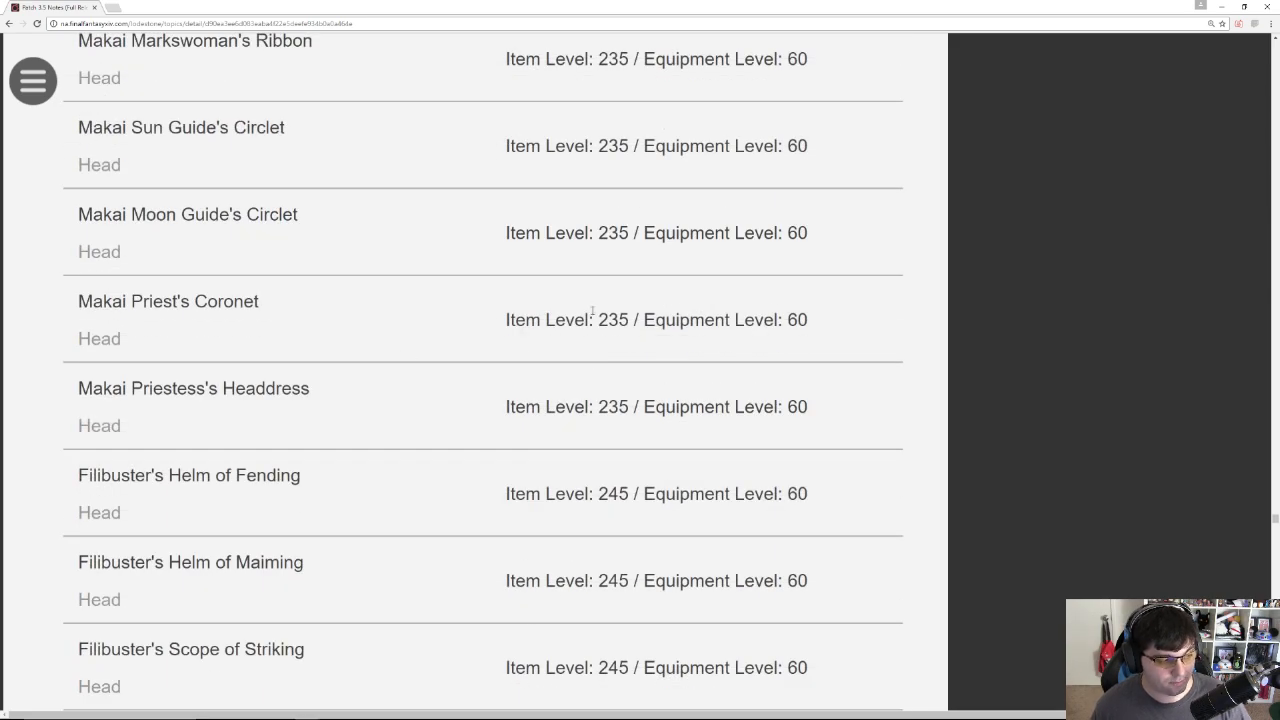
pyautogui.scroll(-3)
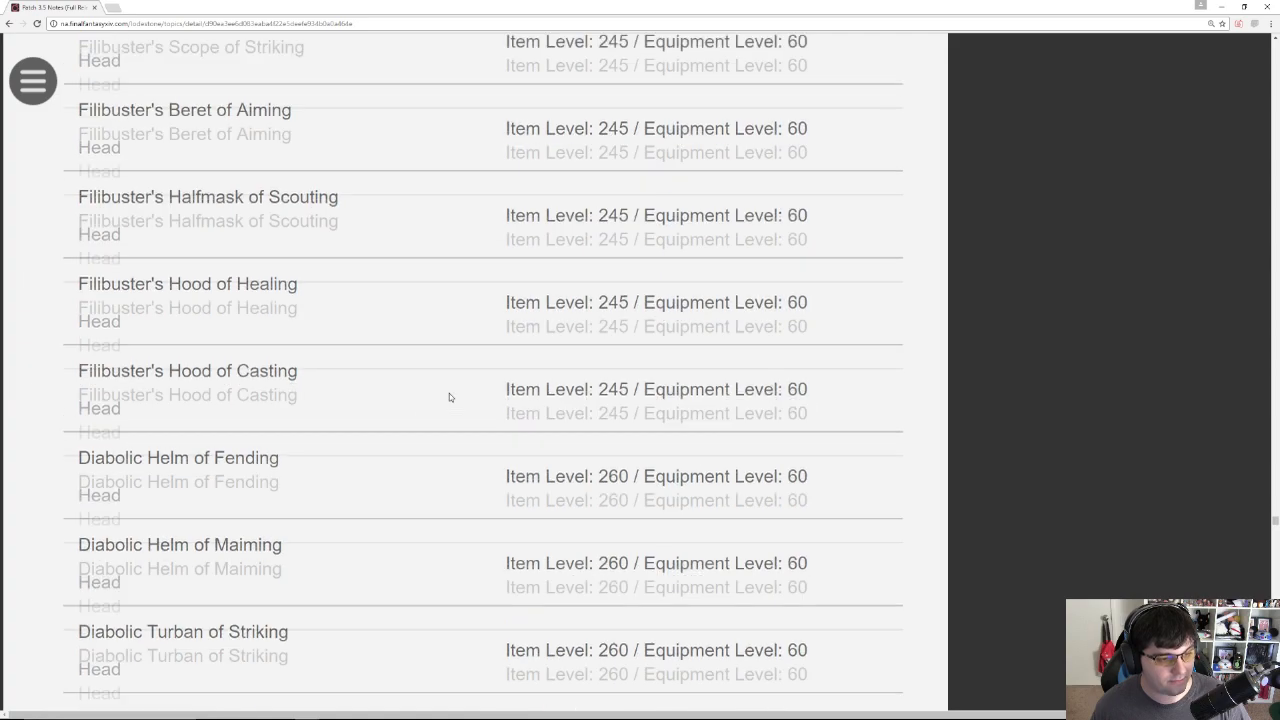
pyautogui.scroll(3)
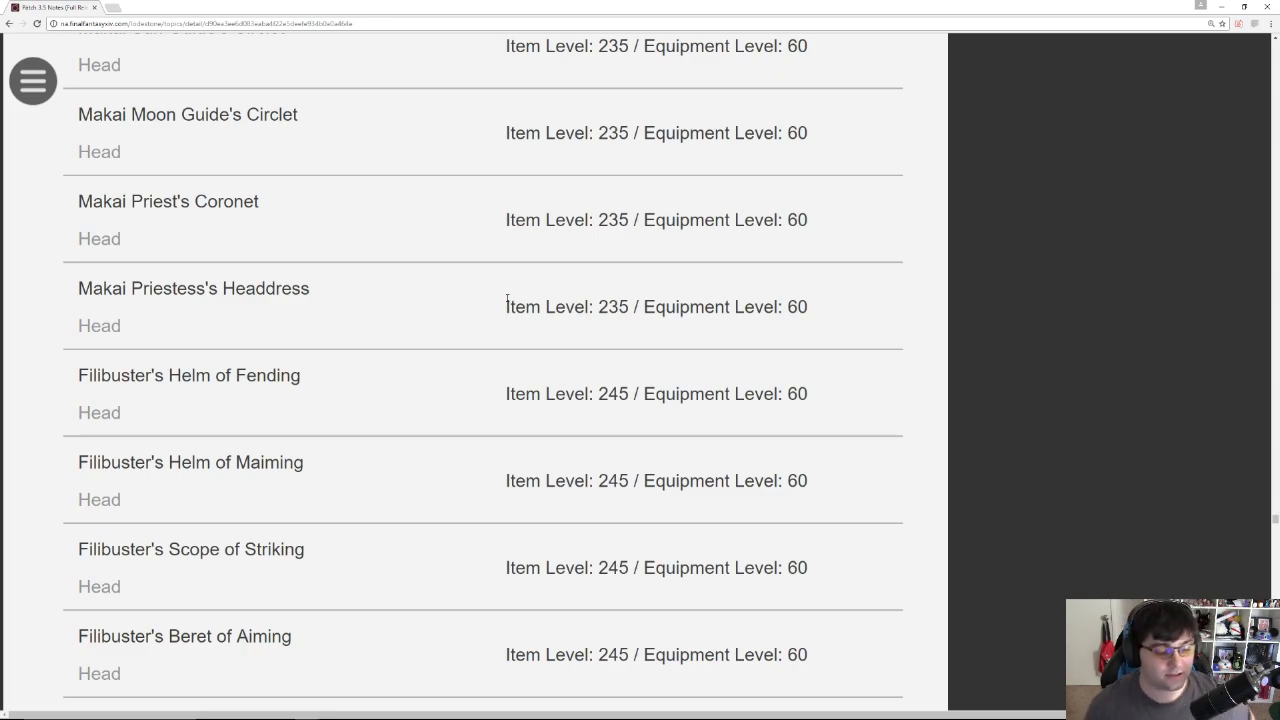
pyautogui.scroll(-3)
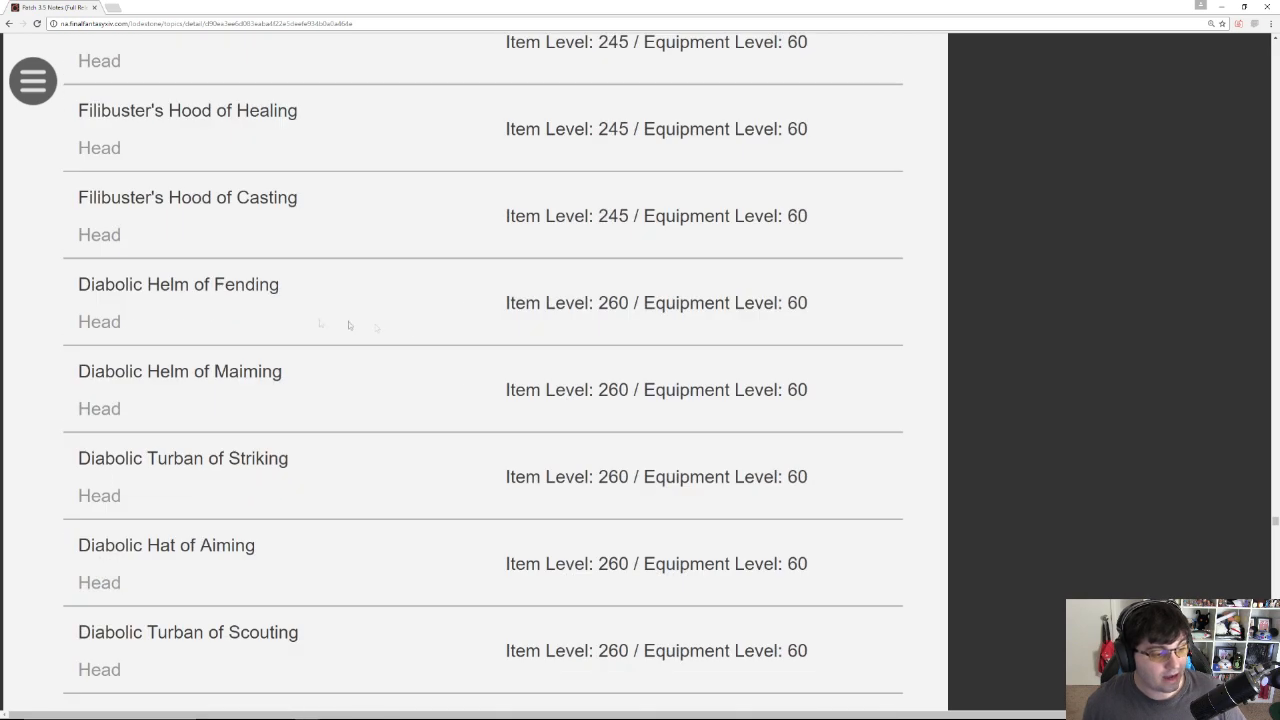
pyautogui.moveTo(555, 322)
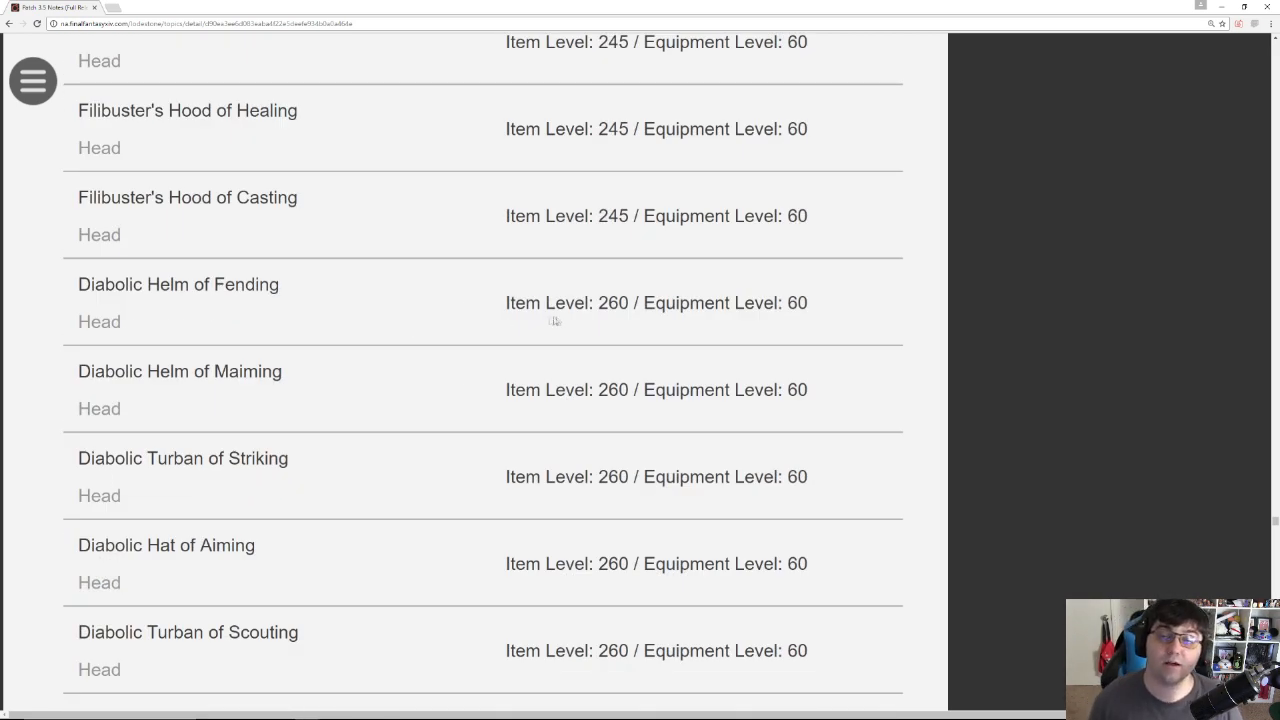
# Step: Scroll past the body, accessory and seafood entries of the New Items table
pyautogui.scroll(-3)
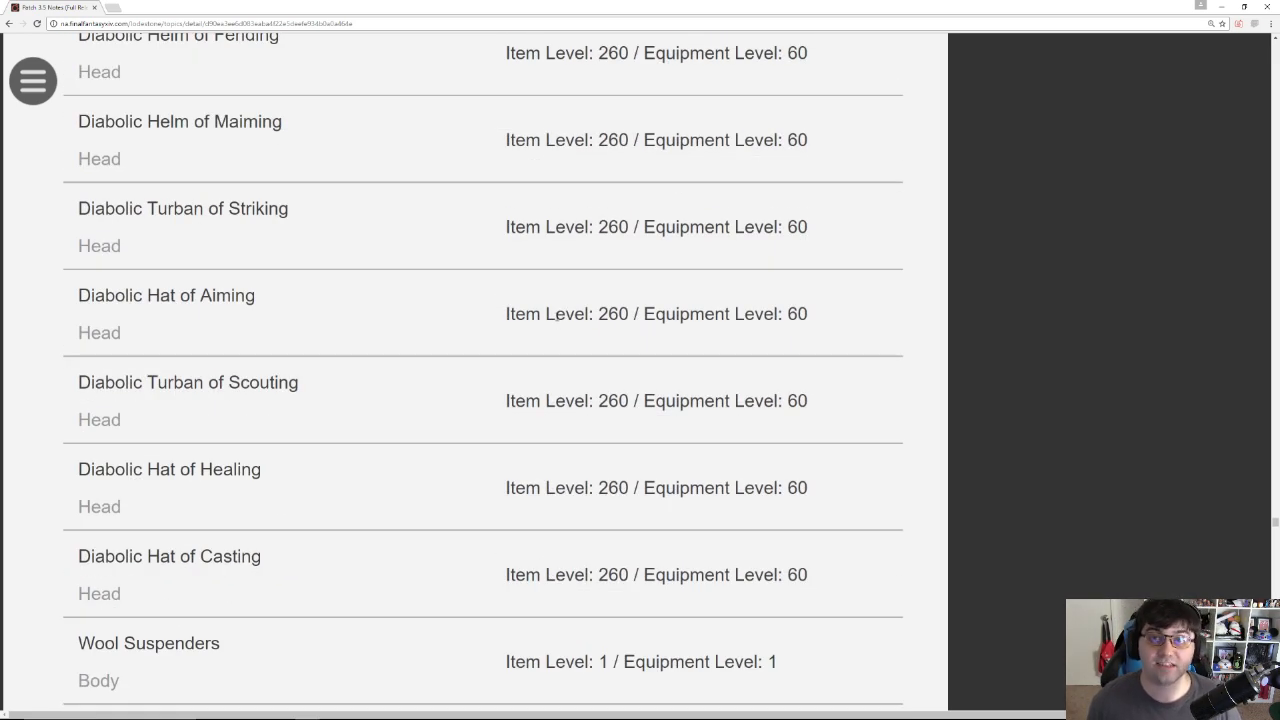
pyautogui.scroll(-3)
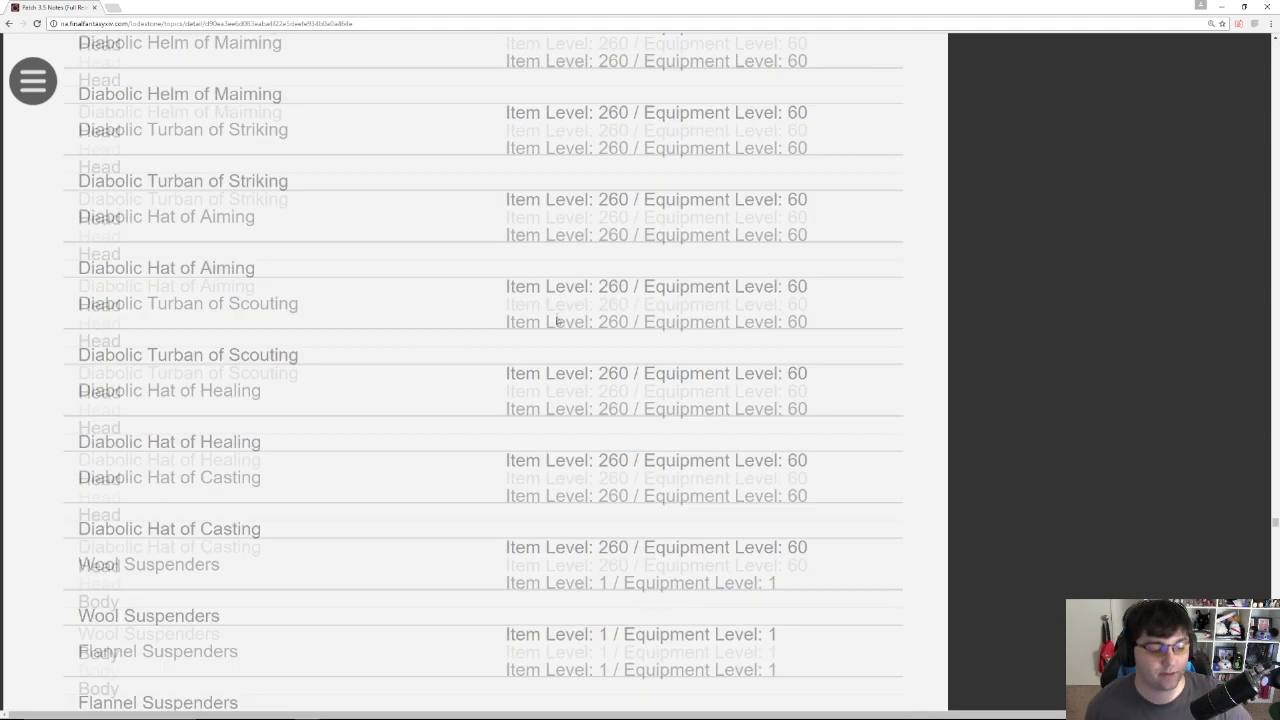
pyautogui.scroll(-3)
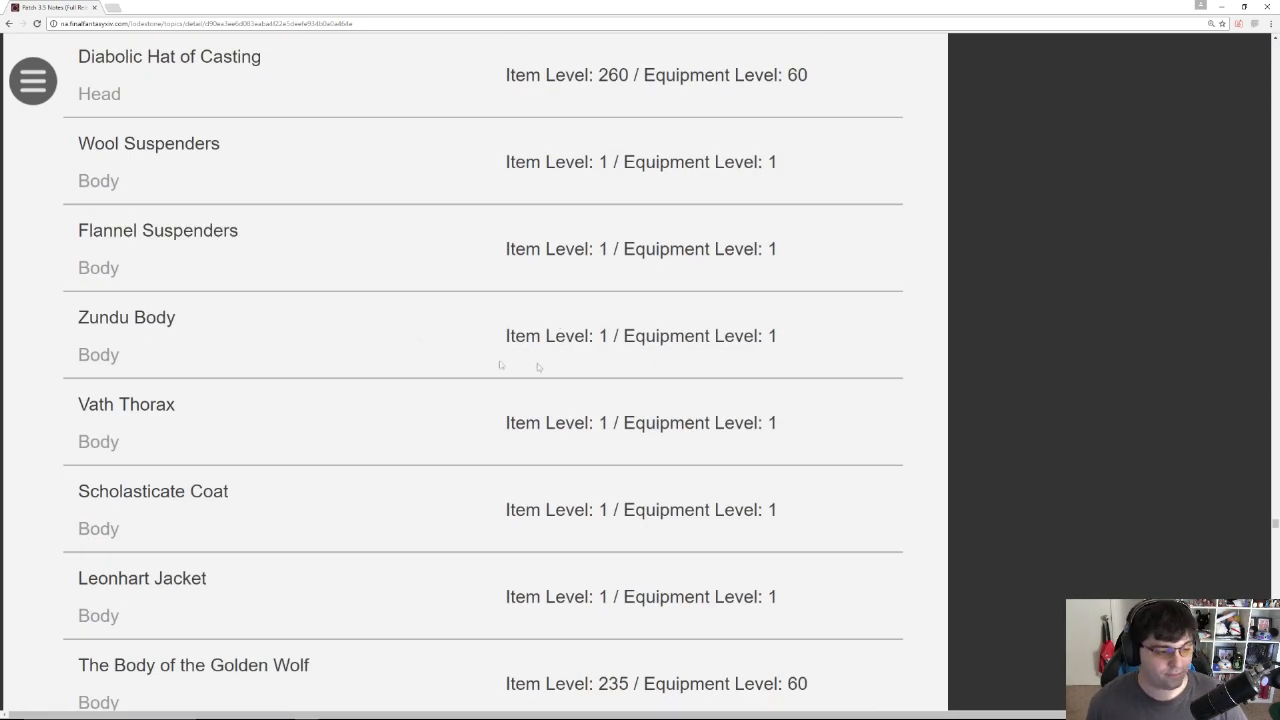
pyautogui.scroll(-3)
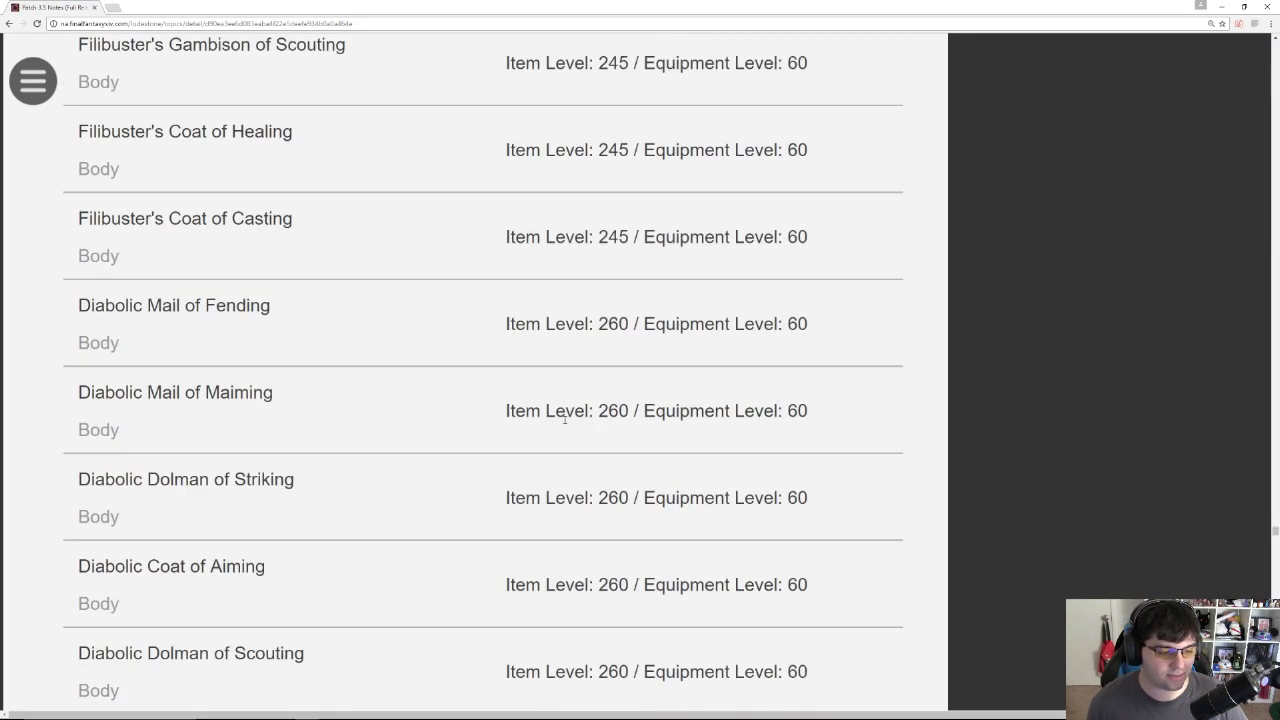
pyautogui.scroll(-3)
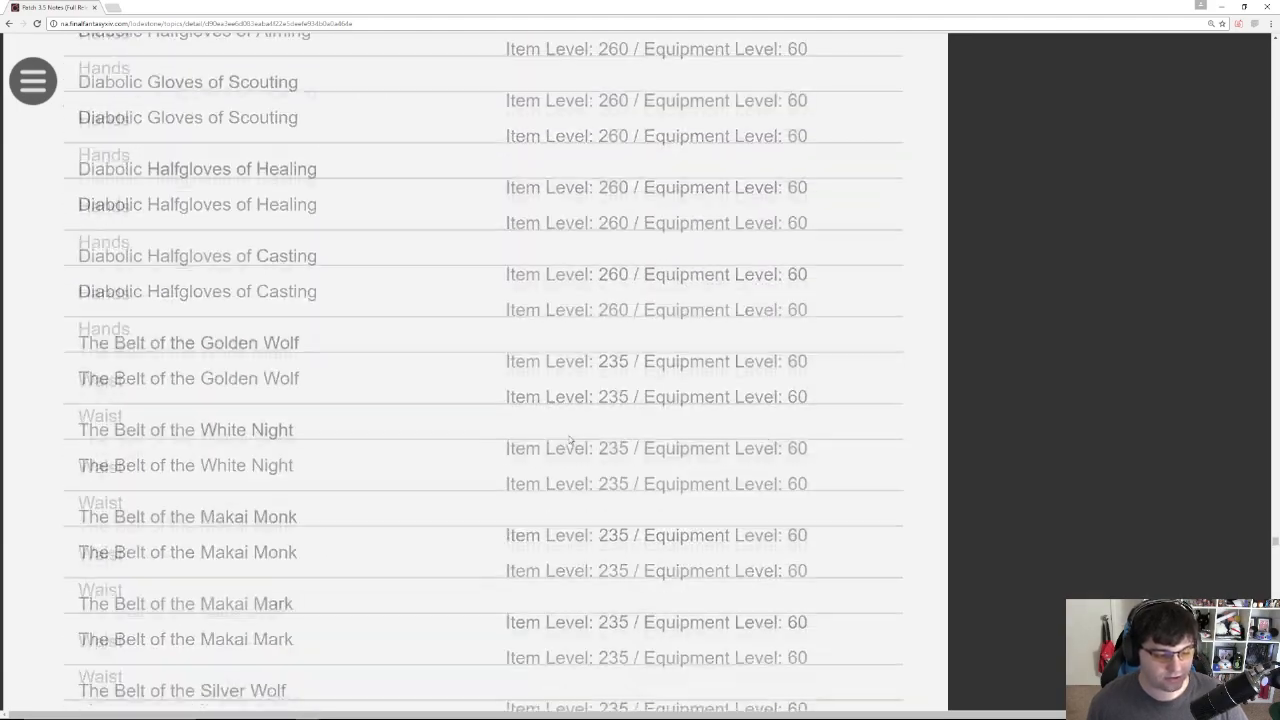
pyautogui.scroll(-3)
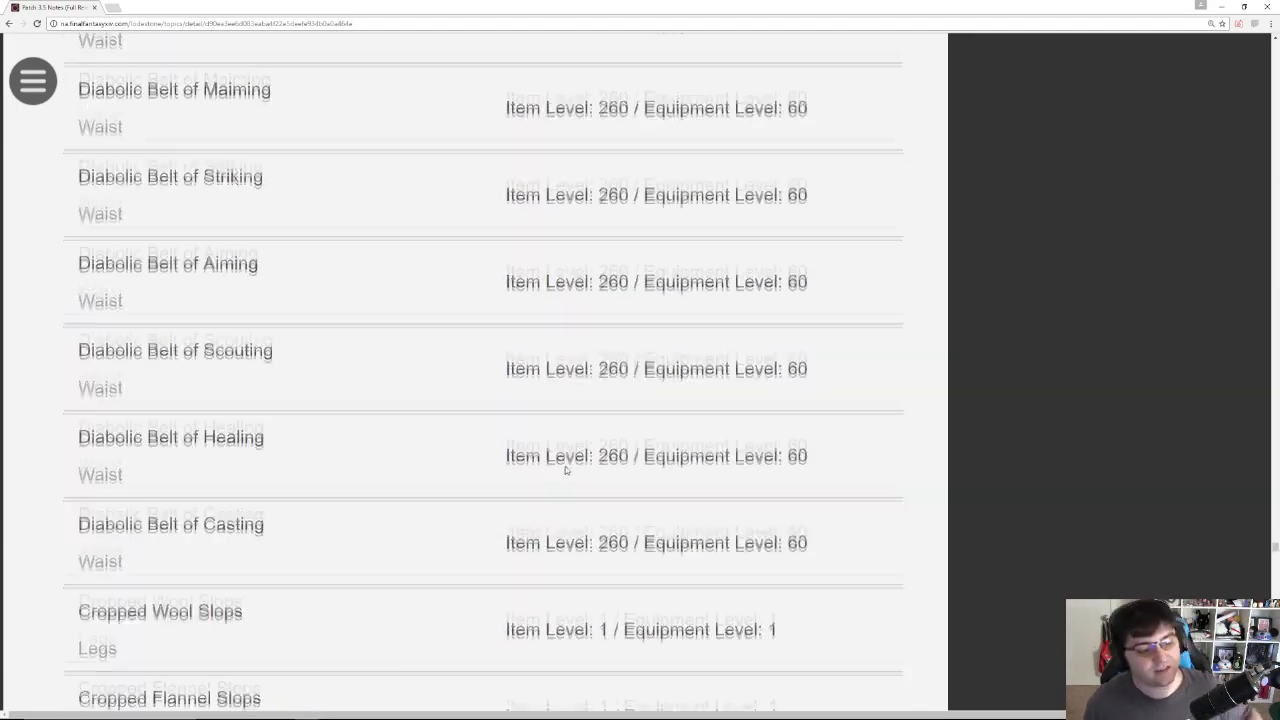
pyautogui.scroll(-3)
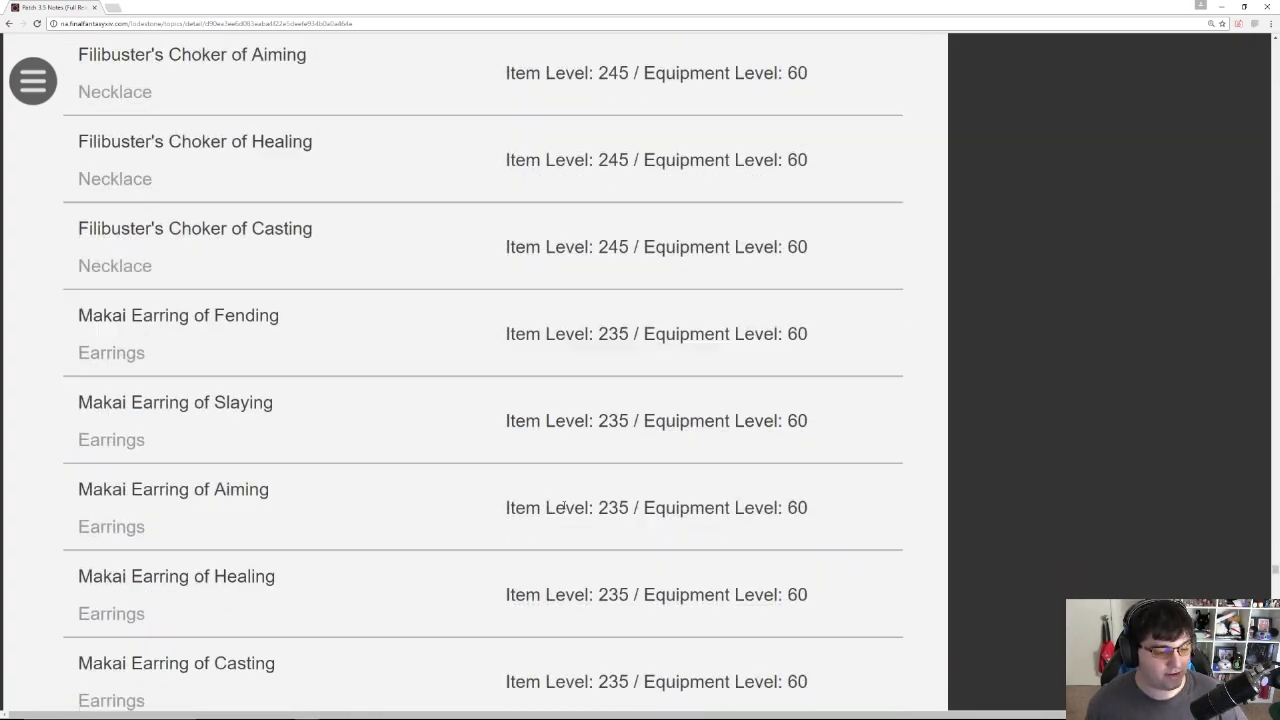
pyautogui.scroll(-3)
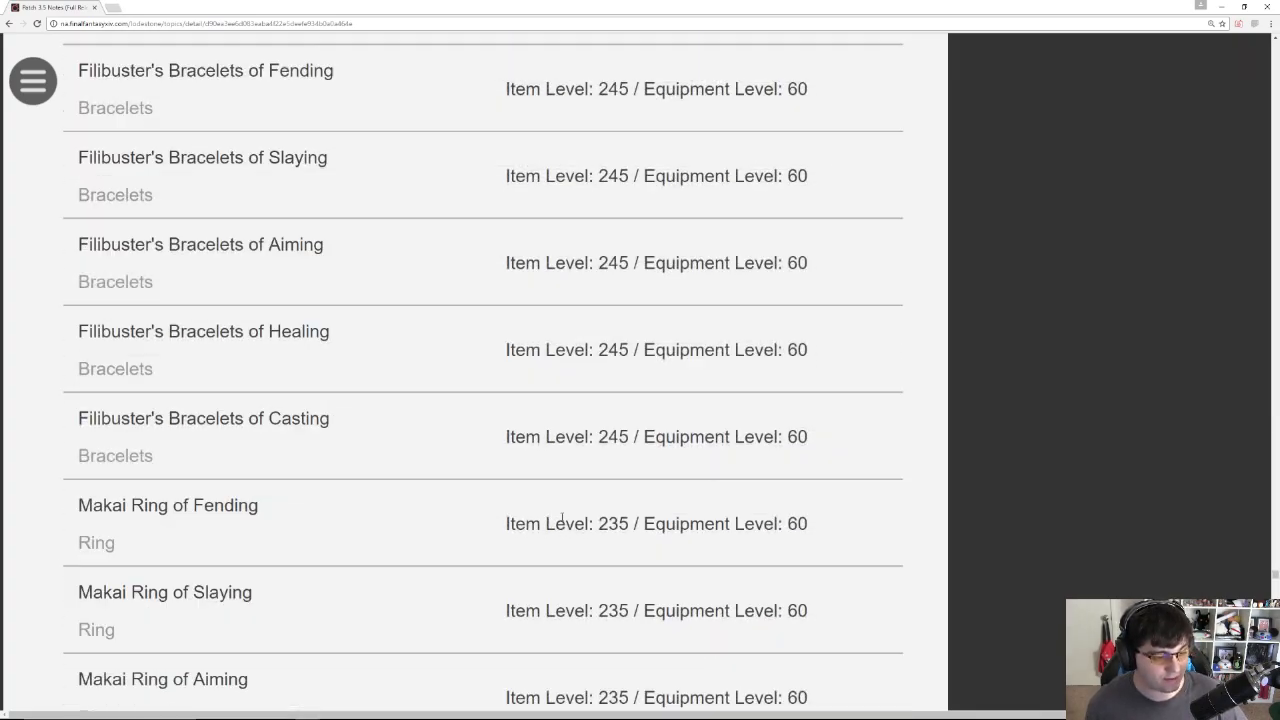
pyautogui.scroll(-3)
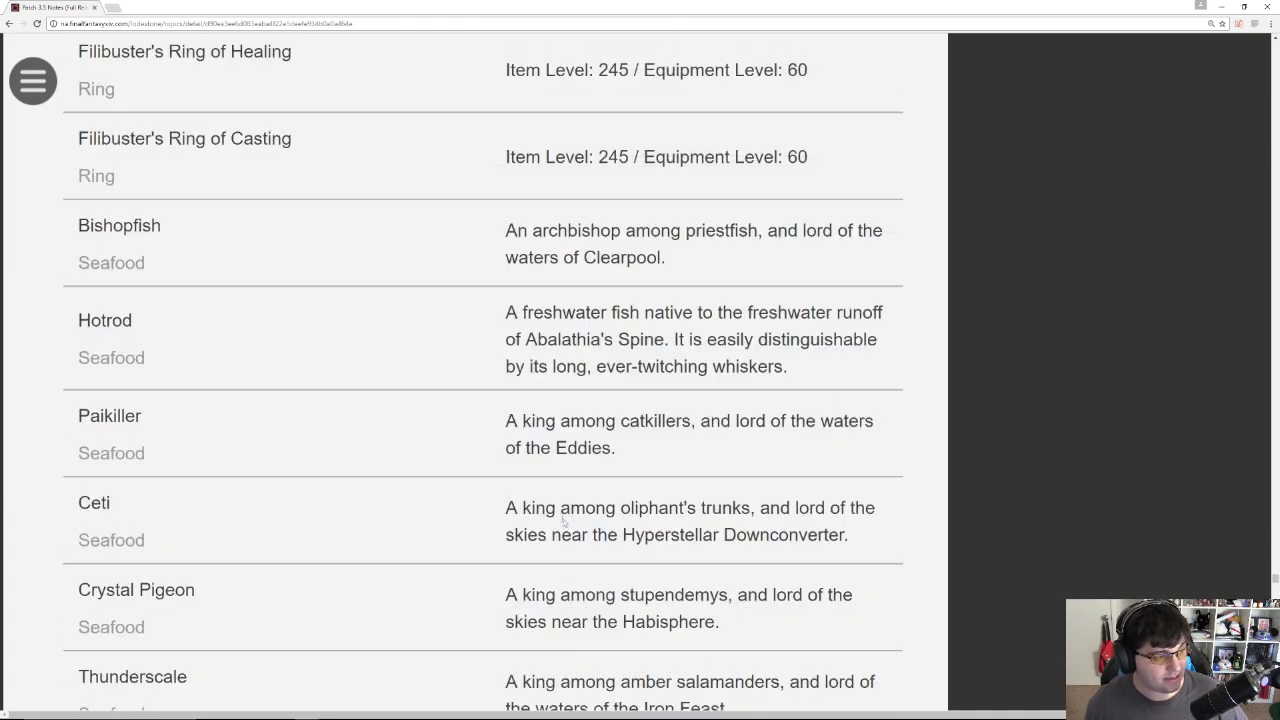
pyautogui.moveTo(390, 343)
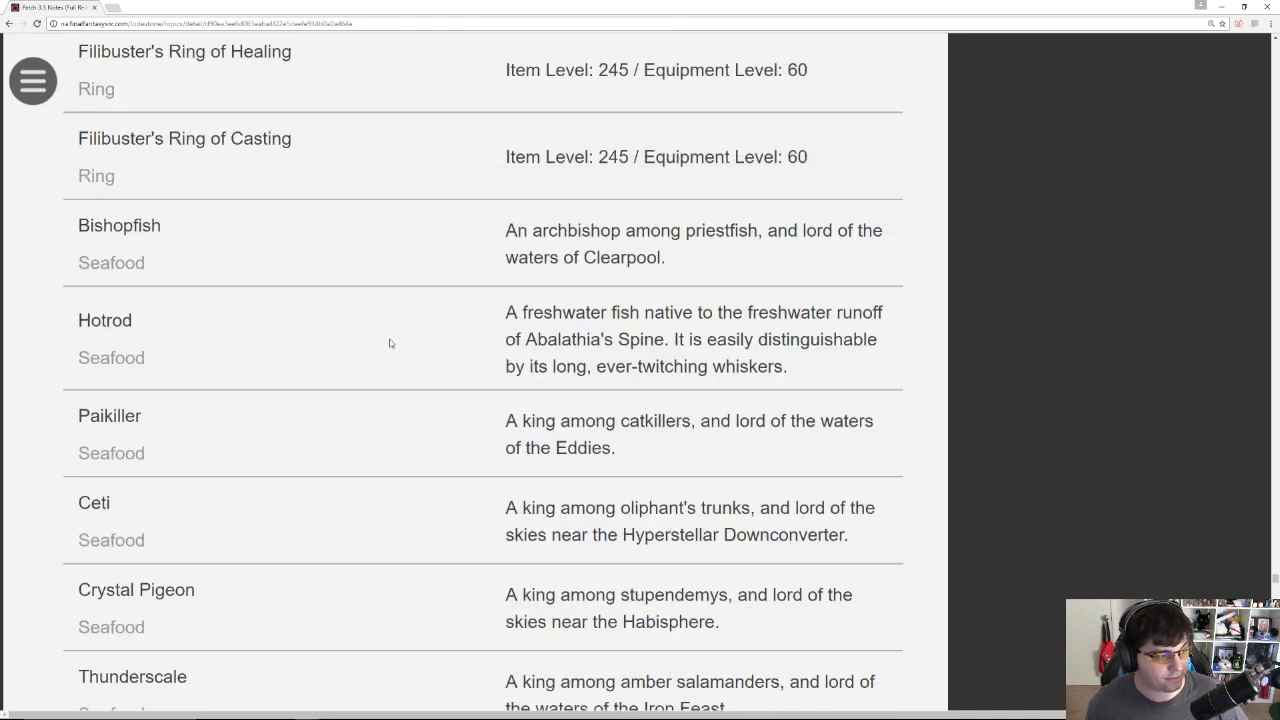
# Step: Continue down to the reagents and furnishings: Zurvanite Carapace Fragment, Ivy Pillar, White Partition
pyautogui.scroll(-3)
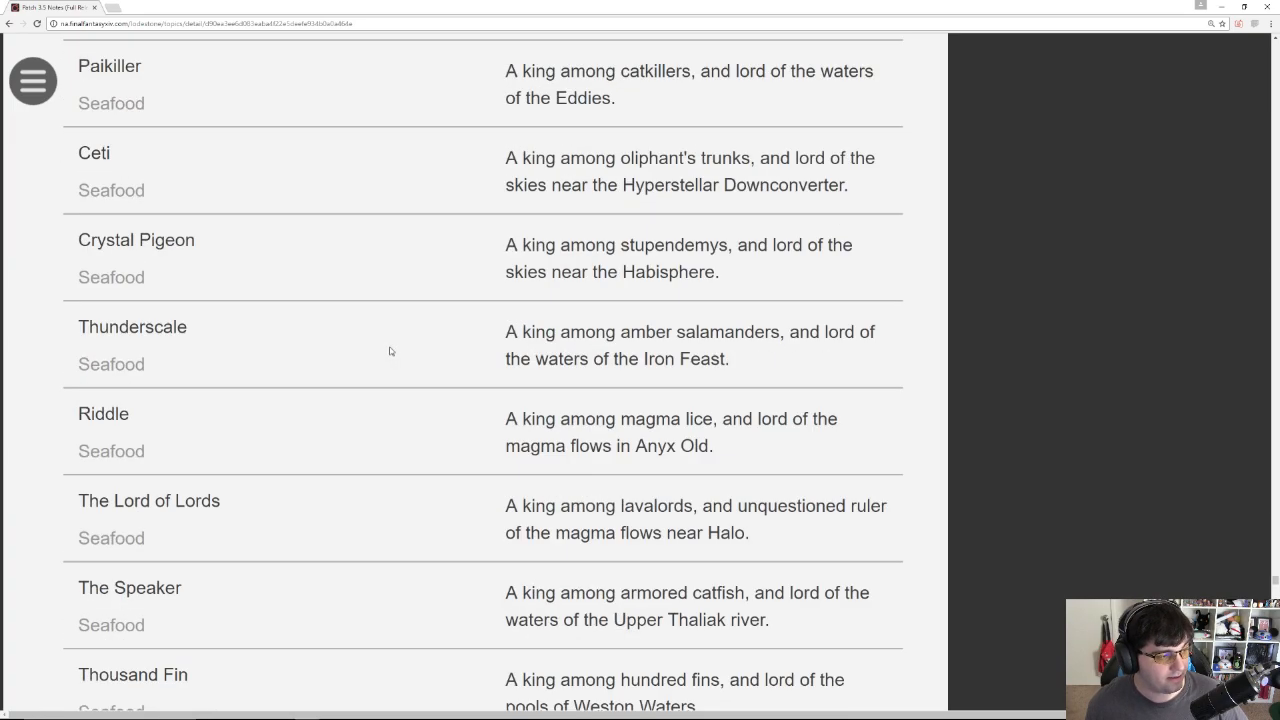
pyautogui.scroll(-3)
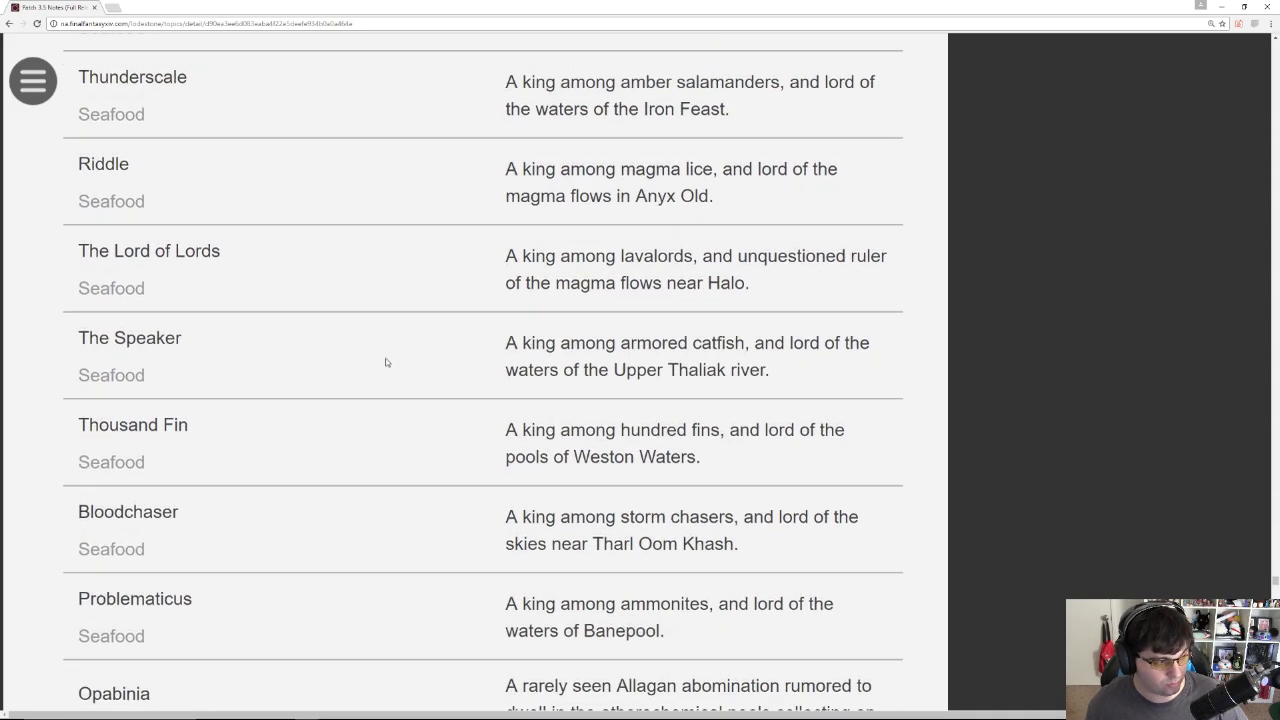
pyautogui.scroll(3)
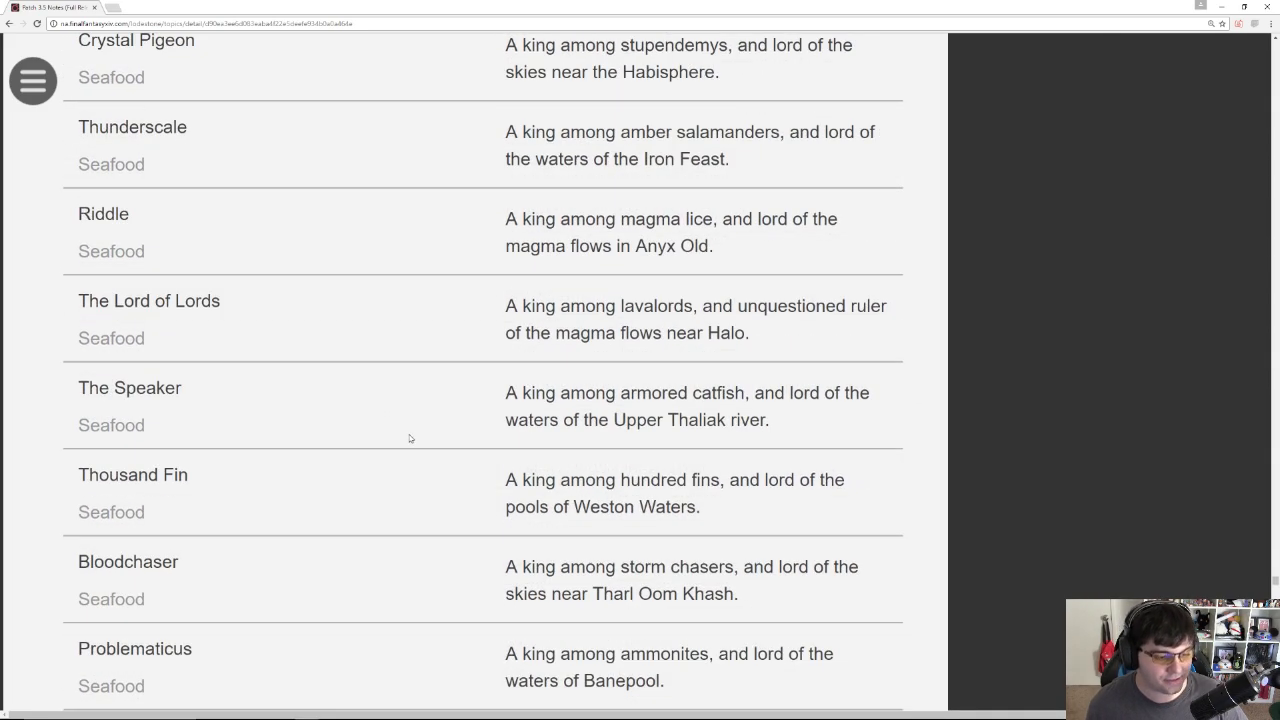
pyautogui.scroll(-3)
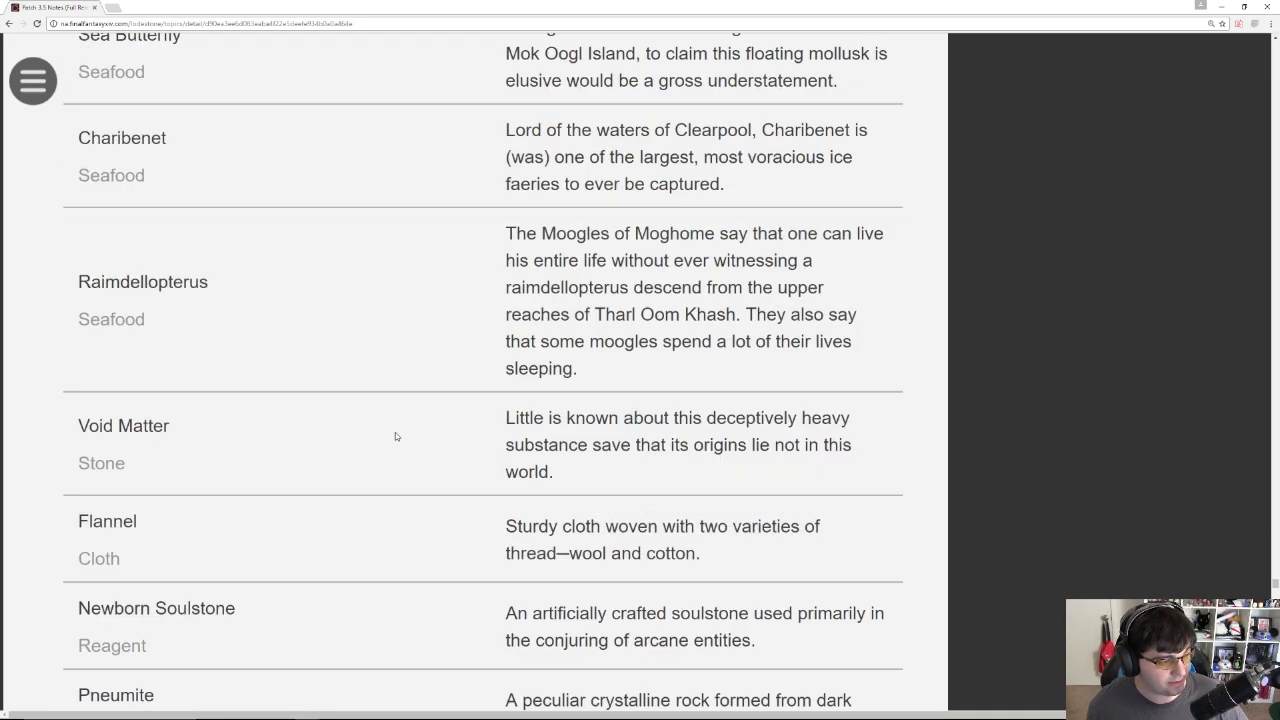
pyautogui.scroll(-3)
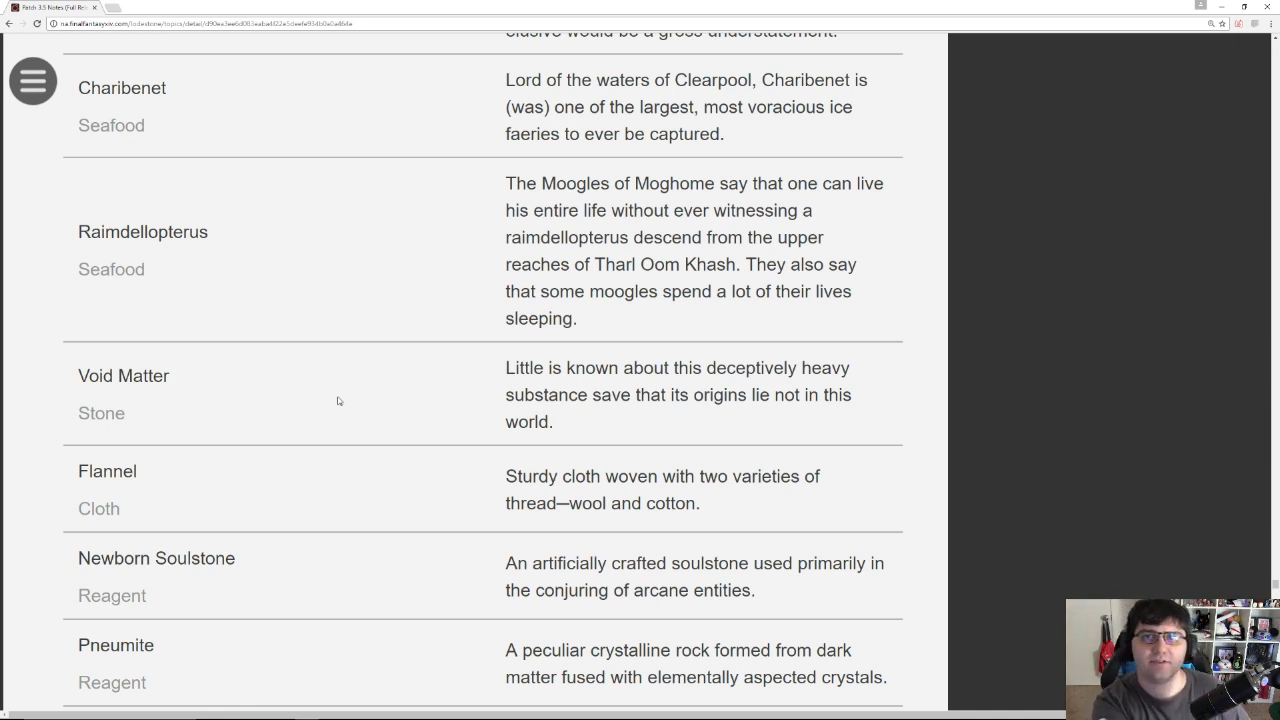
pyautogui.moveTo(372, 379)
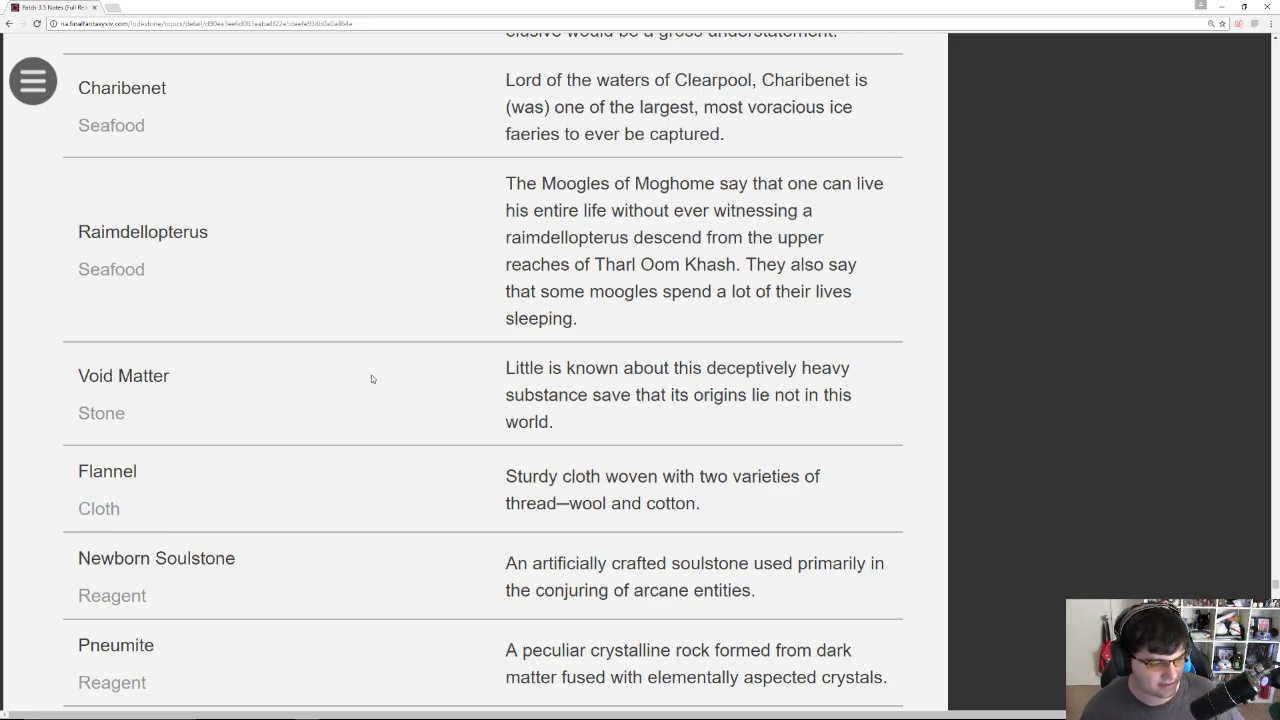
pyautogui.scroll(-3)
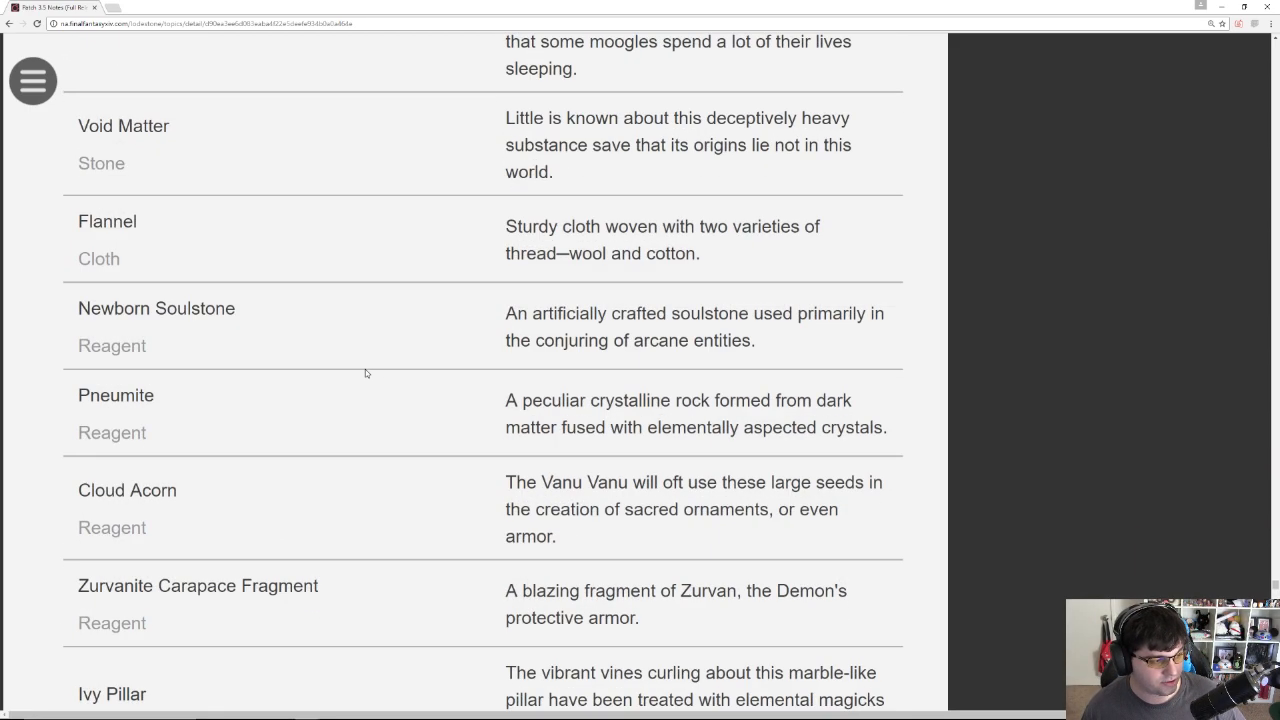
pyautogui.scroll(-3)
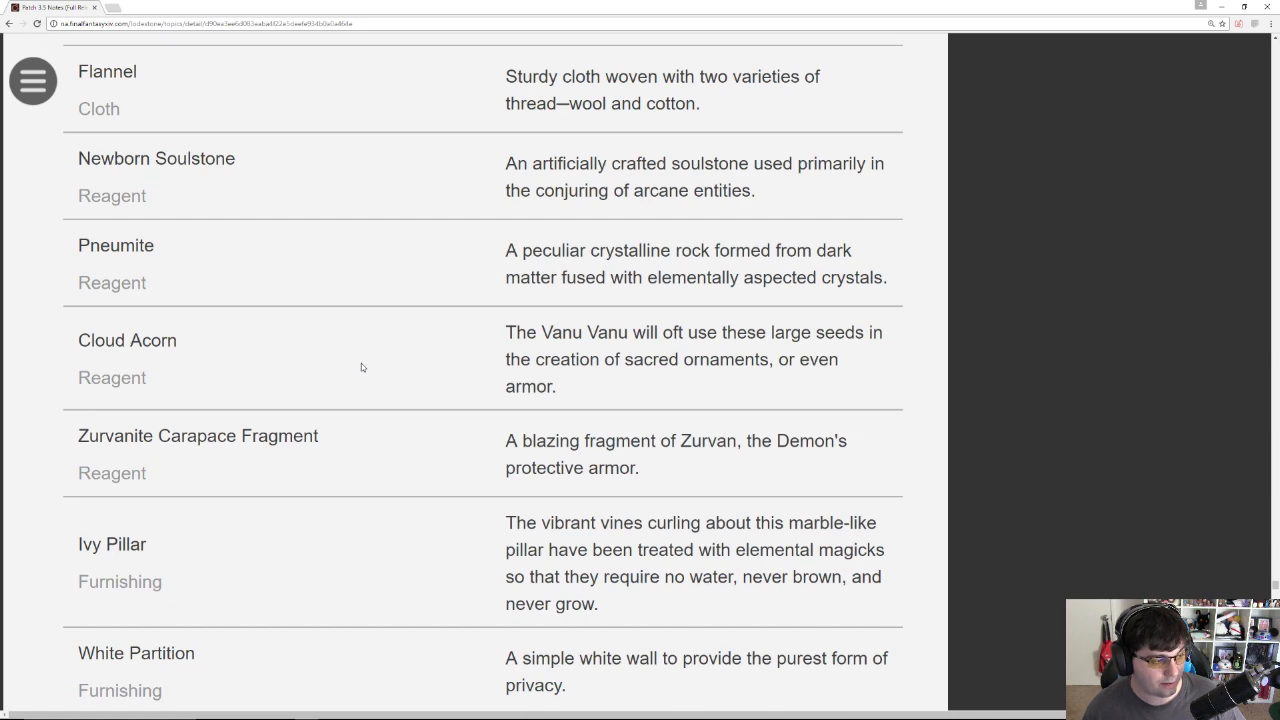
pyautogui.scroll(-3)
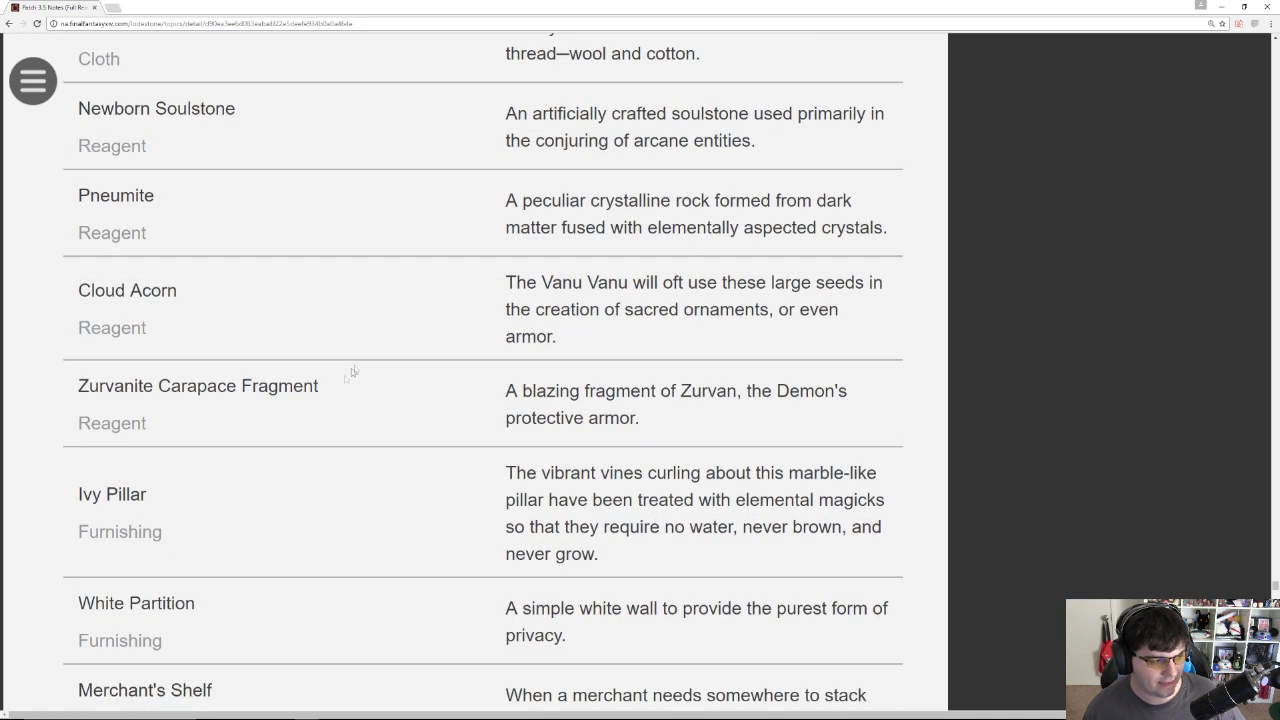
pyautogui.moveTo(380, 408)
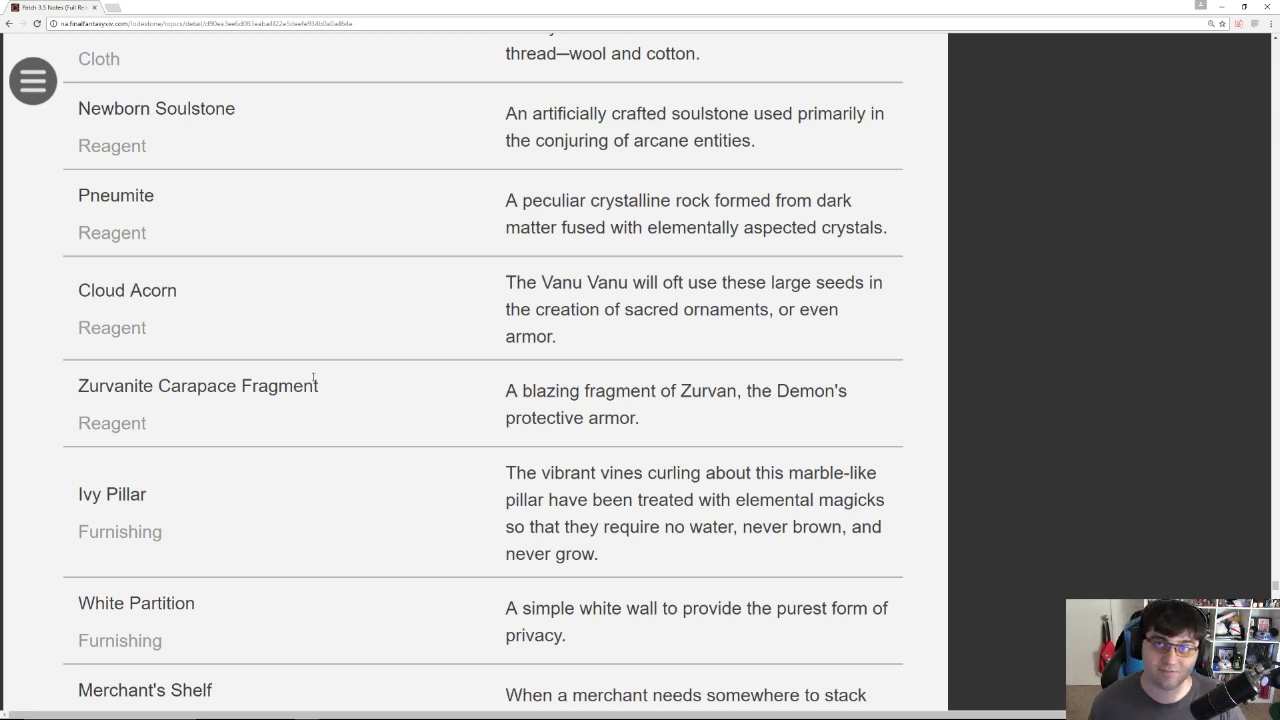
# Step: Scroll through the tabletop miniatures and picture frames to Barracuda Pier and Seasong Grotto Painting
pyautogui.scroll(-3)
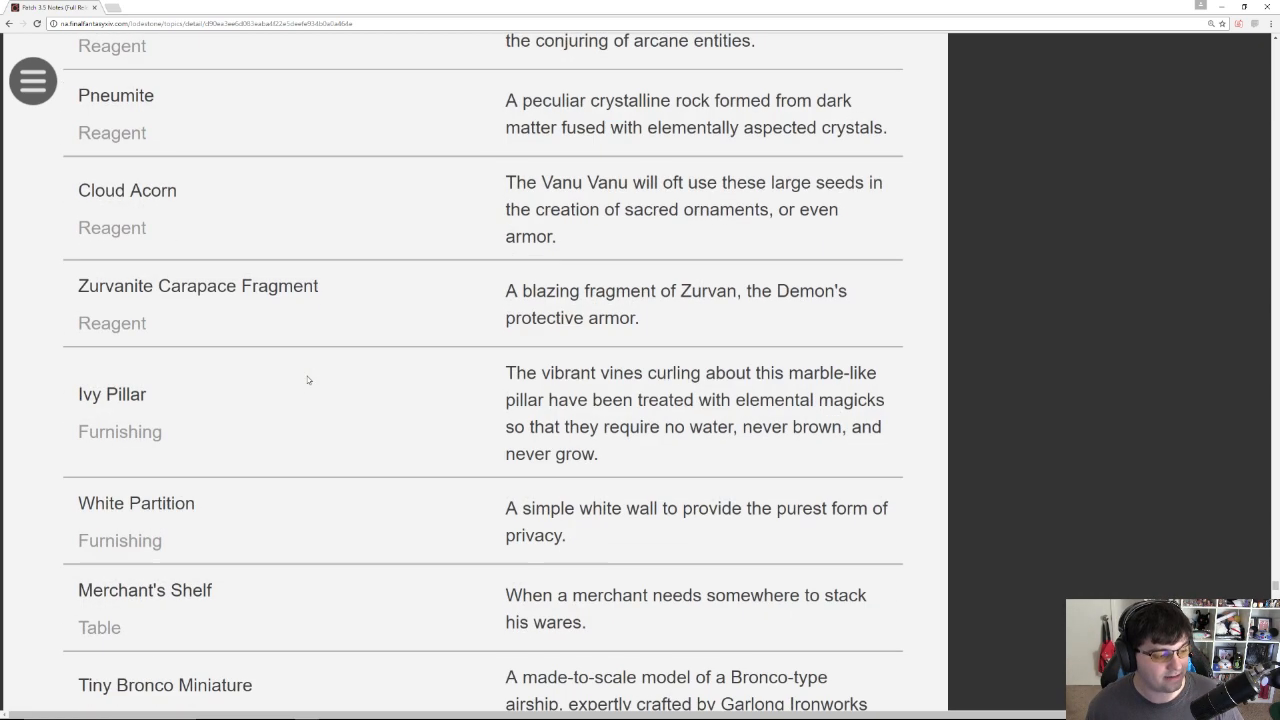
pyautogui.scroll(-3)
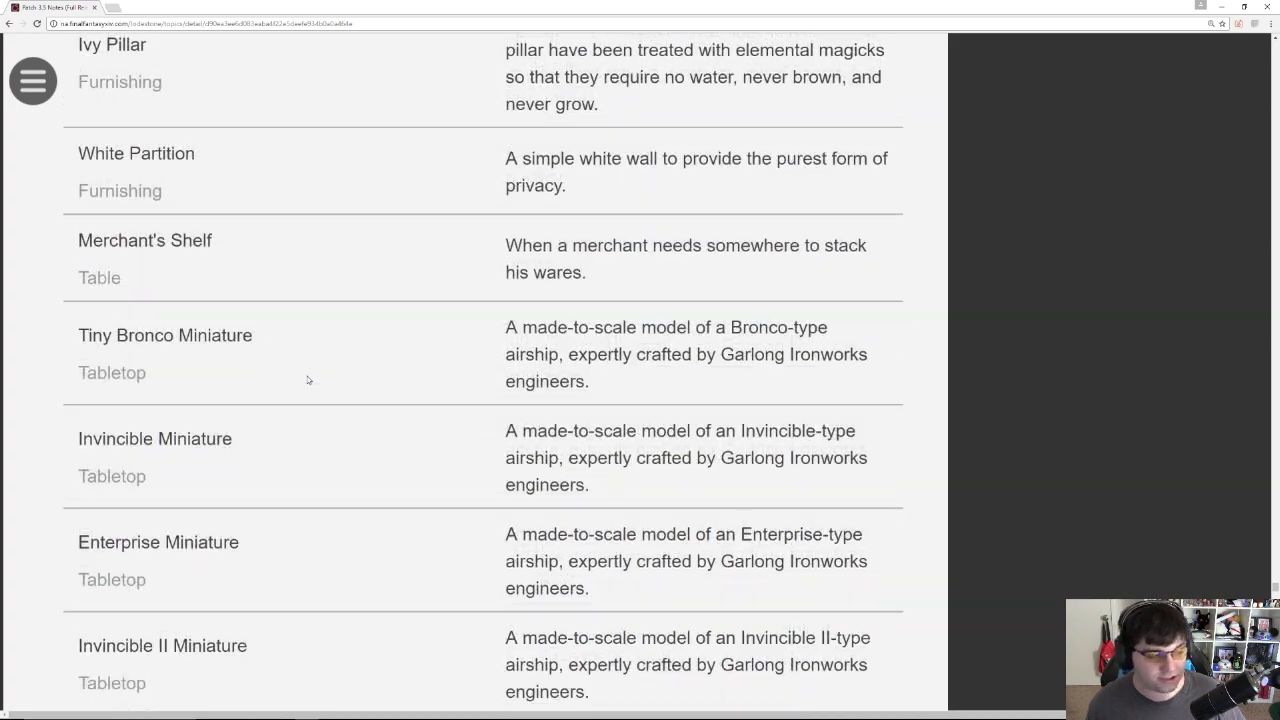
pyautogui.scroll(-3)
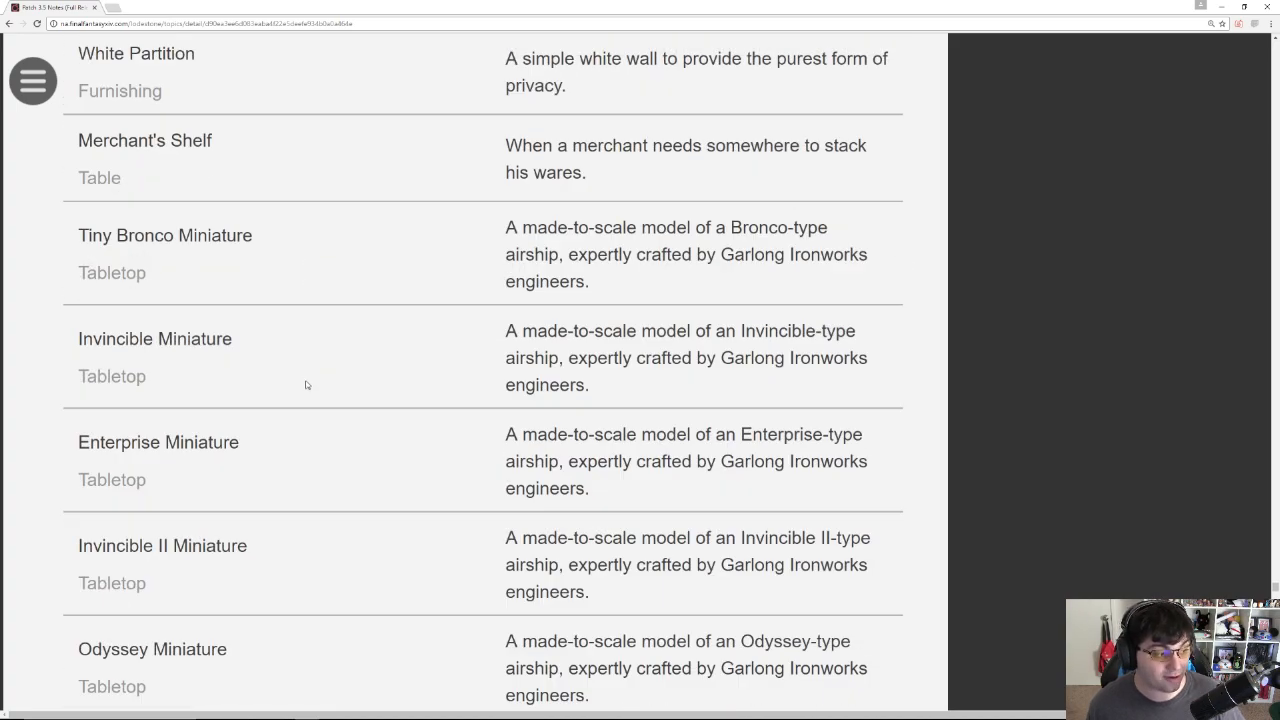
pyautogui.scroll(-3)
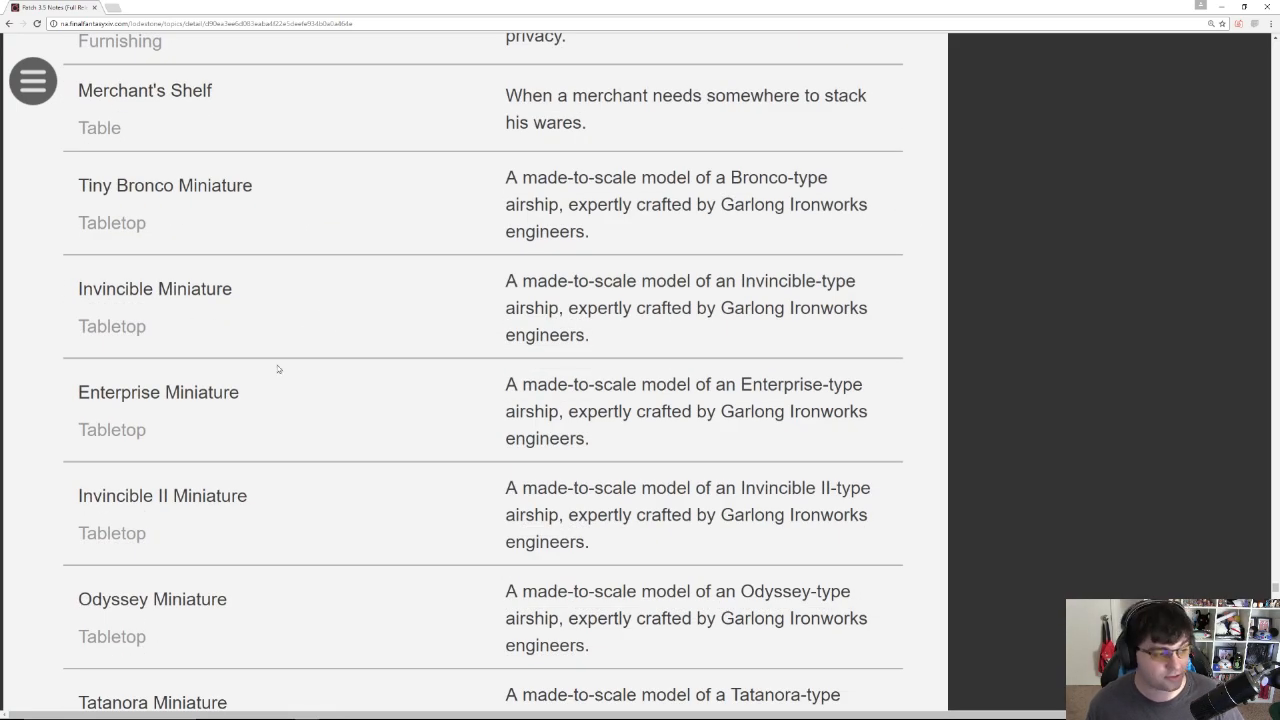
pyautogui.scroll(-3)
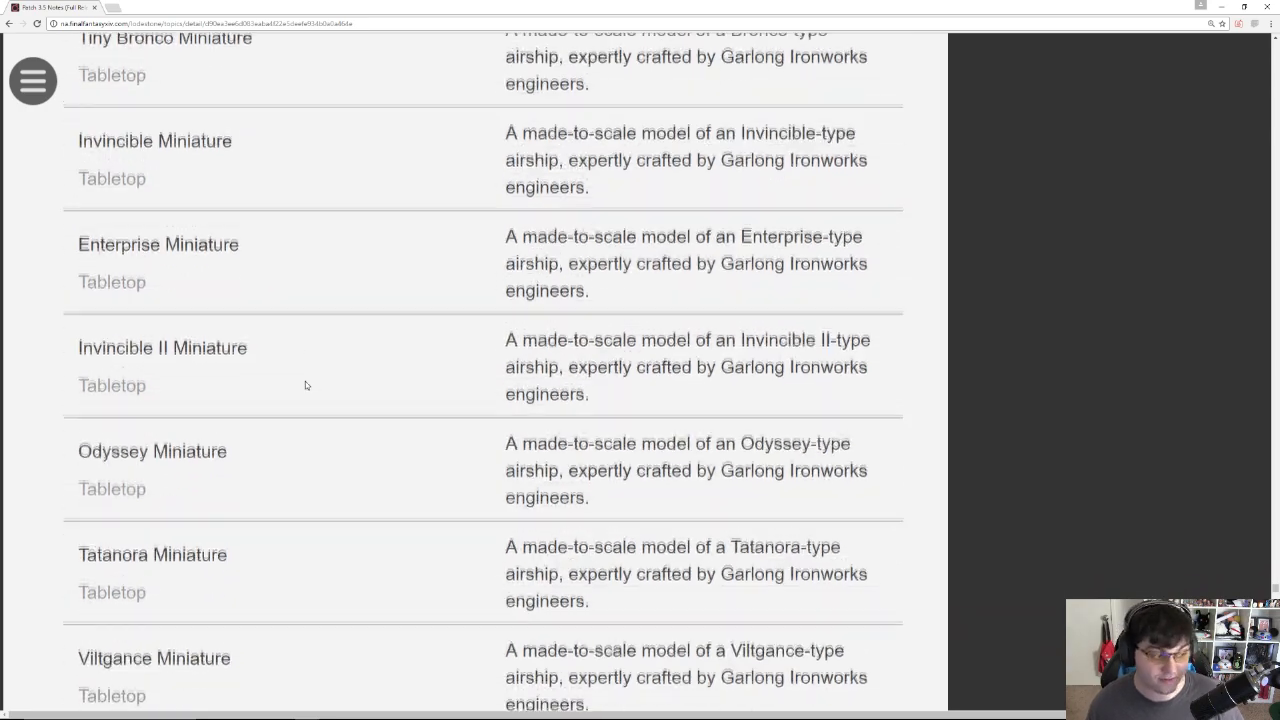
pyautogui.scroll(-3)
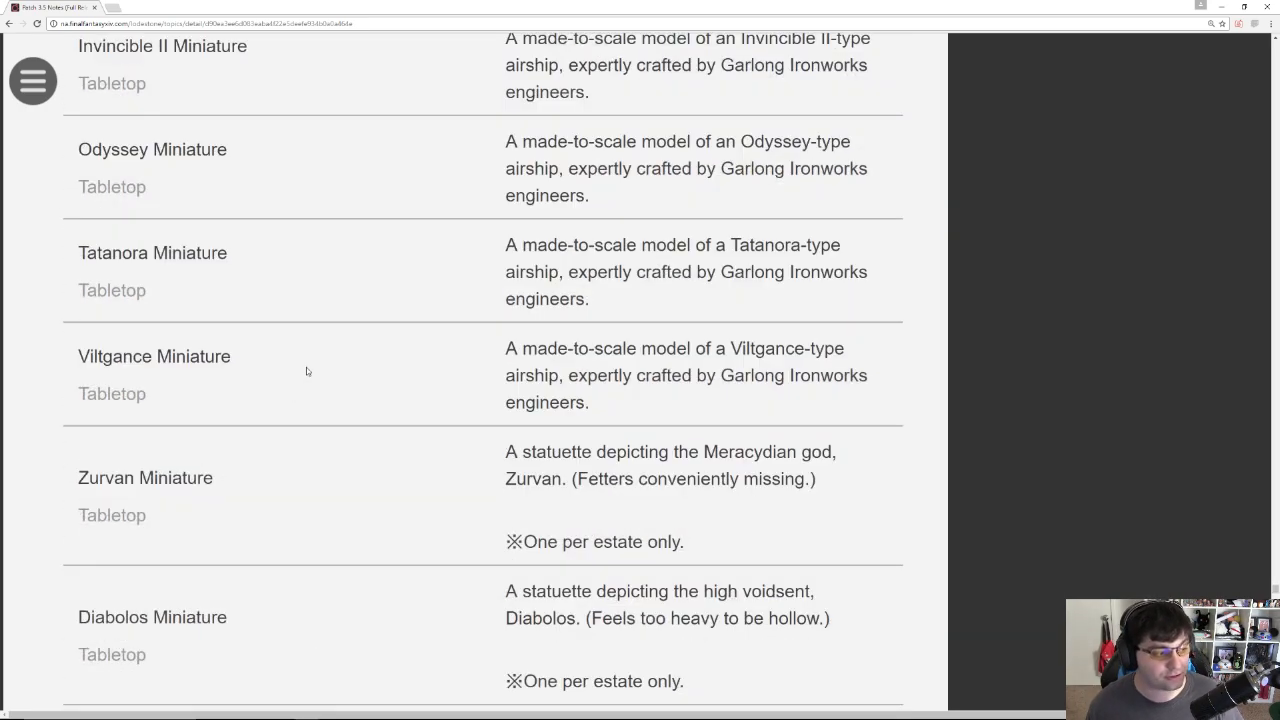
pyautogui.scroll(-3)
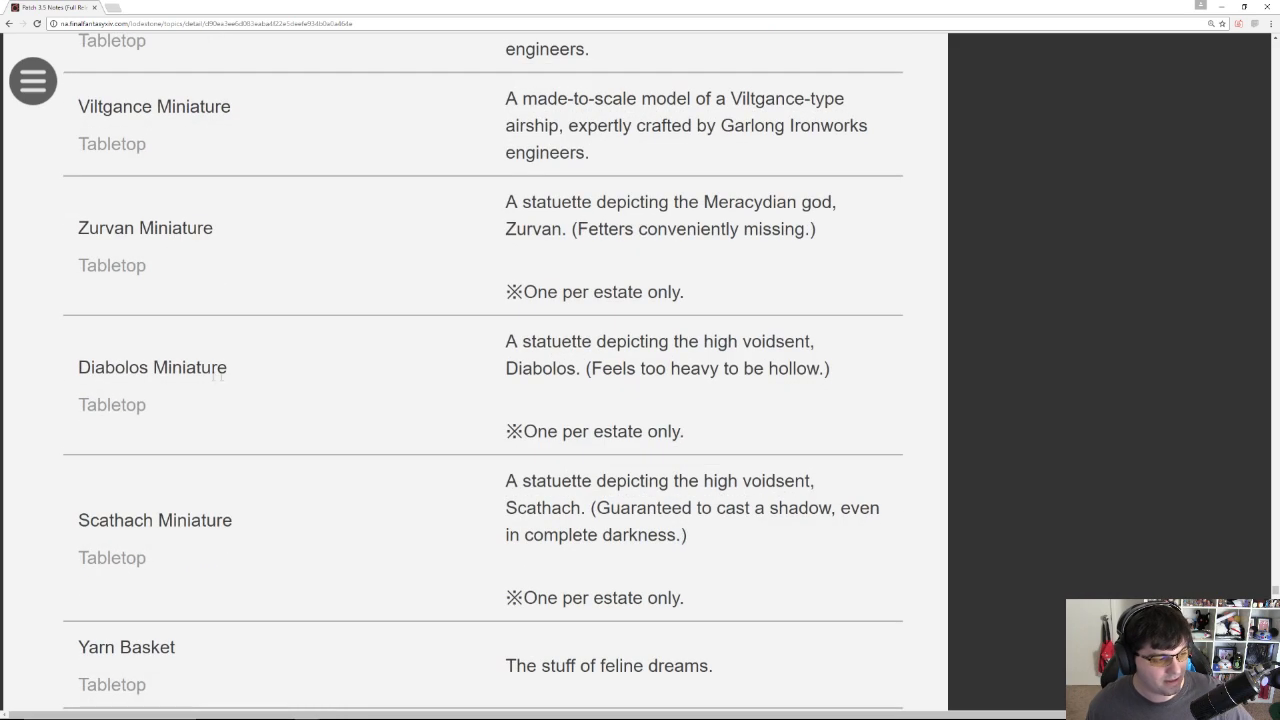
pyautogui.scroll(-3)
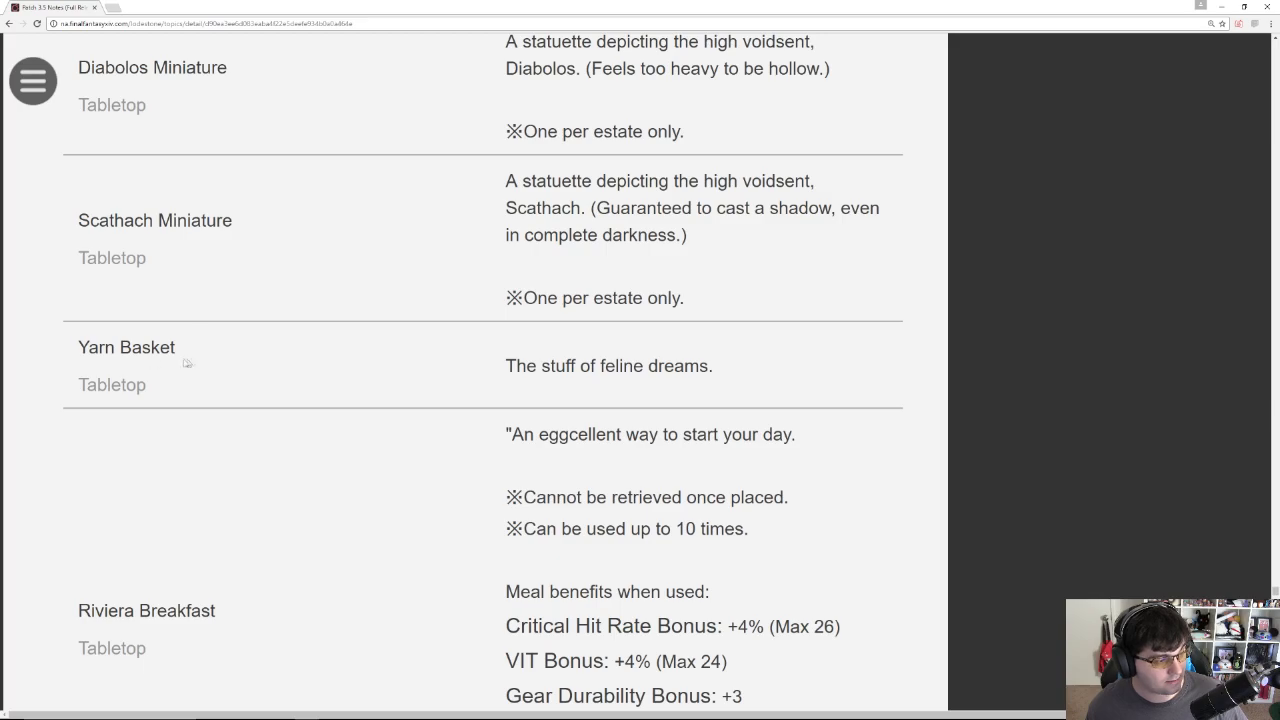
pyautogui.scroll(-3)
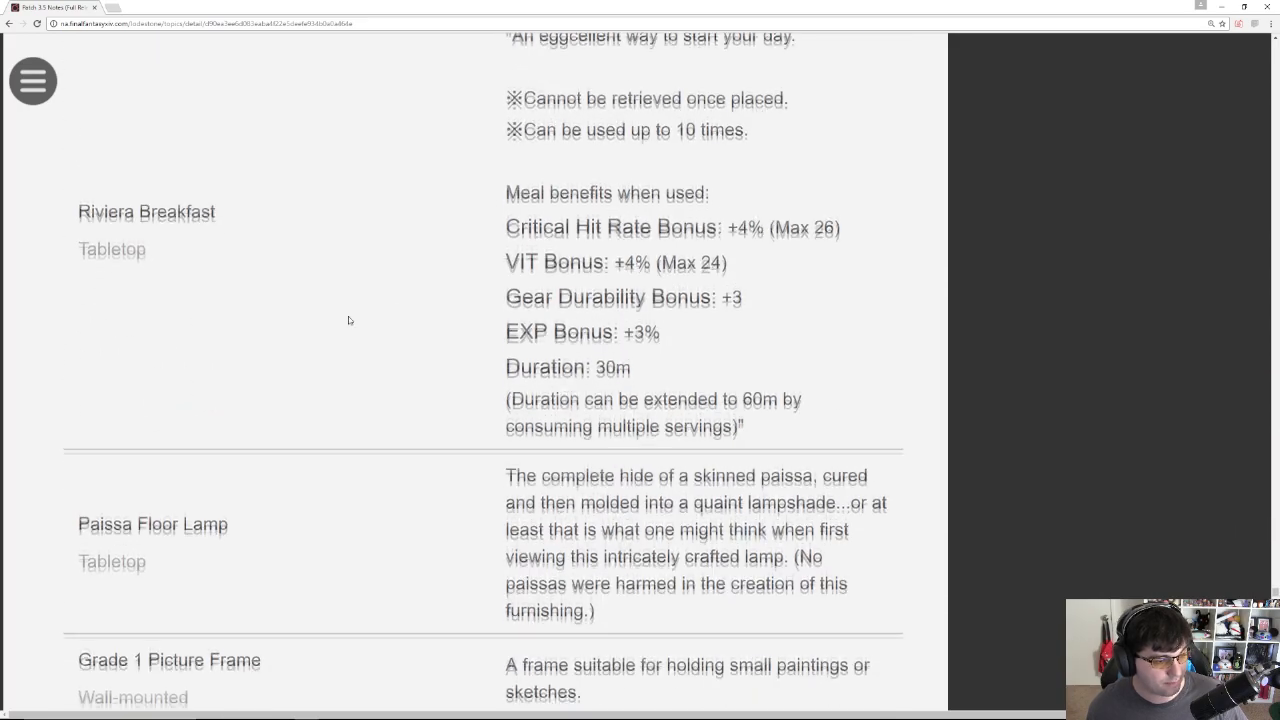
pyautogui.scroll(-3)
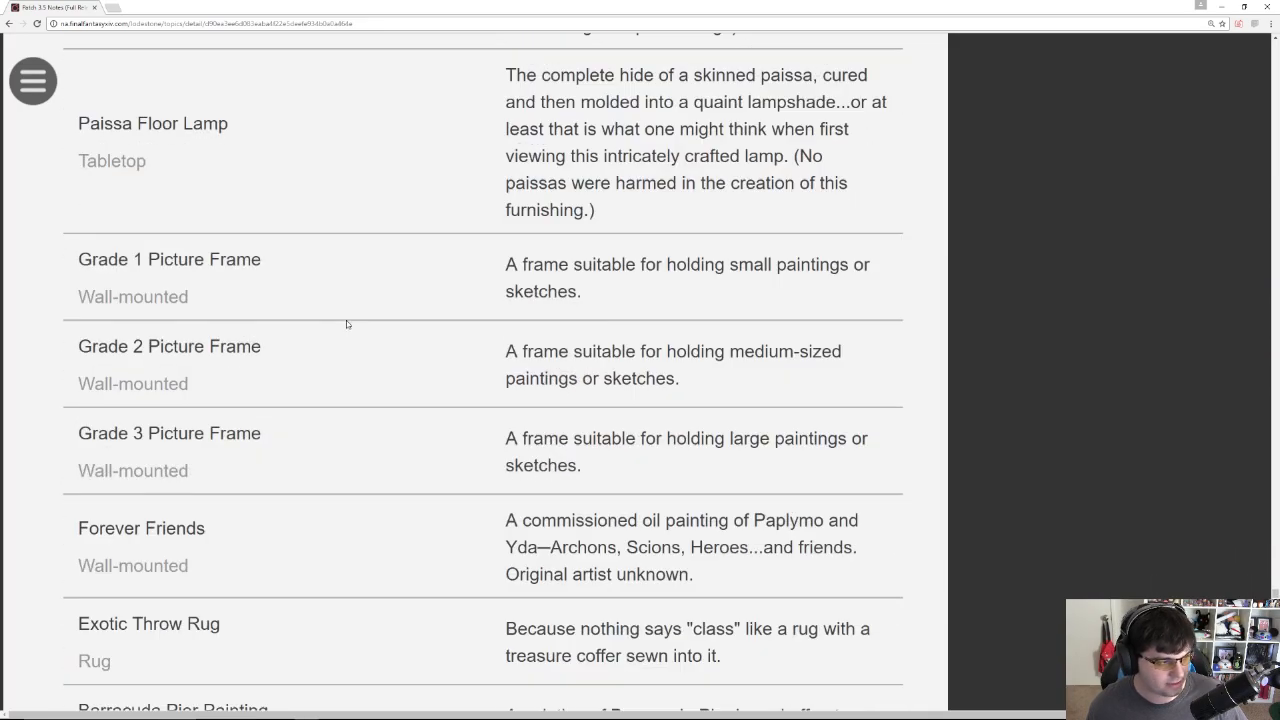
pyautogui.scroll(-3)
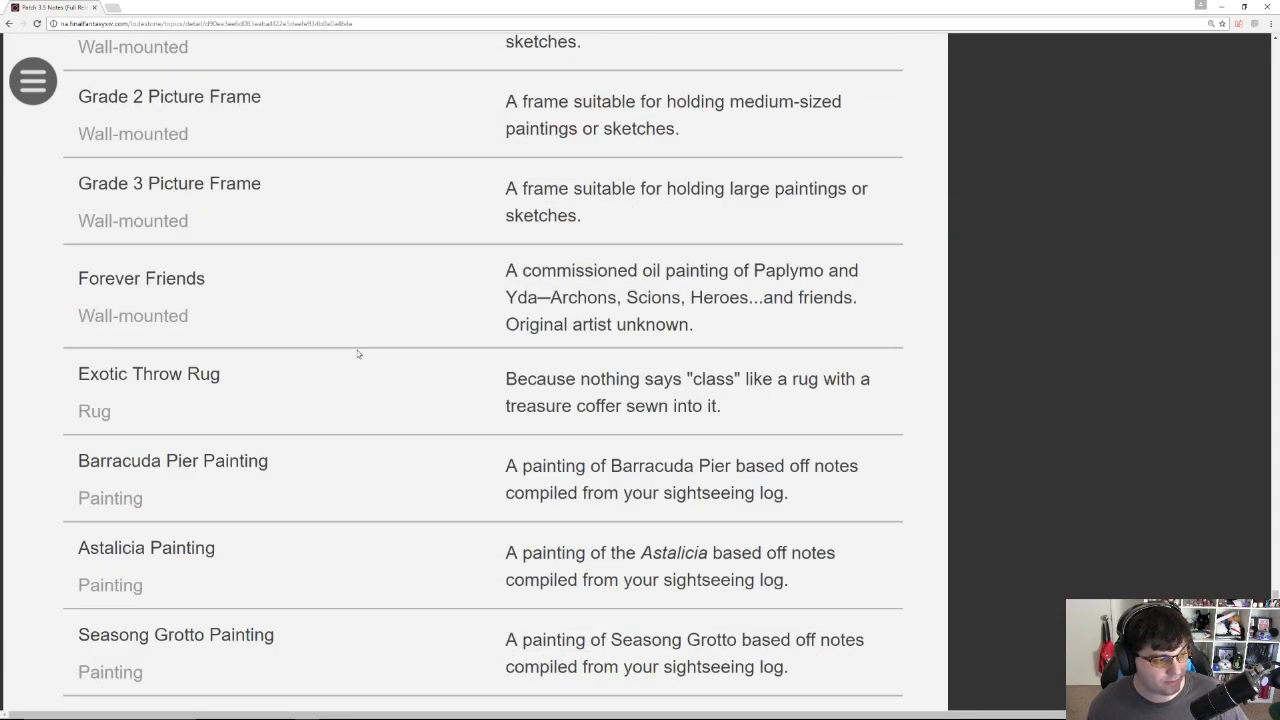
# Step: Scroll through the painting rows to the interior walls, Pendant Lamp Planter and Tribunal Flooring
pyautogui.scroll(-3)
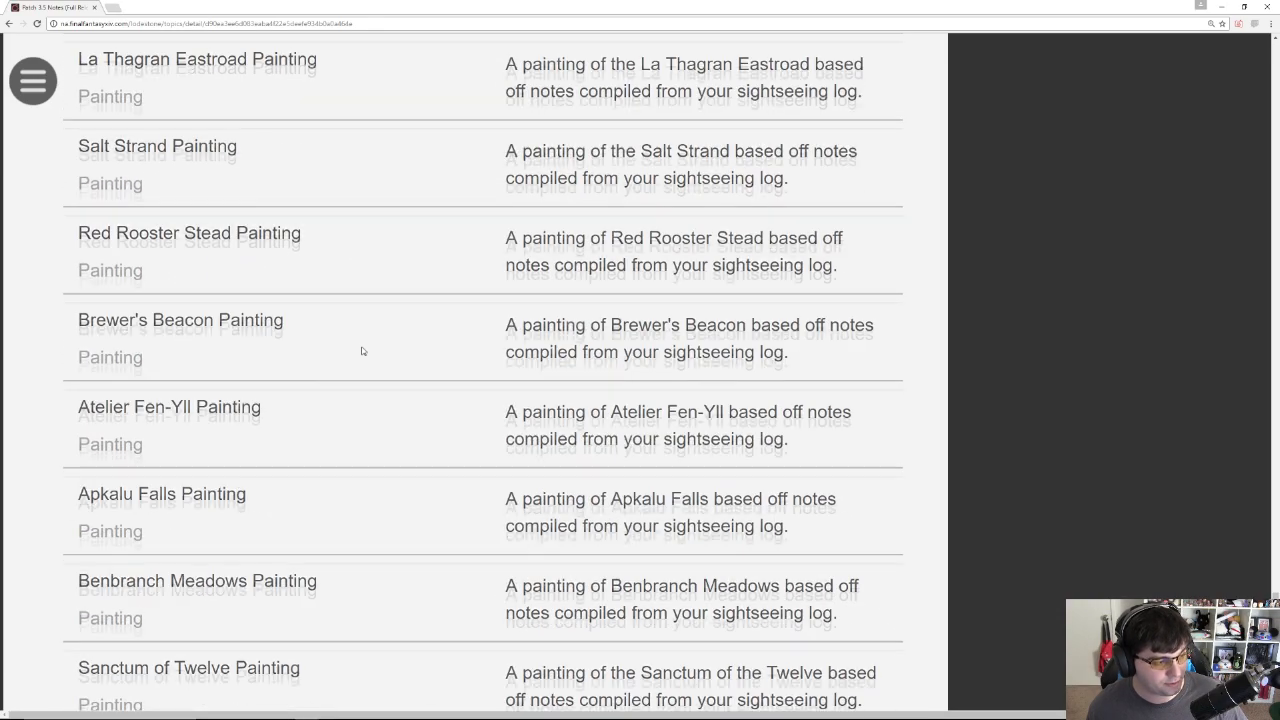
pyautogui.scroll(-3)
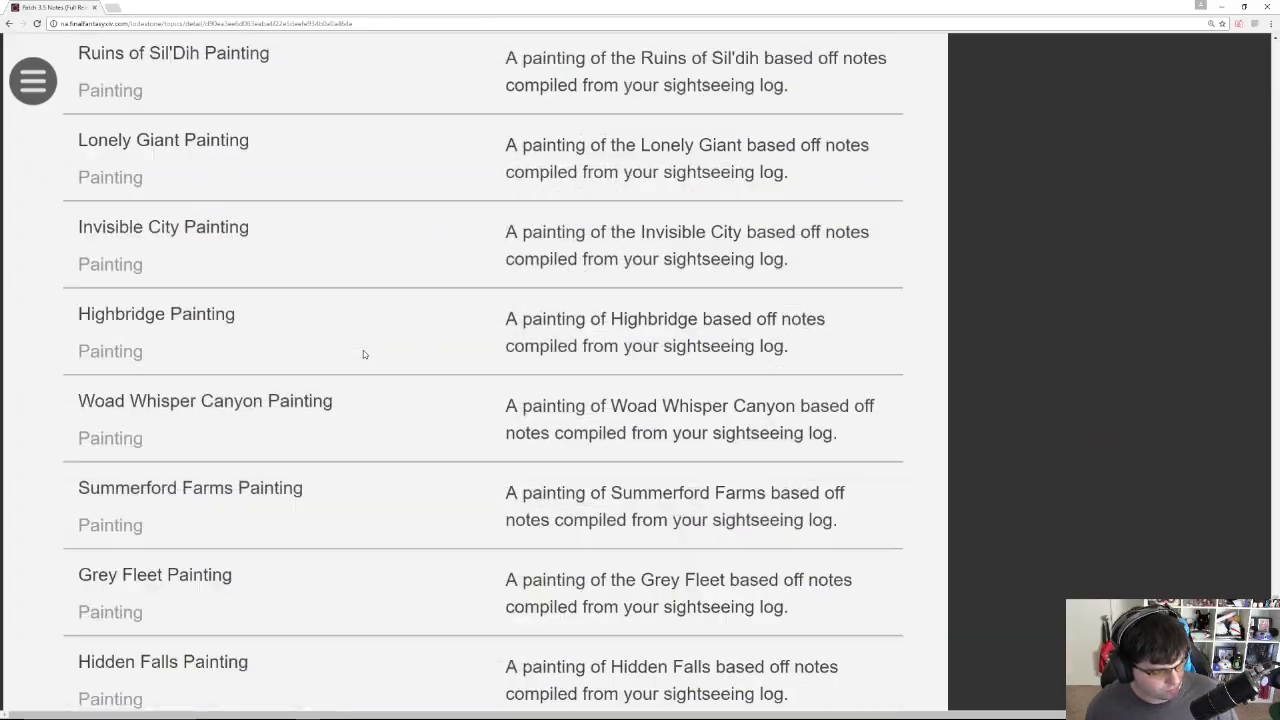
pyautogui.scroll(-3)
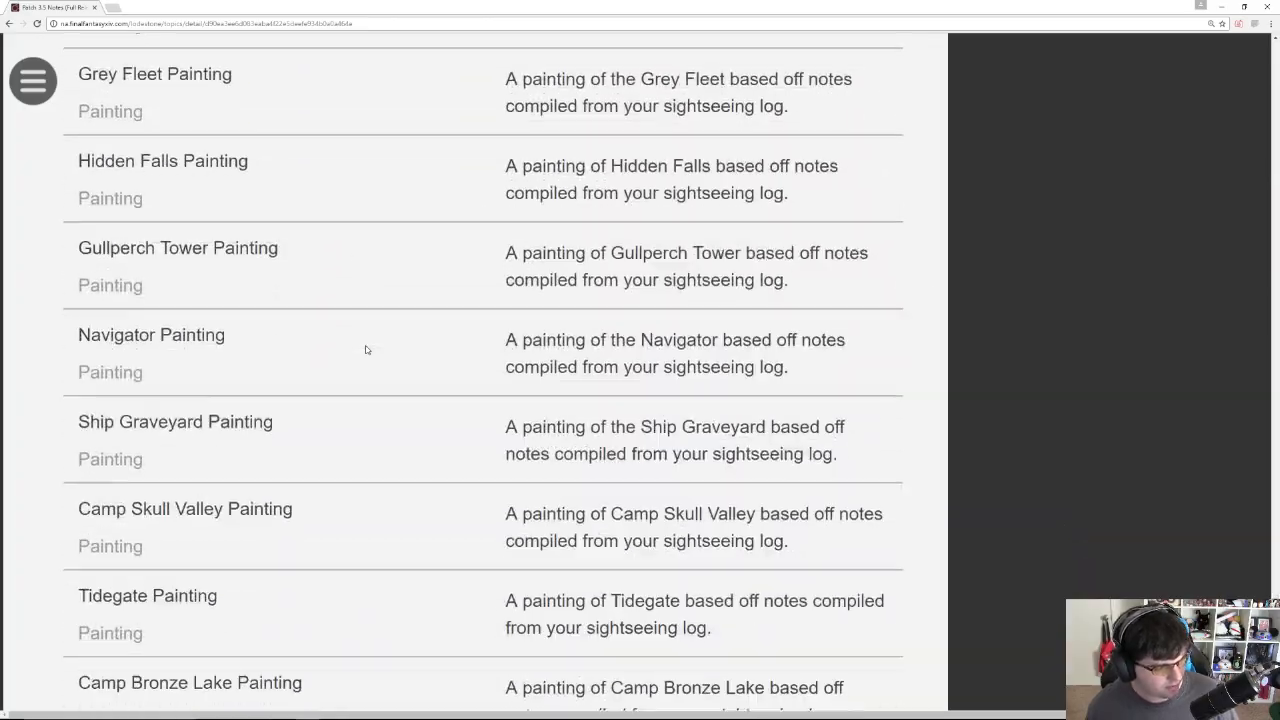
pyautogui.scroll(-3)
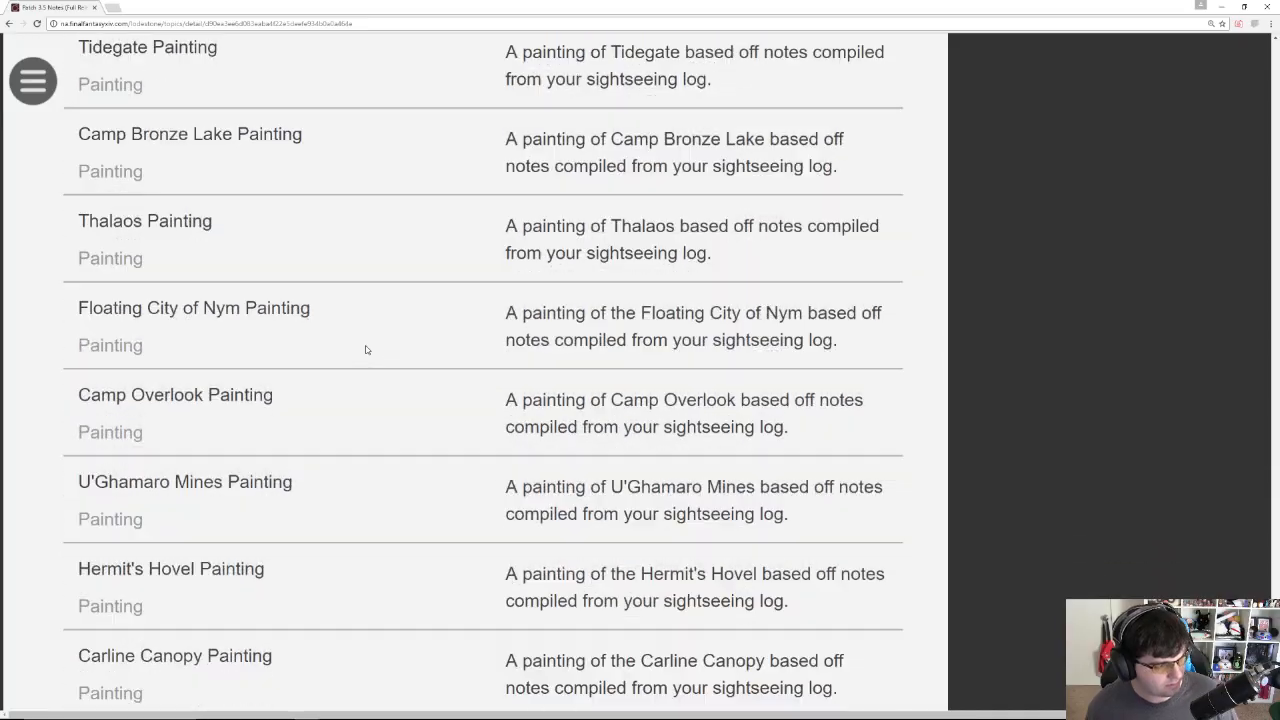
pyautogui.scroll(-3)
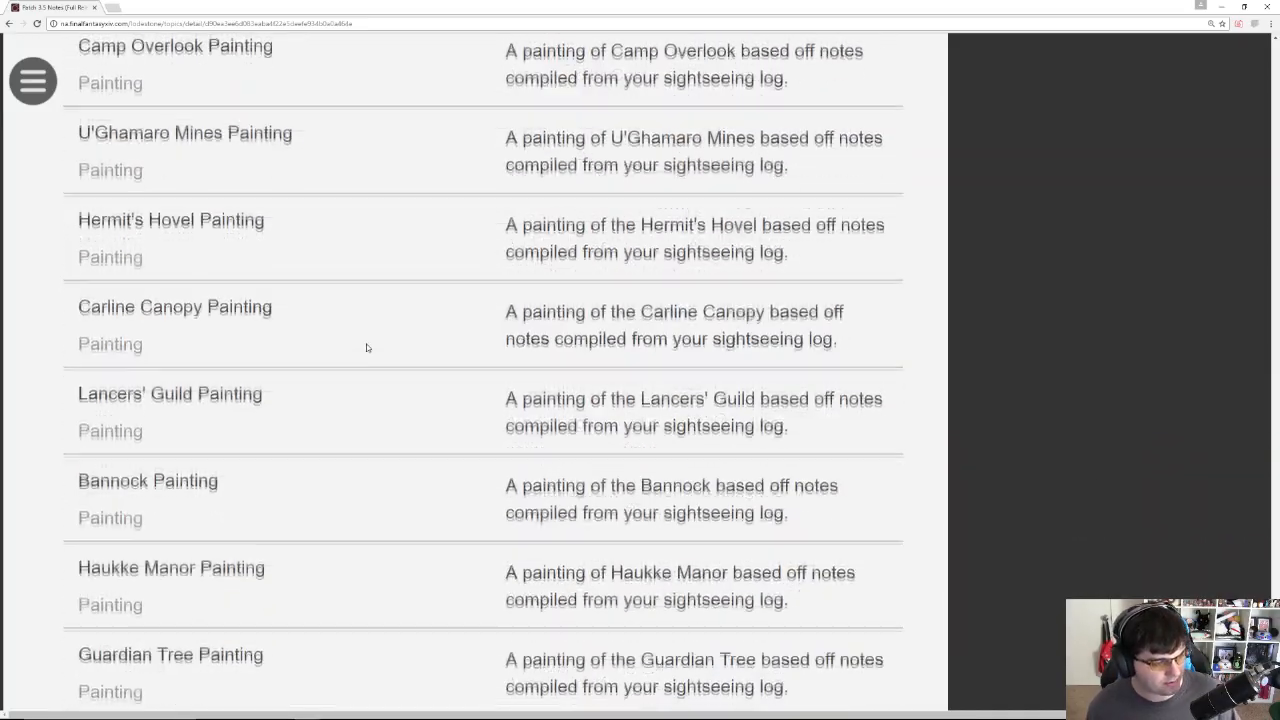
pyautogui.scroll(-3)
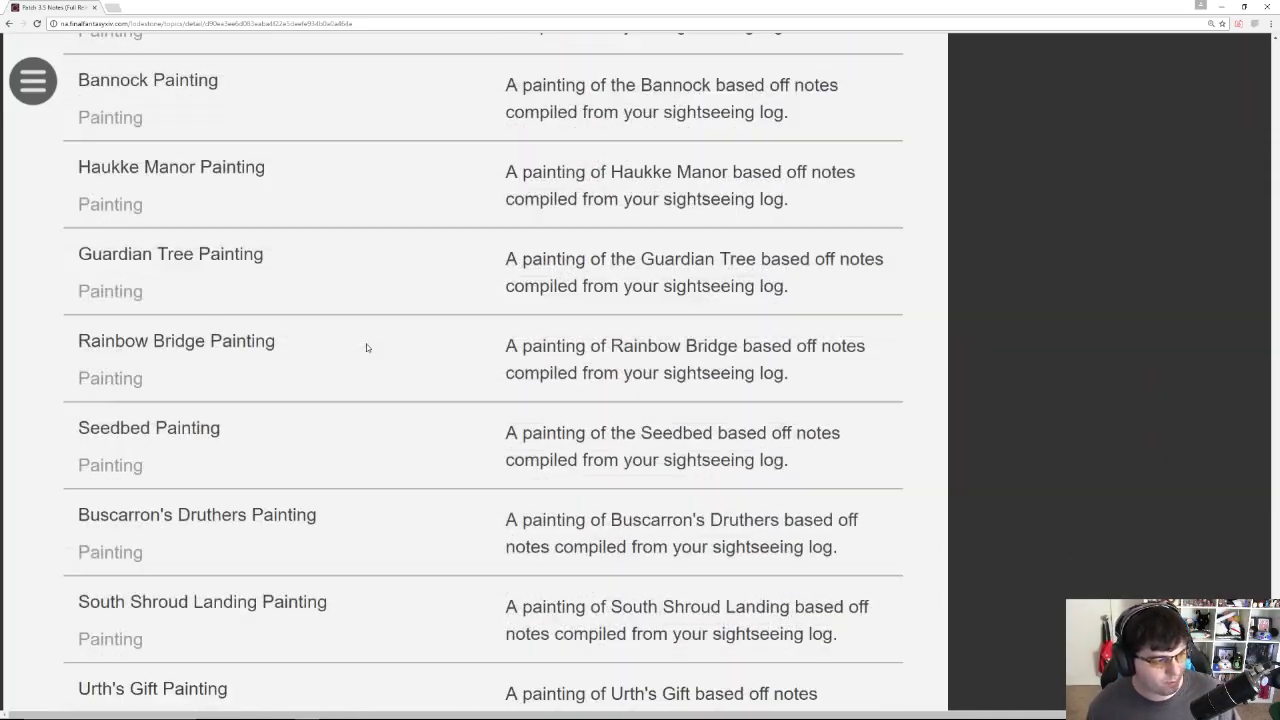
pyautogui.scroll(-3)
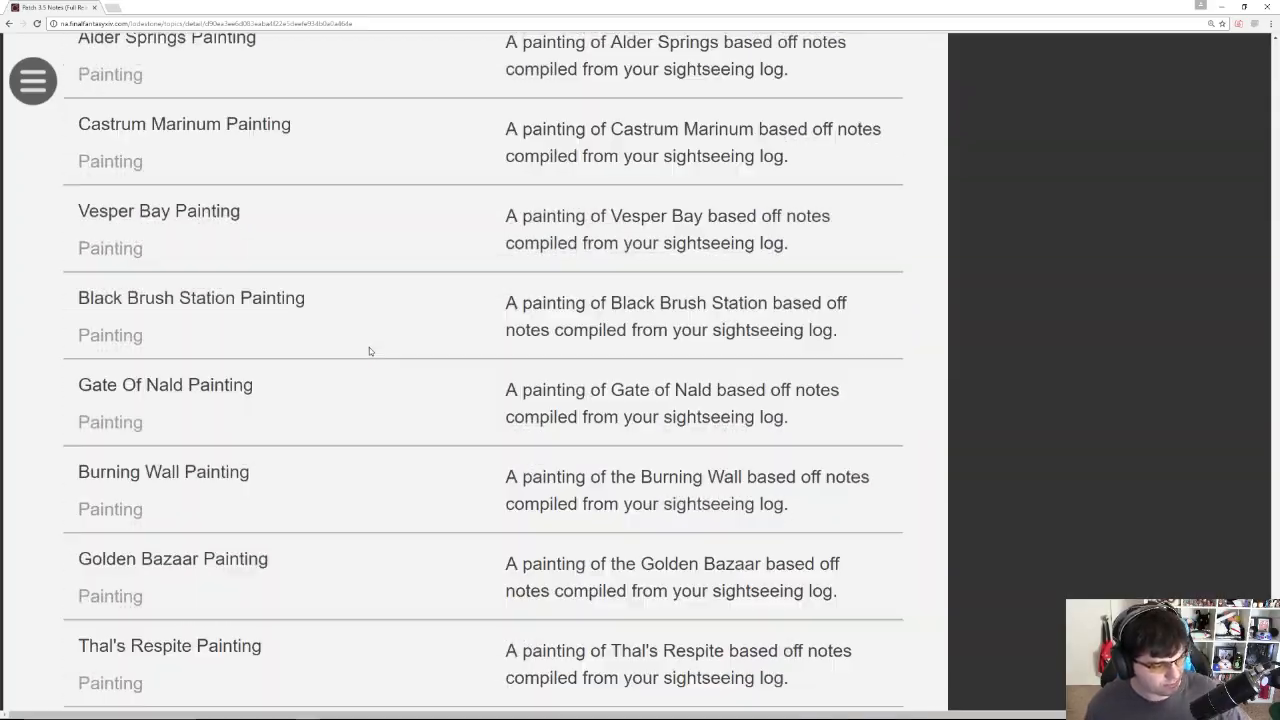
pyautogui.scroll(-3)
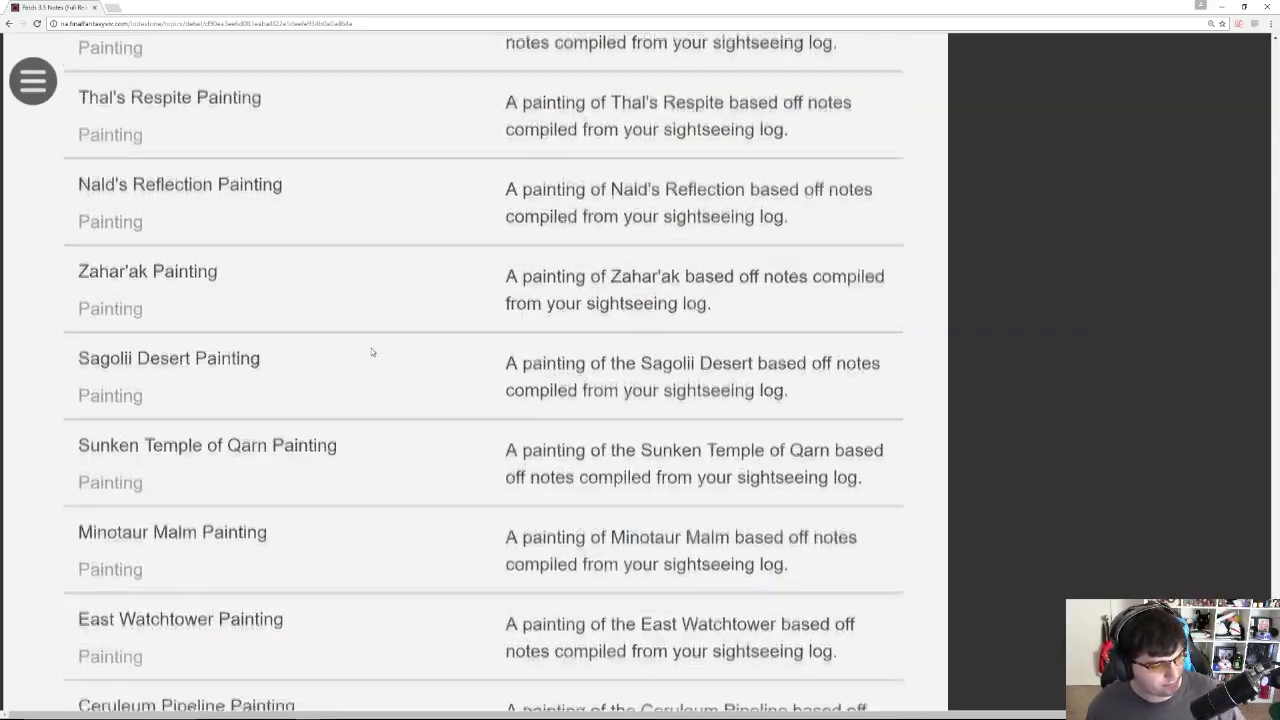
pyautogui.scroll(-3)
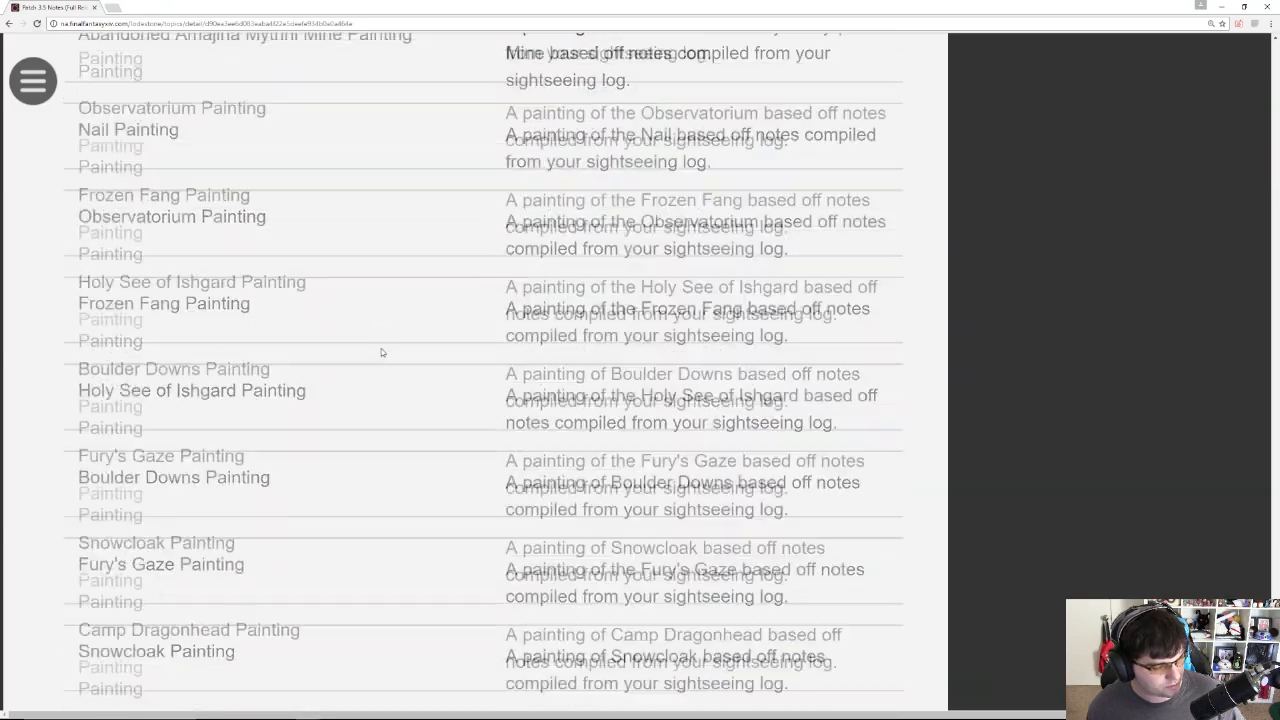
pyautogui.scroll(-3)
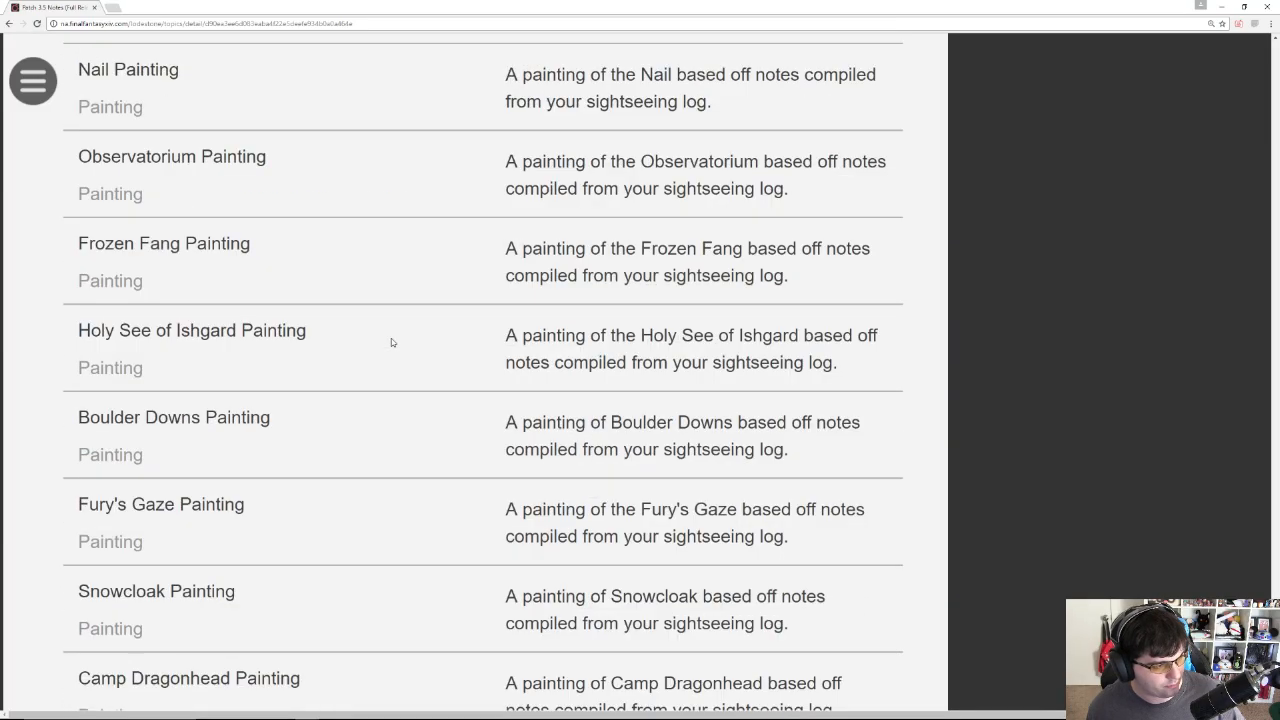
pyautogui.scroll(-3)
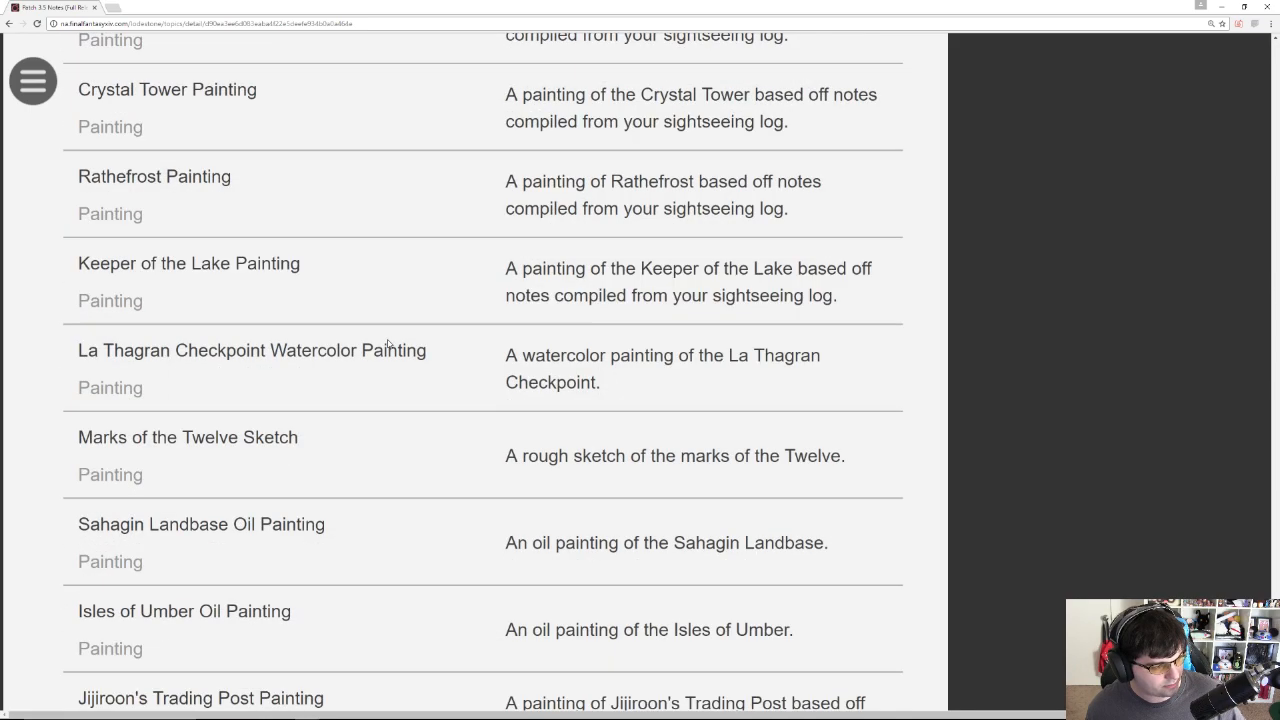
pyautogui.scroll(-3)
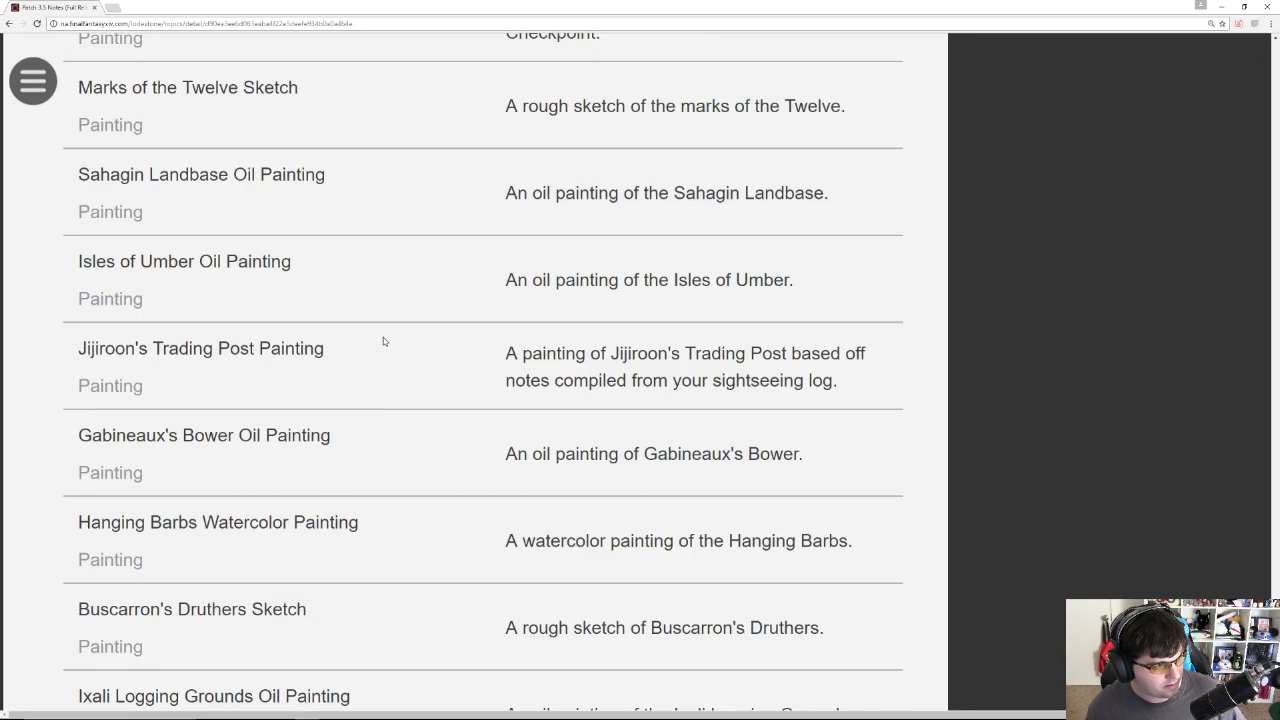
pyautogui.scroll(-3)
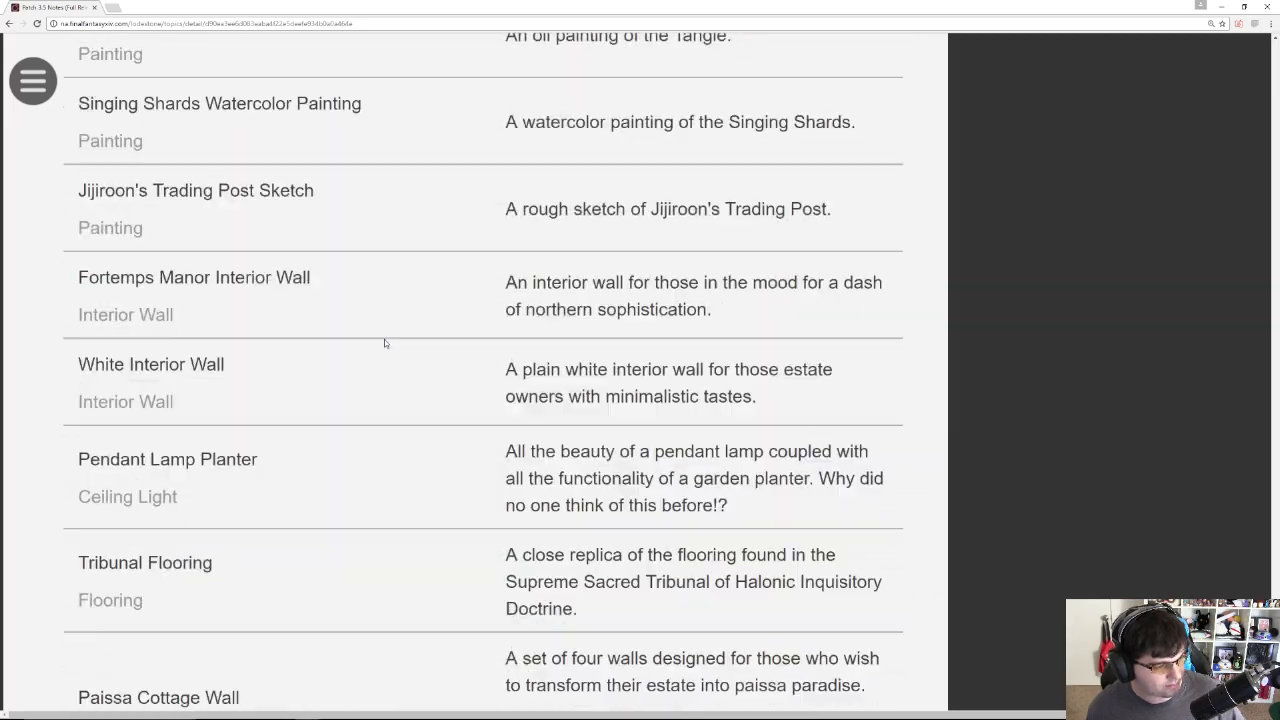
# Step: Scroll past the Miscellany permits and Cherry Blossoms to the Mhachi Shilling and Tournament of Champions cards
pyautogui.scroll(-3)
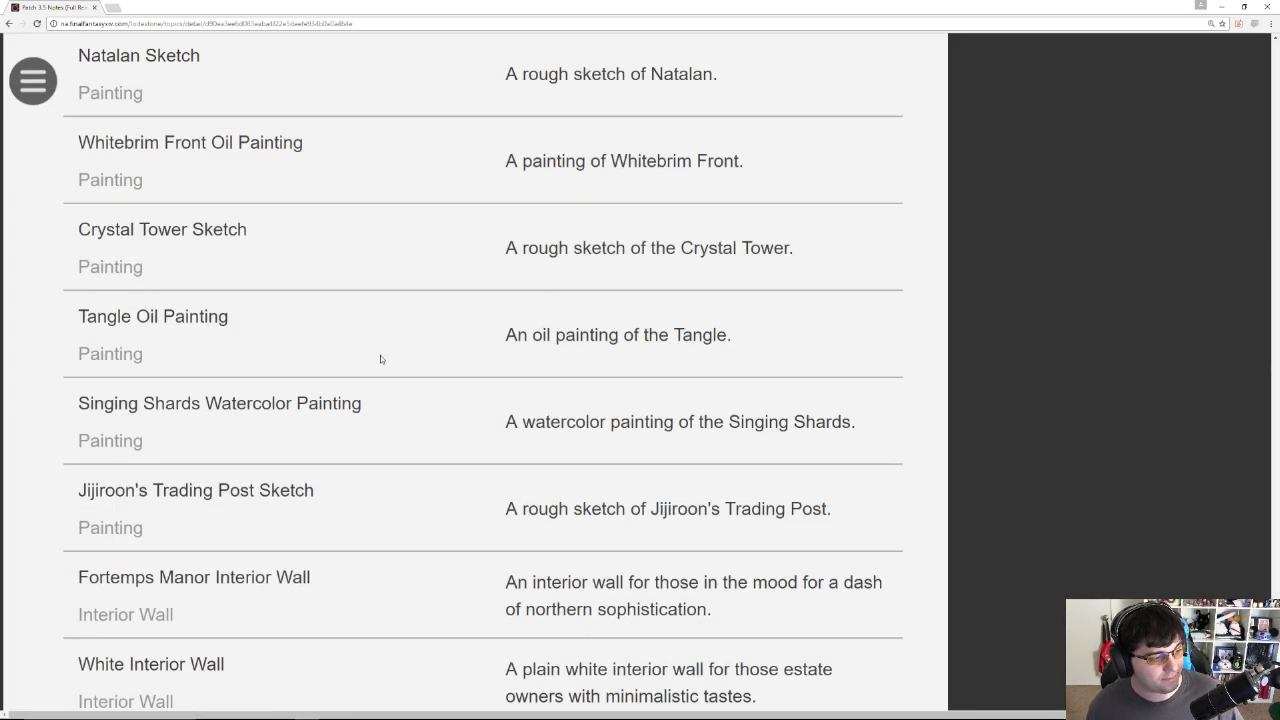
pyautogui.scroll(-3)
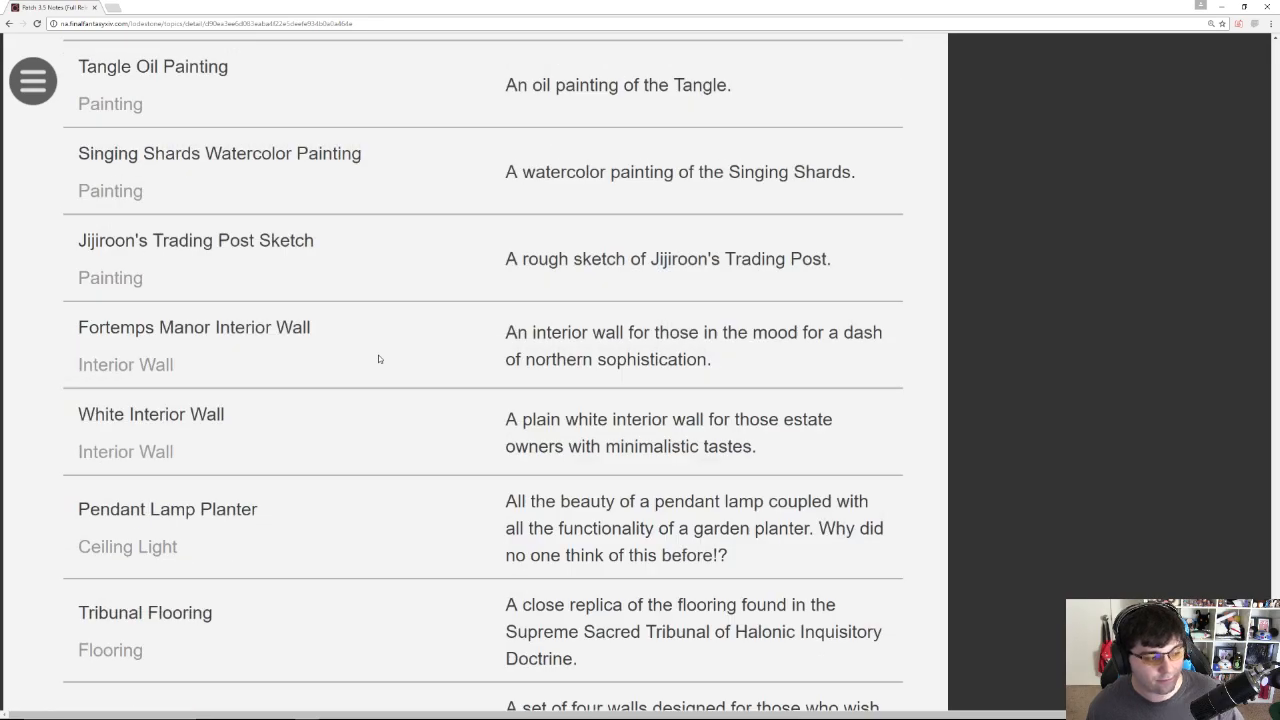
pyautogui.scroll(-3)
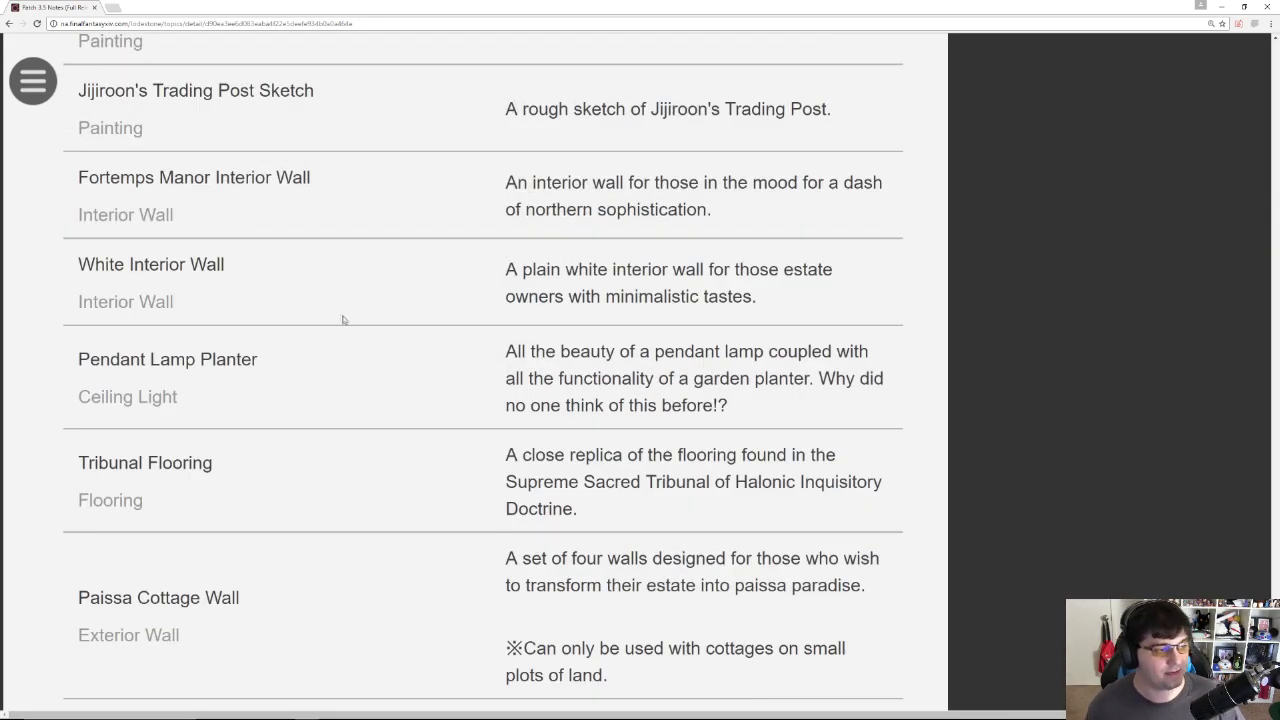
pyautogui.scroll(-3)
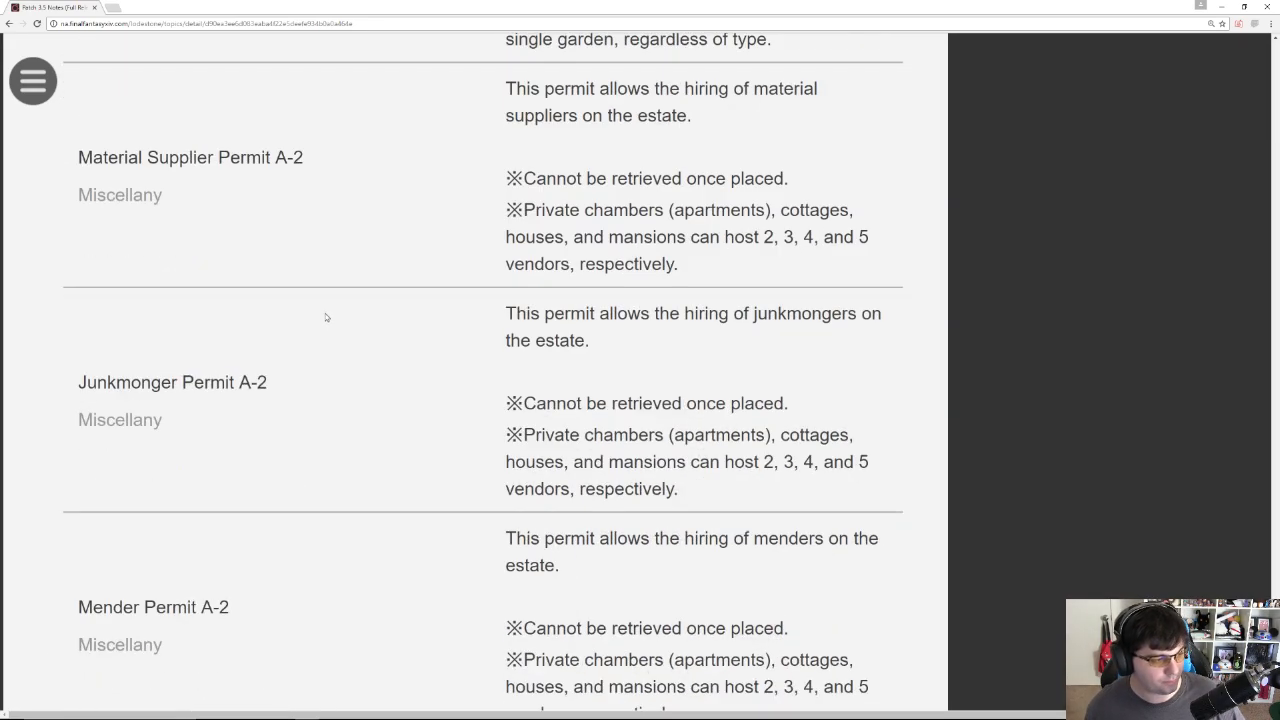
pyautogui.scroll(-3)
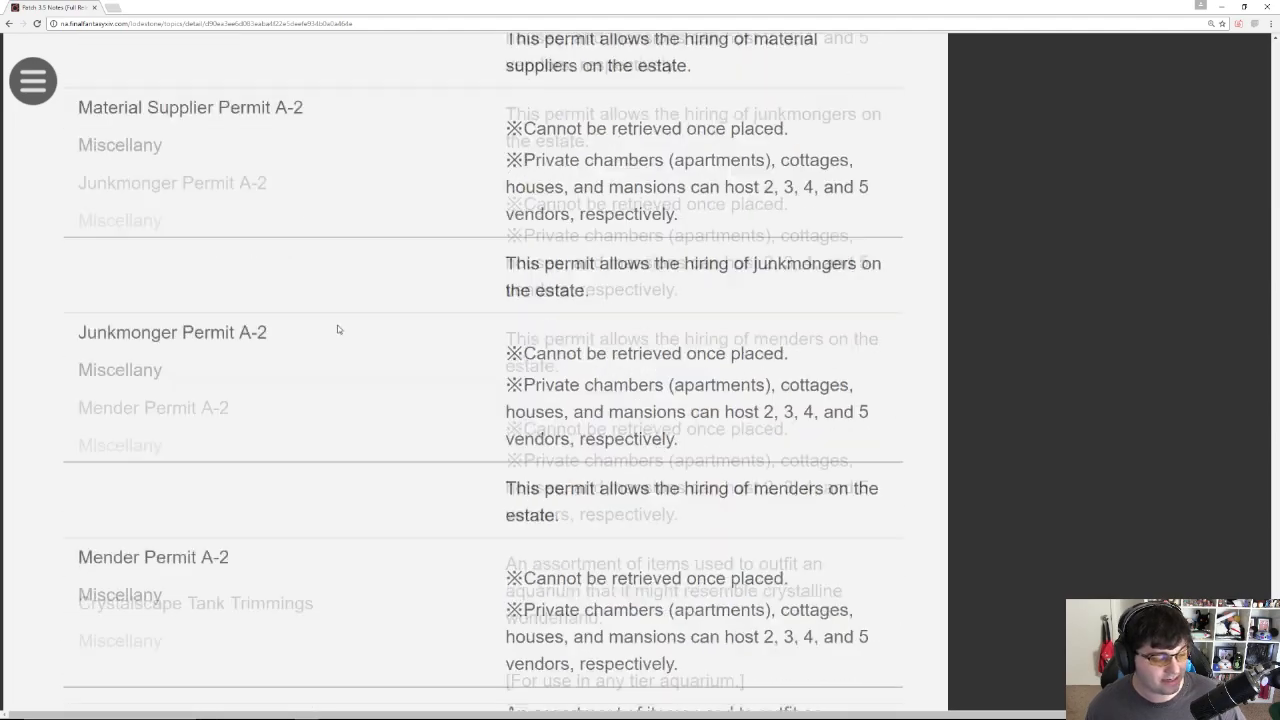
pyautogui.scroll(-3)
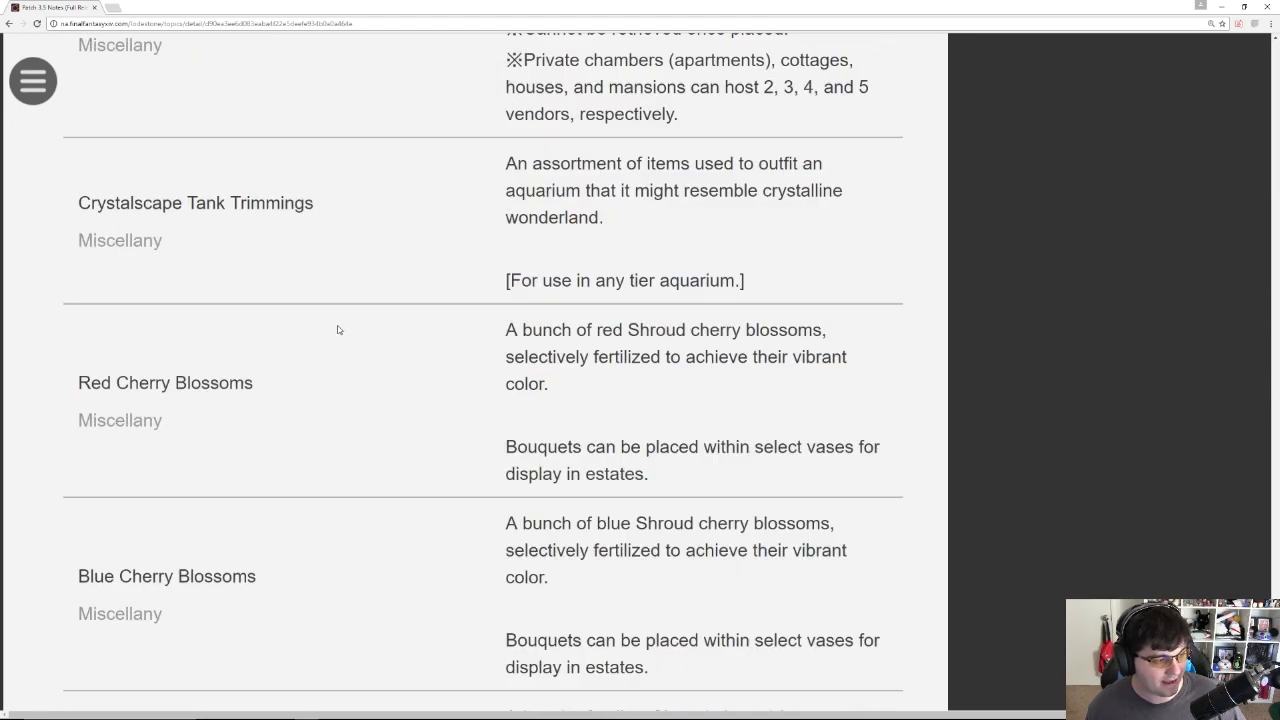
pyautogui.scroll(-3)
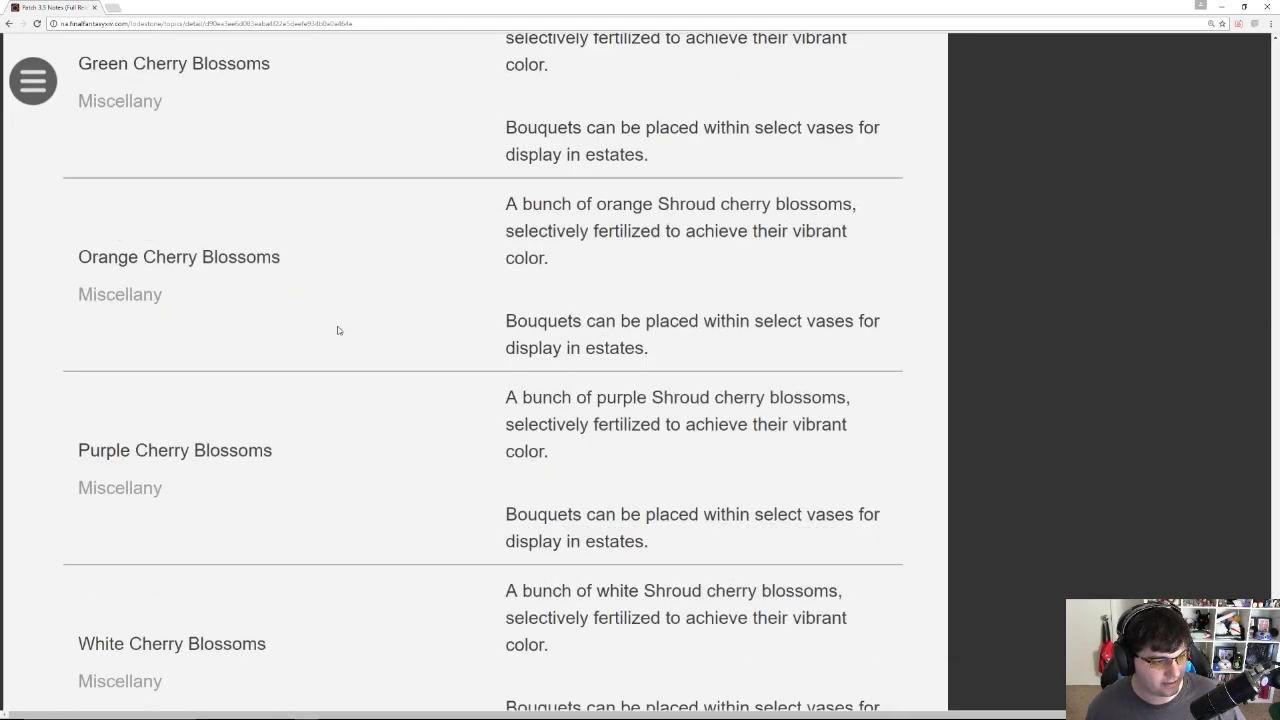
pyautogui.scroll(-3)
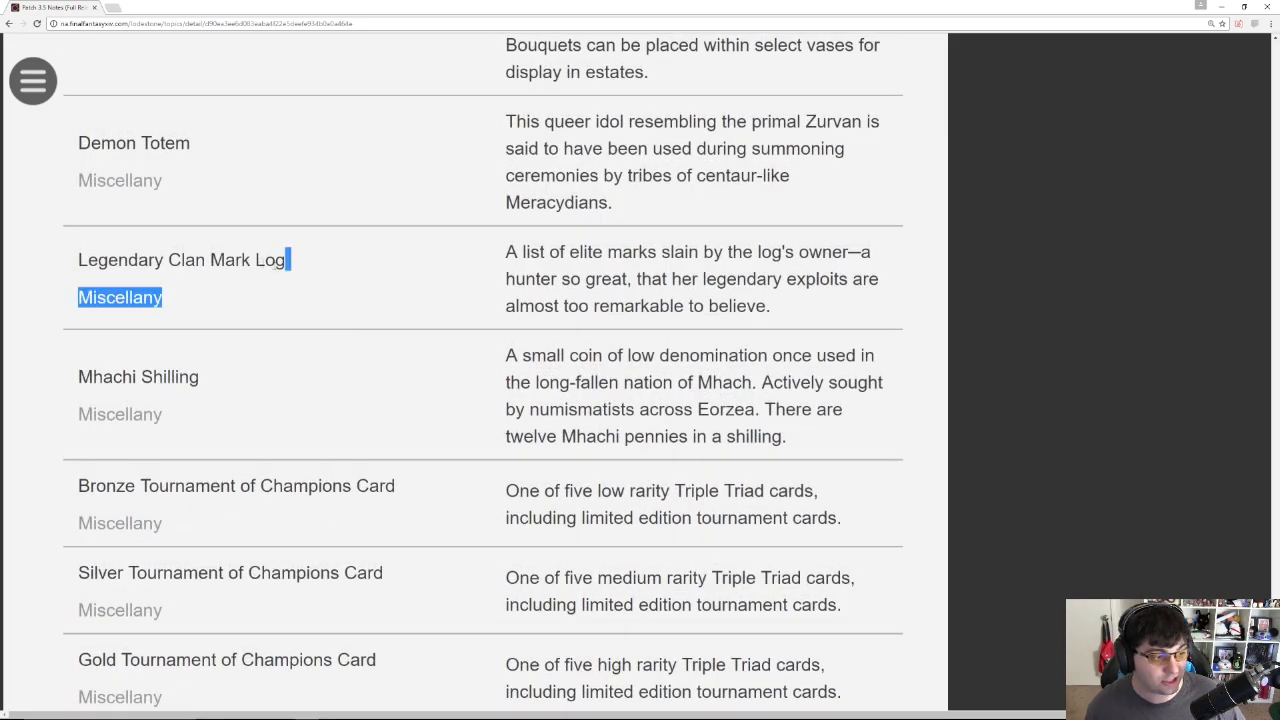
pyautogui.scroll(-3)
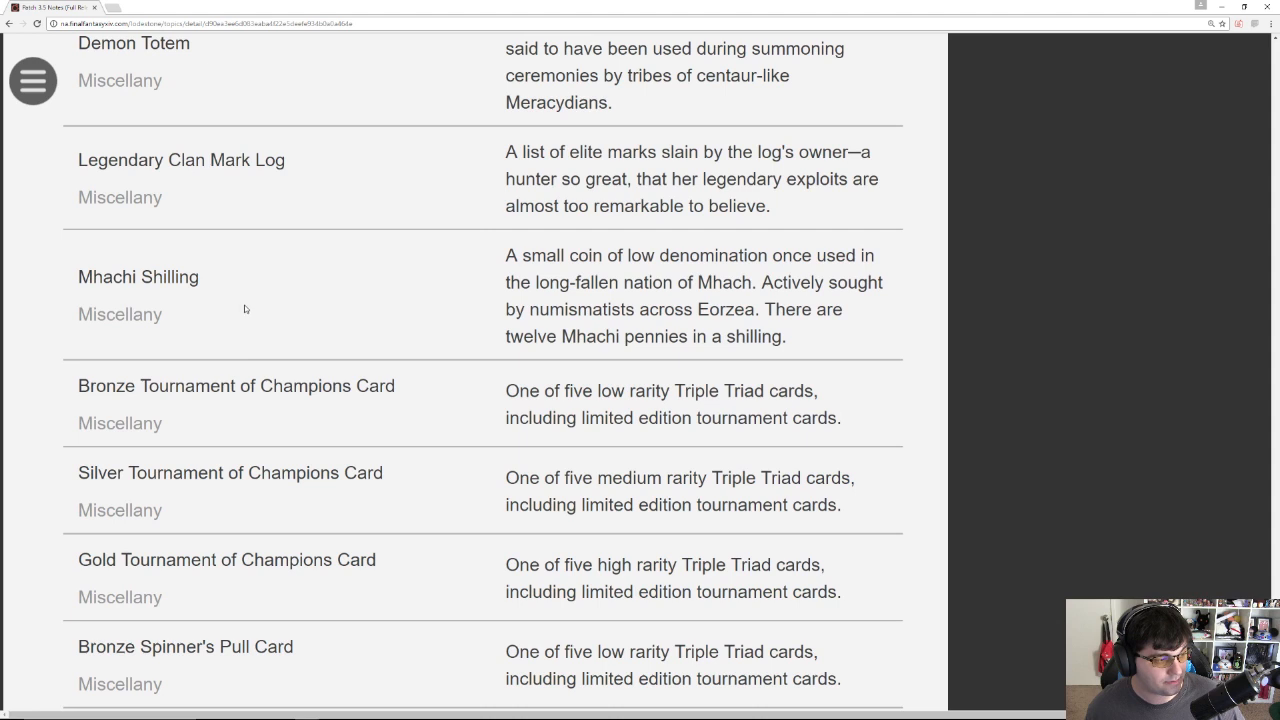
pyautogui.moveTo(263, 295)
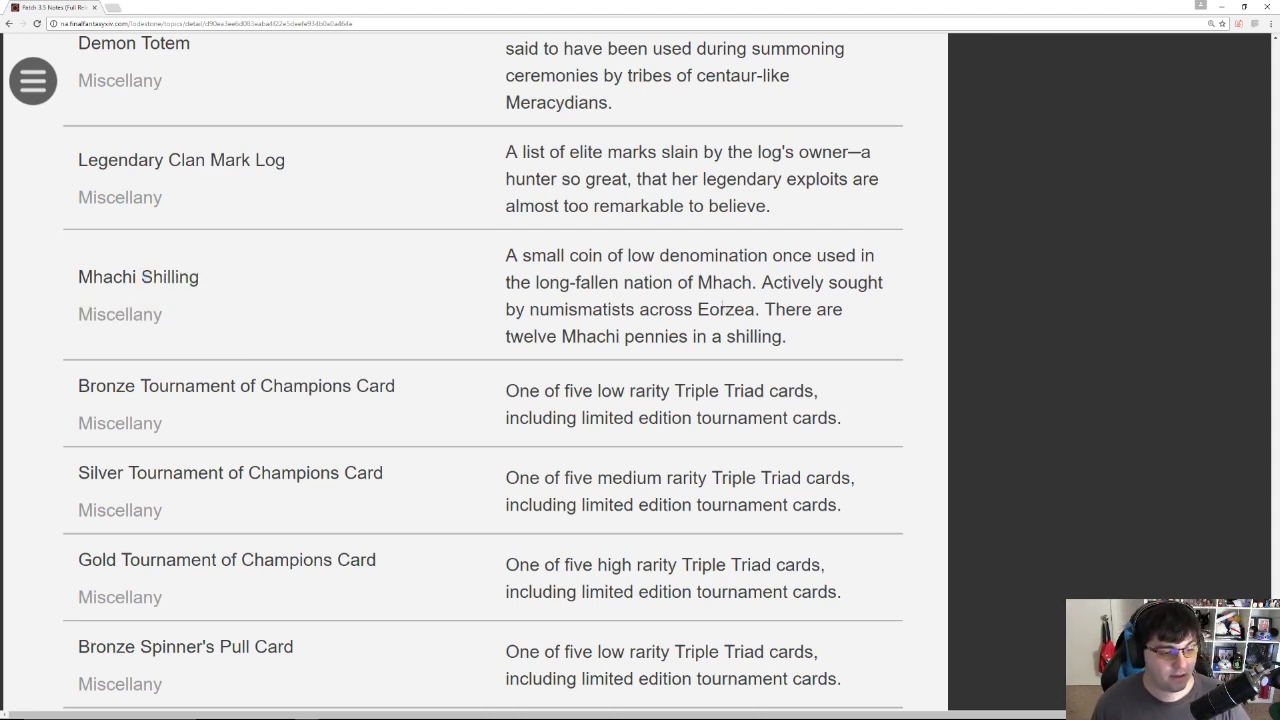
pyautogui.moveTo(518, 255); pyautogui.dragTo(786, 336)
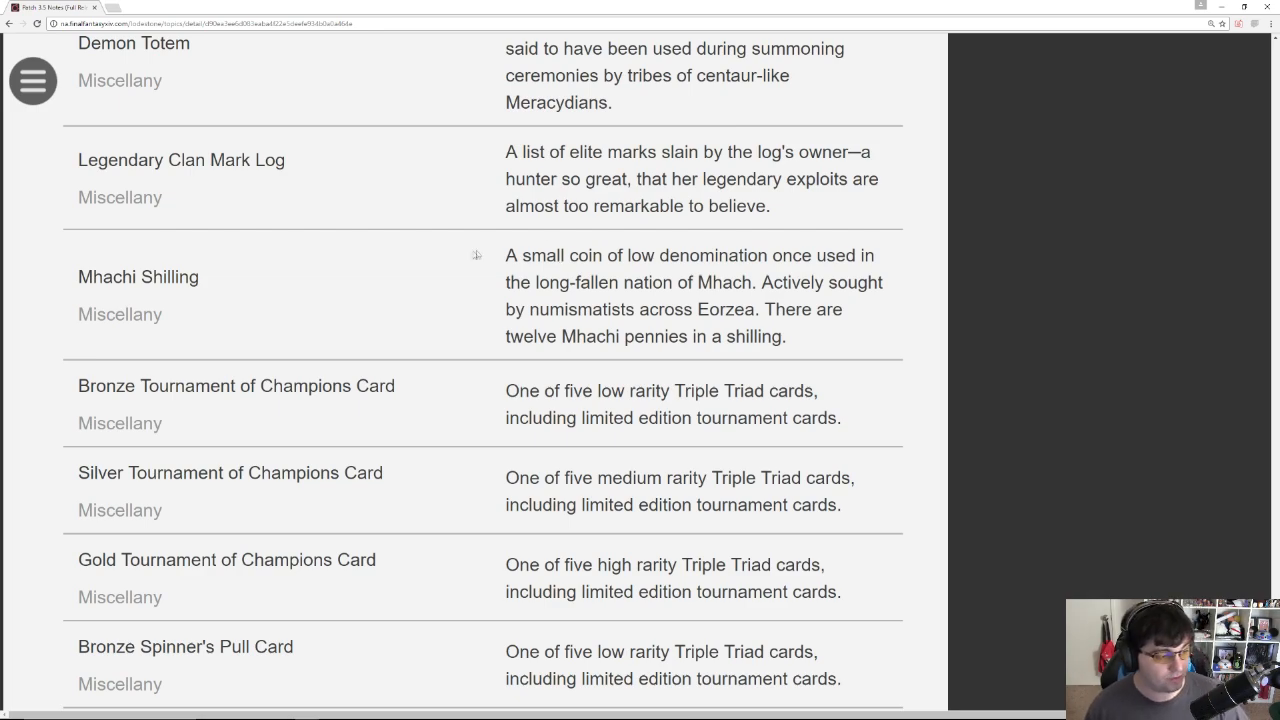
# Step: Scroll past the Triple Triad cards to the Minion entries, reaching Wind-up Scathach and Wind-up Ohl Deeh
pyautogui.scroll(-3)
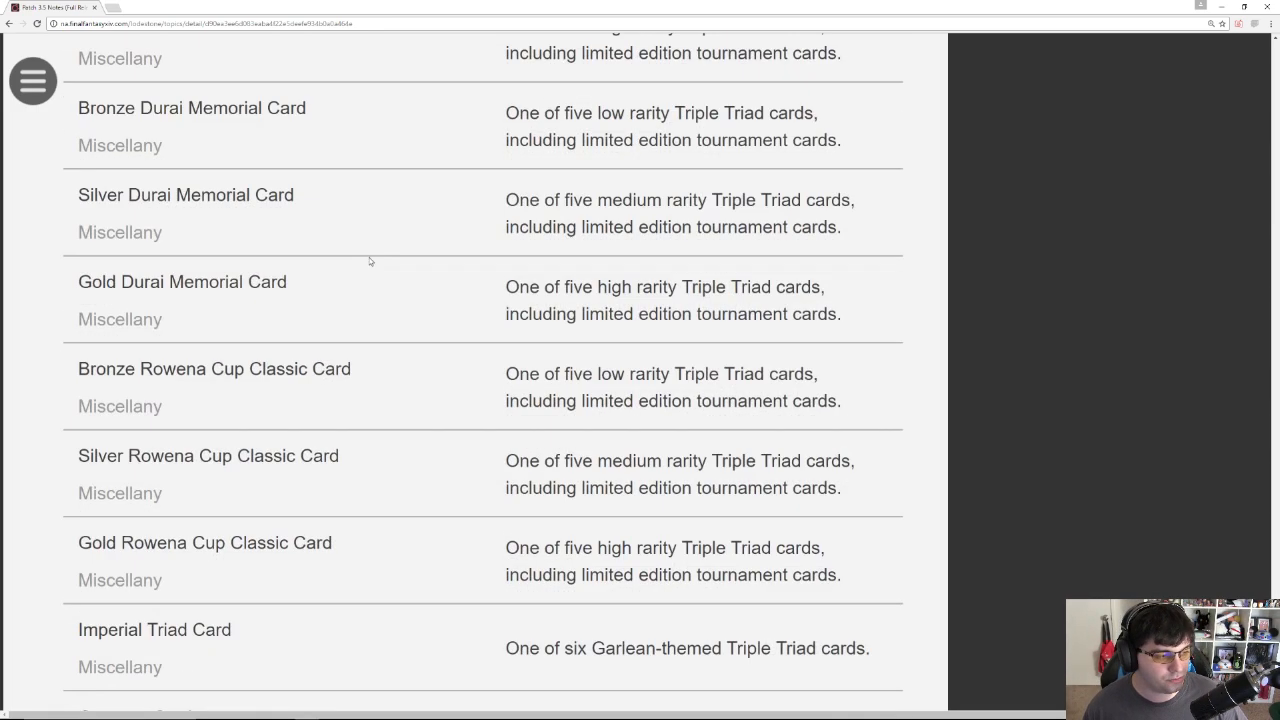
pyautogui.scroll(-3)
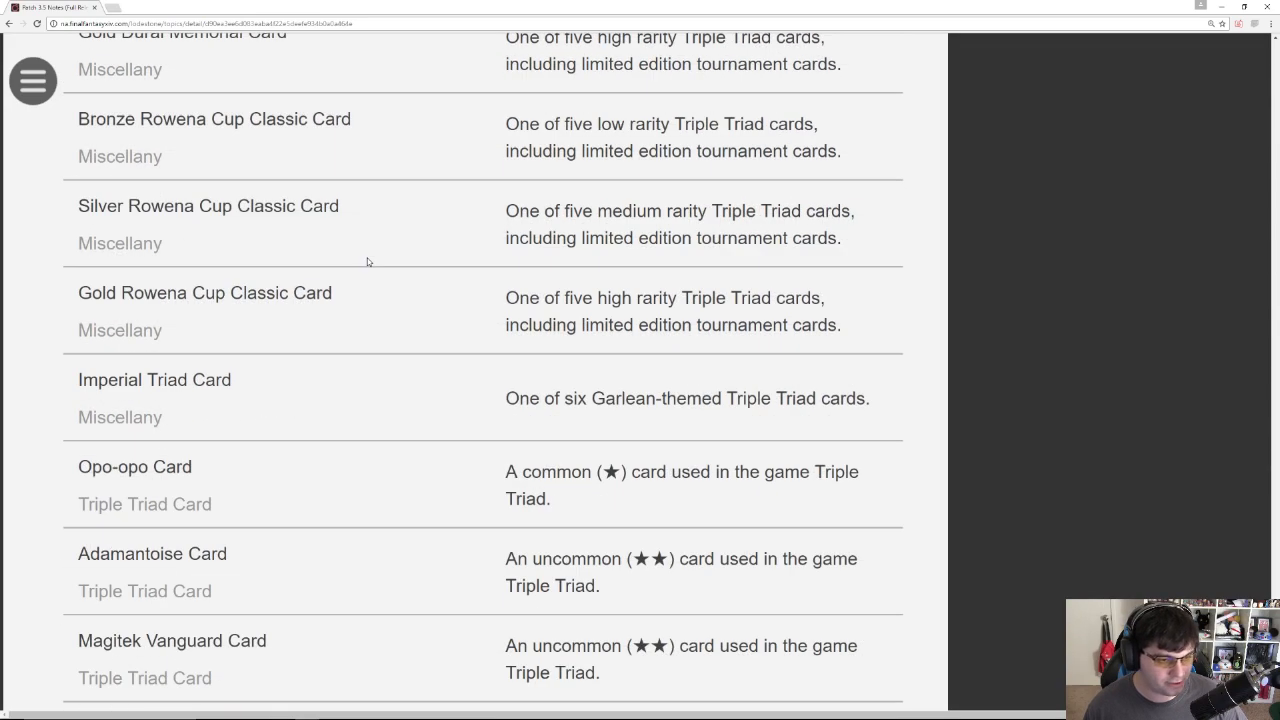
pyautogui.scroll(-3)
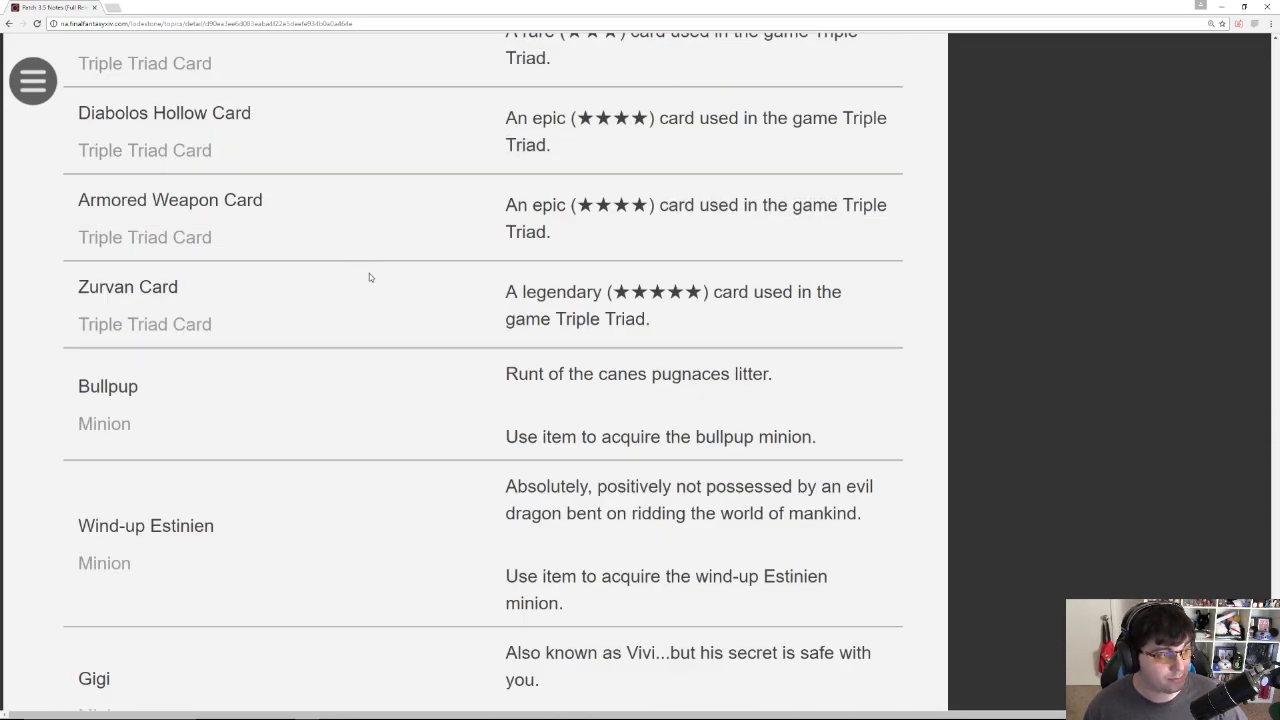
pyautogui.scroll(-3)
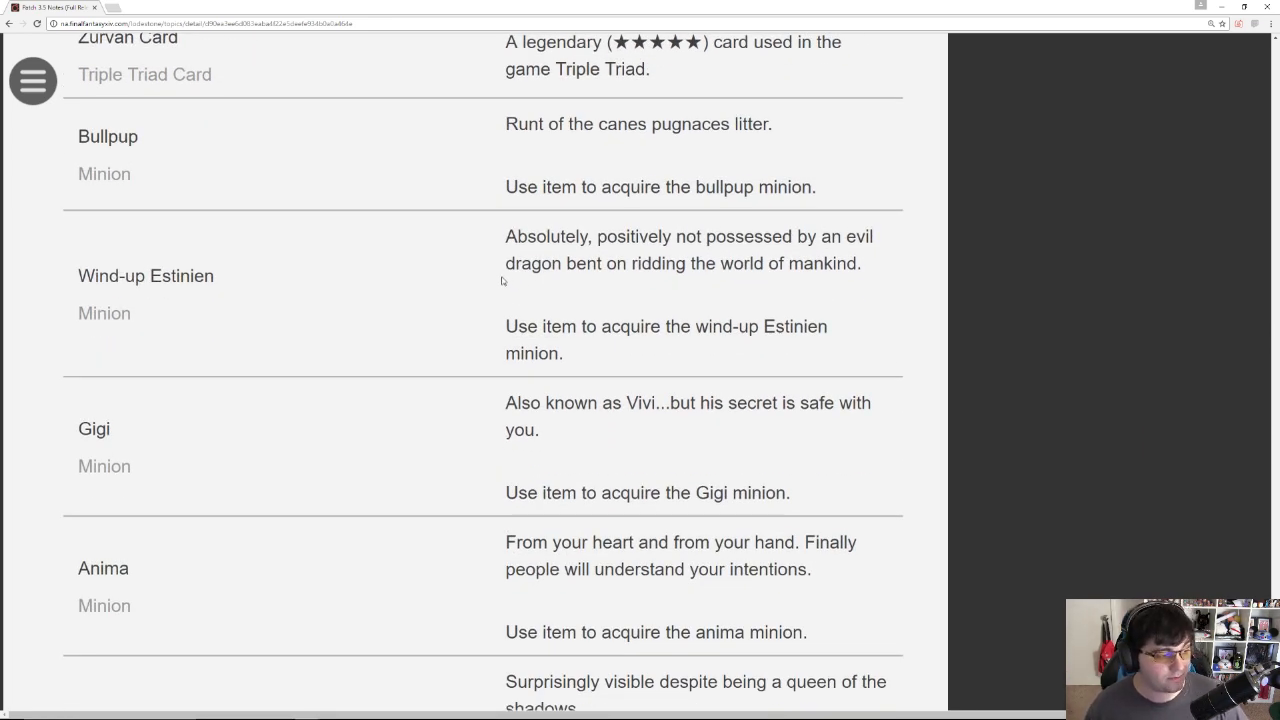
pyautogui.scroll(-3)
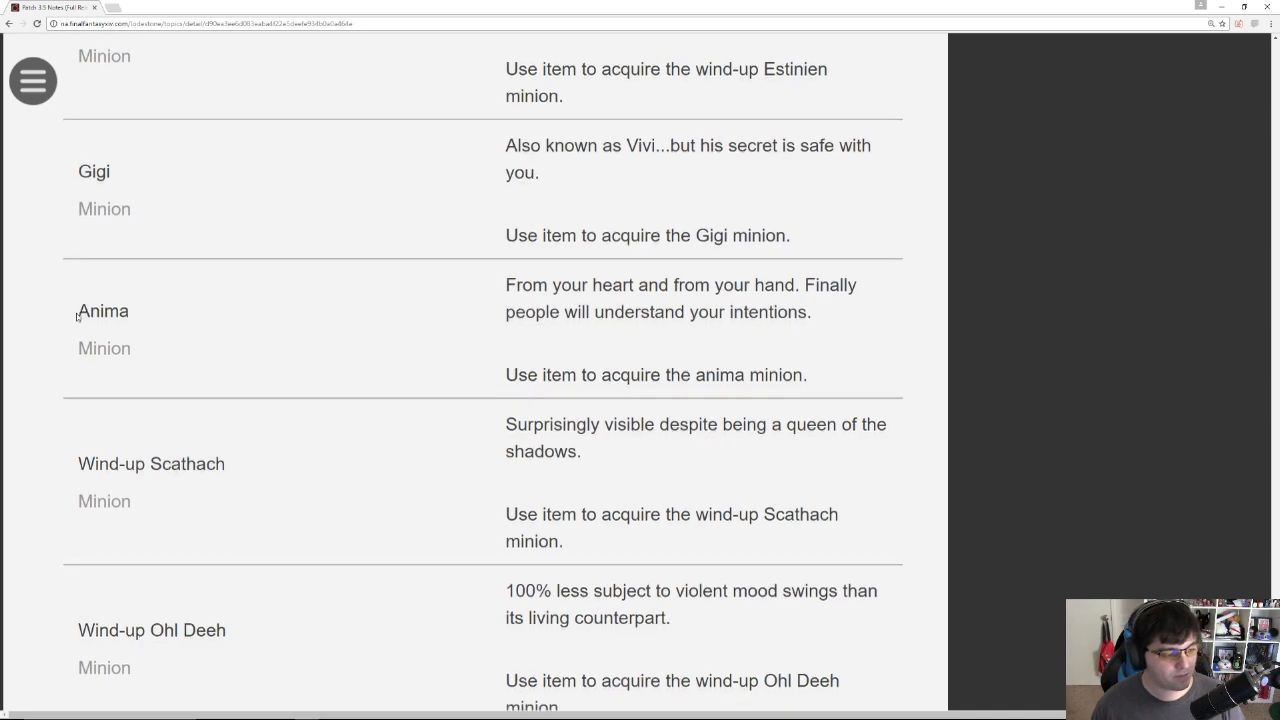
# Step: Scroll past Wind-up Moon, selecting its text while reading, to the Goten, Ginga and Raigo Pipes
pyautogui.scroll(-3)
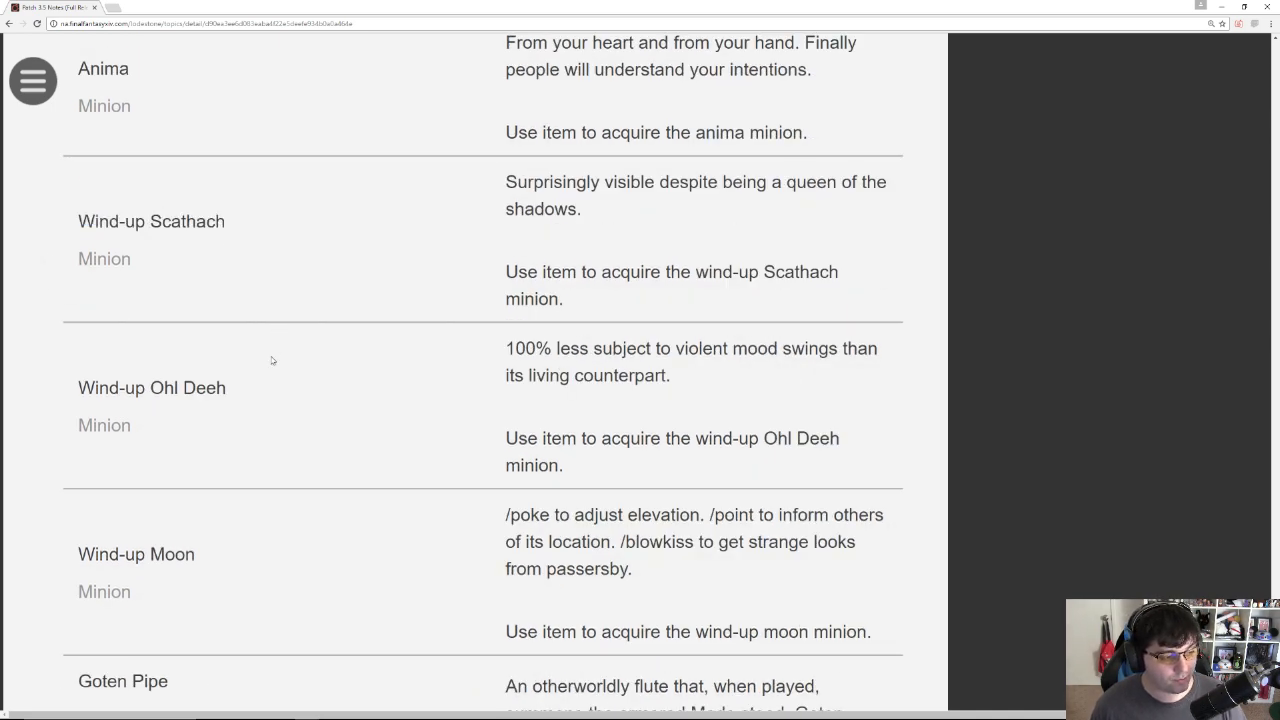
pyautogui.scroll(-3)
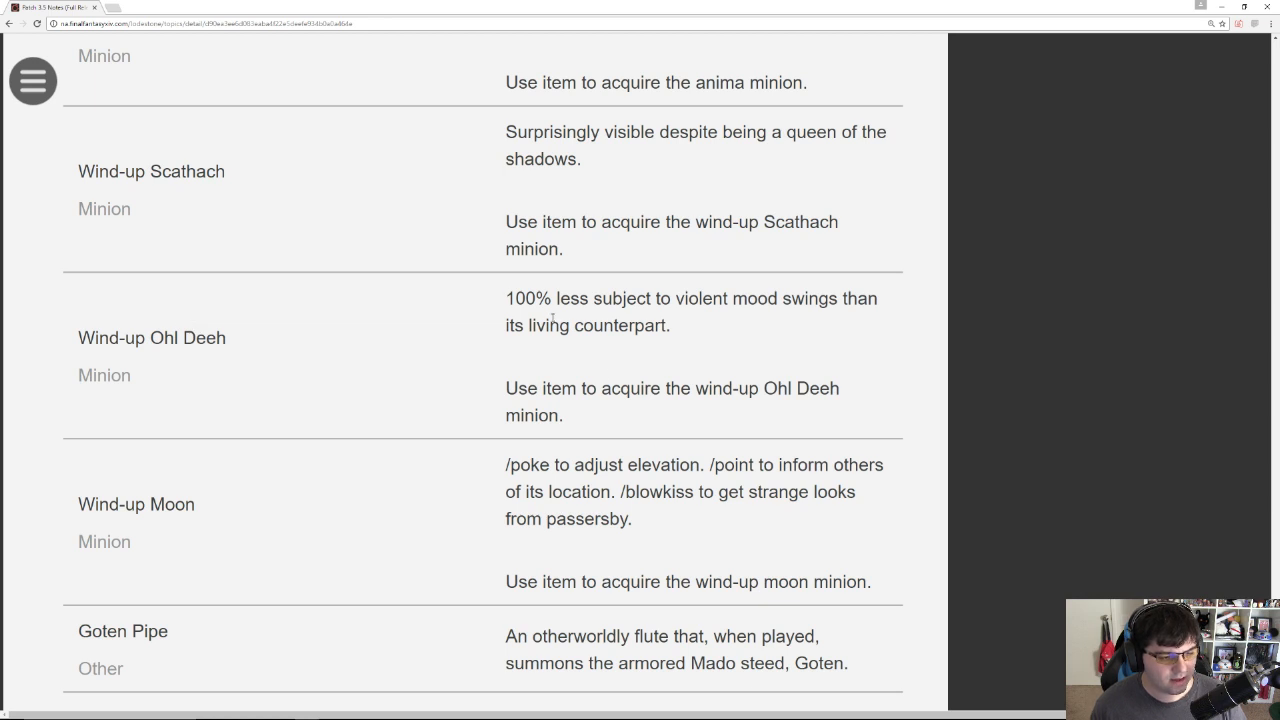
pyautogui.moveTo(685, 318)
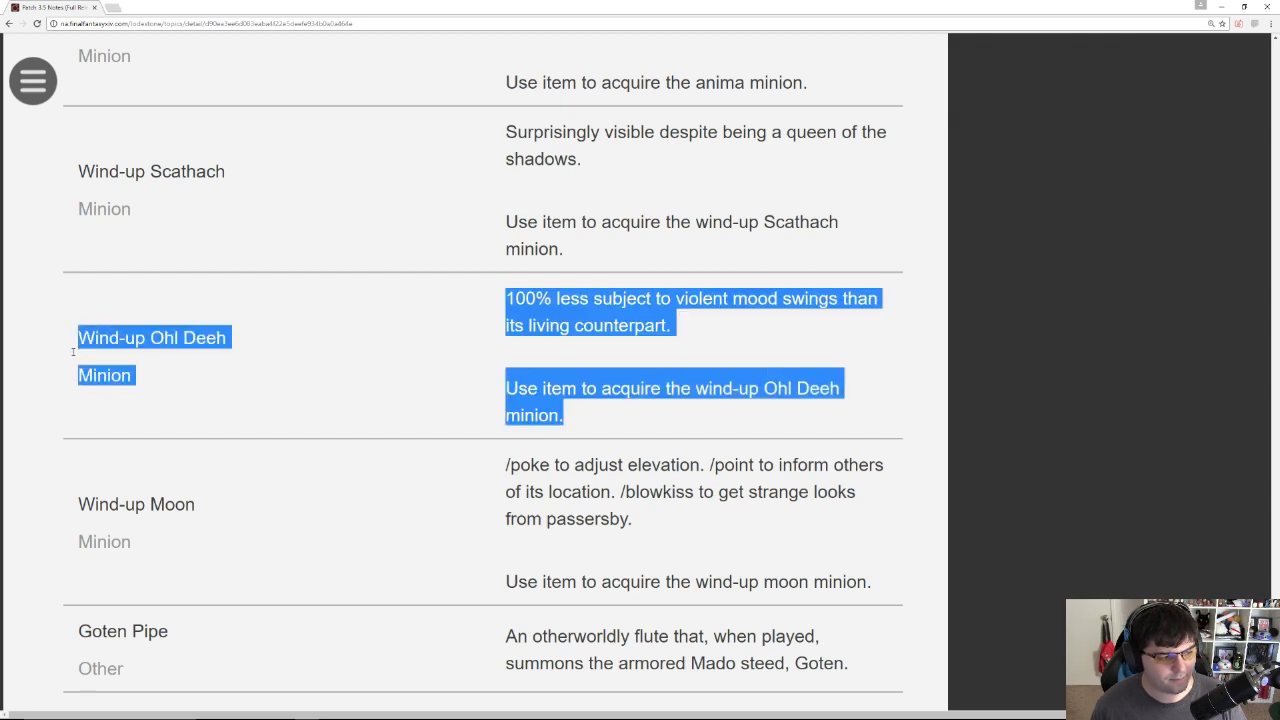
pyautogui.click(285, 395)
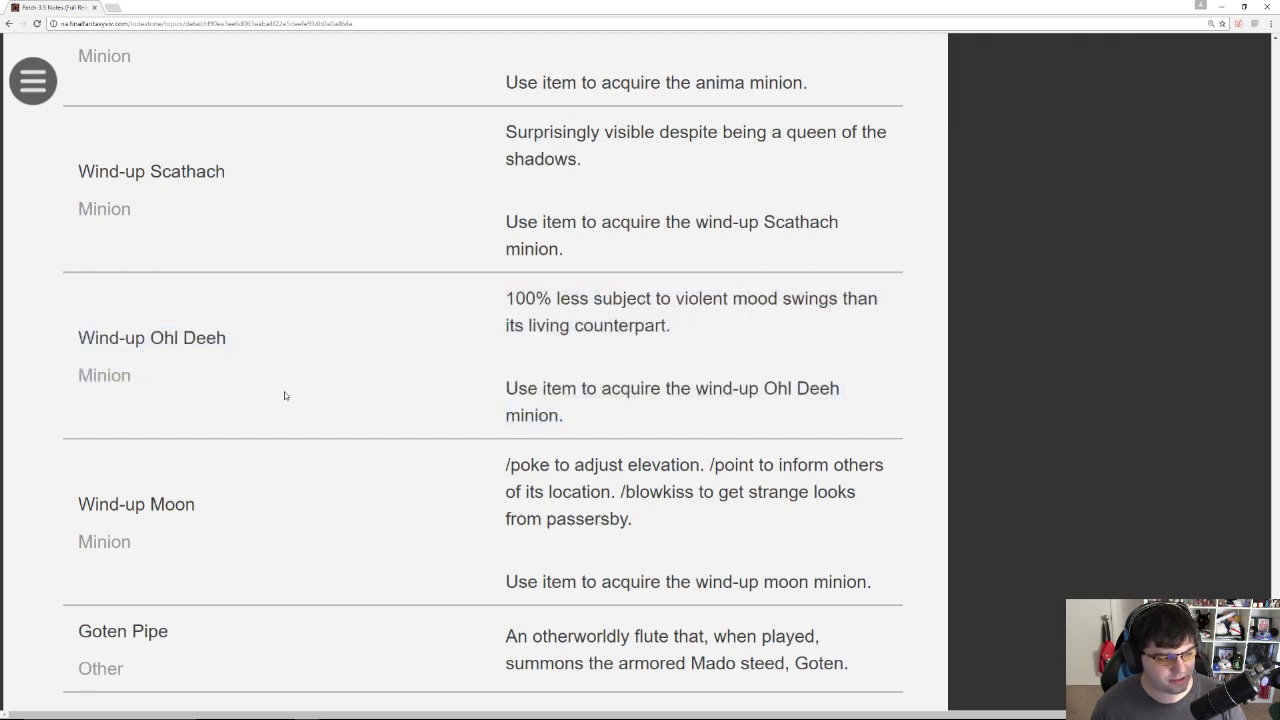
pyautogui.scroll(-3)
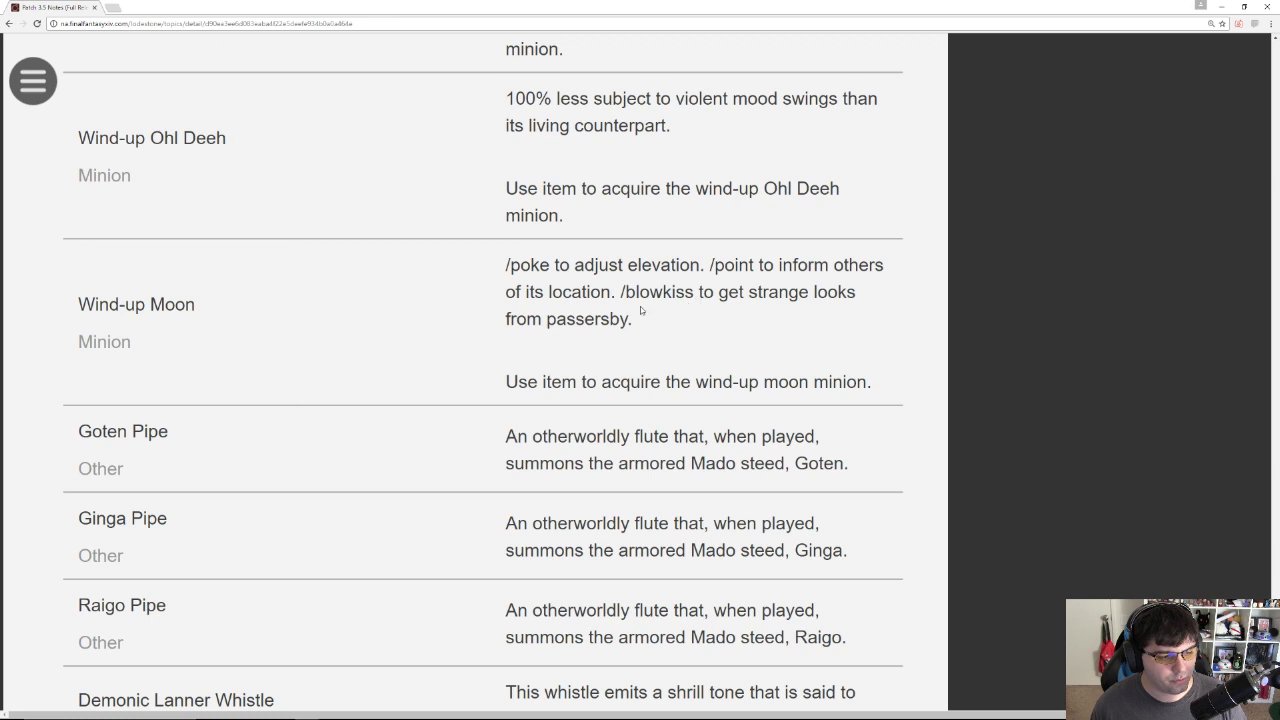
pyautogui.moveTo(506, 265); pyautogui.dragTo(632, 319)
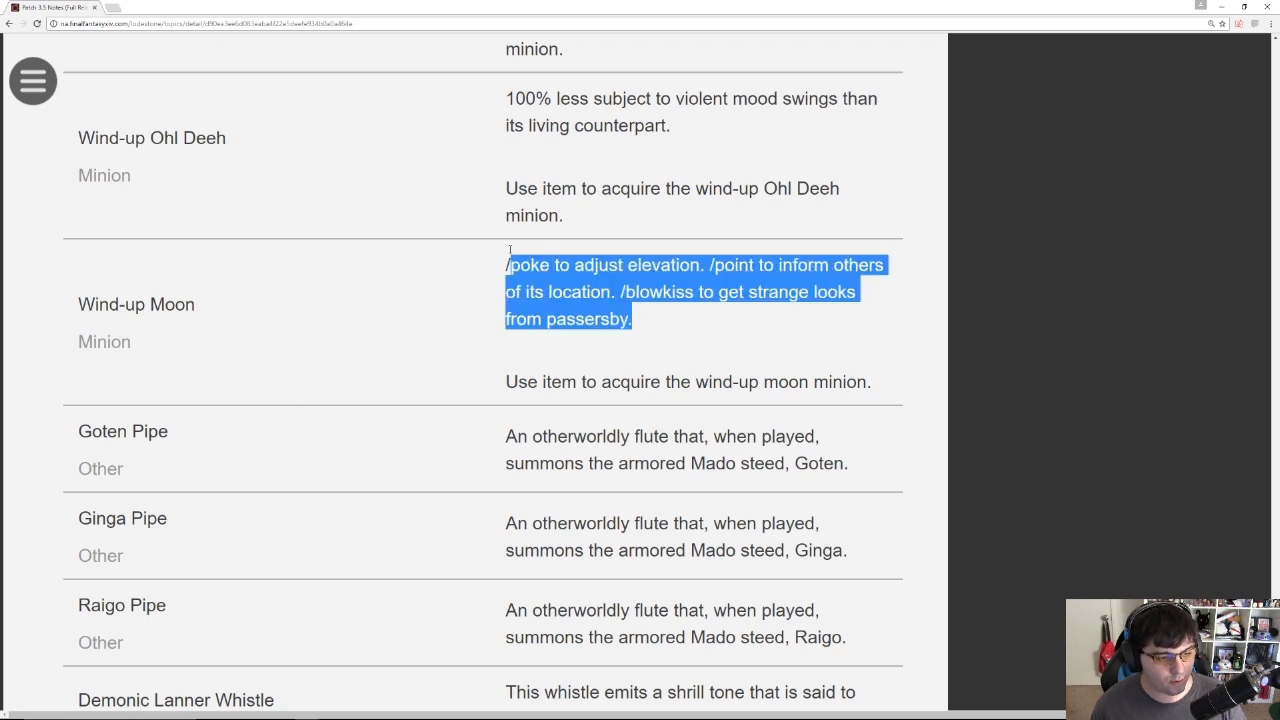
pyautogui.click(262, 317)
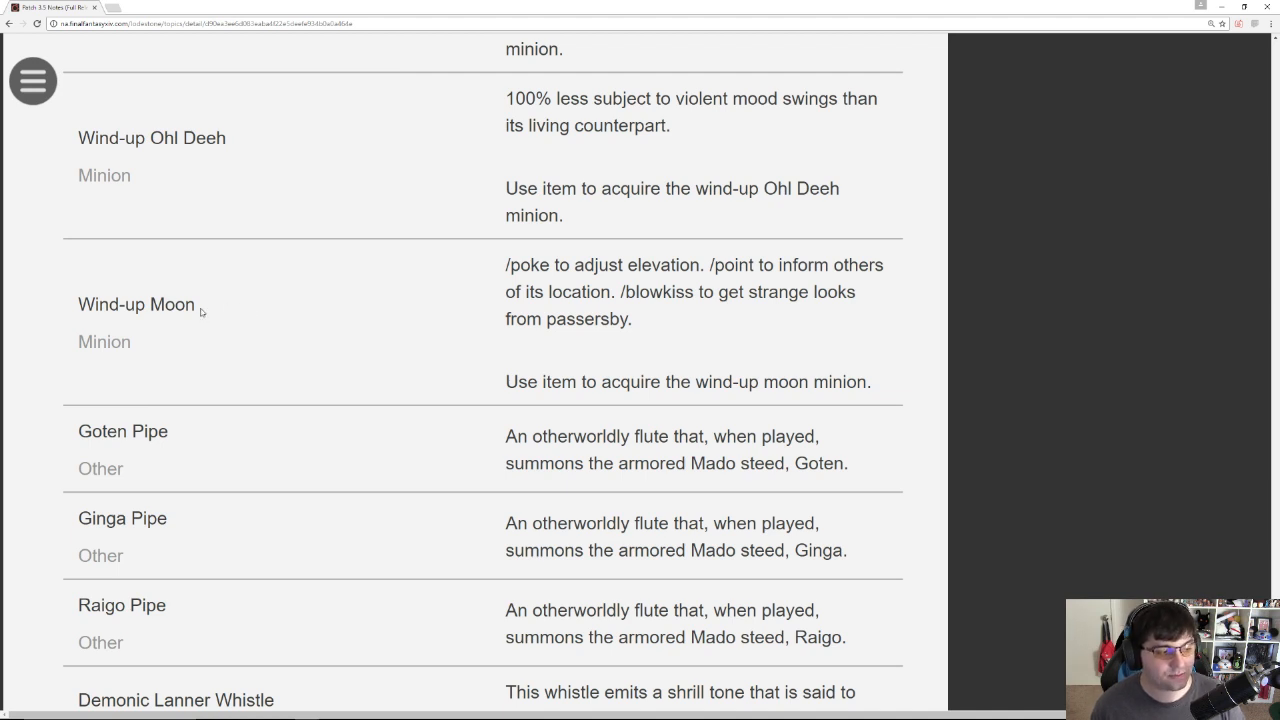
pyautogui.doubleClick(136, 304)
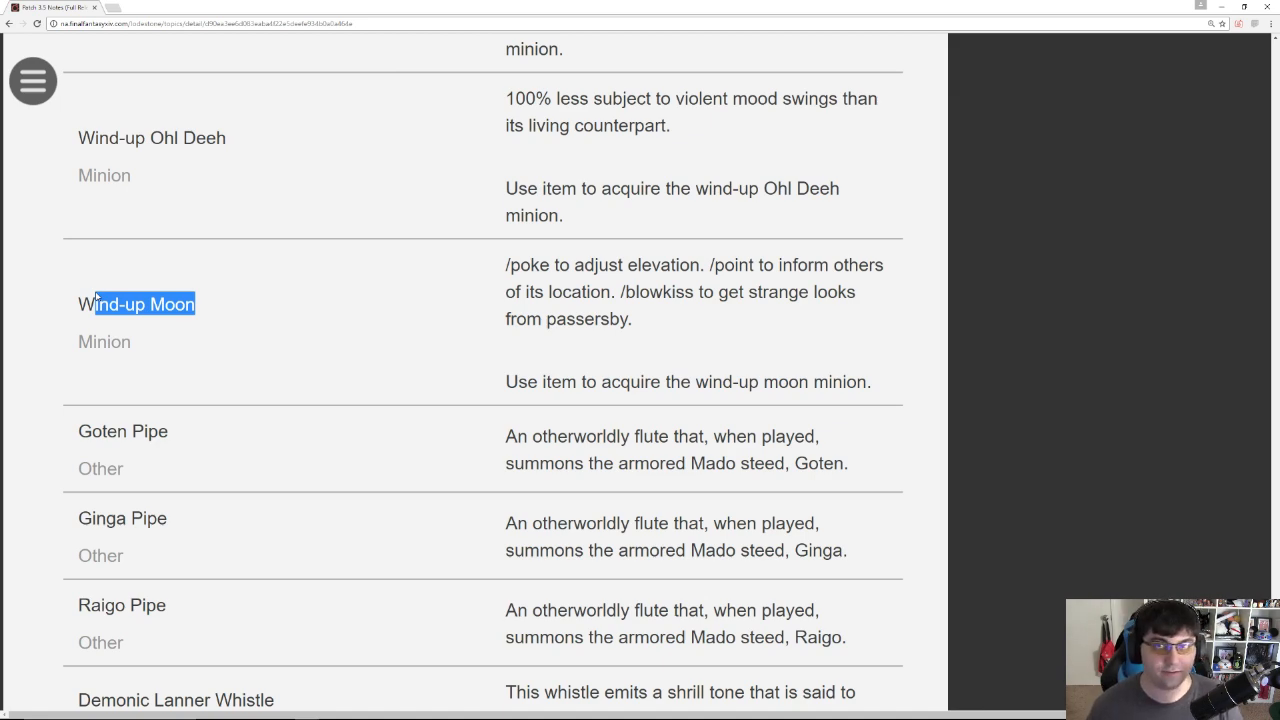
pyautogui.scroll(-3)
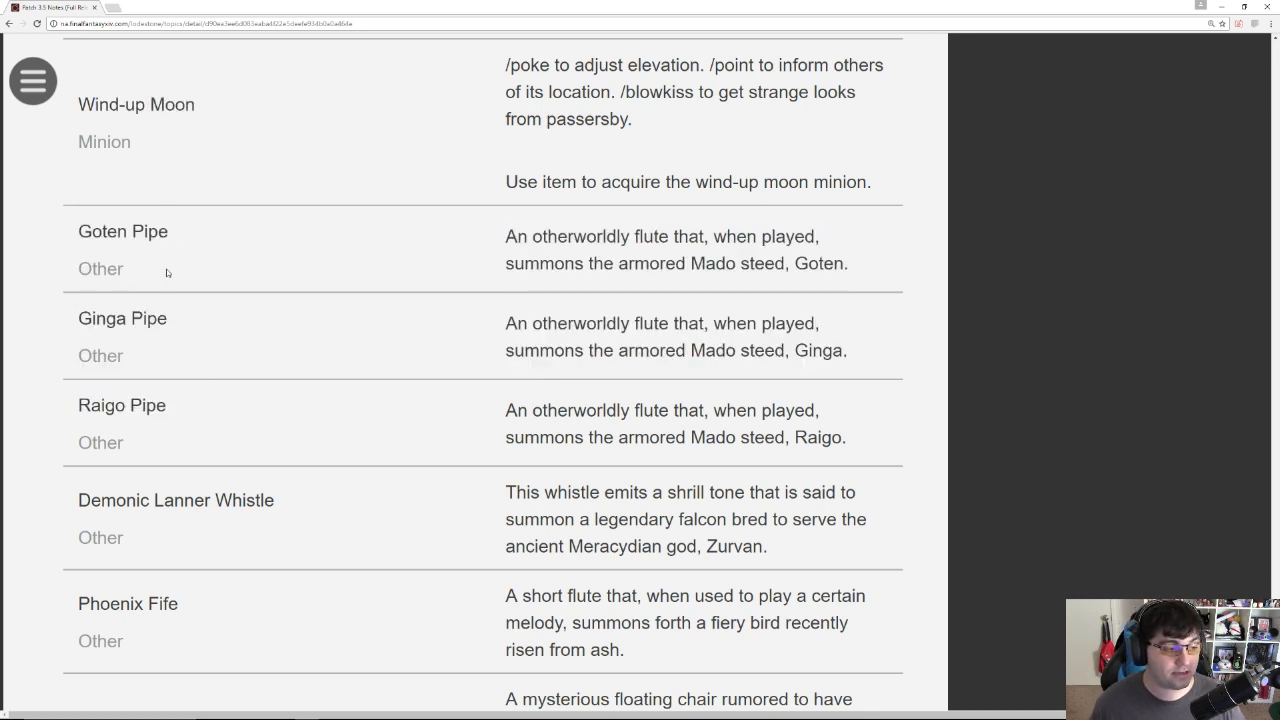
pyautogui.moveTo(178, 245)
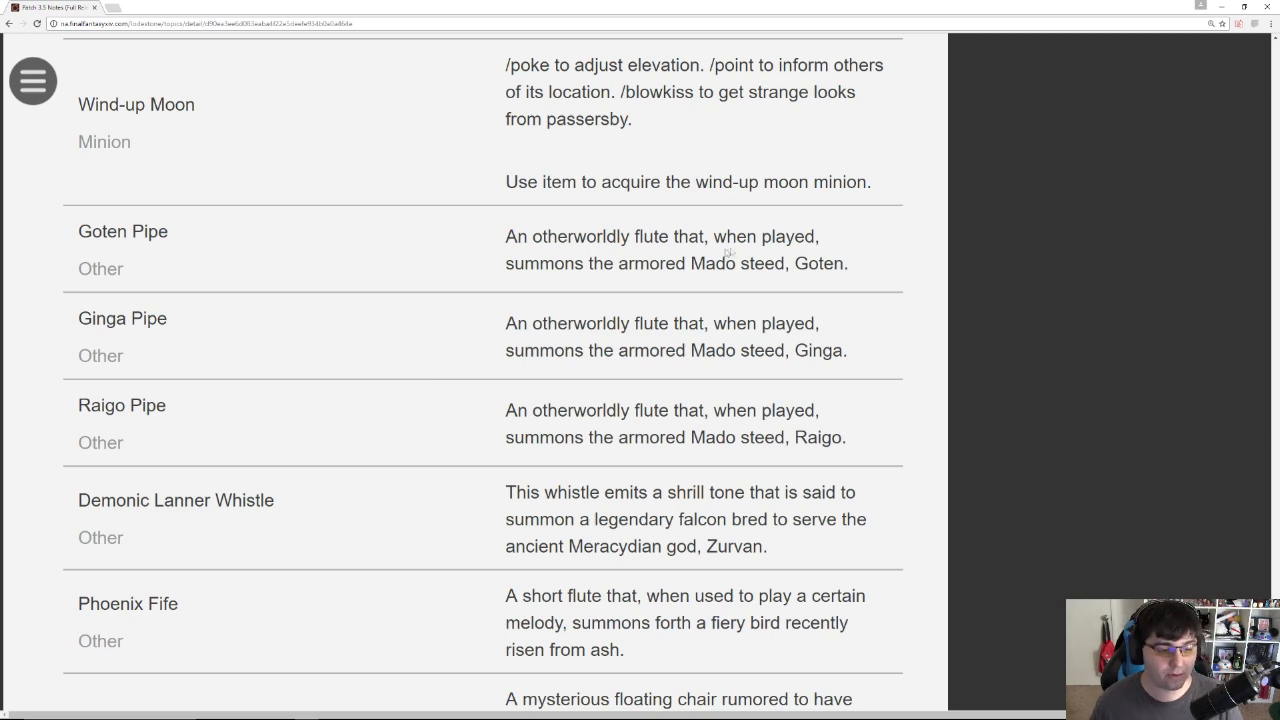
pyautogui.moveTo(795, 428)
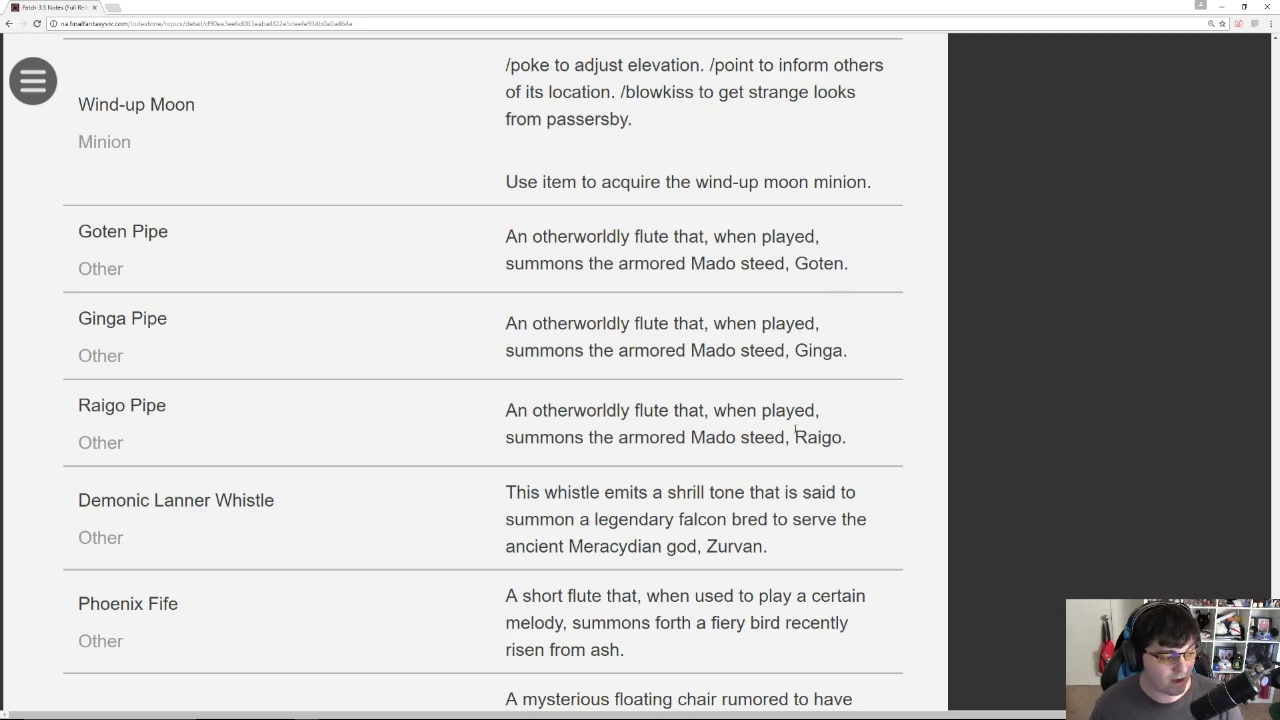
# Step: Scroll past Phoenix Fife, Archon Throne and Zurvanite Barding to the first Orchestrion Roll entries
pyautogui.scroll(-3)
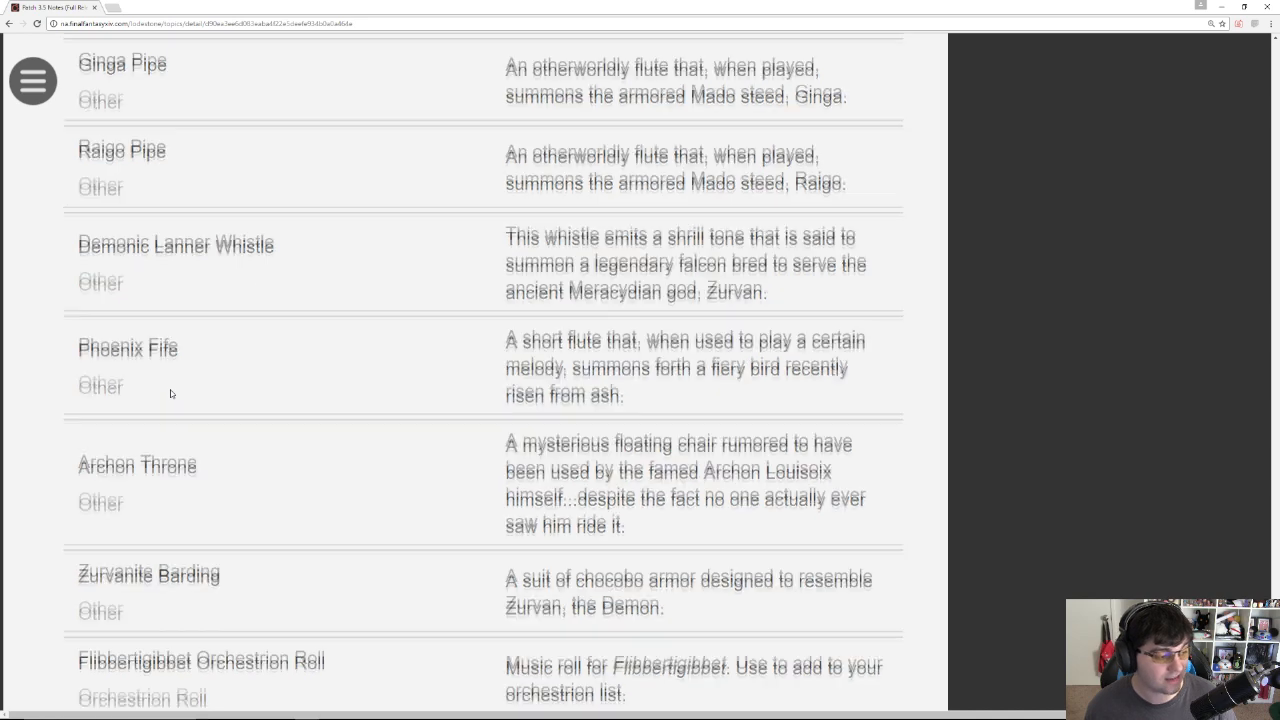
pyautogui.scroll(-3)
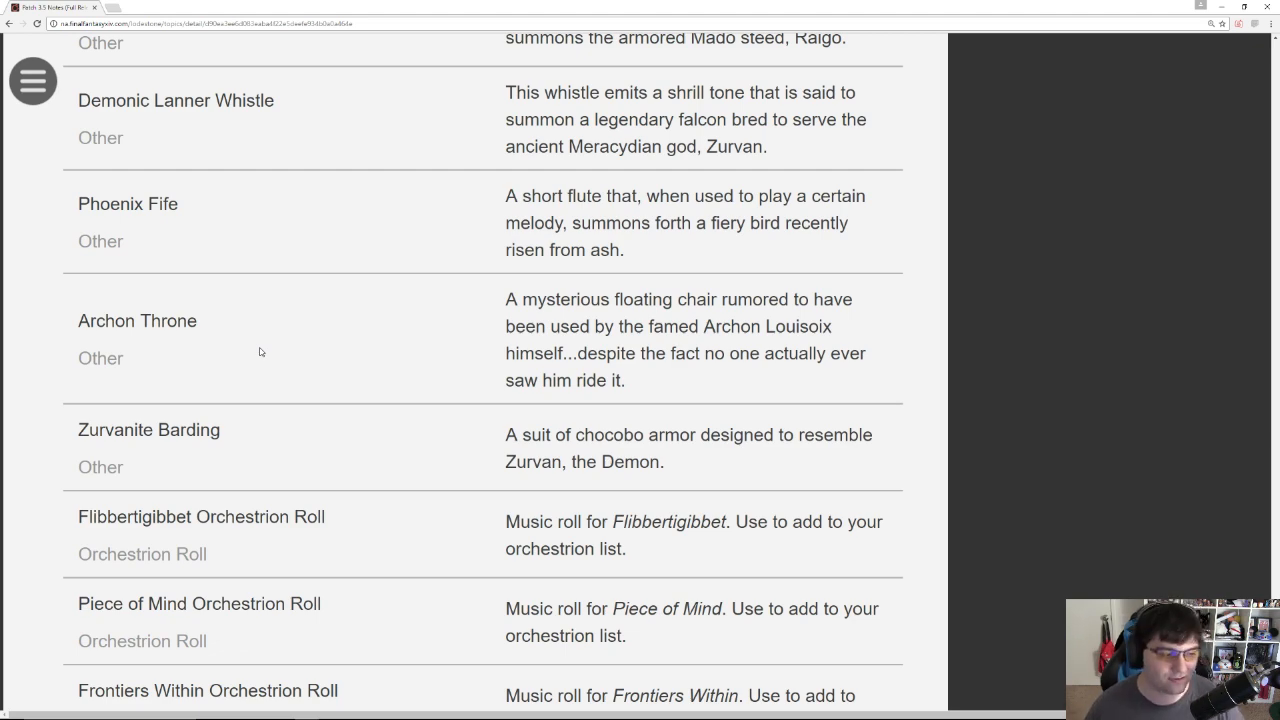
pyautogui.scroll(-3)
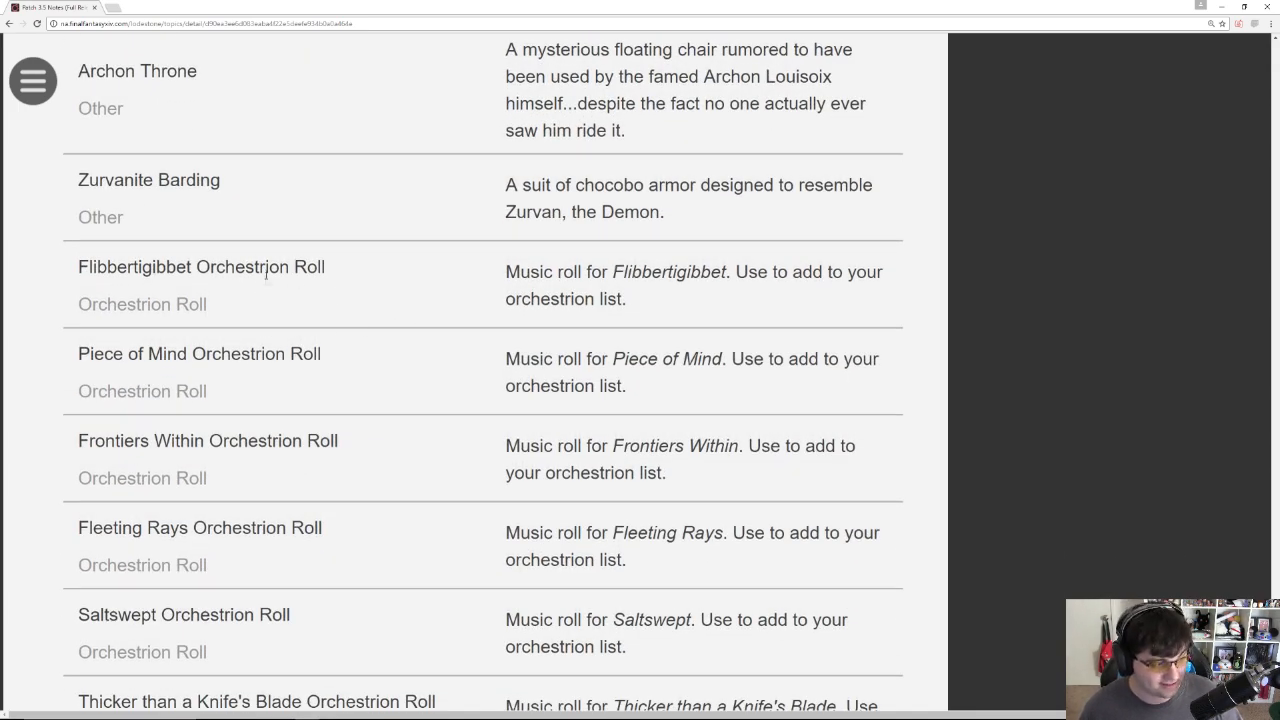
# Step: Scroll past the Faded Copy rolls into the New Recipes Carpenter table with picture frames and Yarn Basket
pyautogui.scroll(-3)
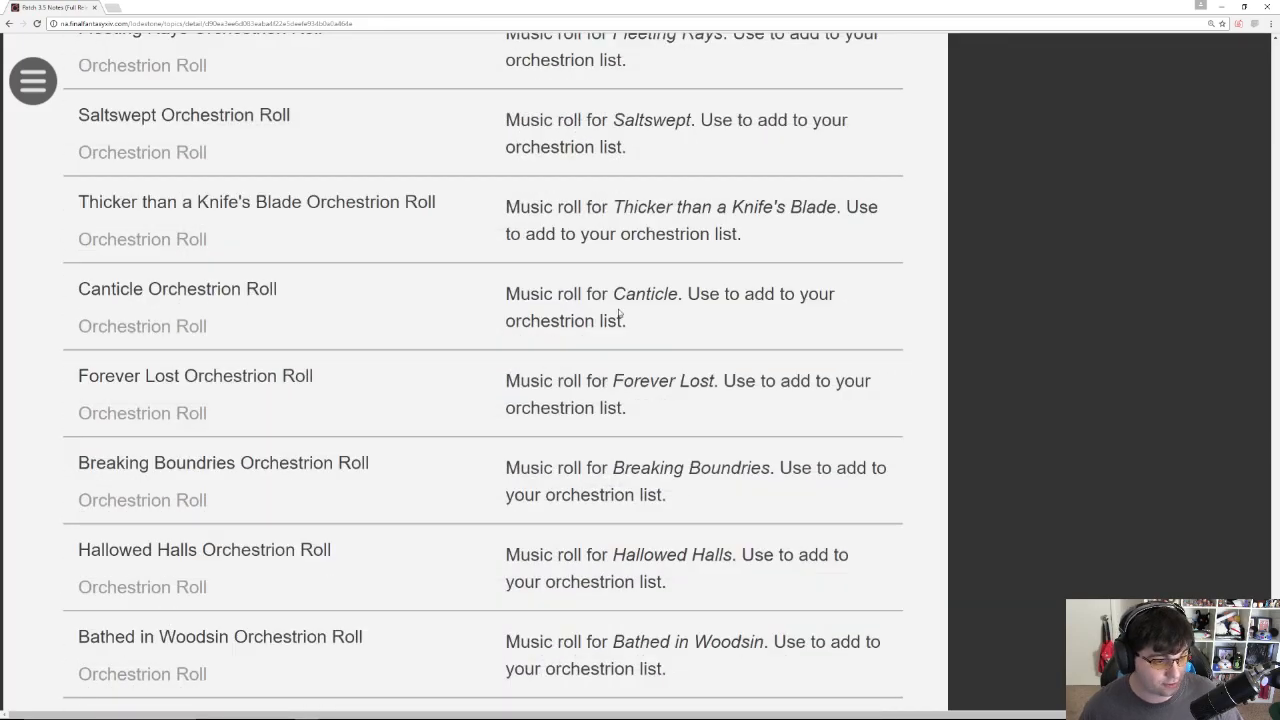
pyautogui.scroll(-3)
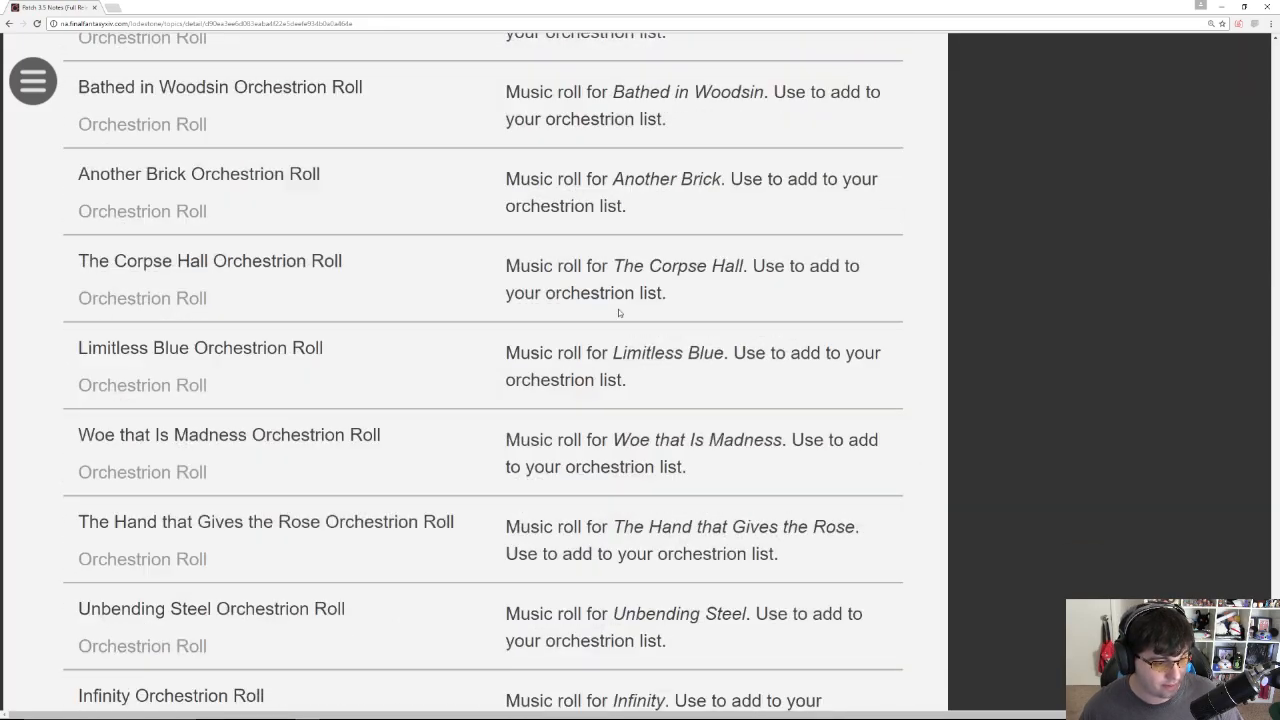
pyautogui.scroll(-3)
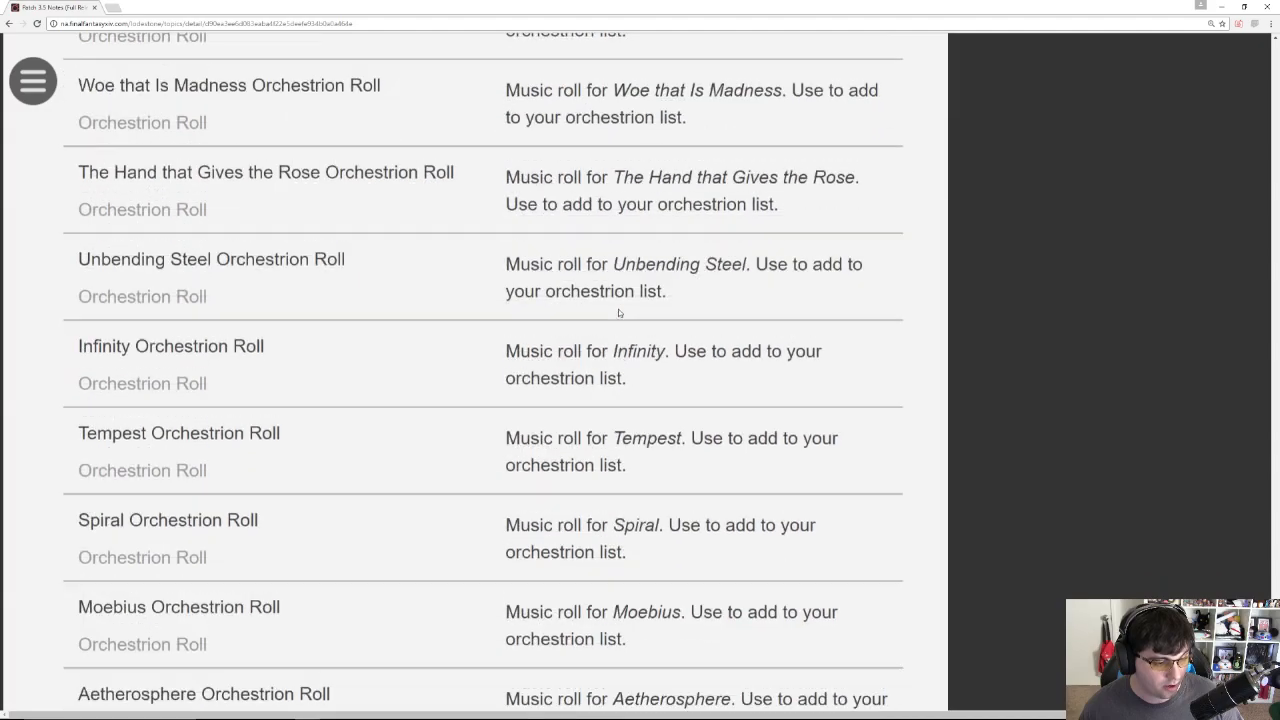
pyautogui.scroll(-3)
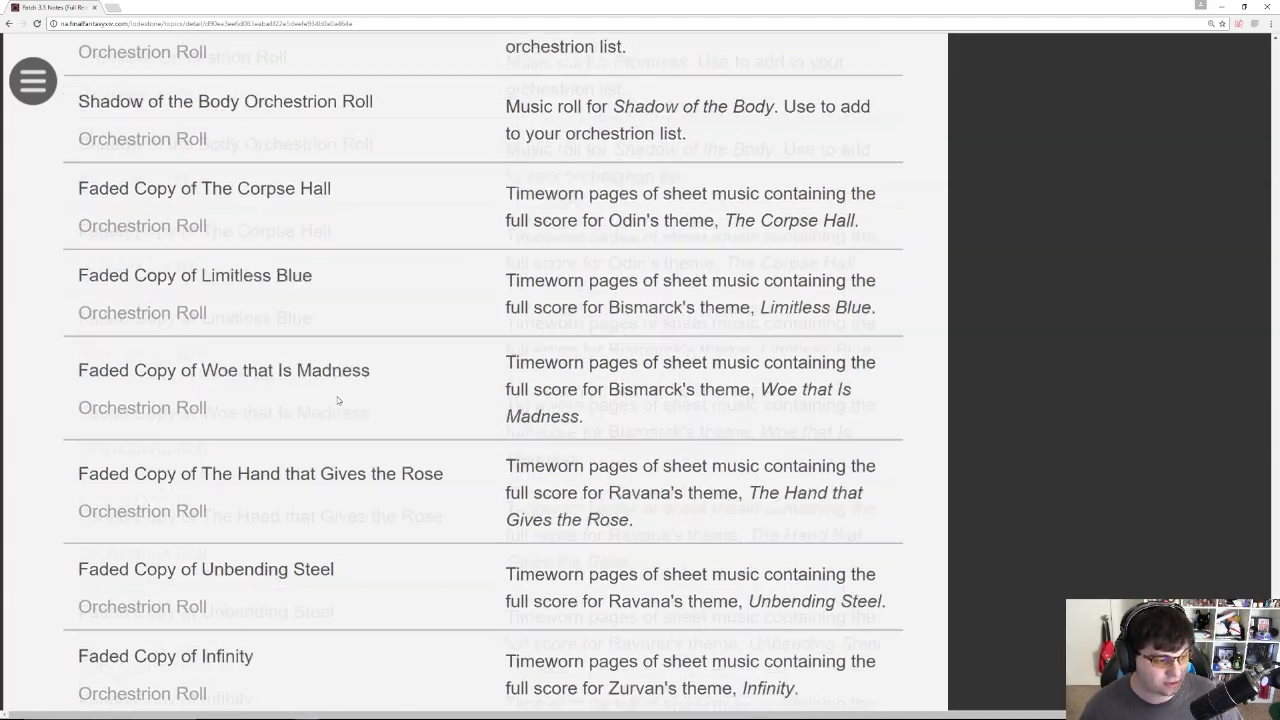
pyautogui.scroll(-3)
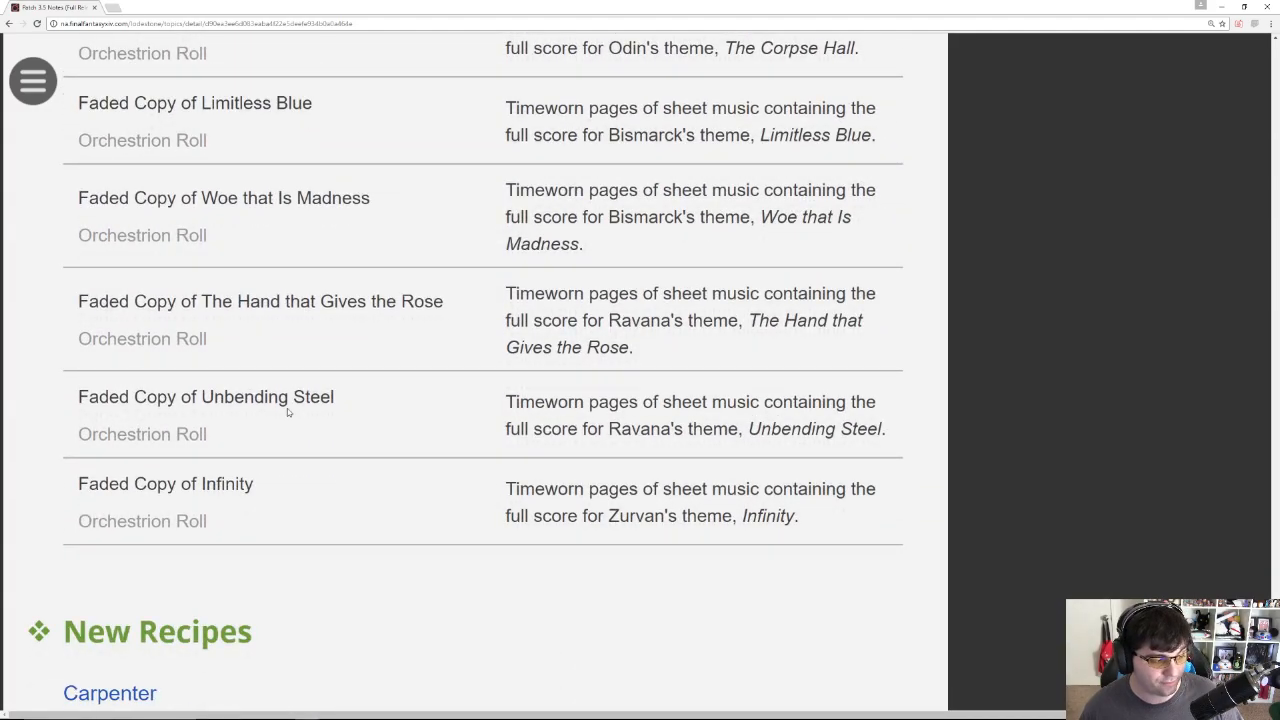
pyautogui.scroll(-3)
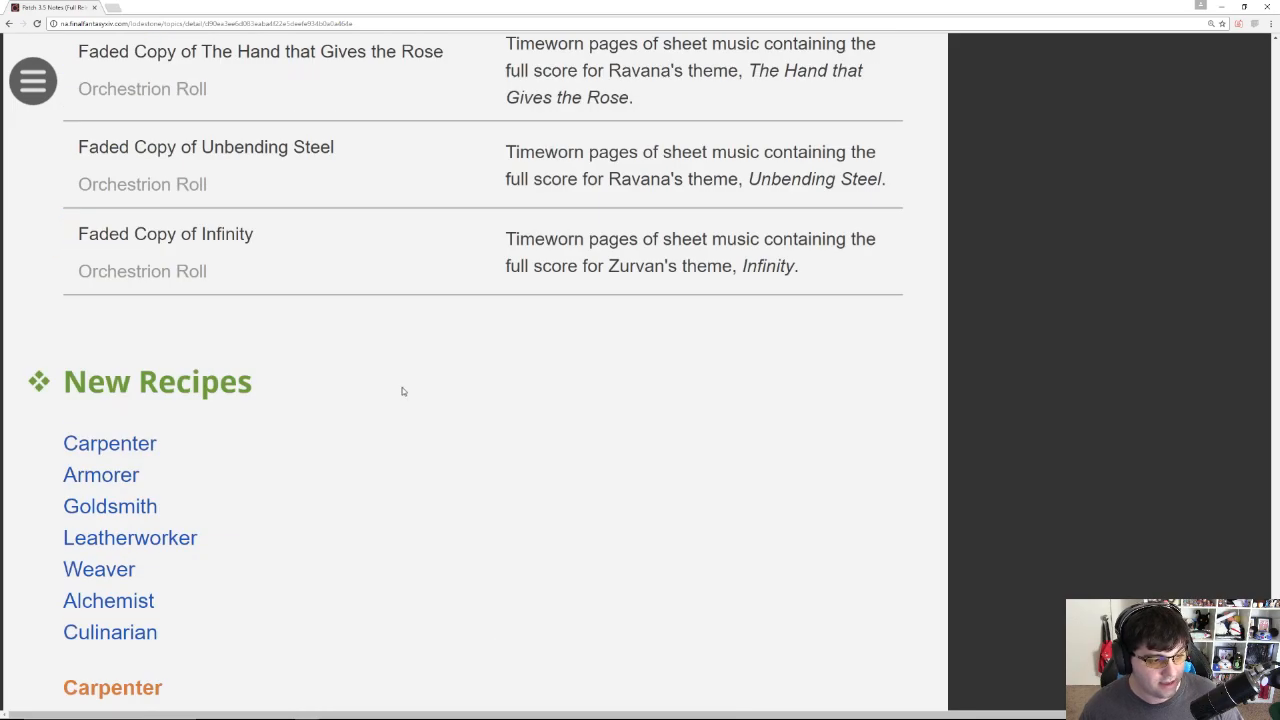
pyautogui.scroll(-3)
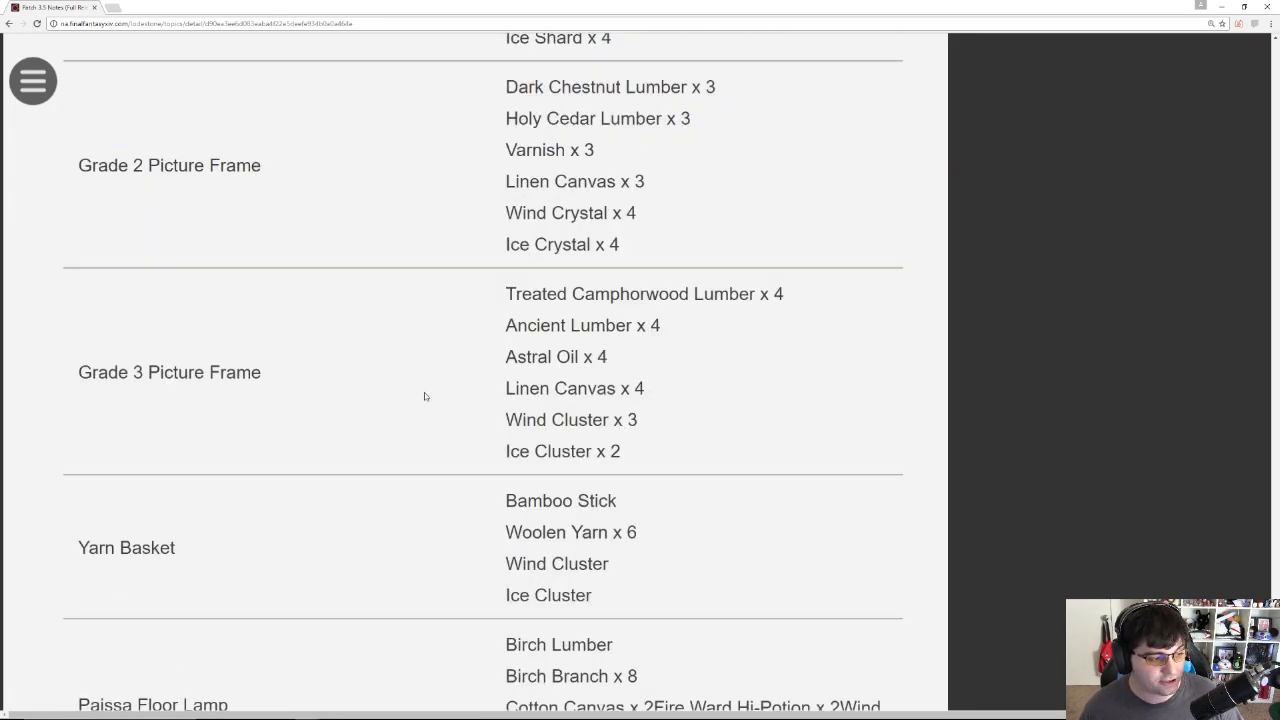
# Step: Scroll down to the market-board paintings section with the Out of Sight achievements
pyautogui.scroll(-3)
pyautogui.write('void')
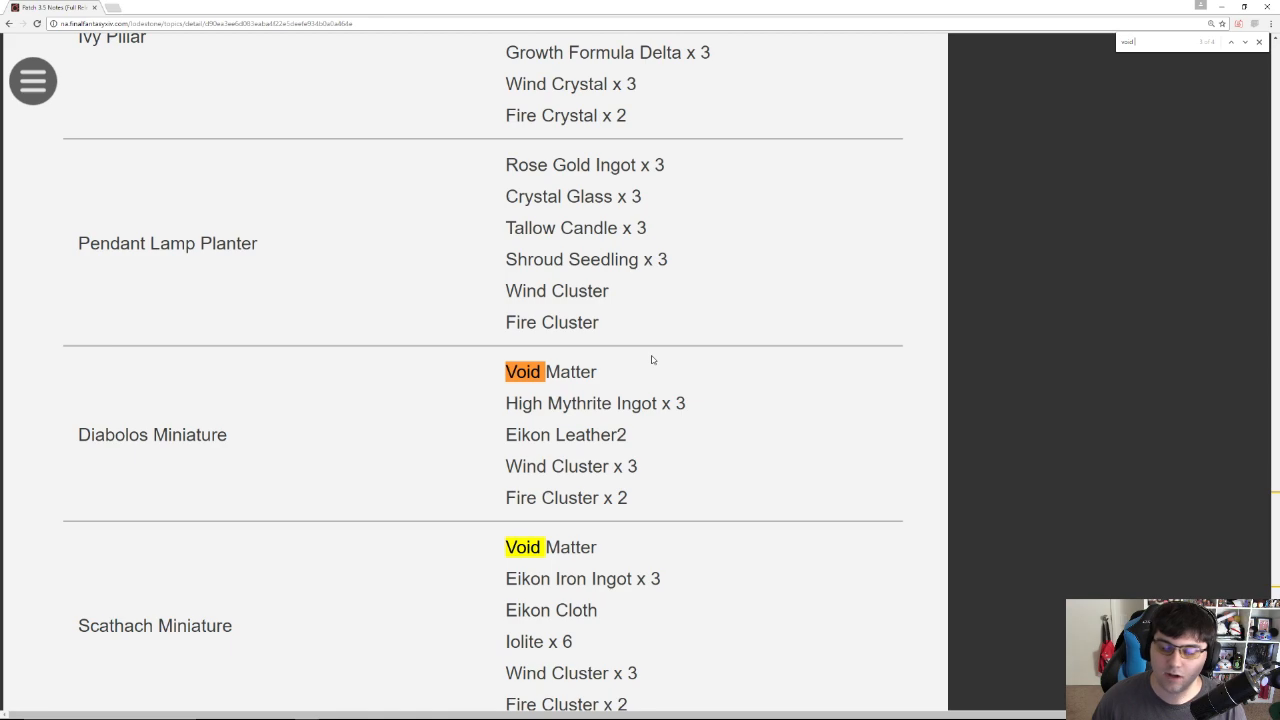
pyautogui.scroll(-3)
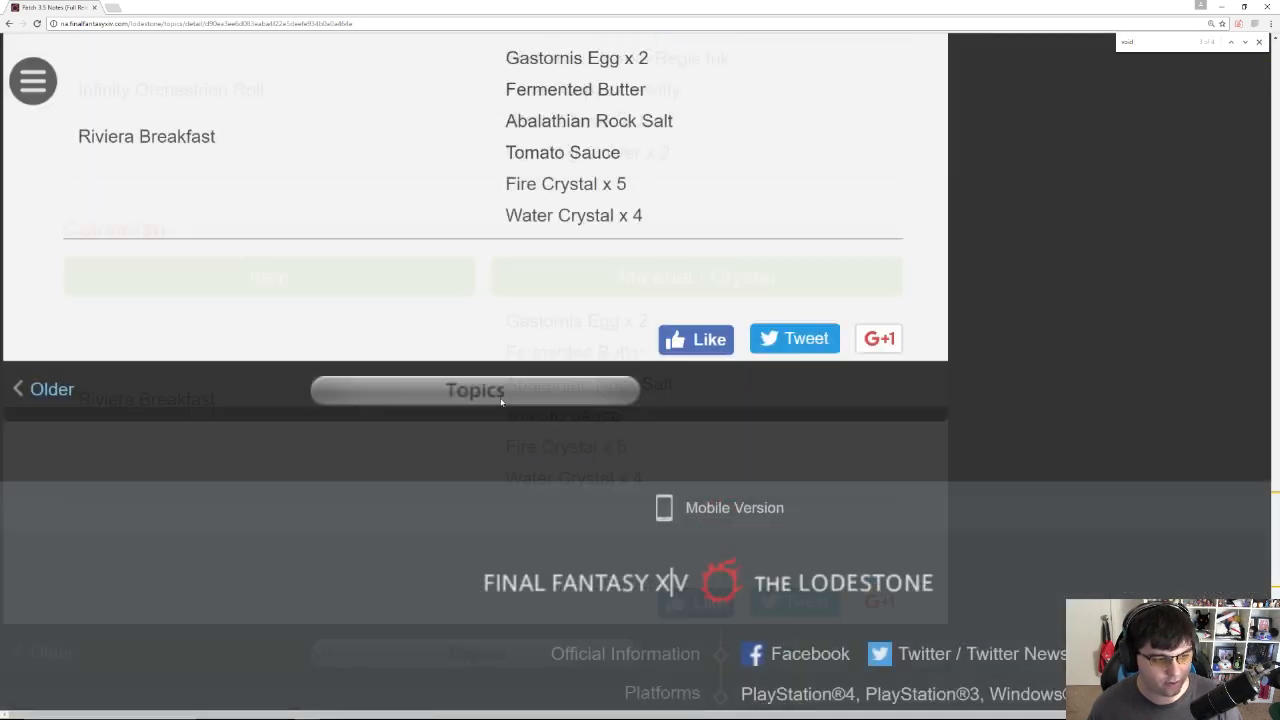
pyautogui.scroll(-3)
pyautogui.write('achievemen')
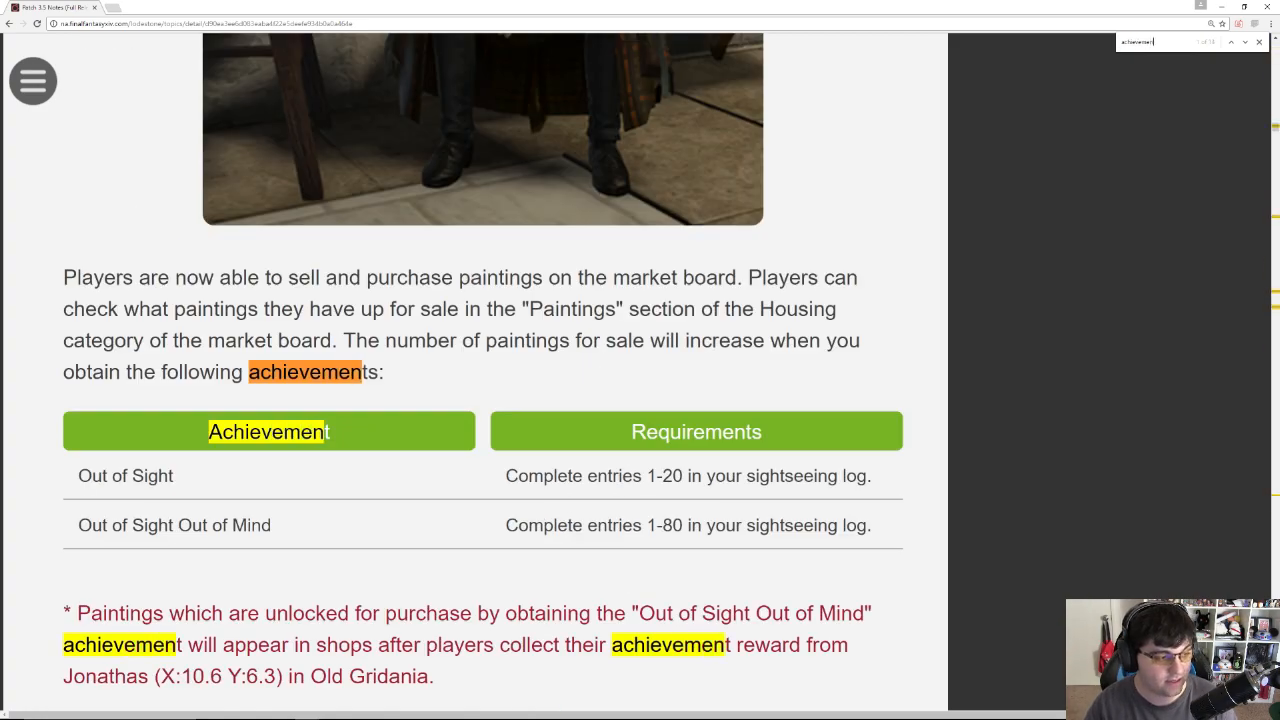
# Step: Scroll to the Achievement/Requirements table listing Hey Now, You're an All-star, Zurvan Safari and Mapping the Realm
pyautogui.scroll(-3)
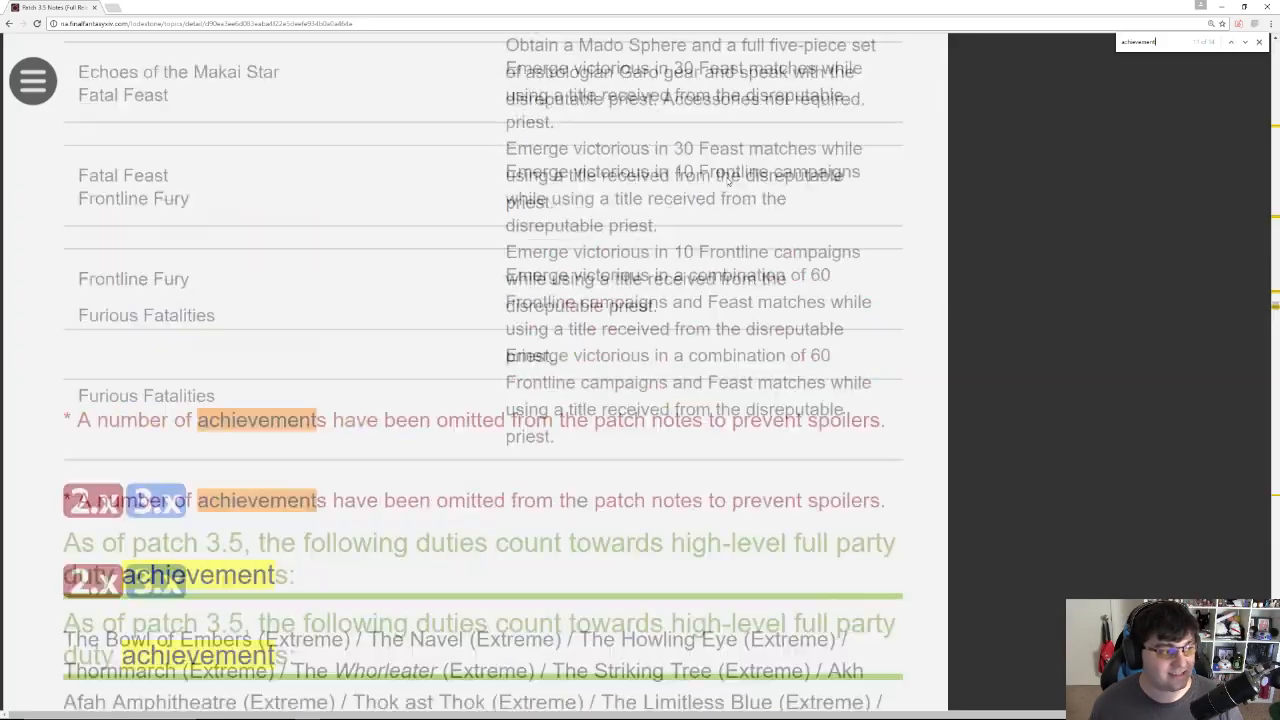
pyautogui.scroll(-3)
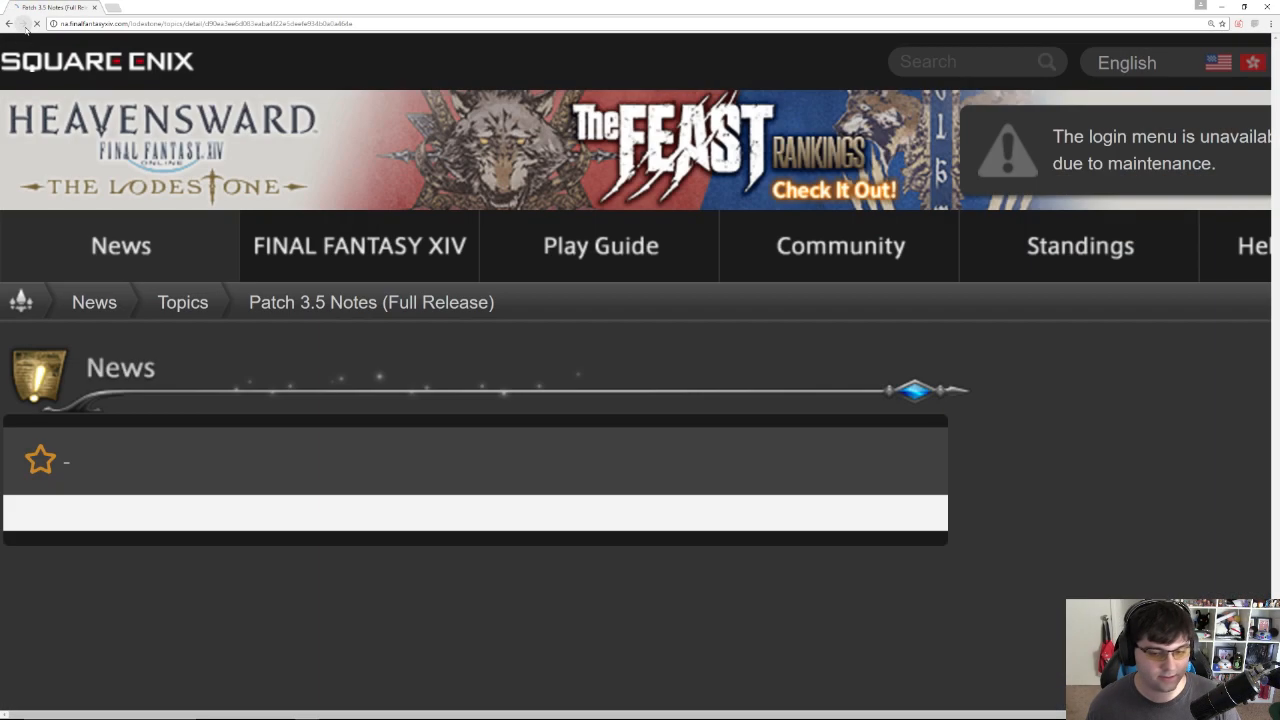
pyautogui.scroll(-3)
pyautogui.write('achievement')
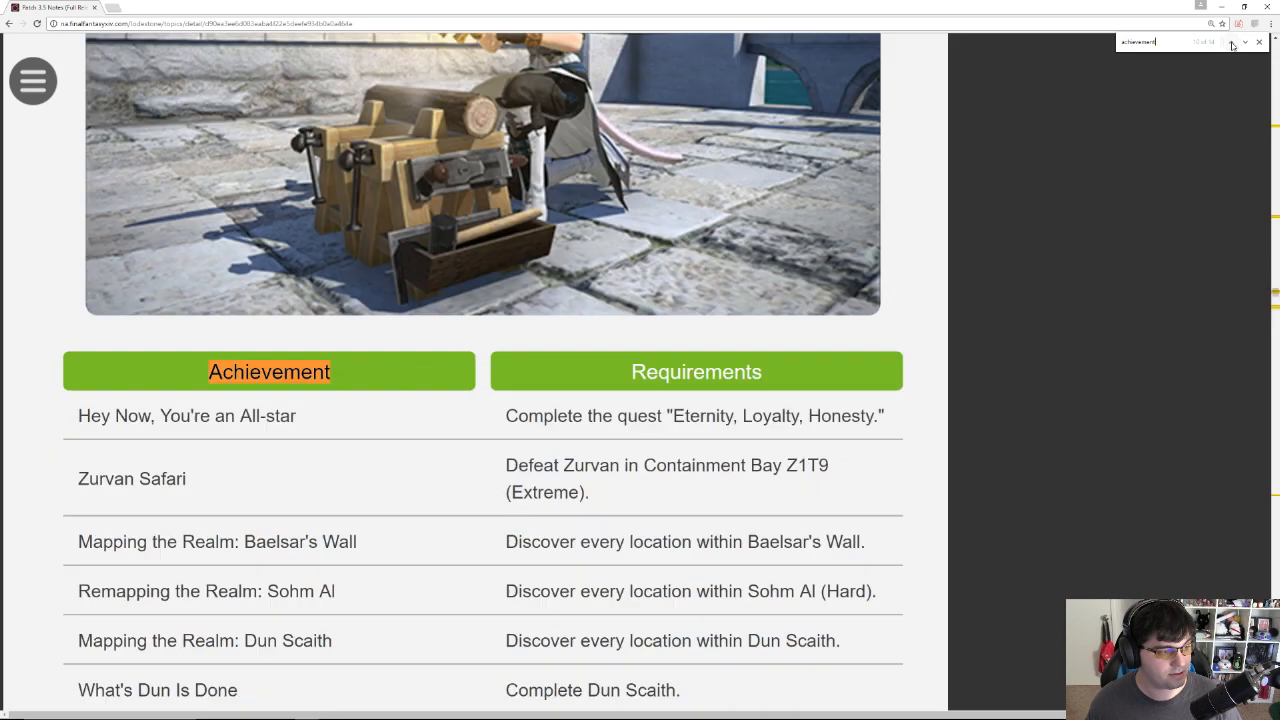
# Step: Scroll down the achievements table, highlighting Firebird in the whistle requirement while reading
pyautogui.scroll(-3)
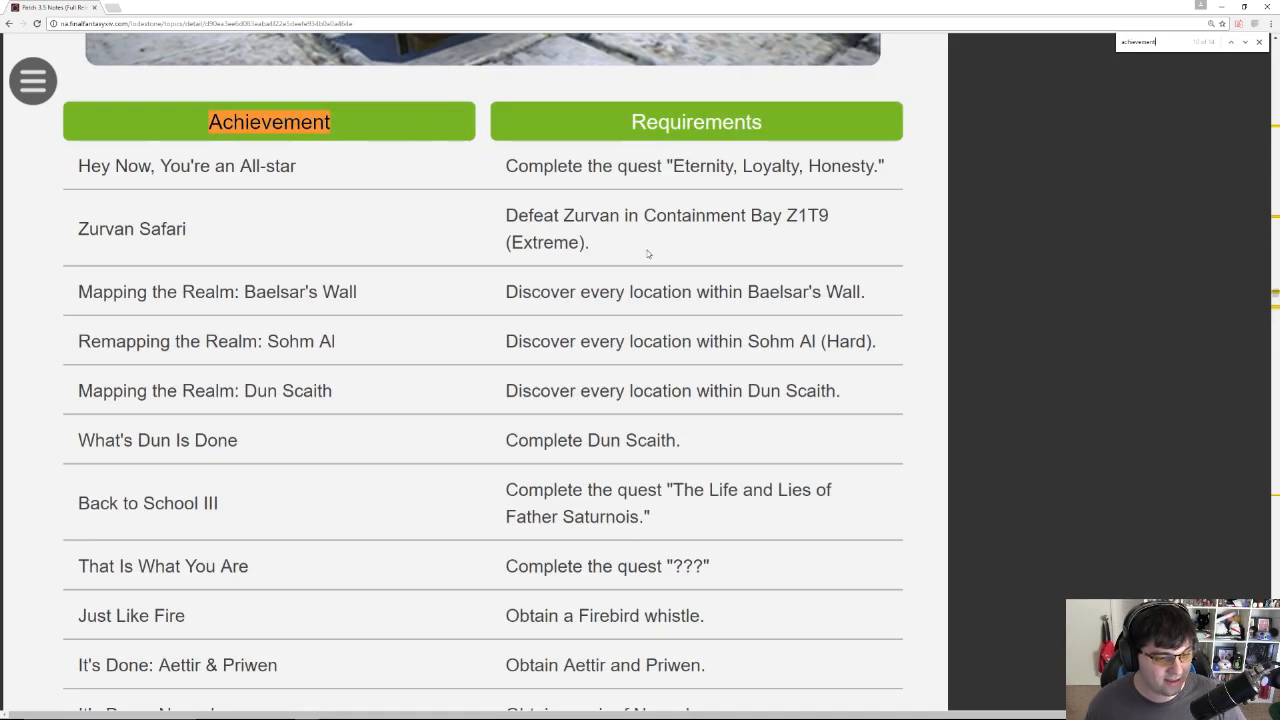
pyautogui.scroll(-3)
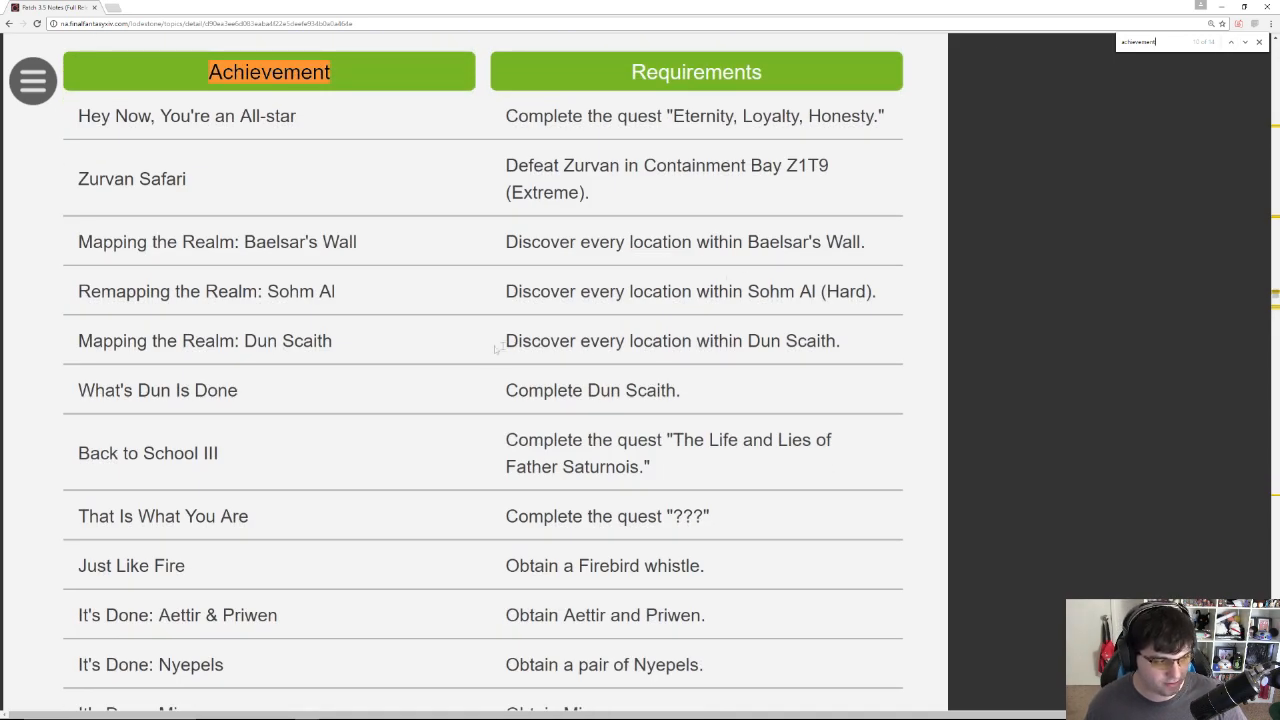
pyautogui.scroll(-3)
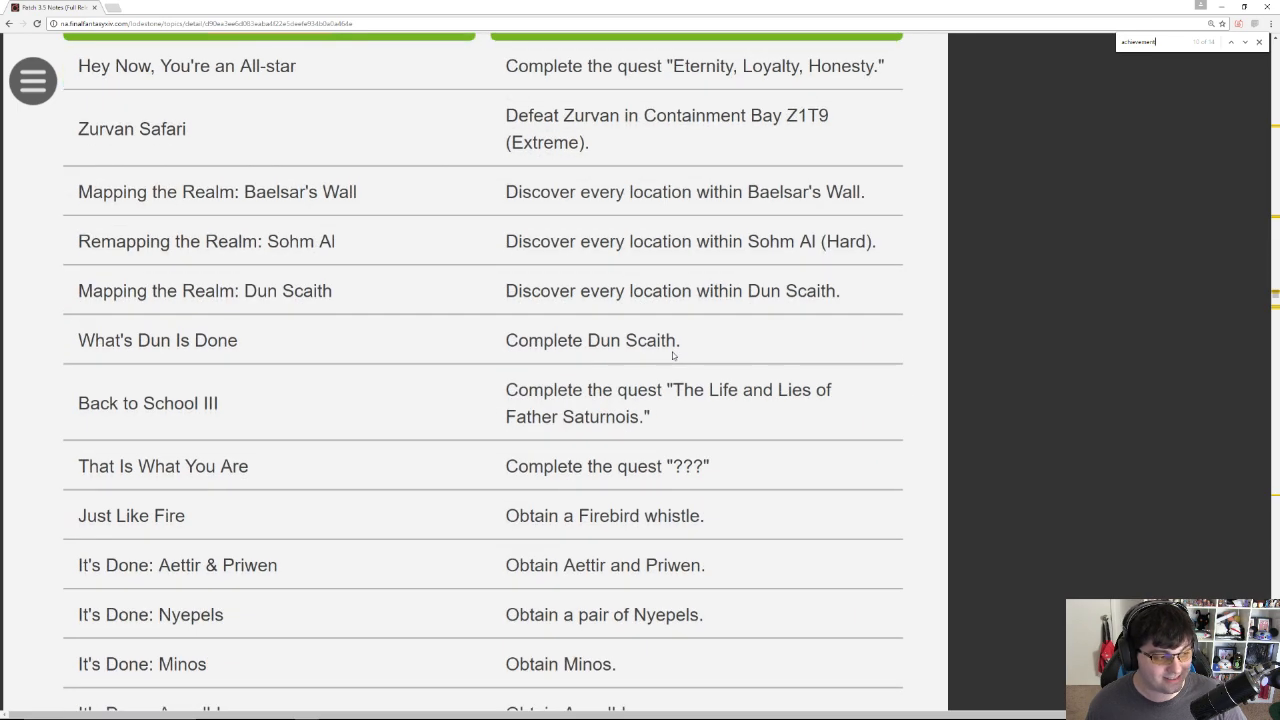
pyautogui.scroll(-3)
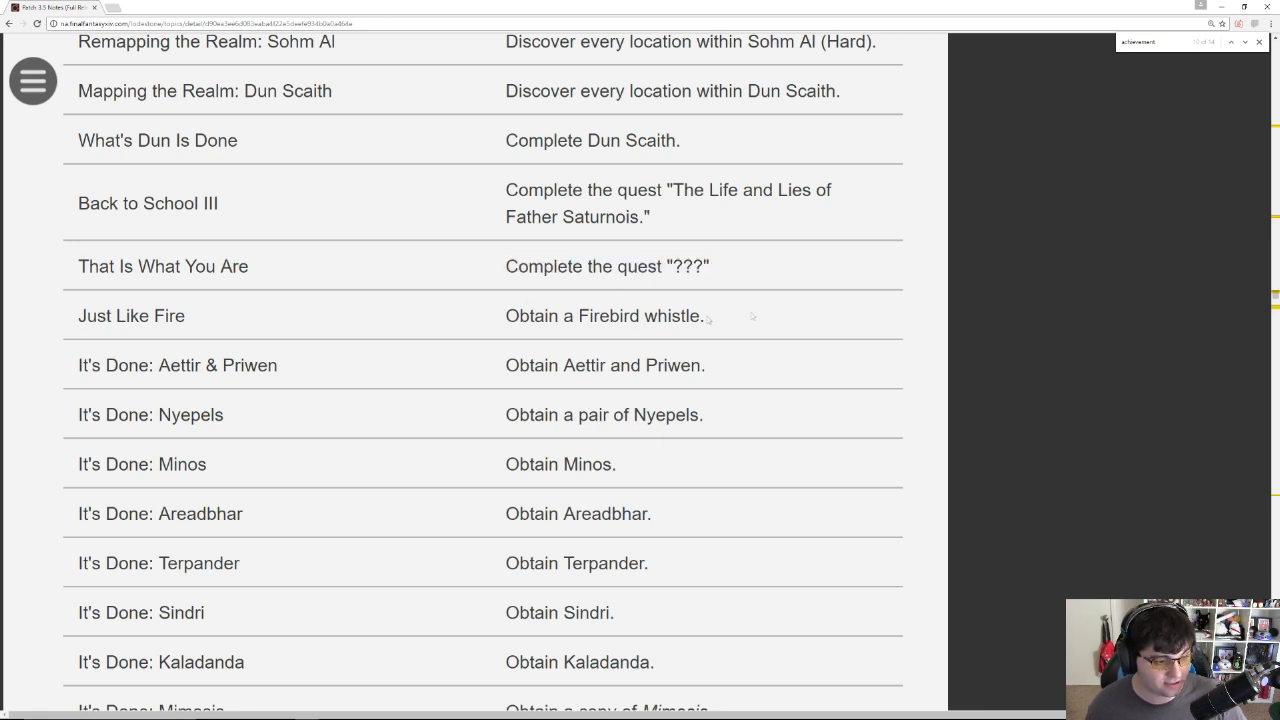
pyautogui.doubleClick(606, 315)
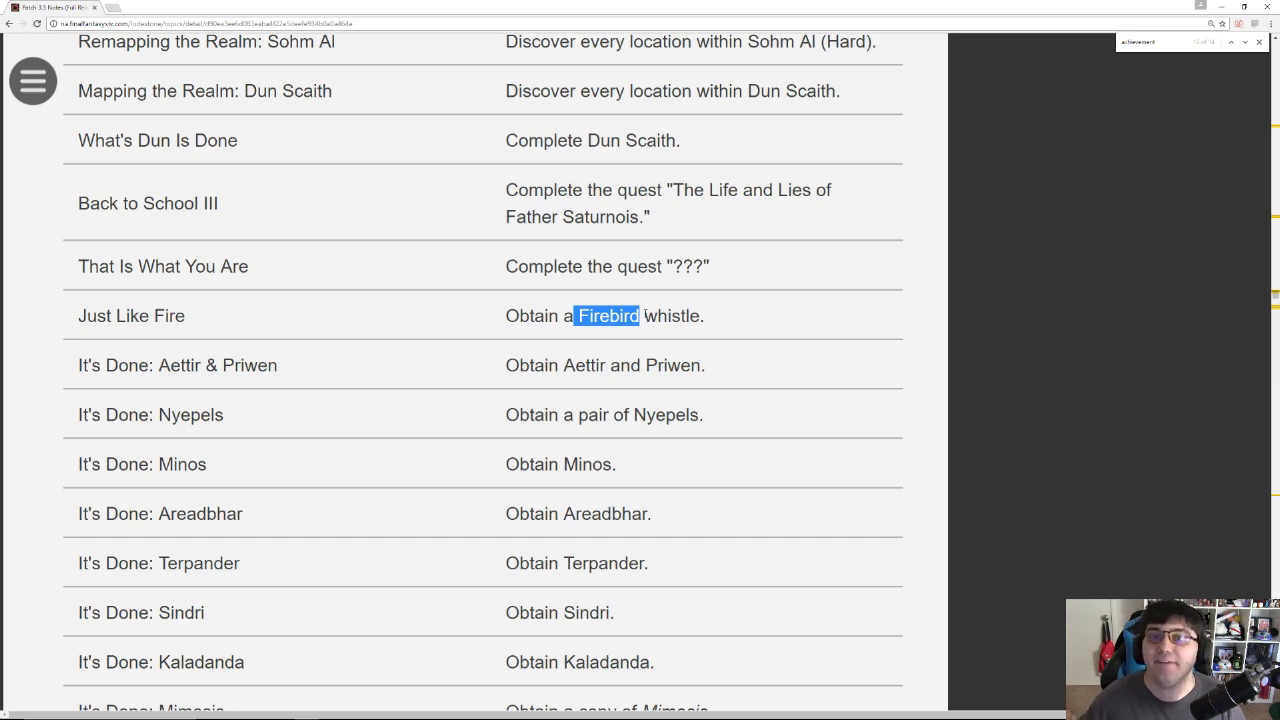
pyautogui.scroll(-3)
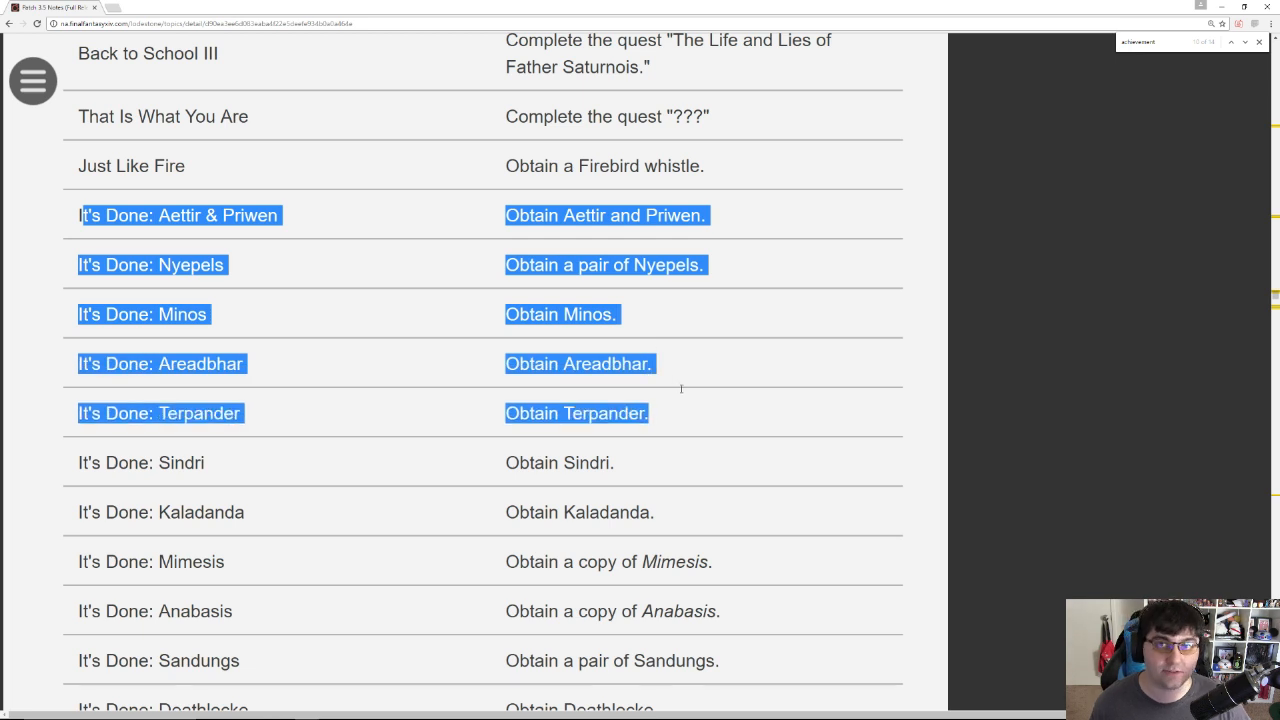
# Step: Read the It's Done relic rows, highlighting Aettir & Priwen, down to Carpenter V and Blacksmith V
pyautogui.click(680, 390)
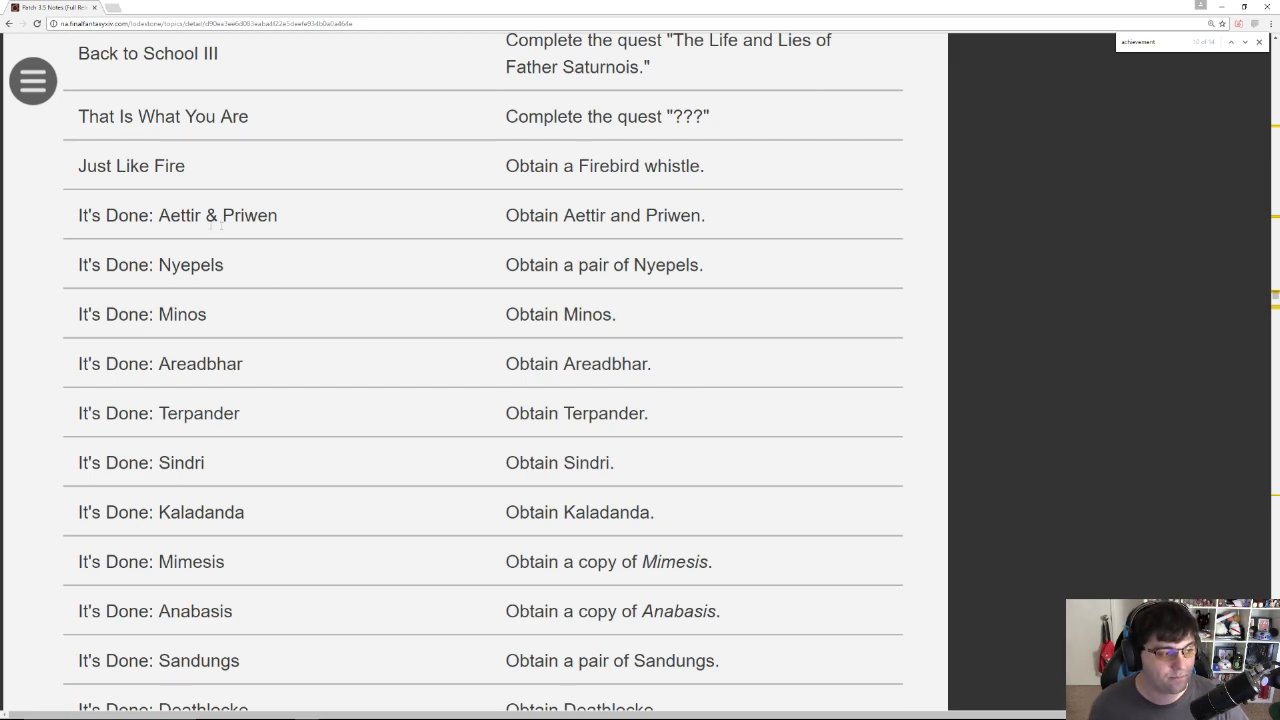
pyautogui.doubleClick(217, 215)
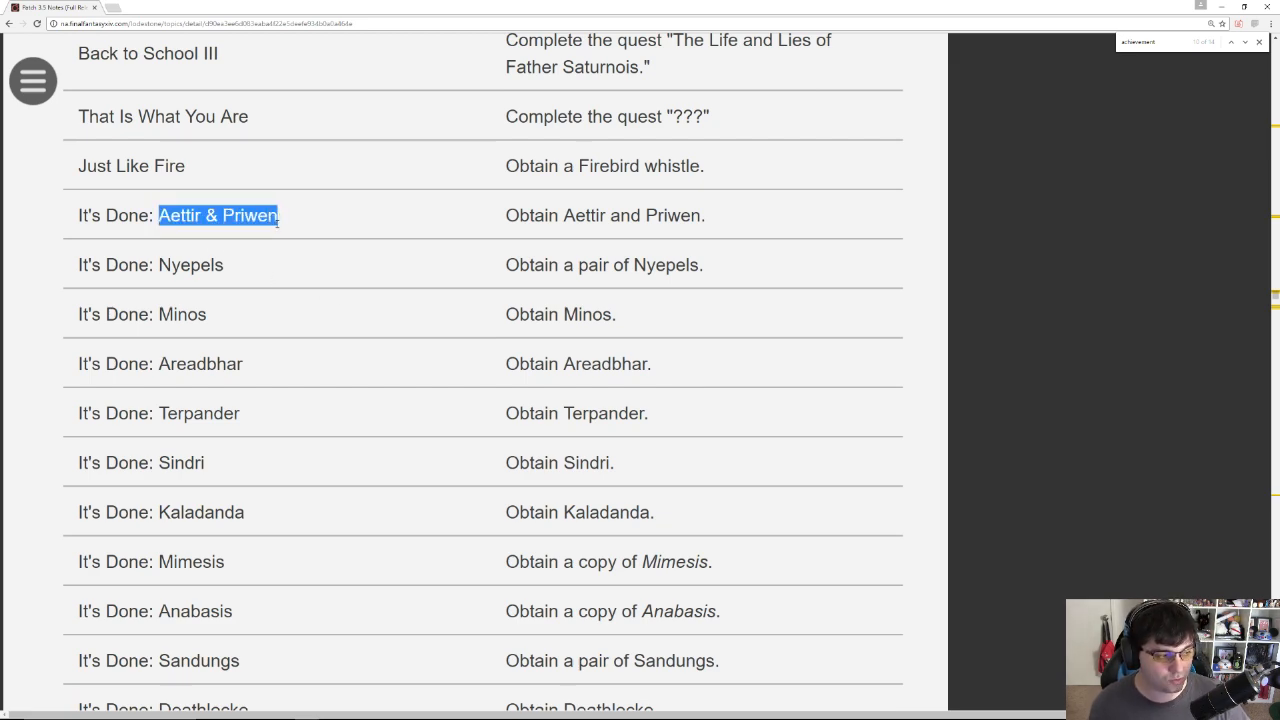
pyautogui.scroll(-3)
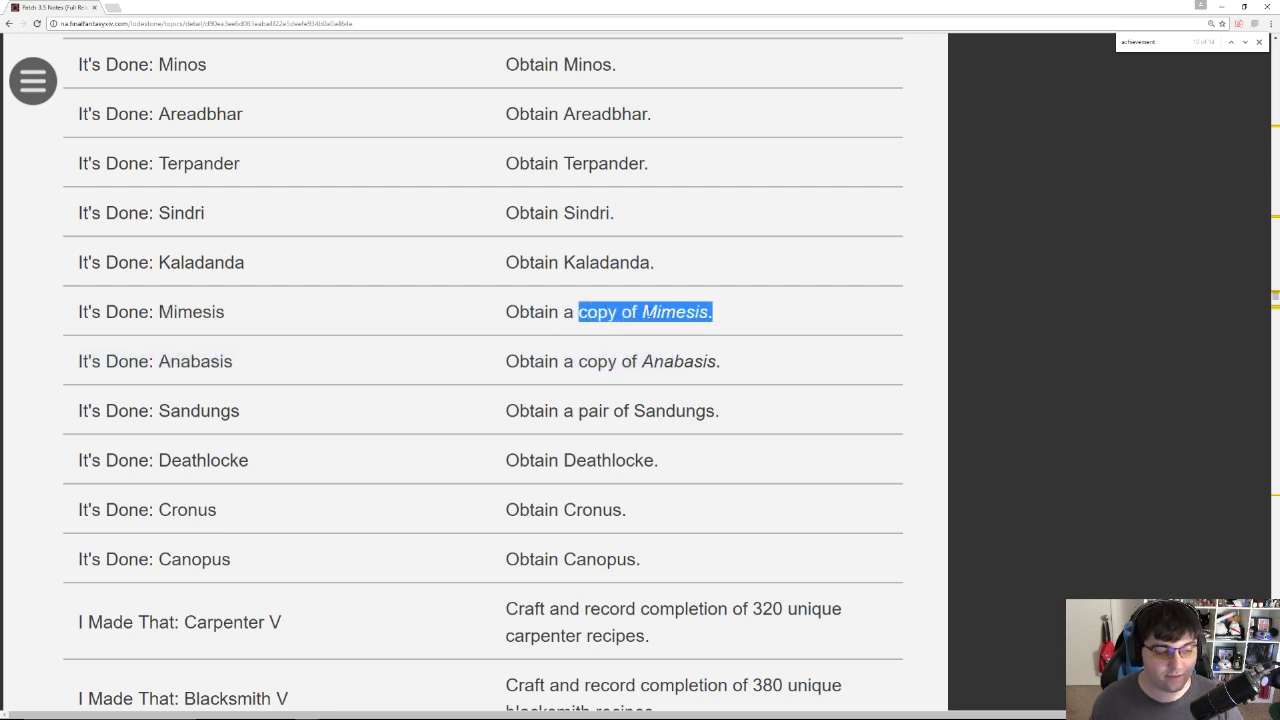
pyautogui.moveTo(240, 317)
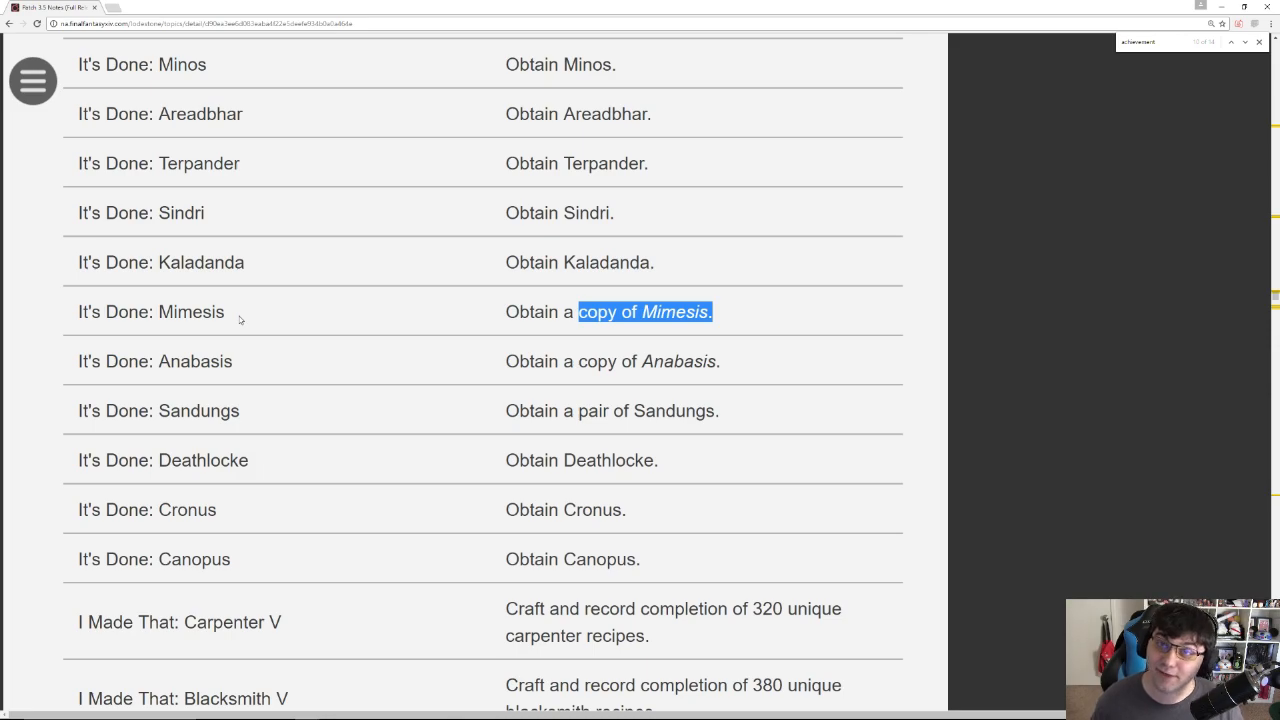
pyautogui.scroll(3)
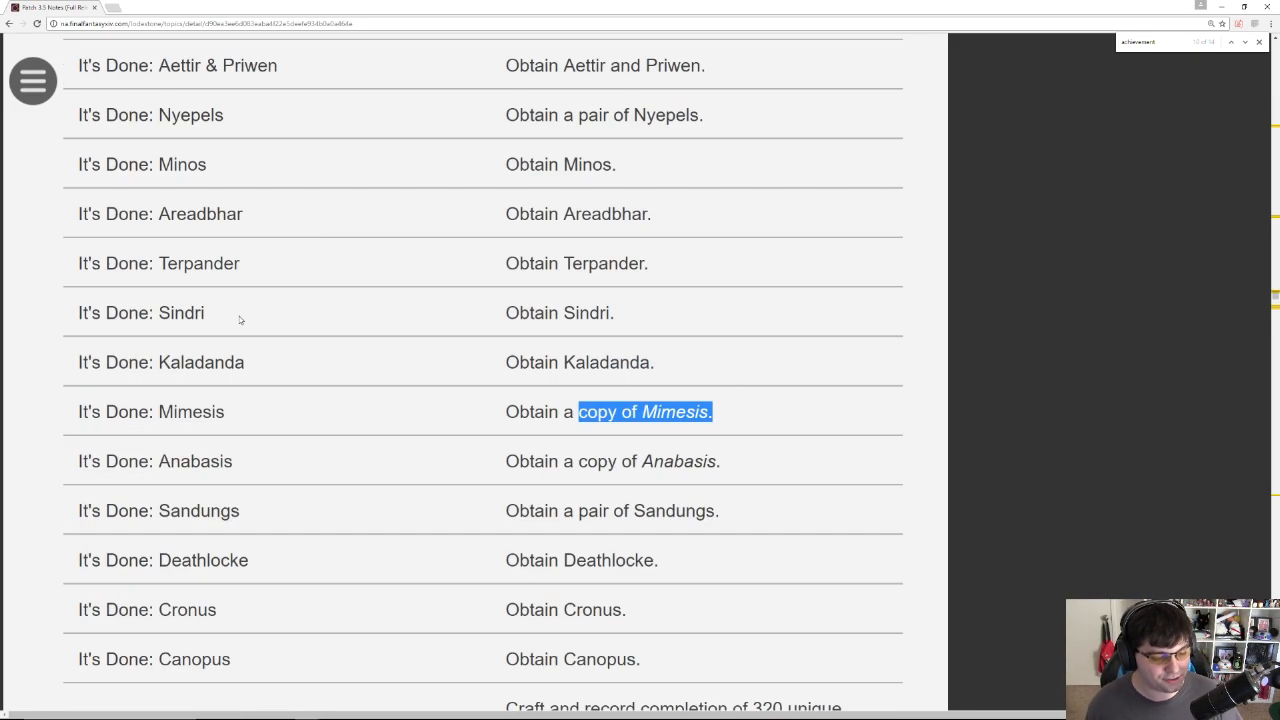
pyautogui.scroll(-3)
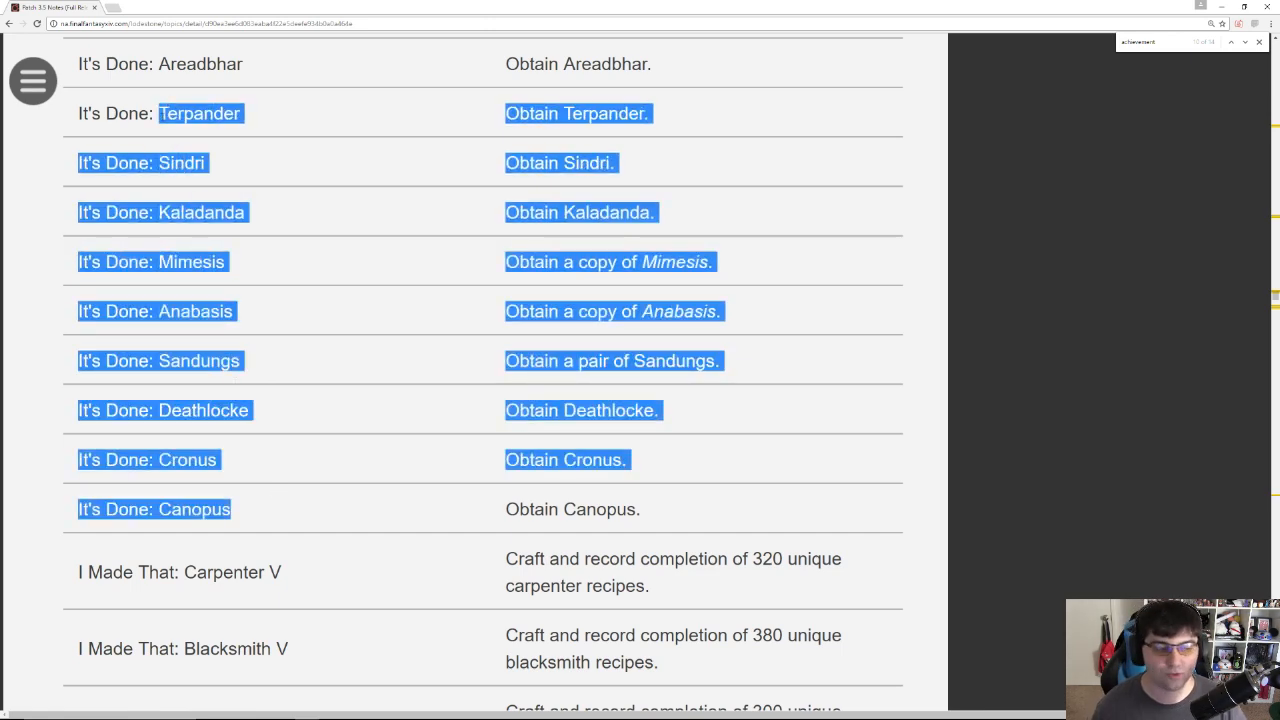
# Step: Scroll through the crafting and gathering achievements, highlighting the Miner V requirement text
pyautogui.scroll(-3)
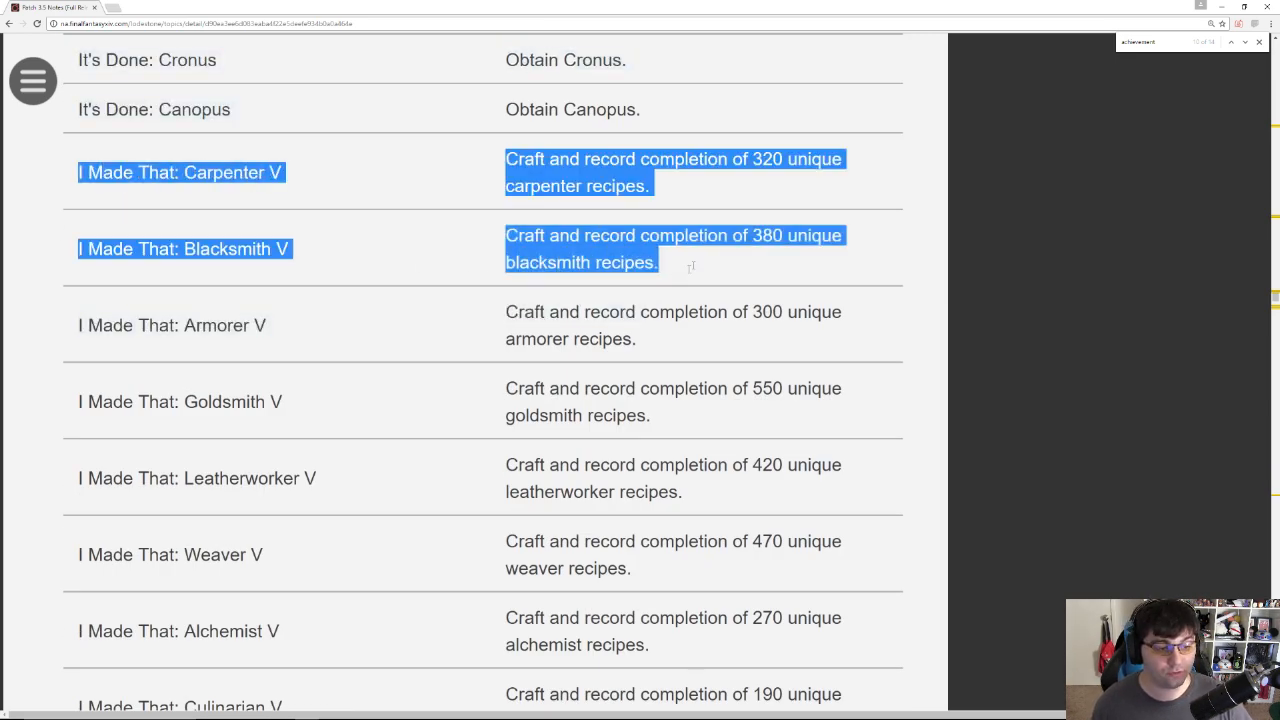
pyautogui.click(690, 267)
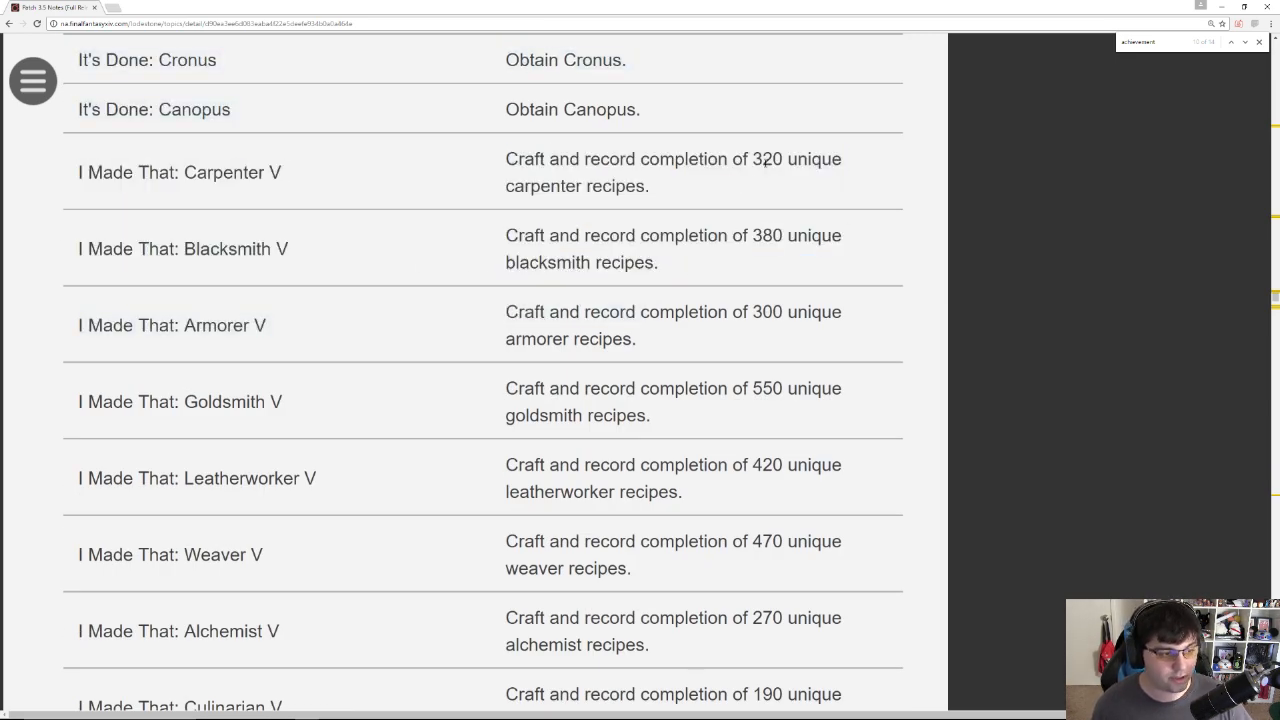
pyautogui.scroll(-3)
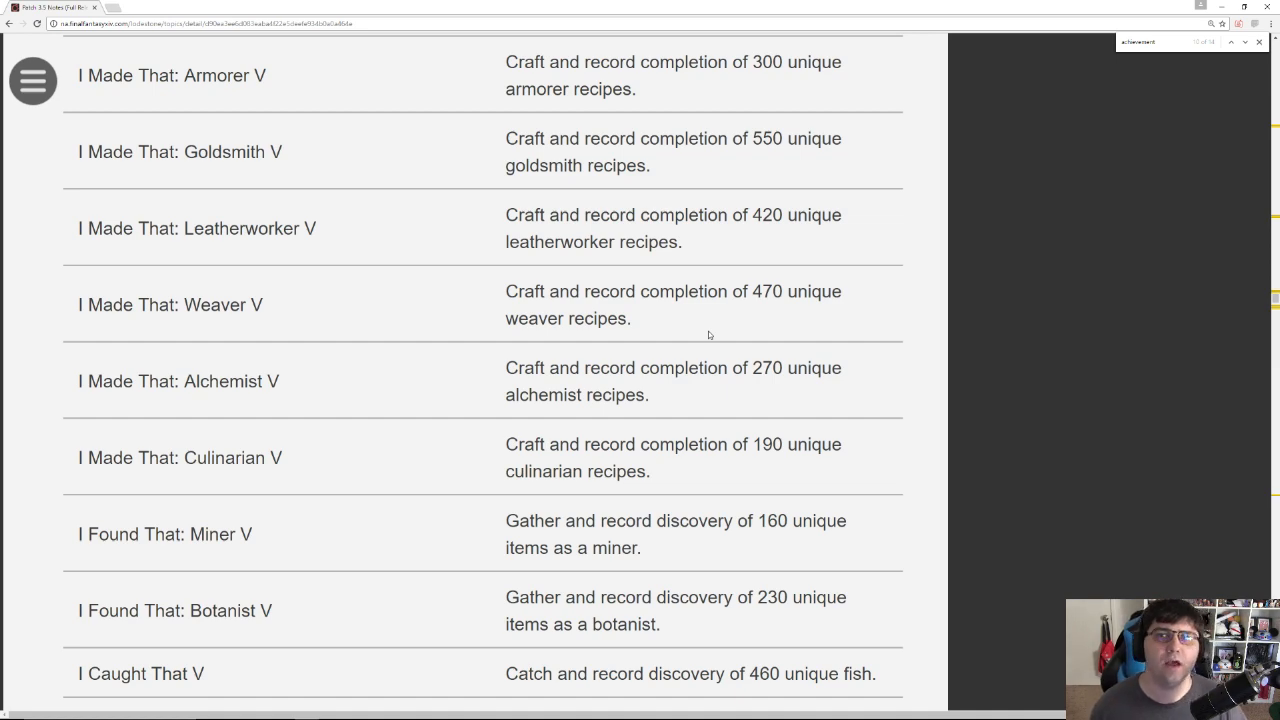
pyautogui.scroll(-3)
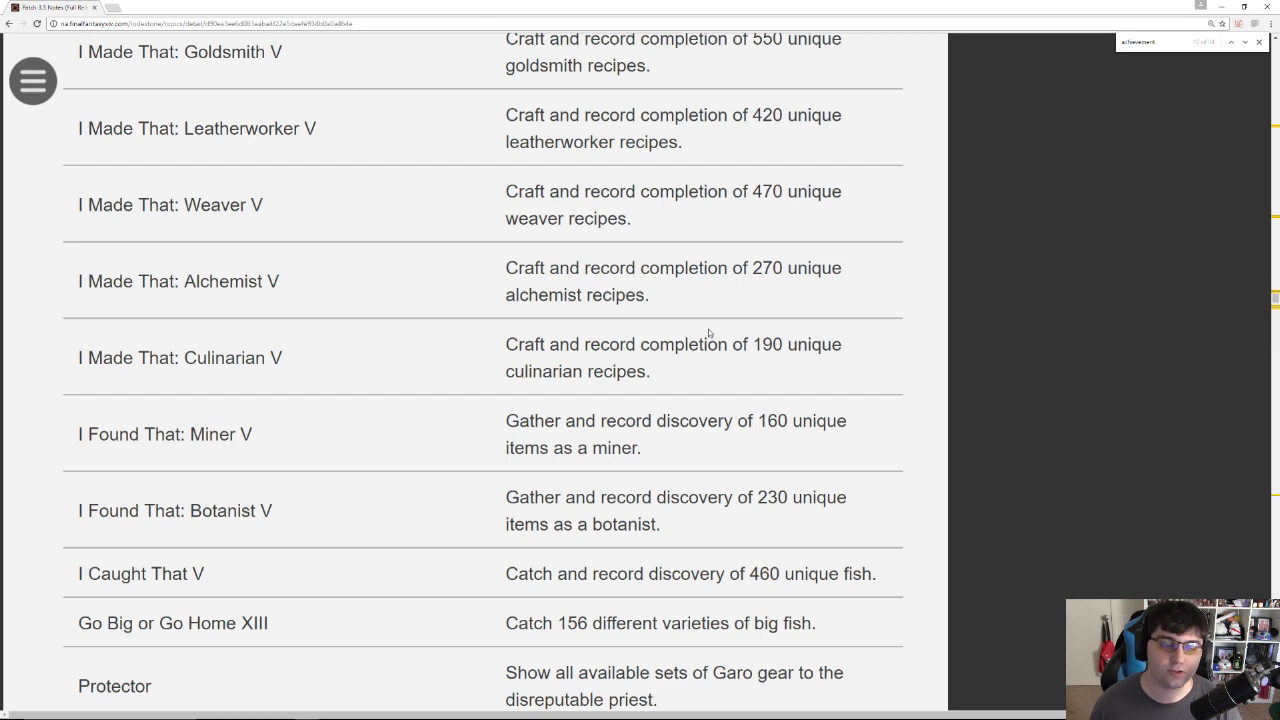
pyautogui.moveTo(694, 331)
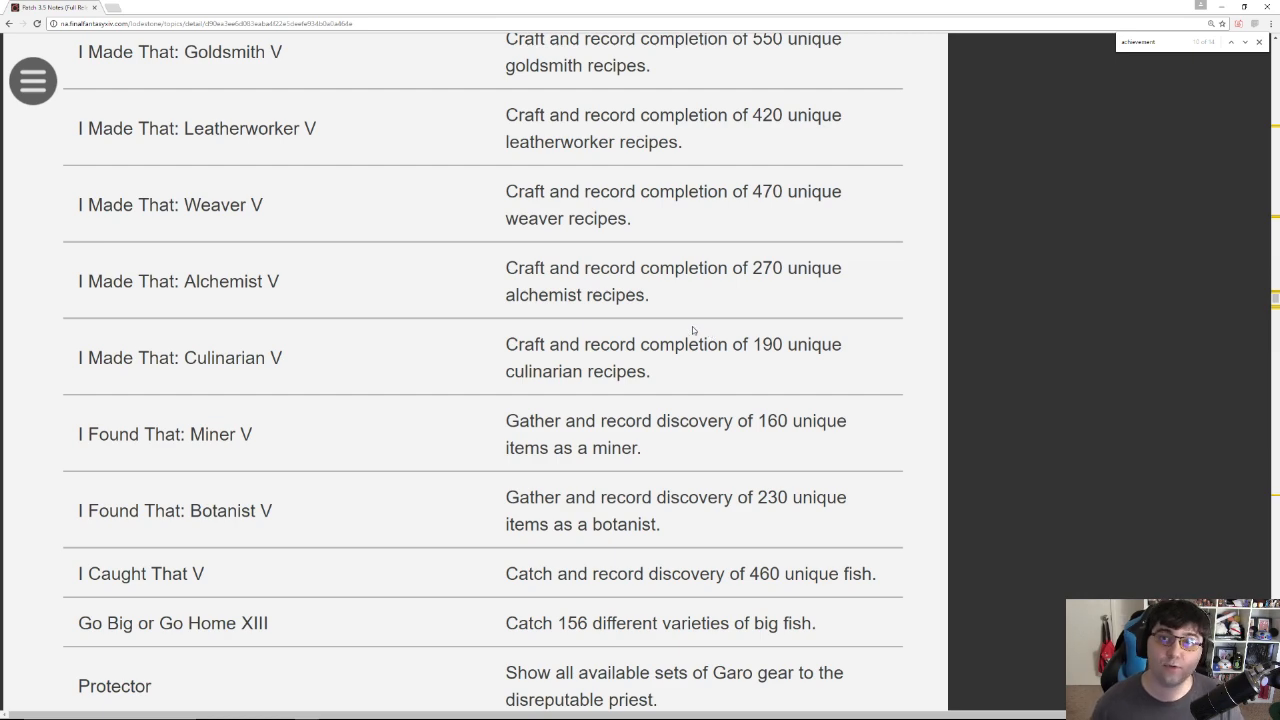
pyautogui.scroll(-3)
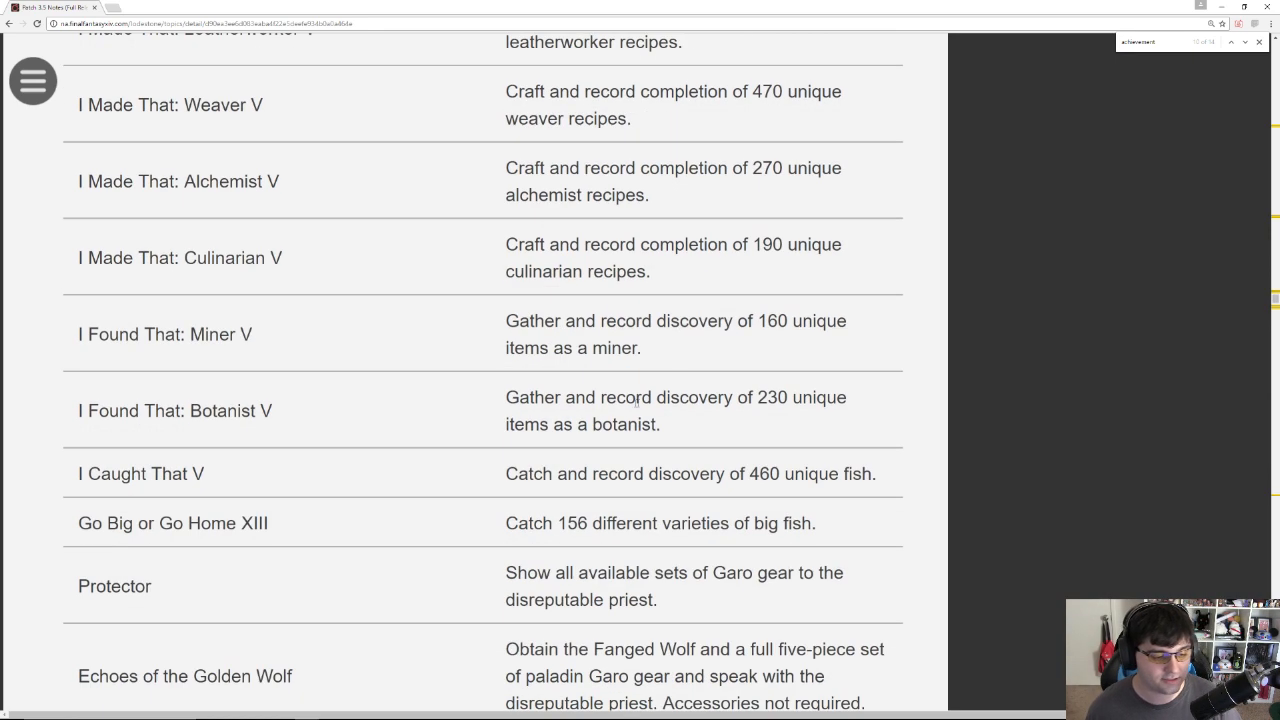
pyautogui.moveTo(506, 321); pyautogui.dragTo(641, 347)
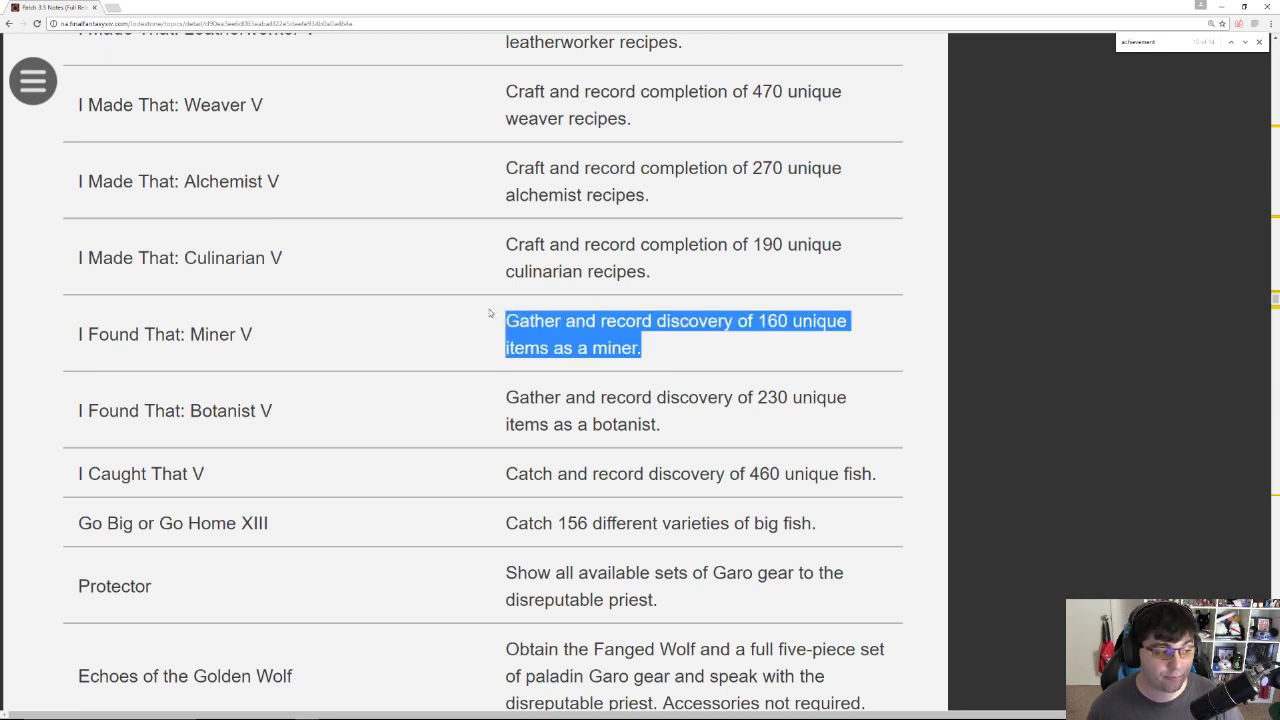
pyautogui.moveTo(345, 367)
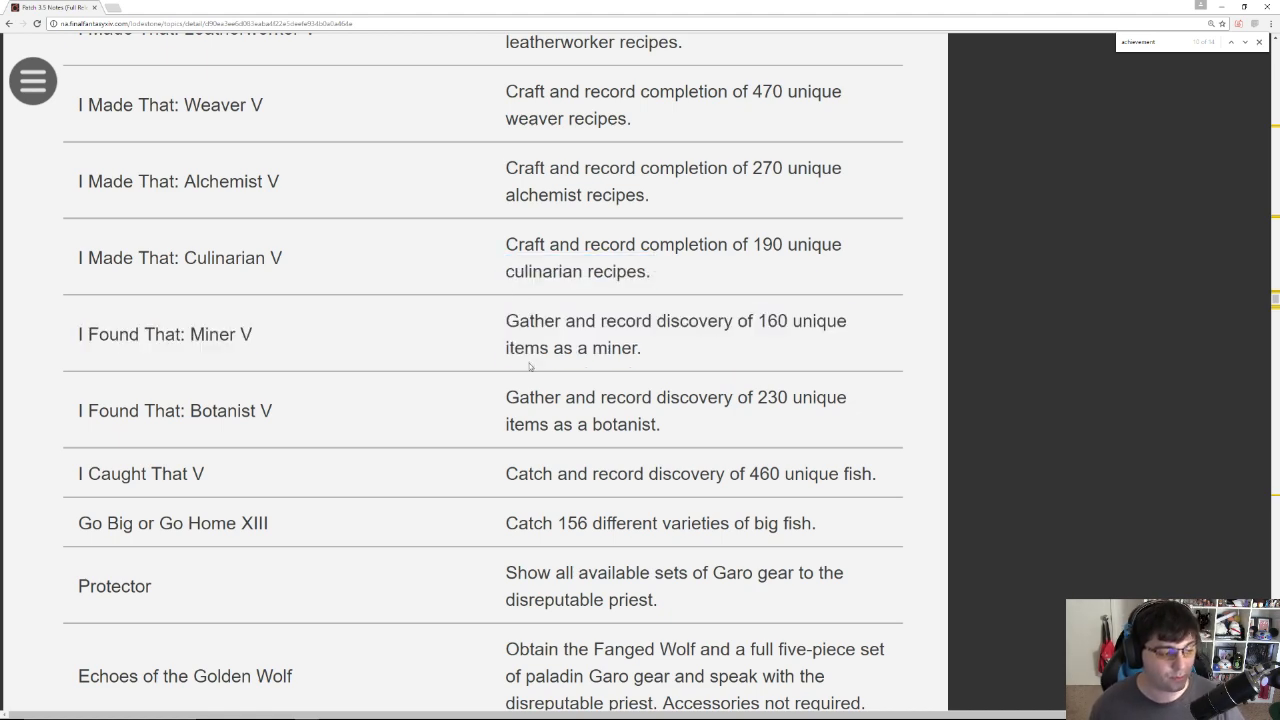
# Step: Continue through the fishing entries, highlighting the big fish requirement, to the Echoes Garo gear rows
pyautogui.scroll(-3)
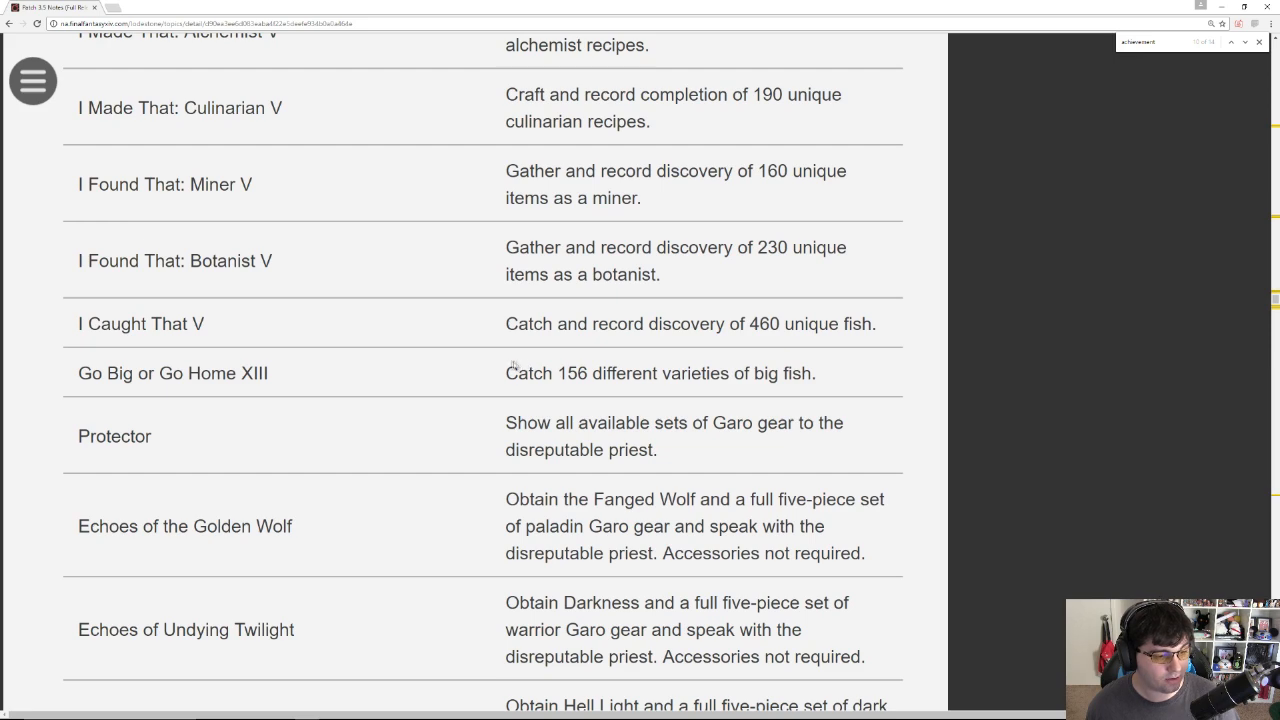
pyautogui.scroll(-3)
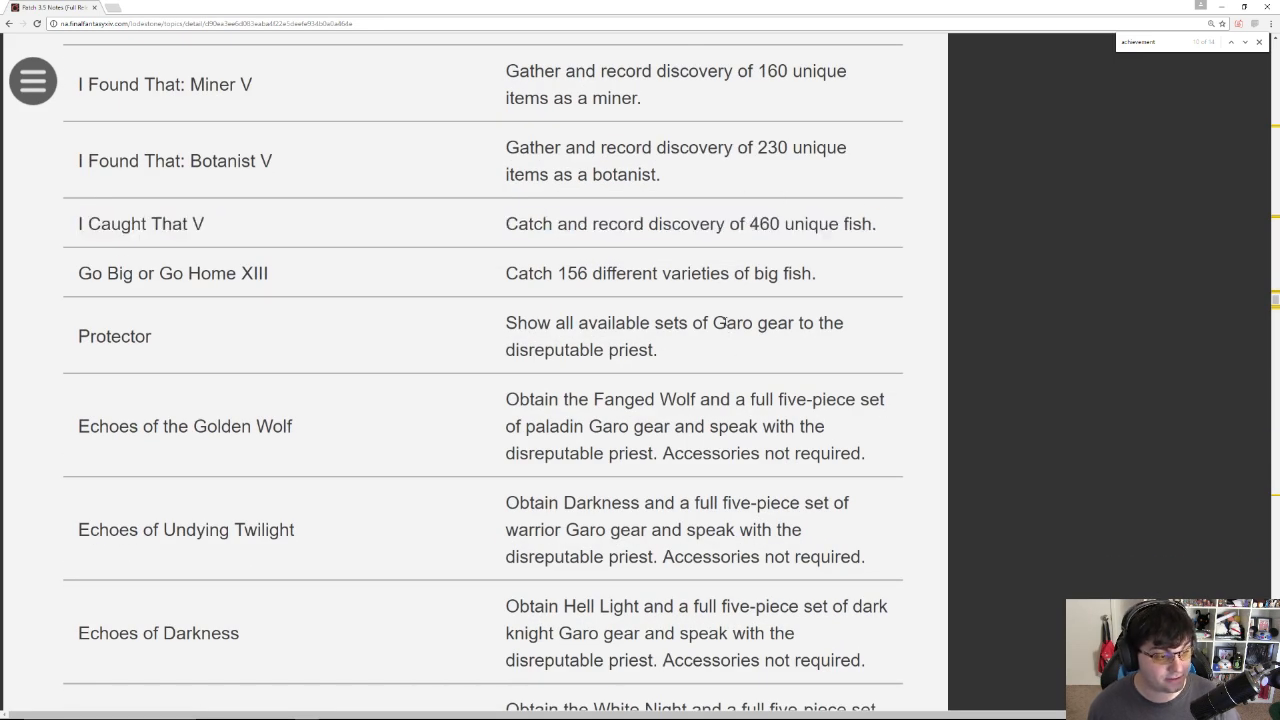
pyautogui.moveTo(515, 273); pyautogui.dragTo(816, 273)
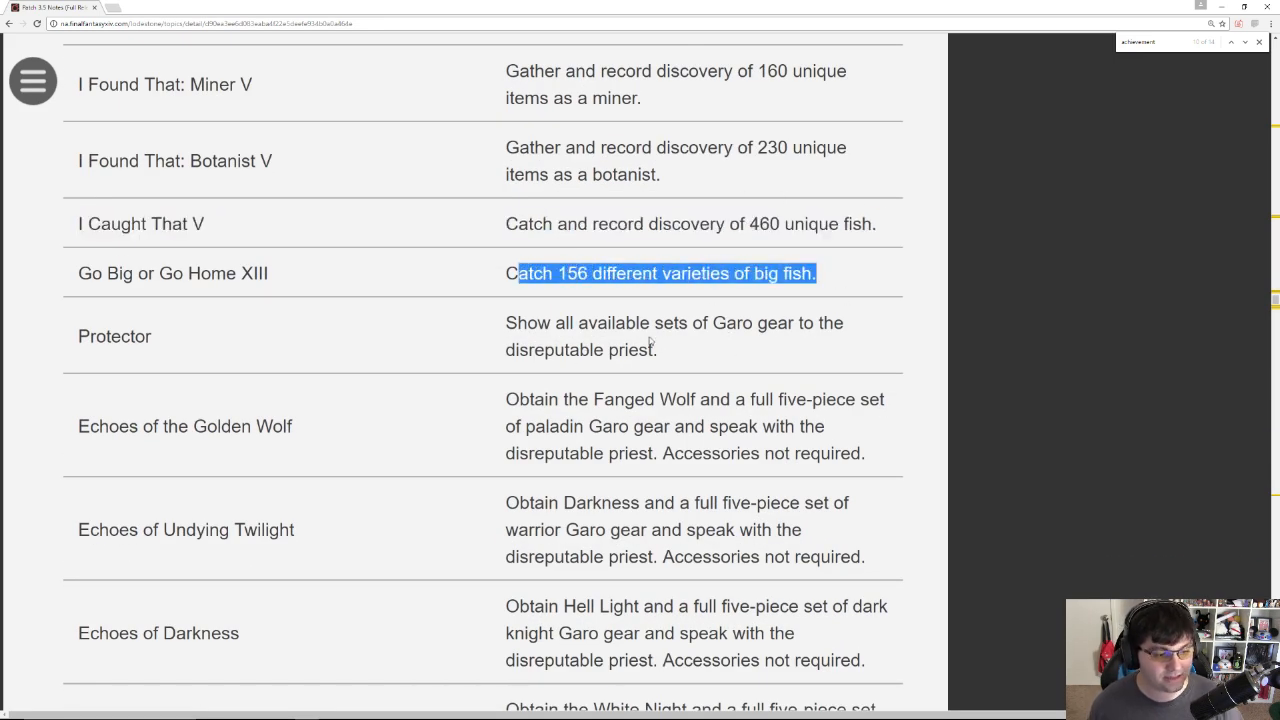
pyautogui.scroll(-3)
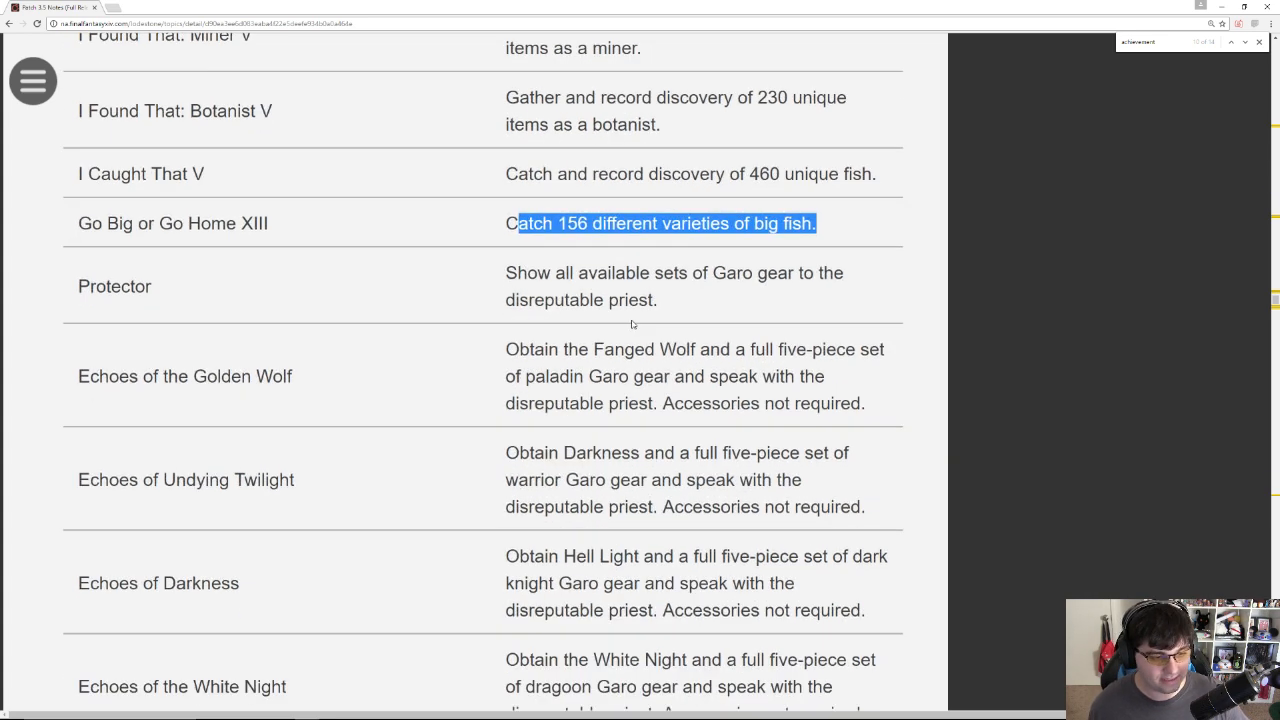
pyautogui.moveTo(662, 304)
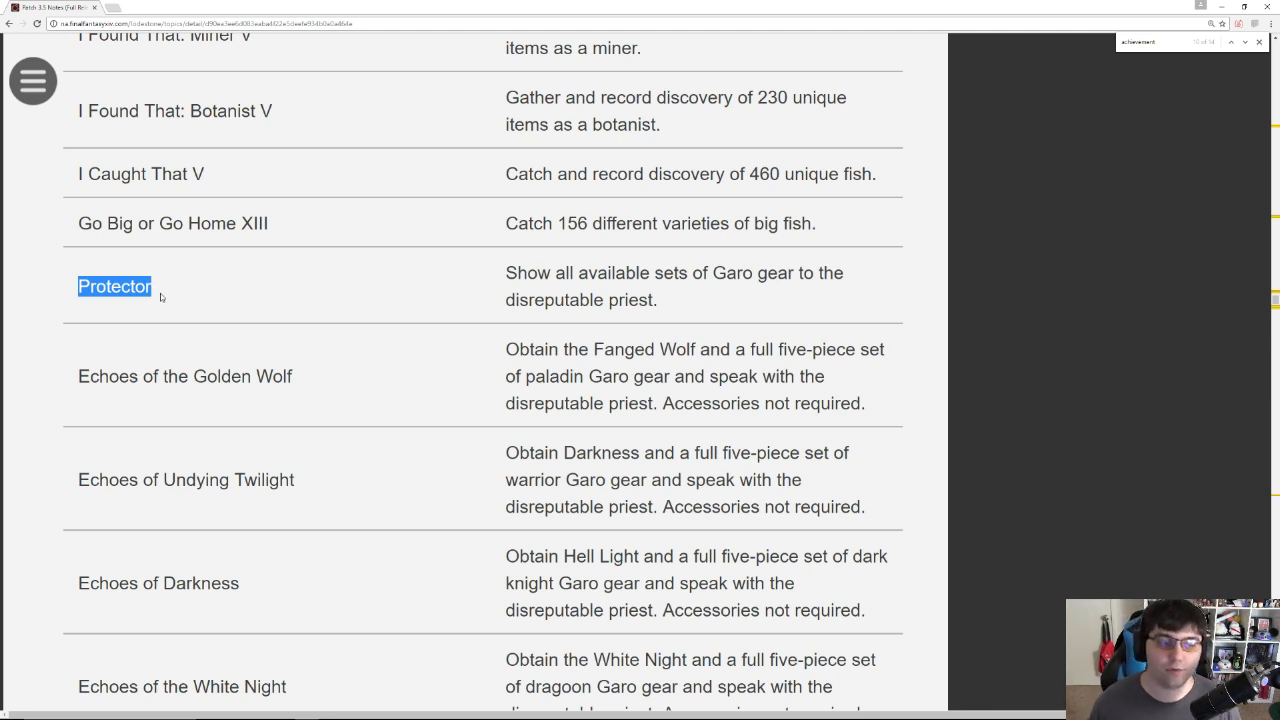
# Step: Scroll from Protector through the Echoes of the Makai rows to Fatal Feast, highlighting Echoes of Darkness
pyautogui.scroll(-3)
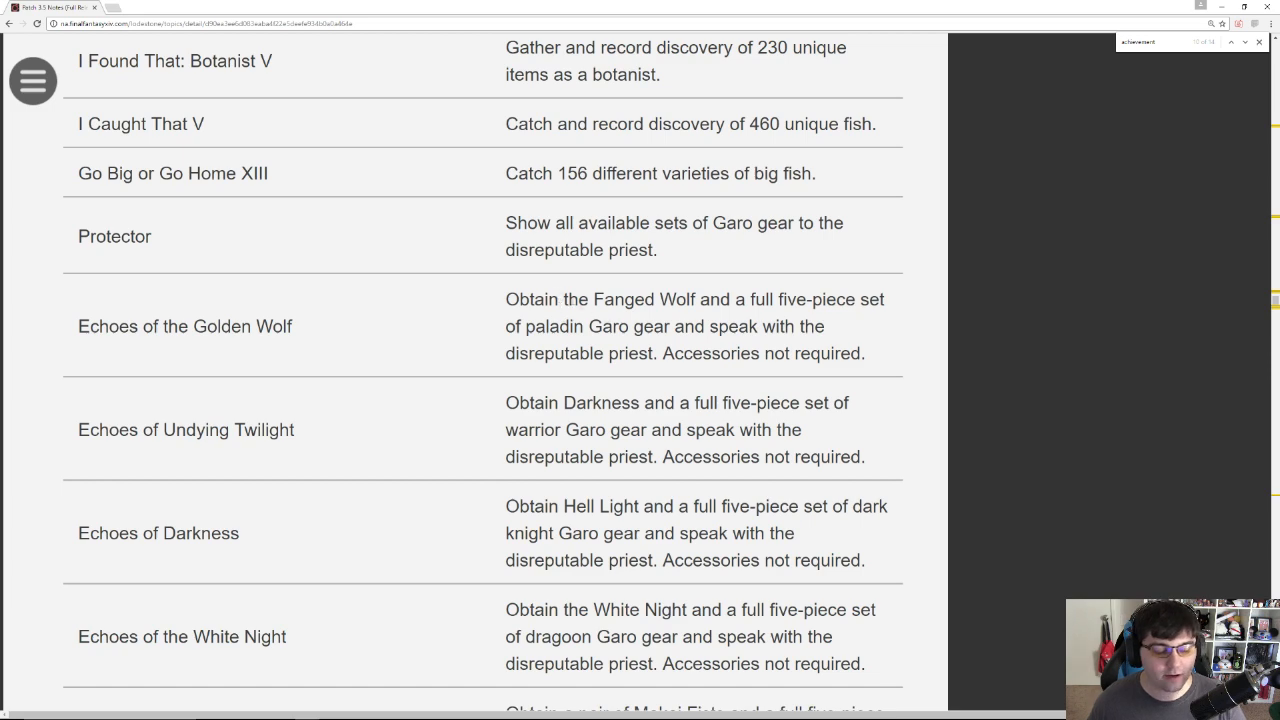
pyautogui.moveTo(506, 199); pyautogui.dragTo(841, 253)
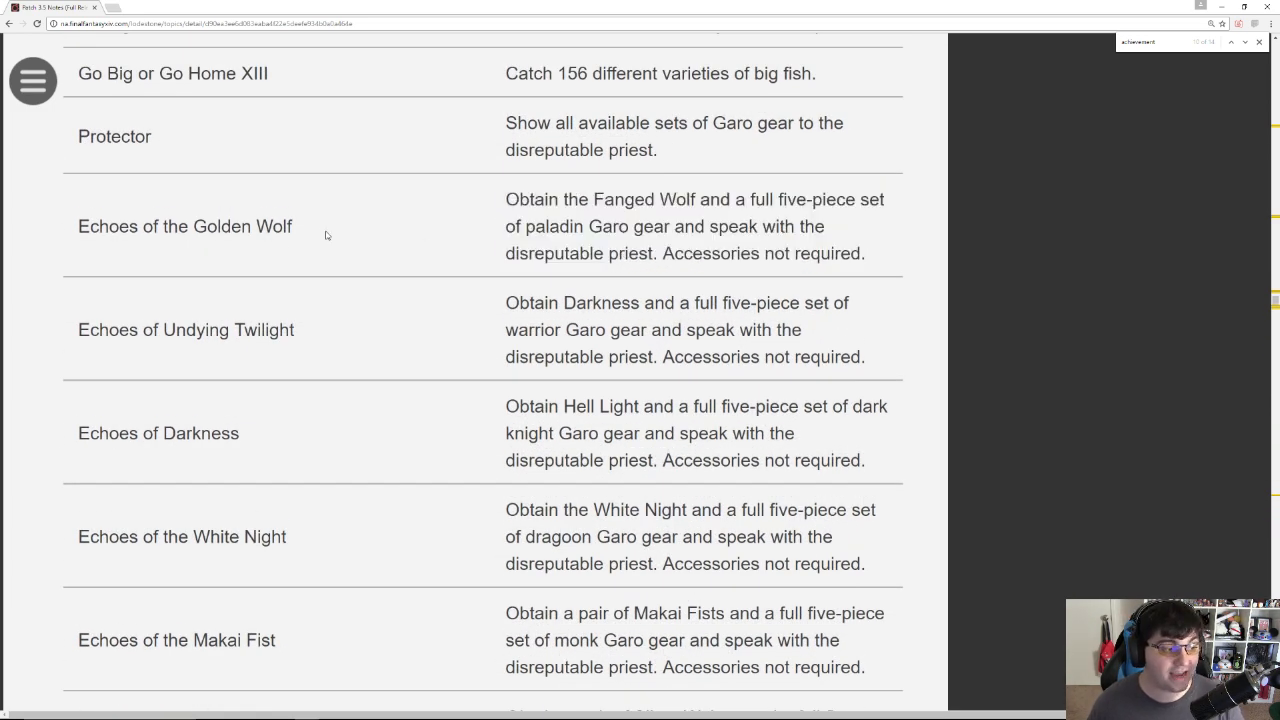
pyautogui.moveTo(173, 330); pyautogui.dragTo(295, 330)
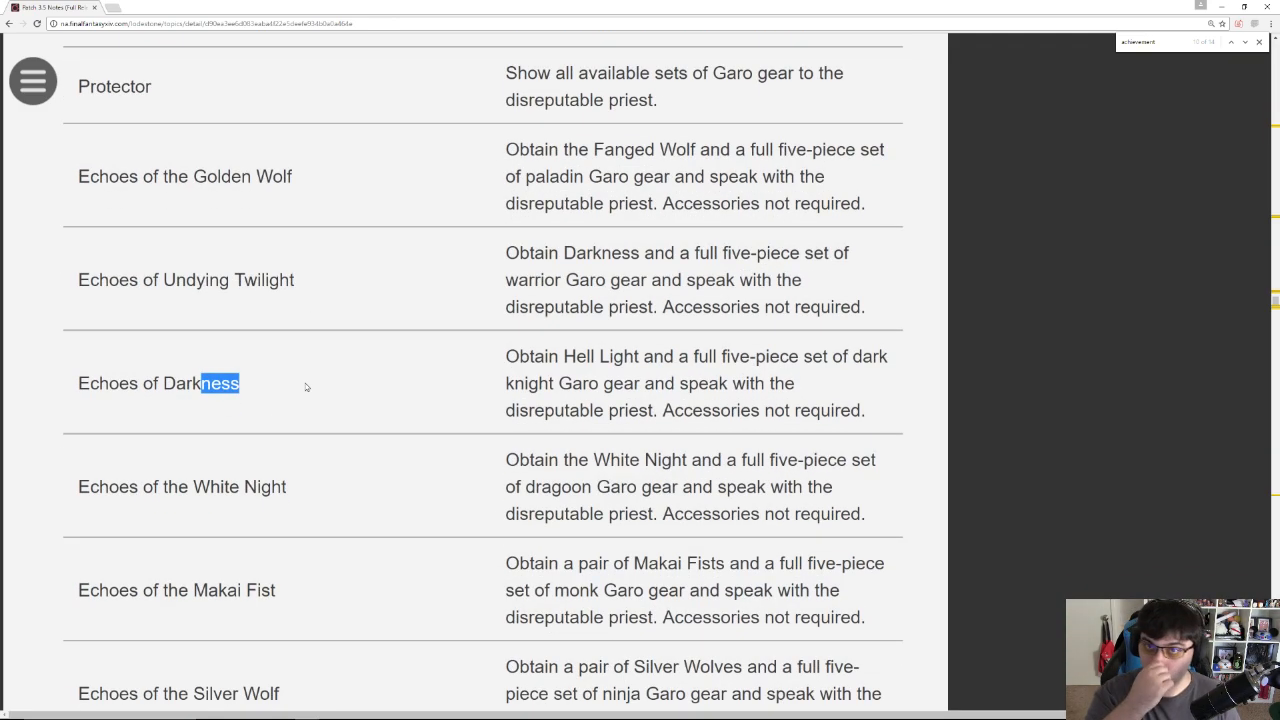
pyautogui.scroll(-3)
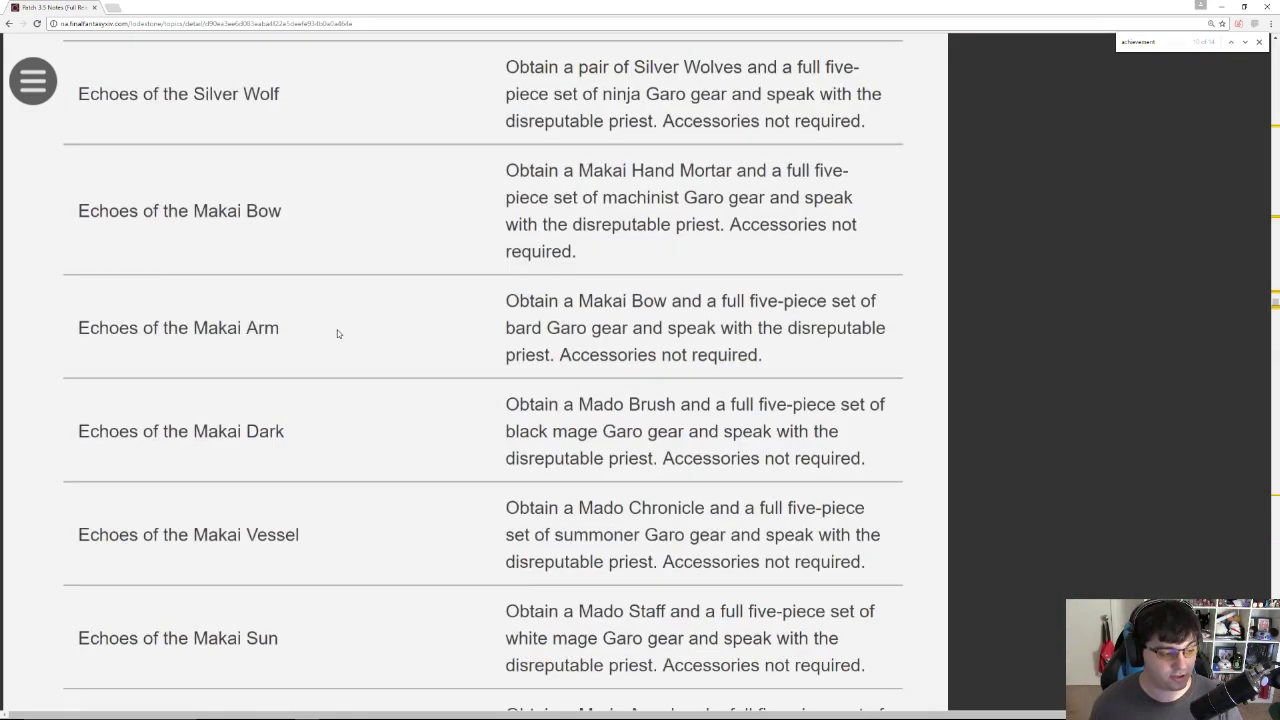
pyautogui.scroll(-3)
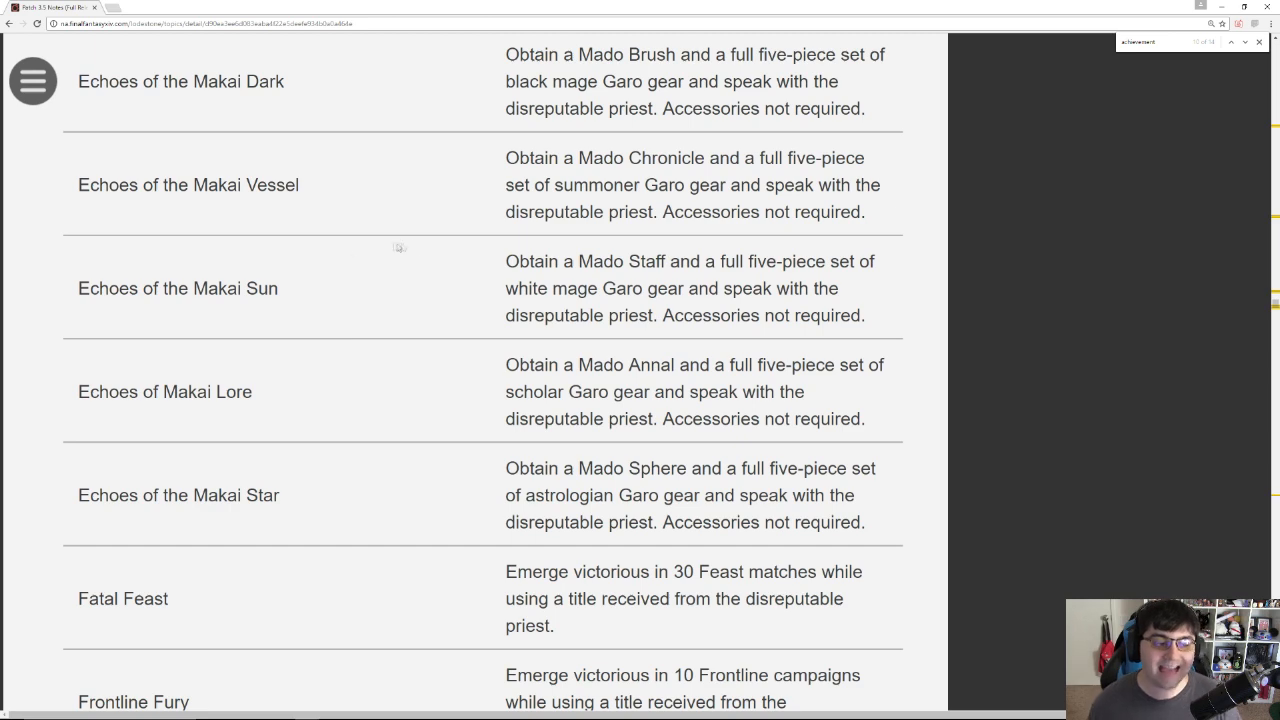
pyautogui.scroll(-3)
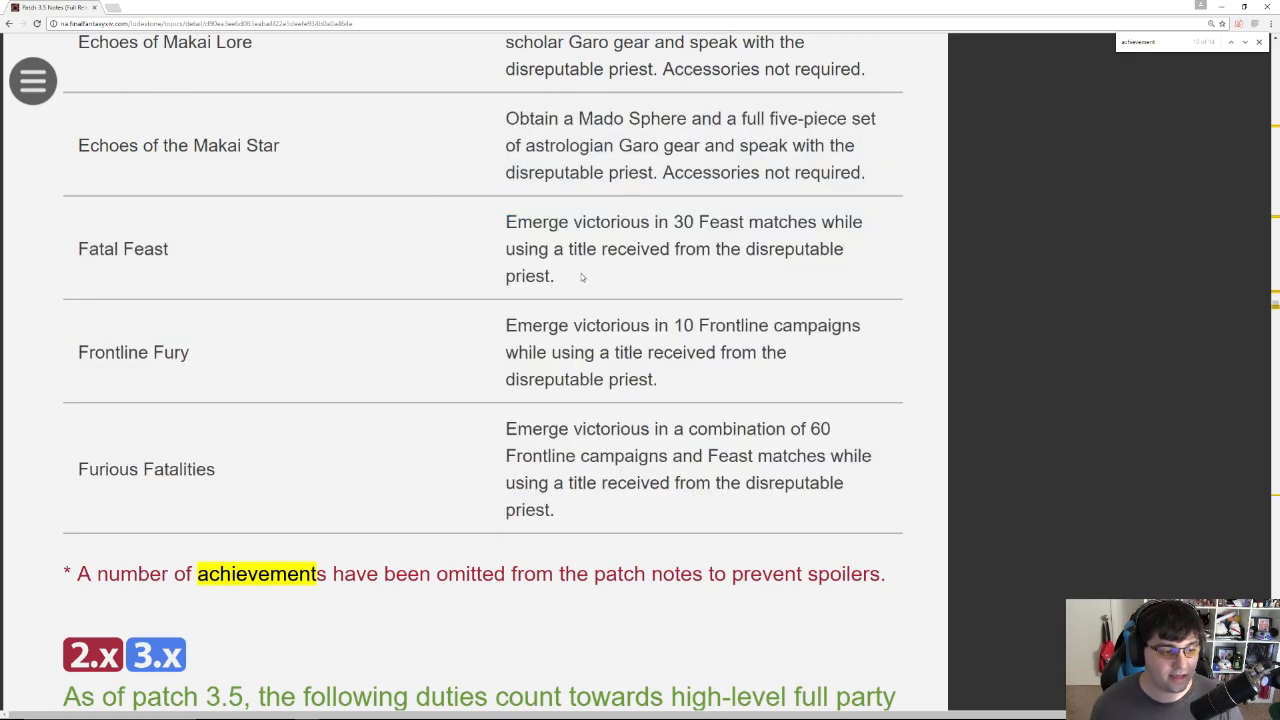
# Step: Highlight the Fatal Feast requirement and the last three achievement rows at the table's end
pyautogui.moveTo(506, 221); pyautogui.dragTo(556, 276)
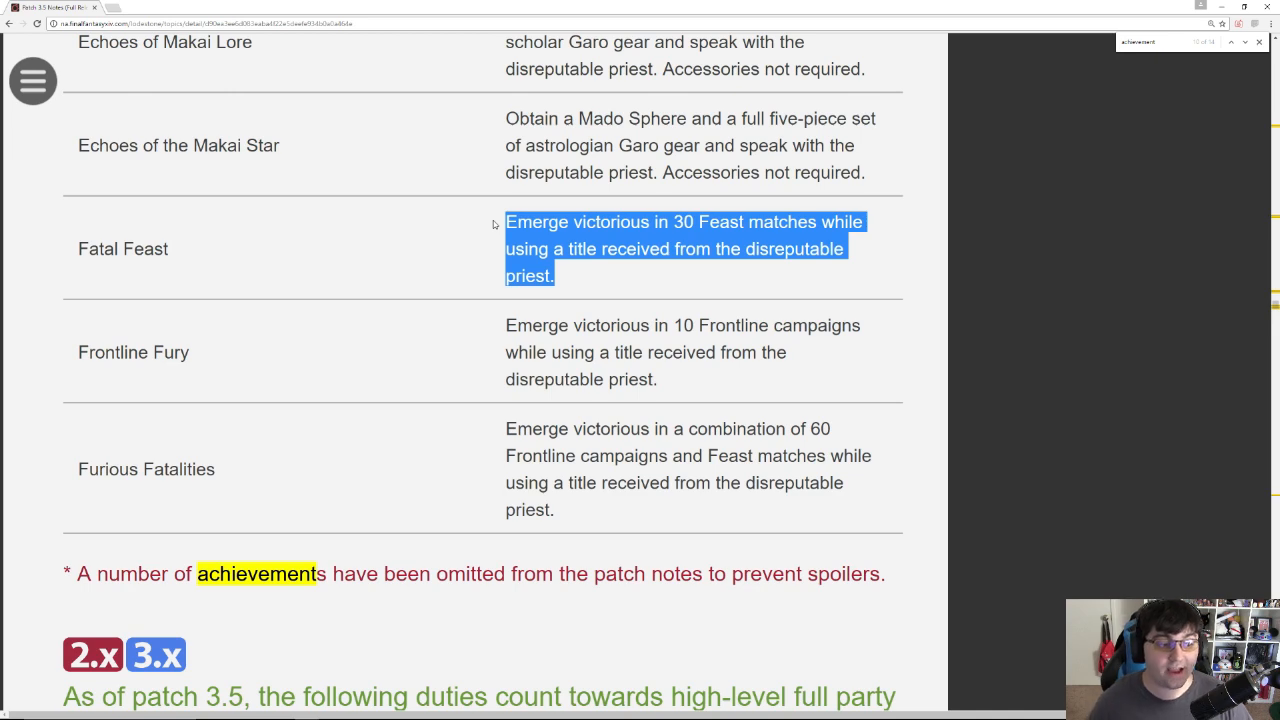
pyautogui.scroll(-3)
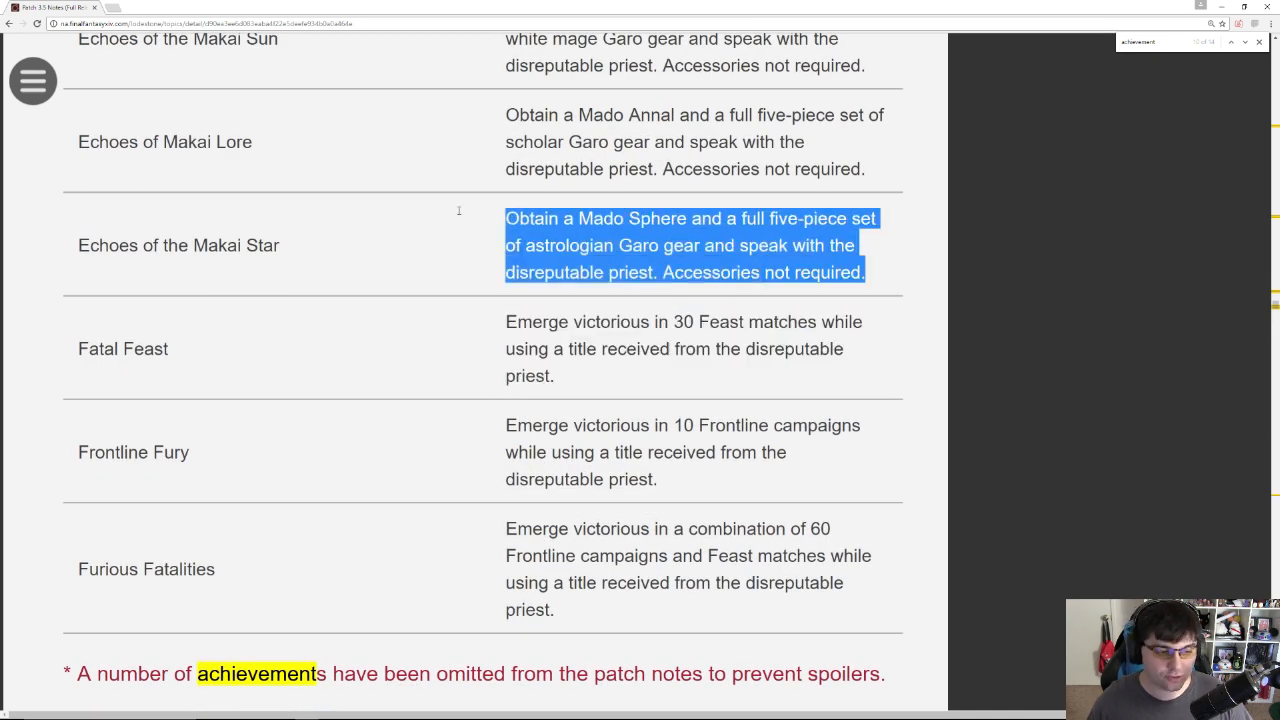
pyautogui.moveTo(461, 214)
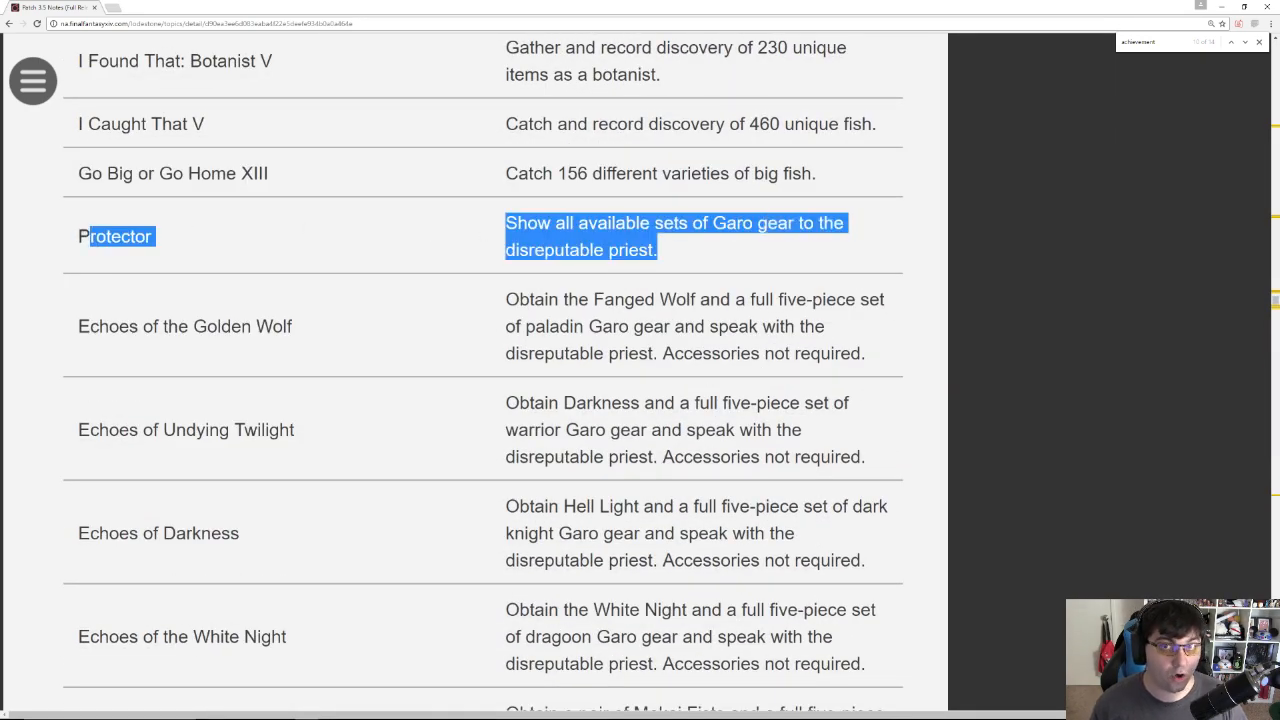
pyautogui.moveTo(215, 230)
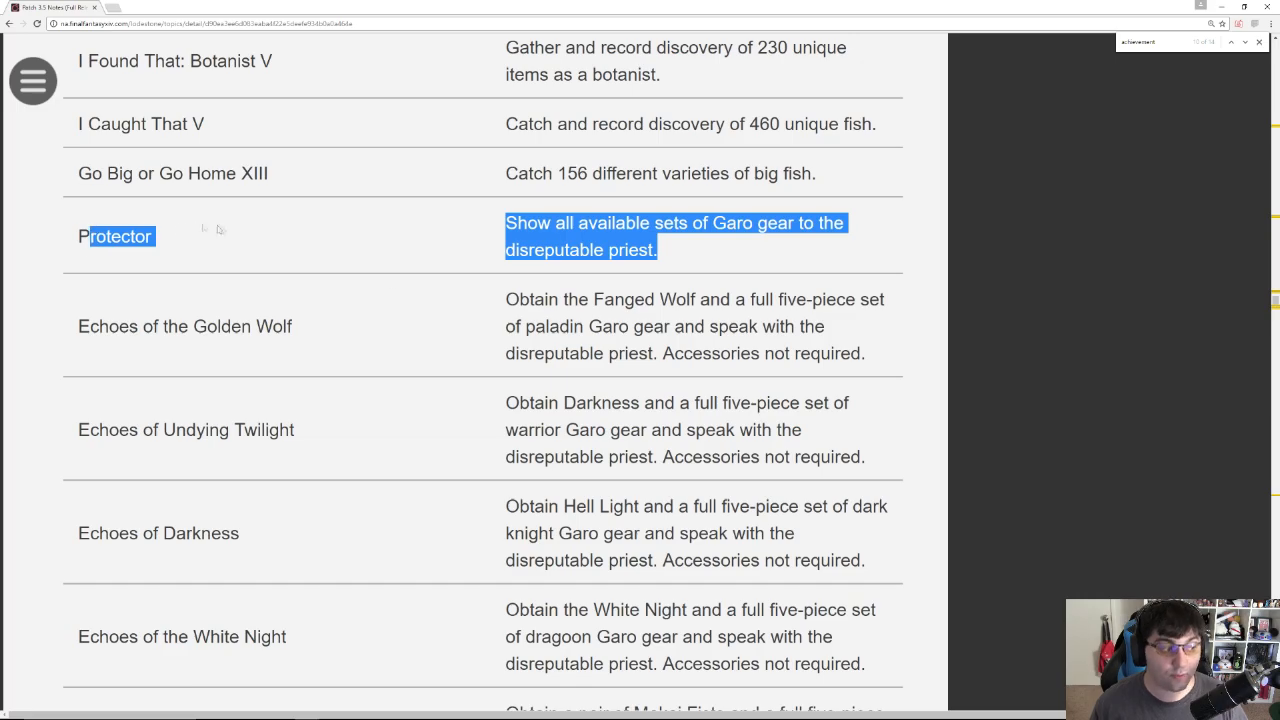
pyautogui.scroll(-3)
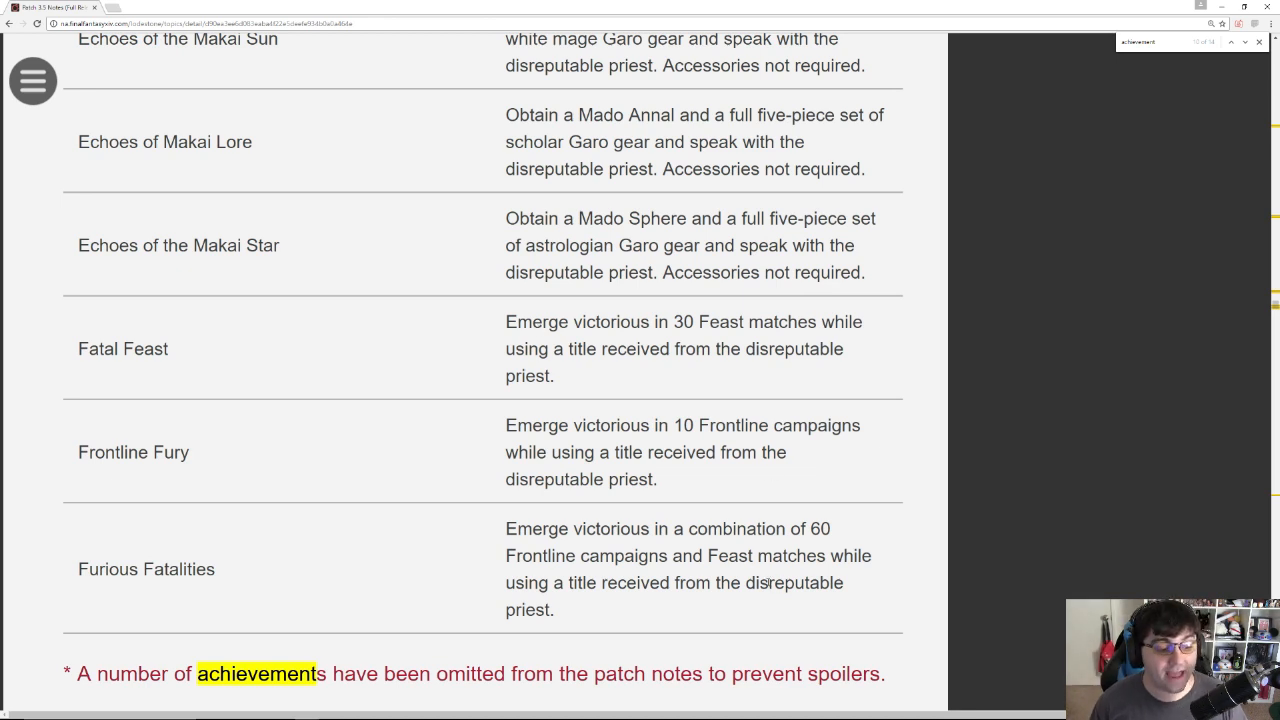
pyautogui.moveTo(505, 321); pyautogui.dragTo(555, 609)
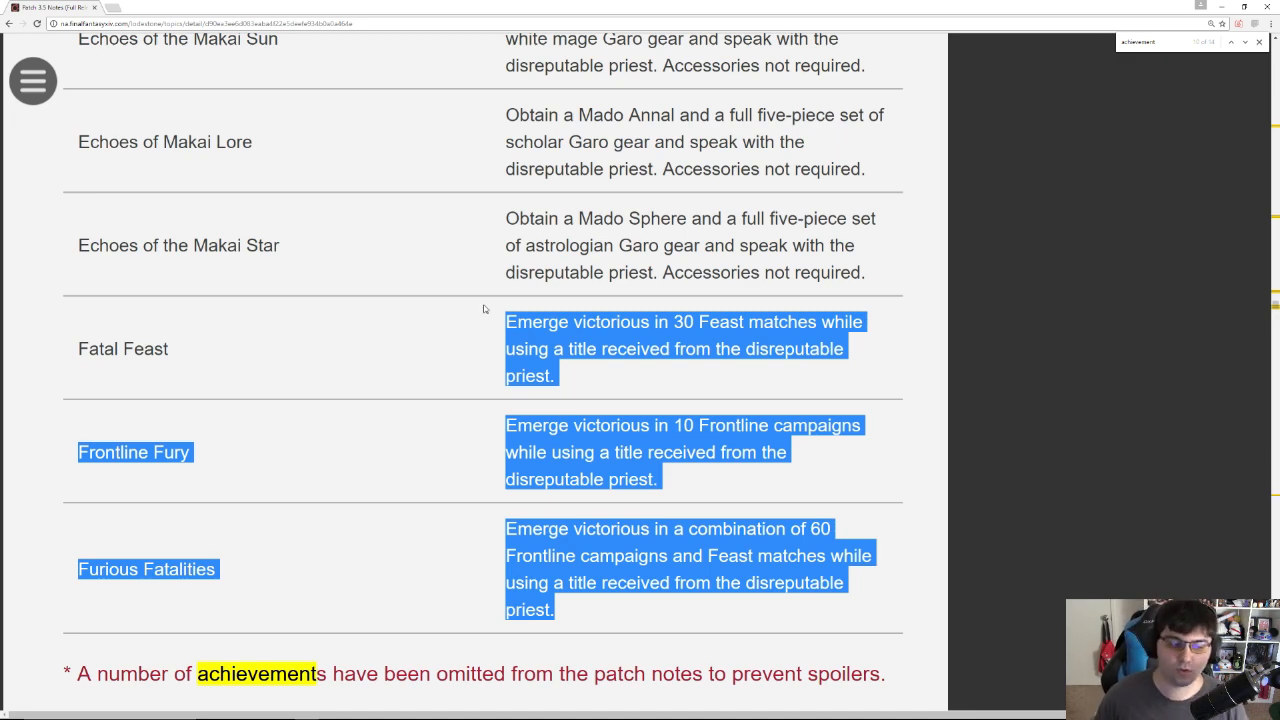
pyautogui.click(720, 495)
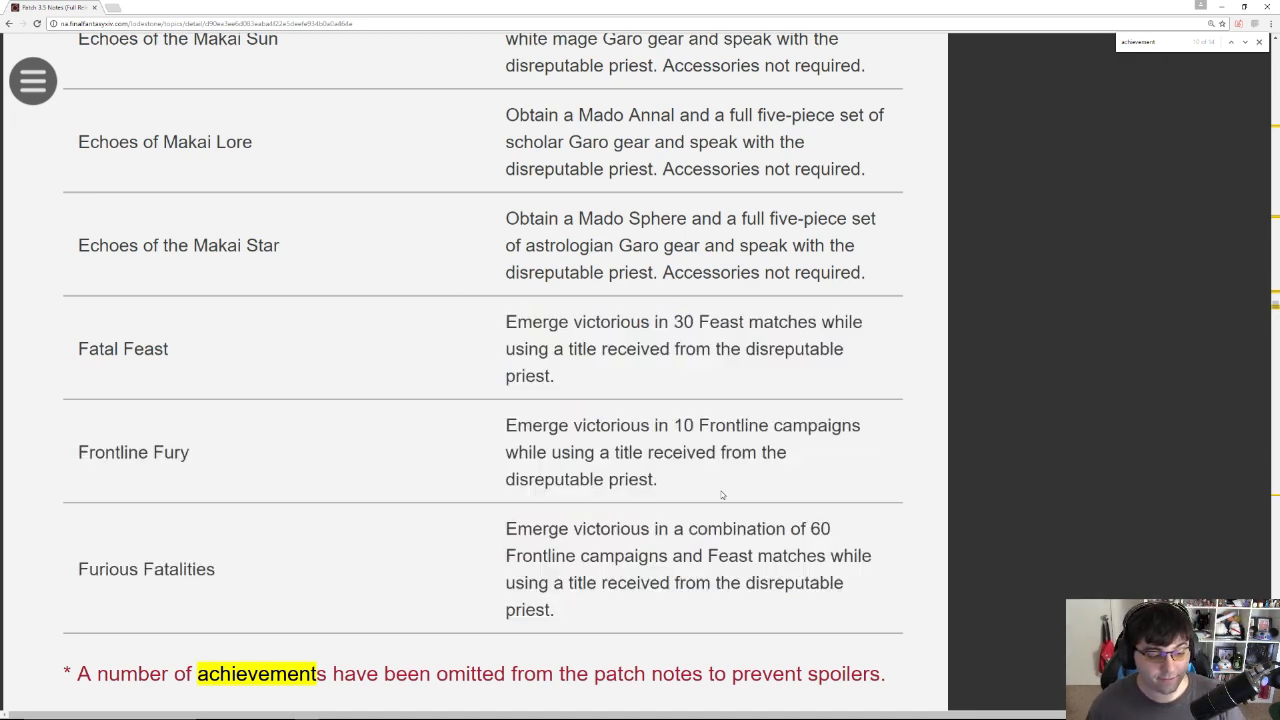
# Step: Re-highlight the Fatal Feast row and scroll past the spoiler-omission note toward the cross-world party lists
pyautogui.scroll(-3)
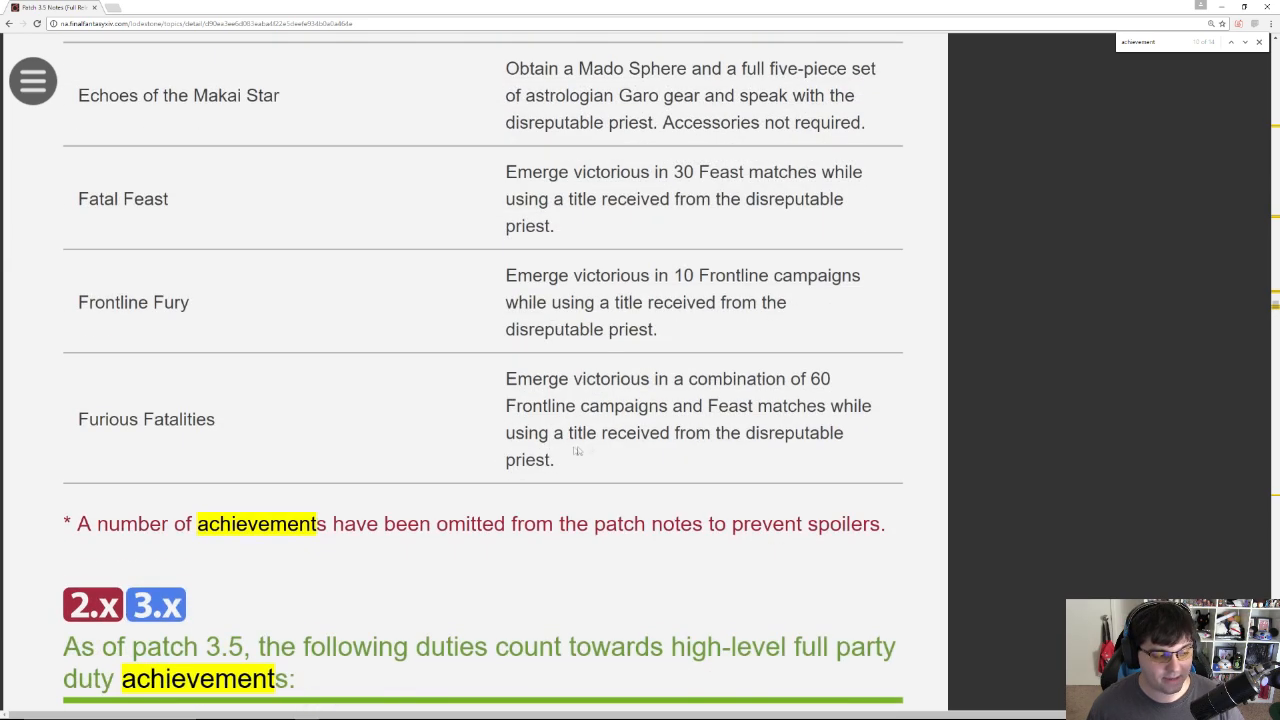
pyautogui.moveTo(505, 378); pyautogui.dragTo(555, 460)
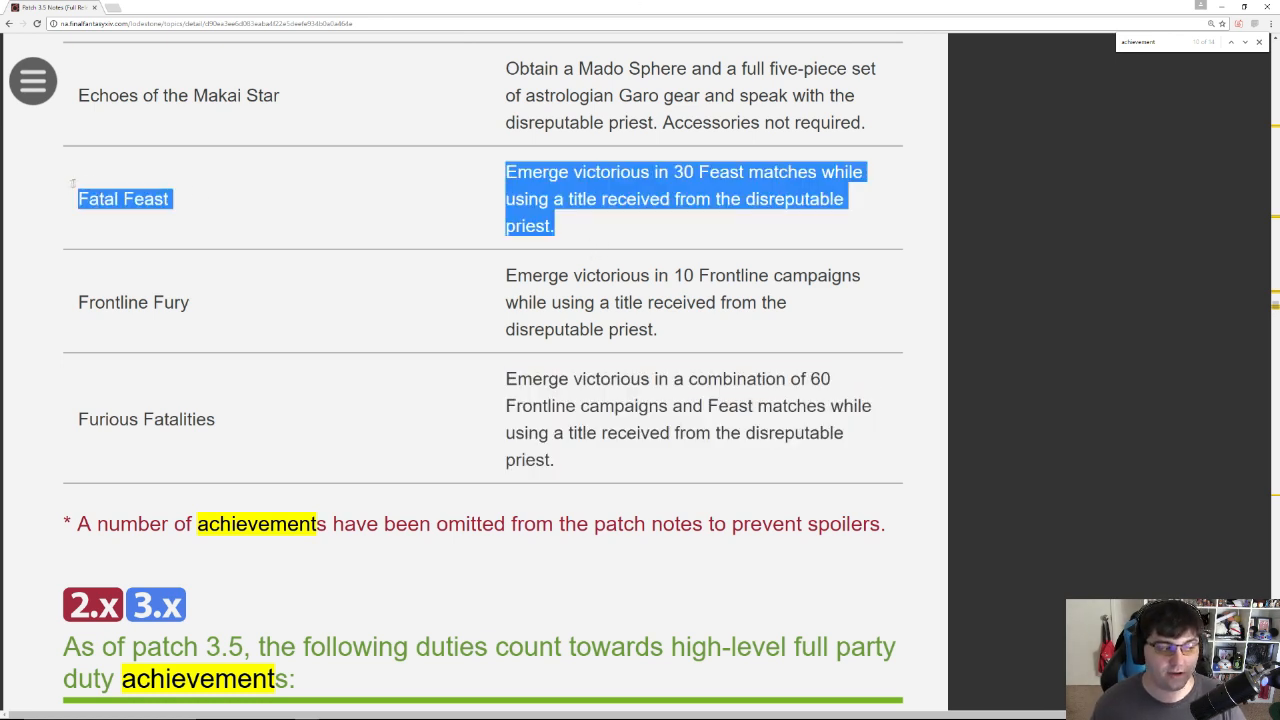
pyautogui.click(574, 226)
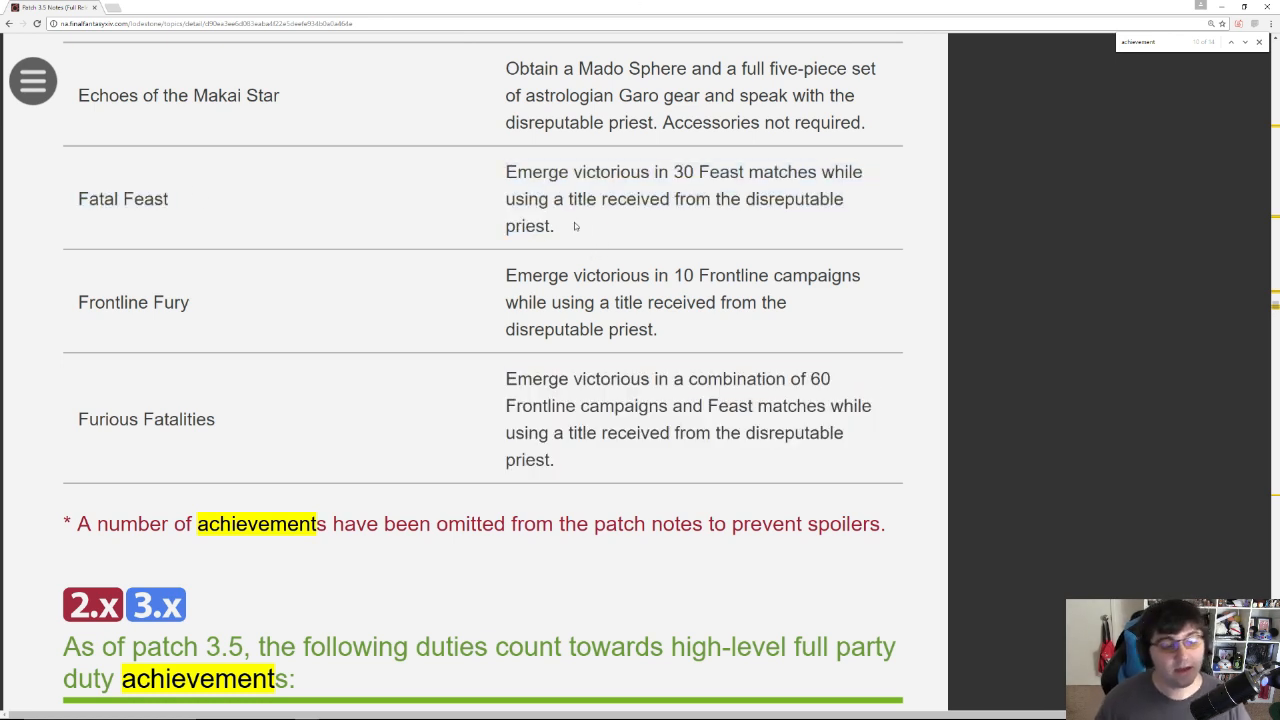
pyautogui.moveTo(506, 378); pyautogui.dragTo(554, 460)
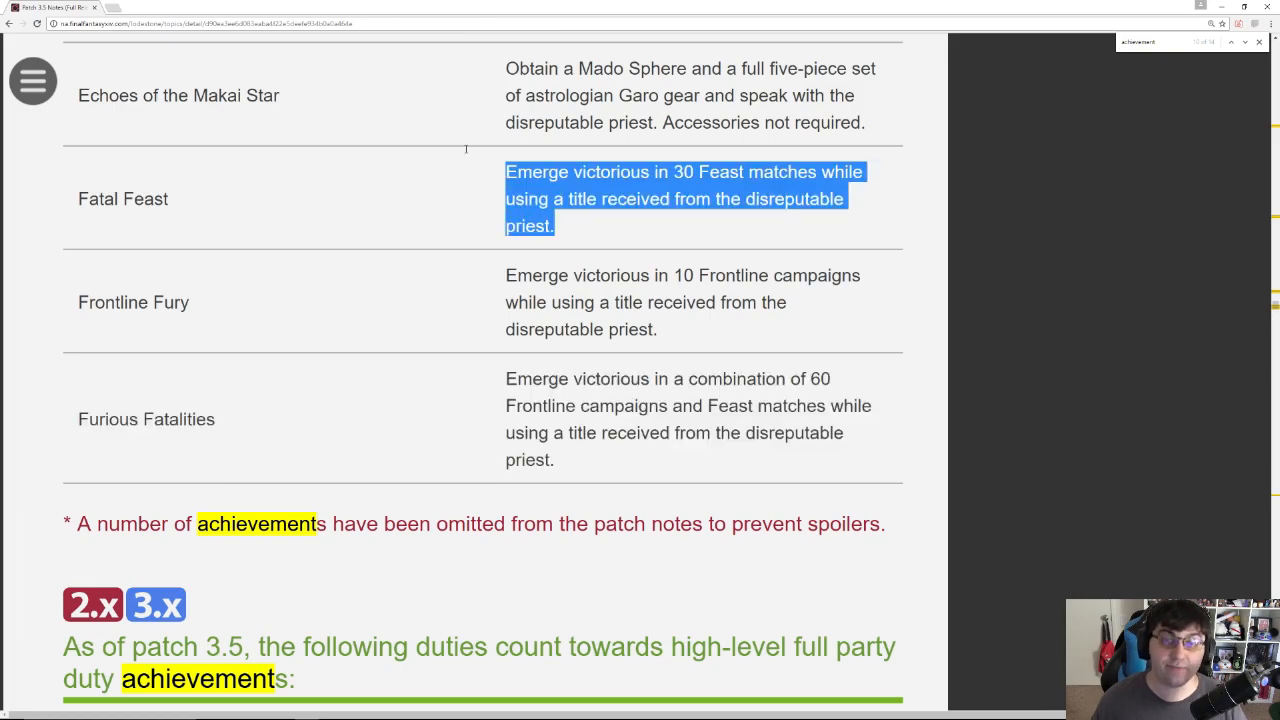
pyautogui.moveTo(185, 176)
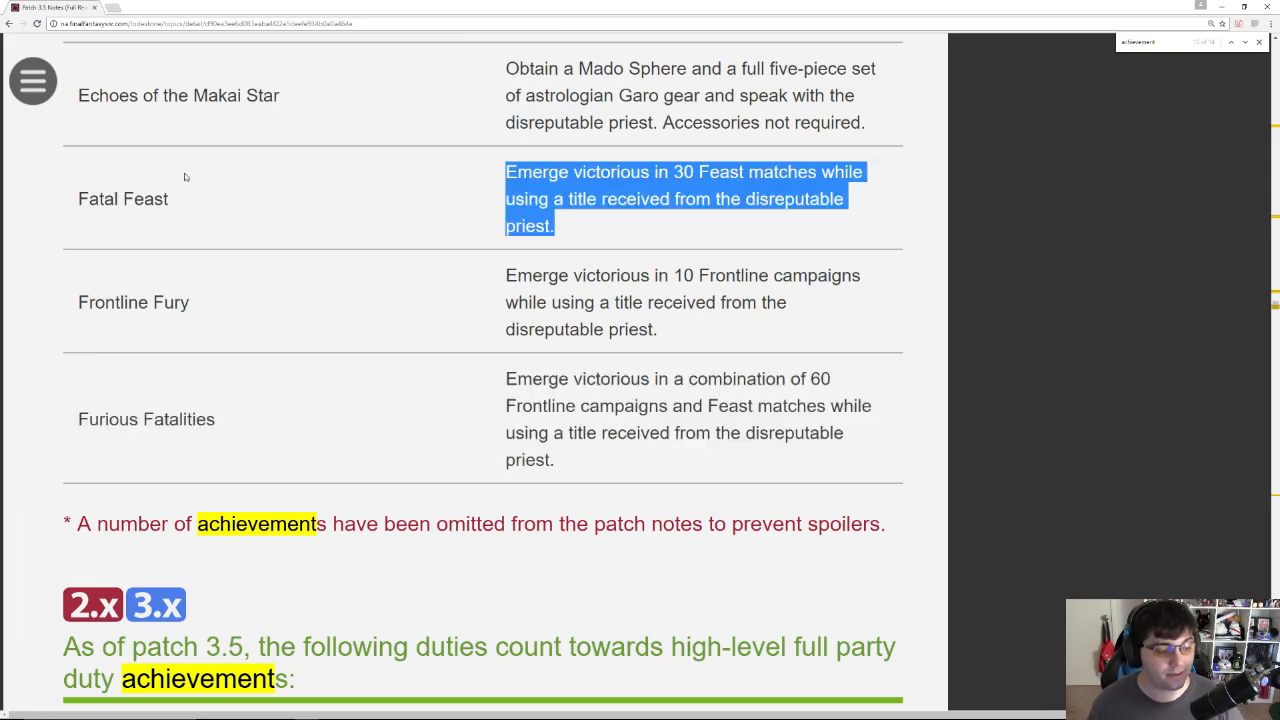
pyautogui.scroll(-3)
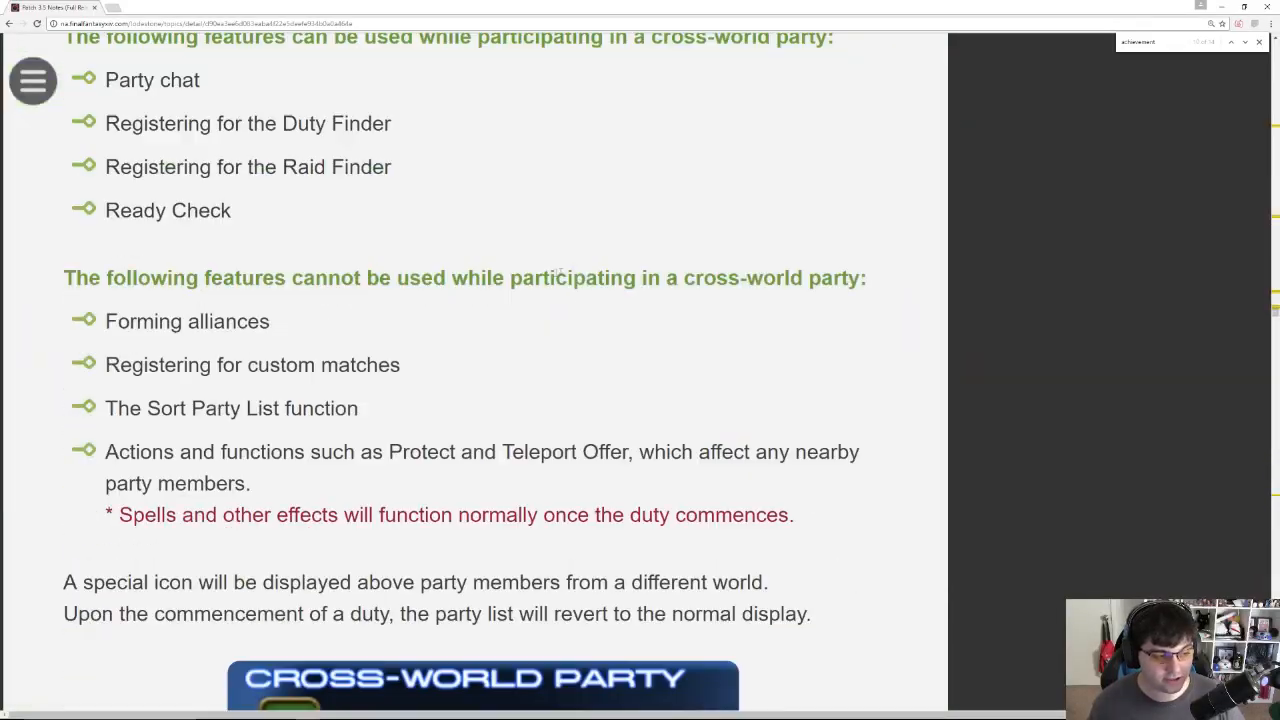
# Step: Scroll past the cross-world party section and Party Finder screenshot to the Tidegate–Hermit's Hovel painting entries
pyautogui.scroll(-3)
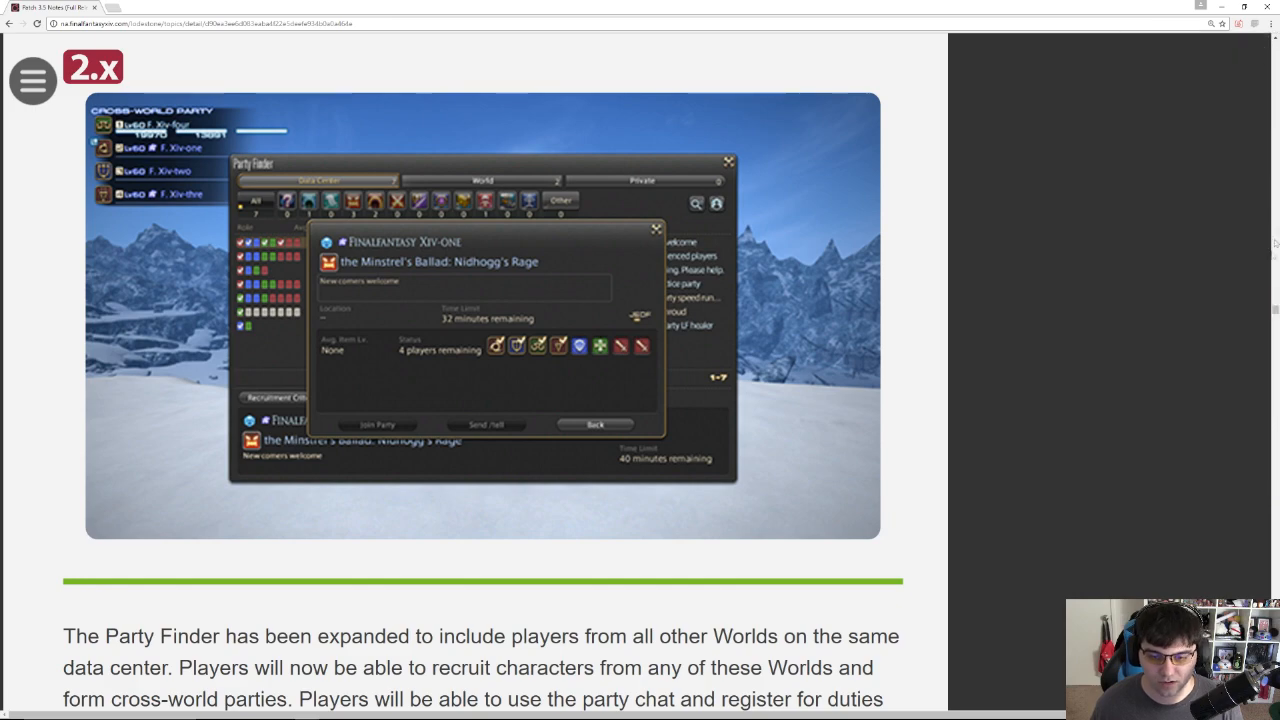
pyautogui.scroll(-3)
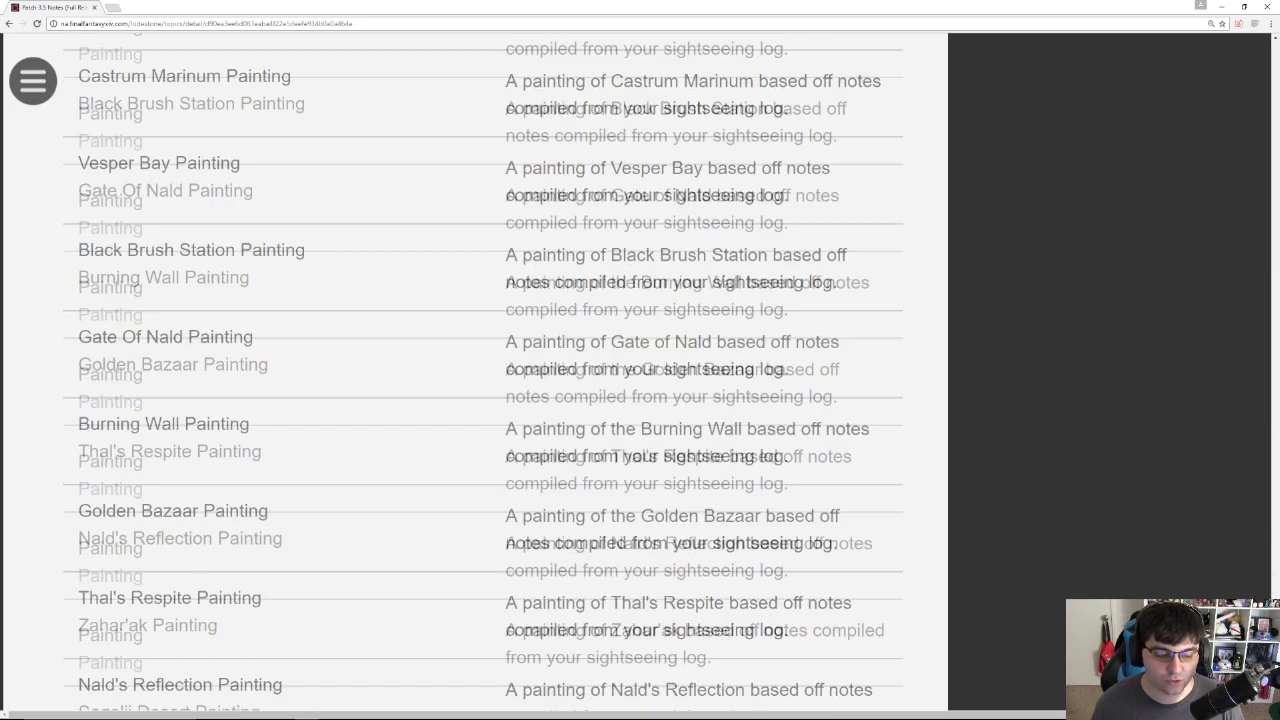
pyautogui.scroll(-3)
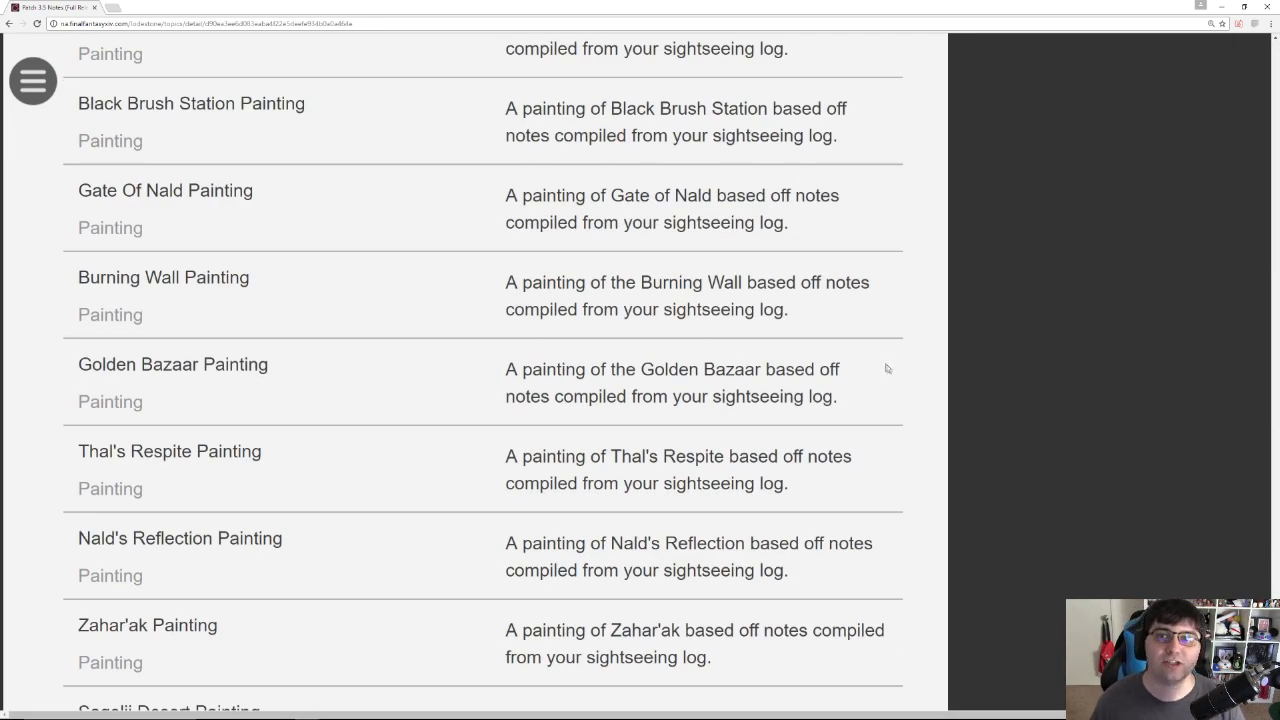
pyautogui.scroll(-3)
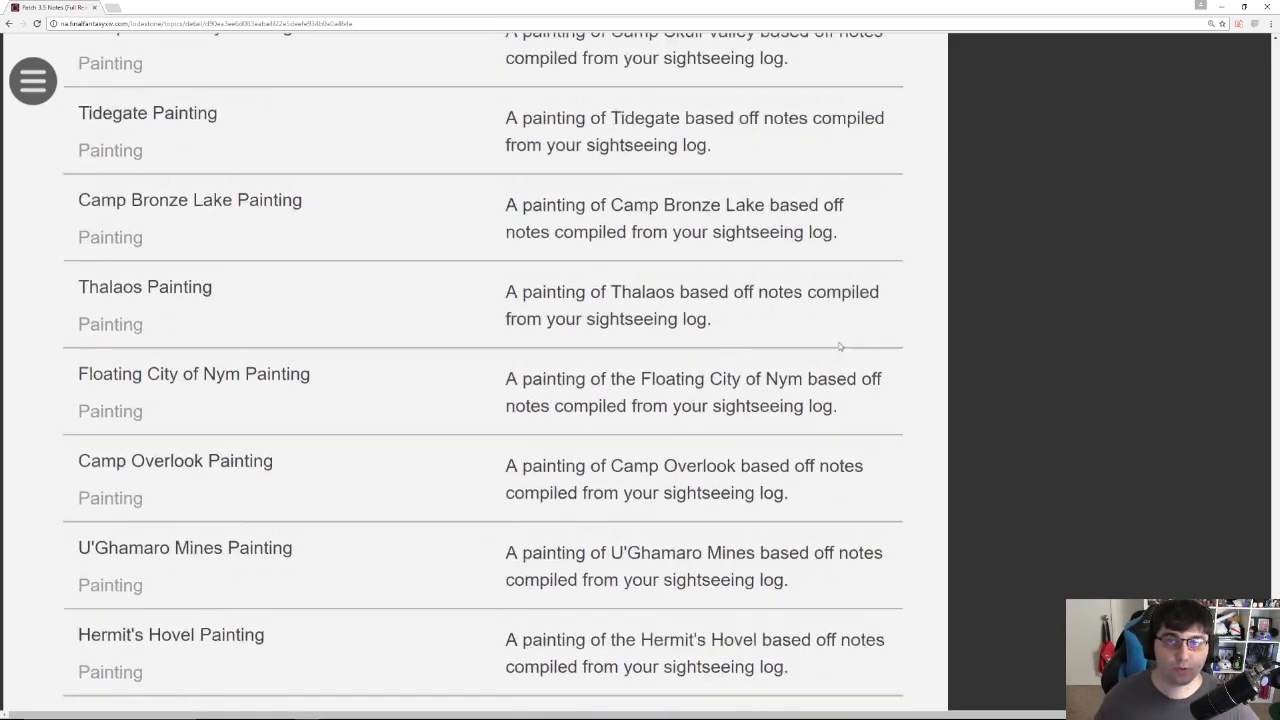